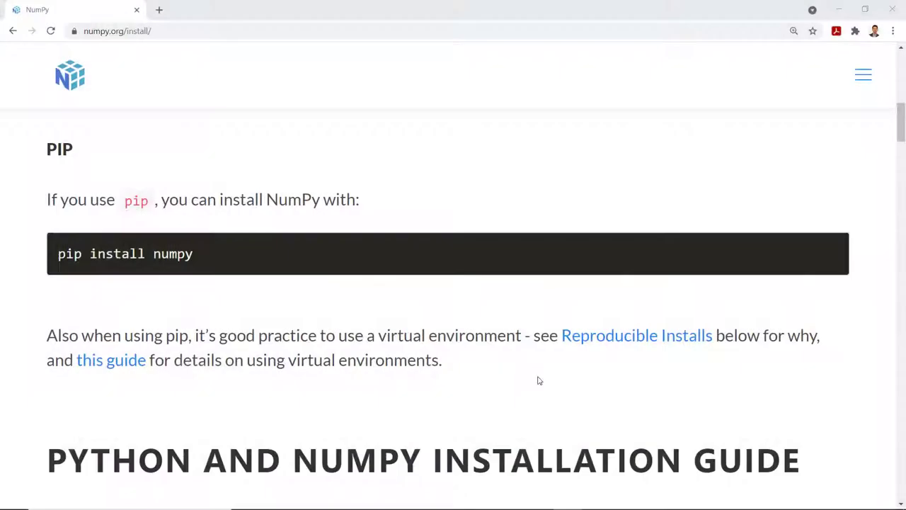
mouse_move(521, 383)
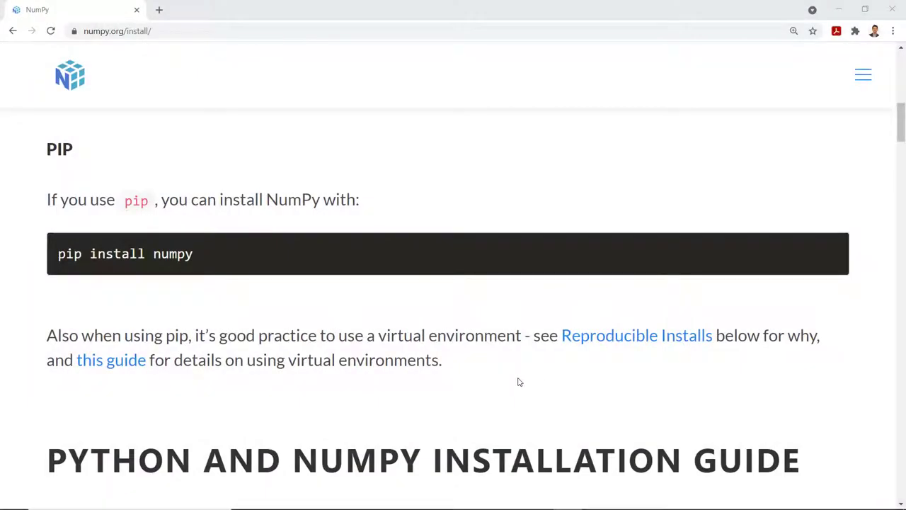
mouse_move(80, 293)
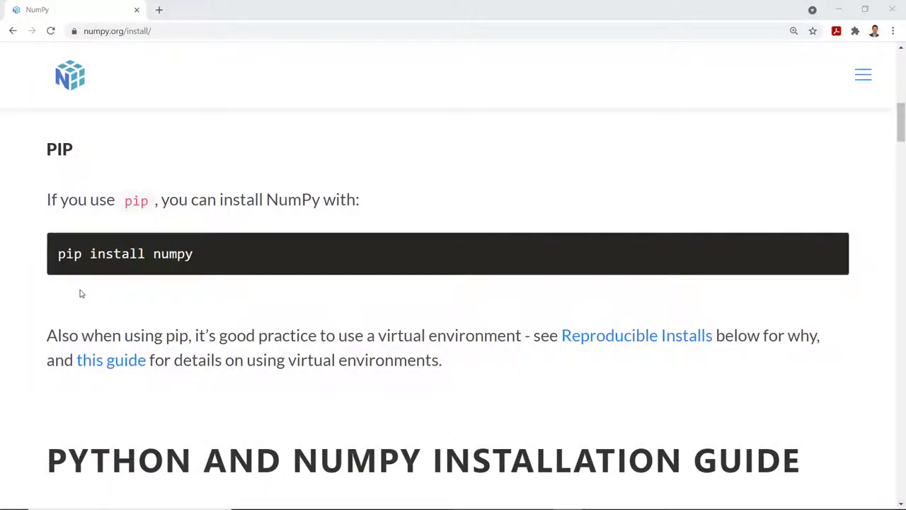
mouse_move(192, 294)
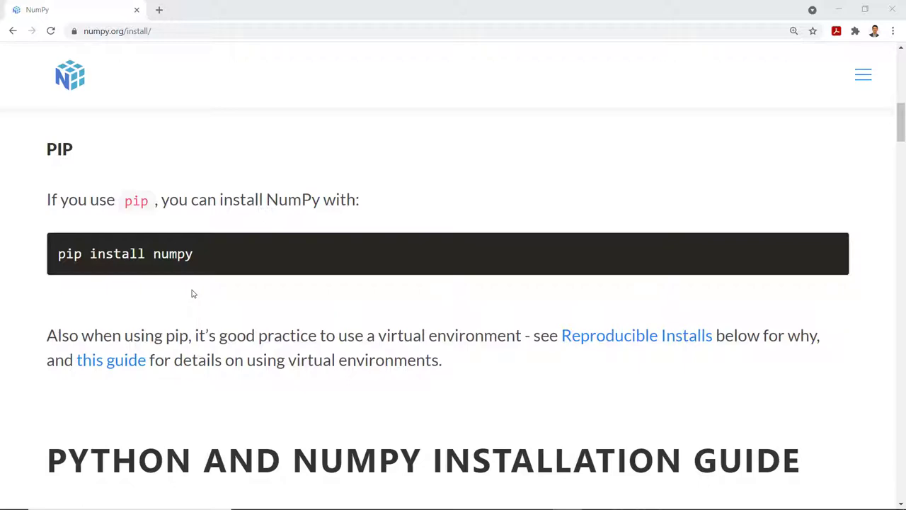
In the Lesson05_Numpy notebook, import NumPy as np
scroll(up, 3)
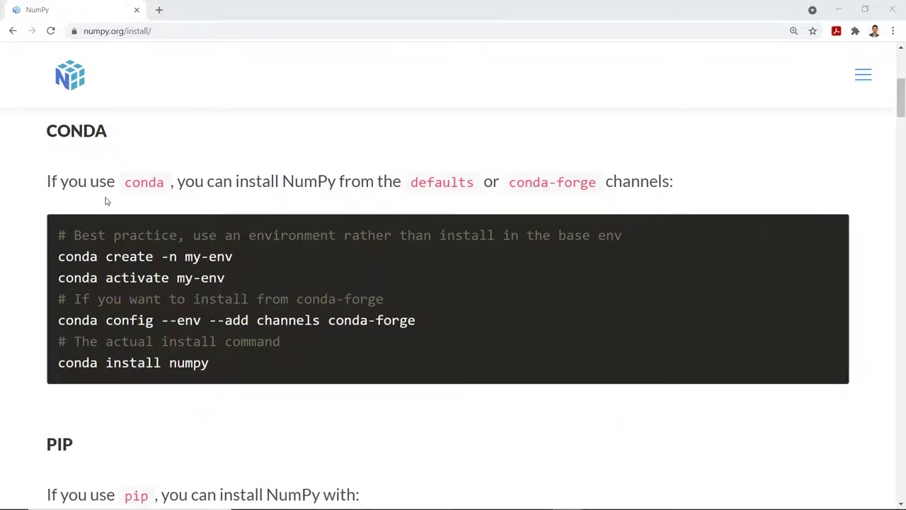
click(241, 9)
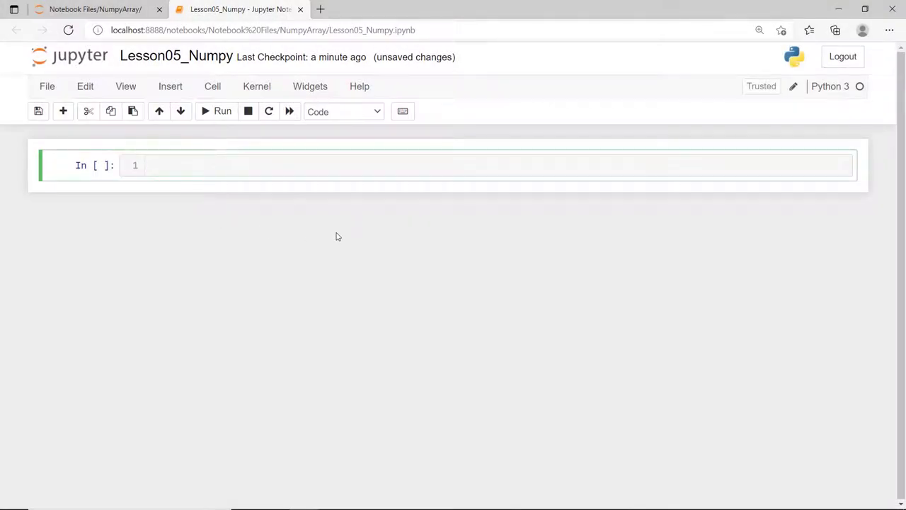
text(import n)
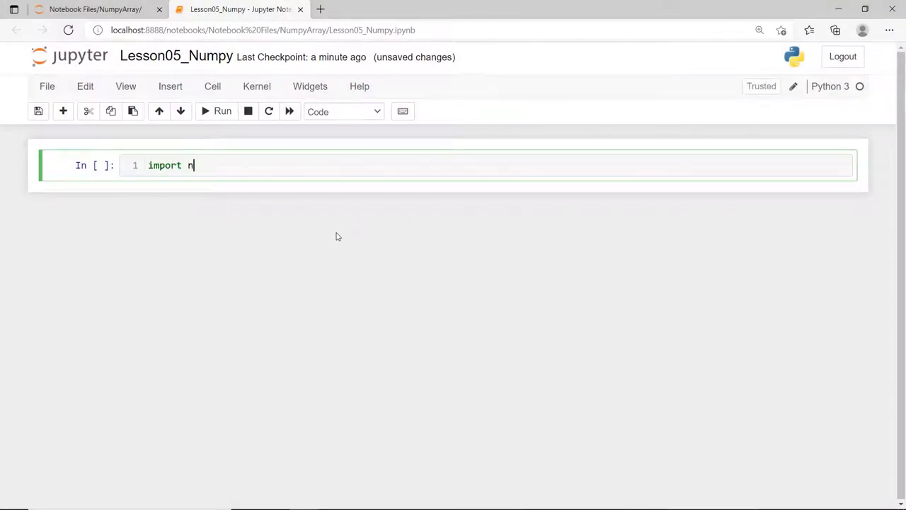
text(umpy)
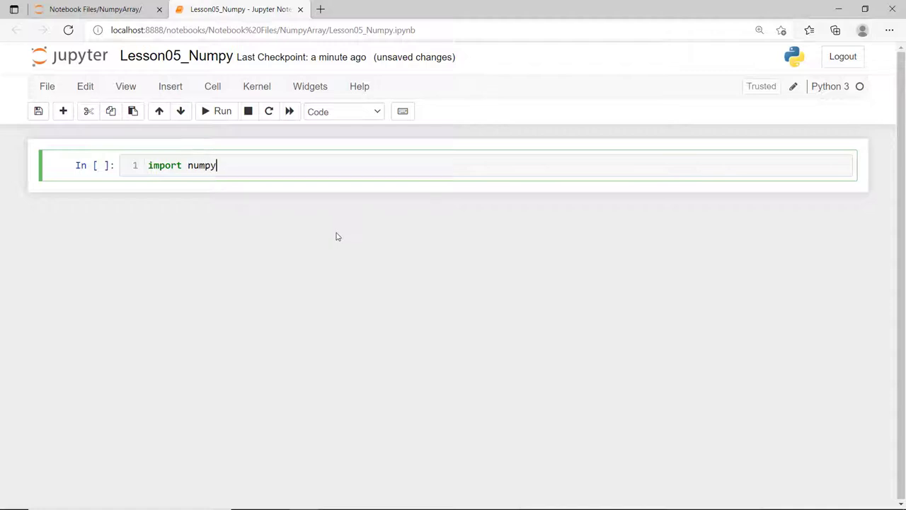
text(a)
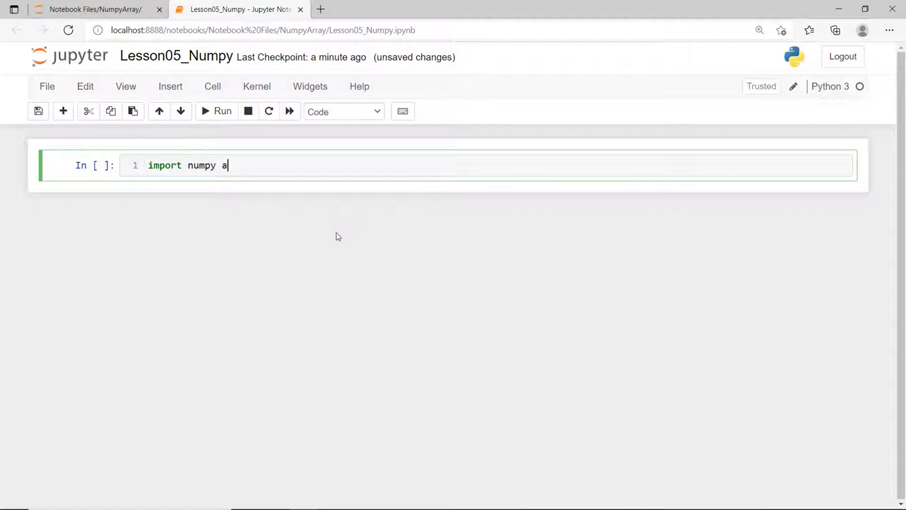
text(s np)
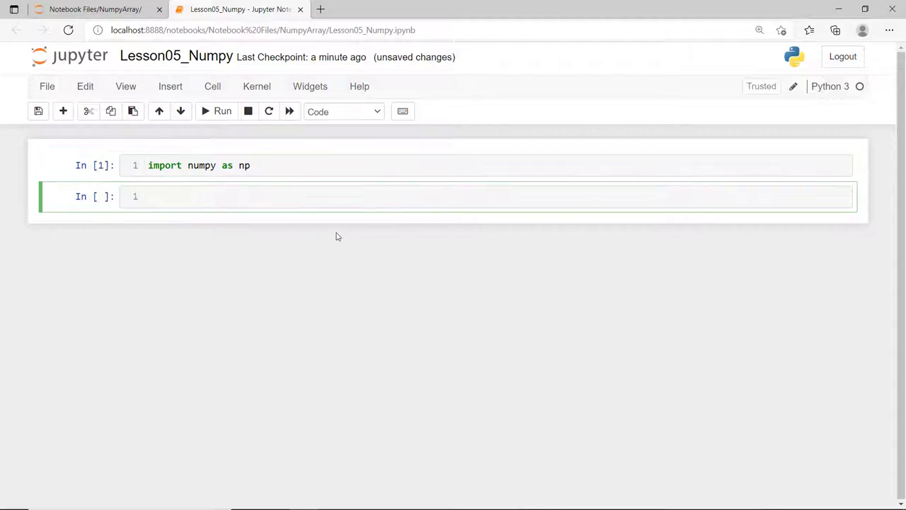
Create array1 as a NumPy array of 14, 5, 4, 10
click(283, 196)
text(array1)
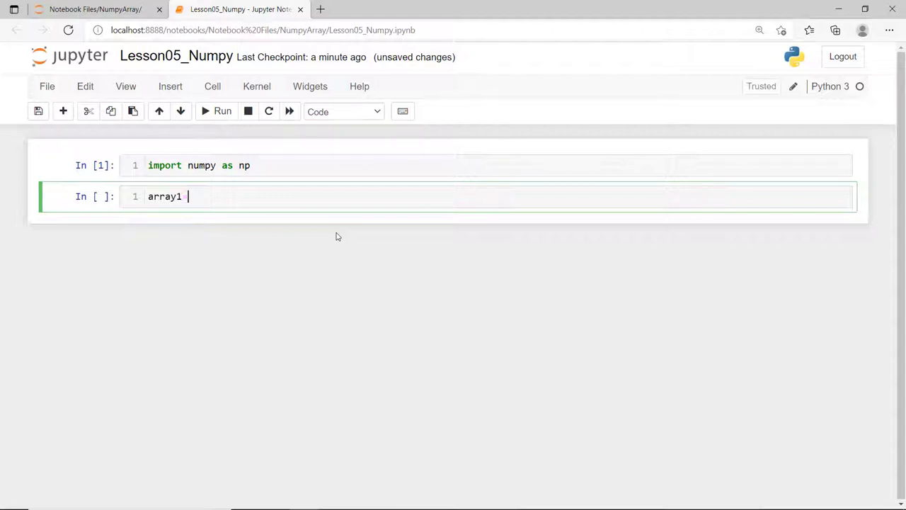
text(= np.array([1)
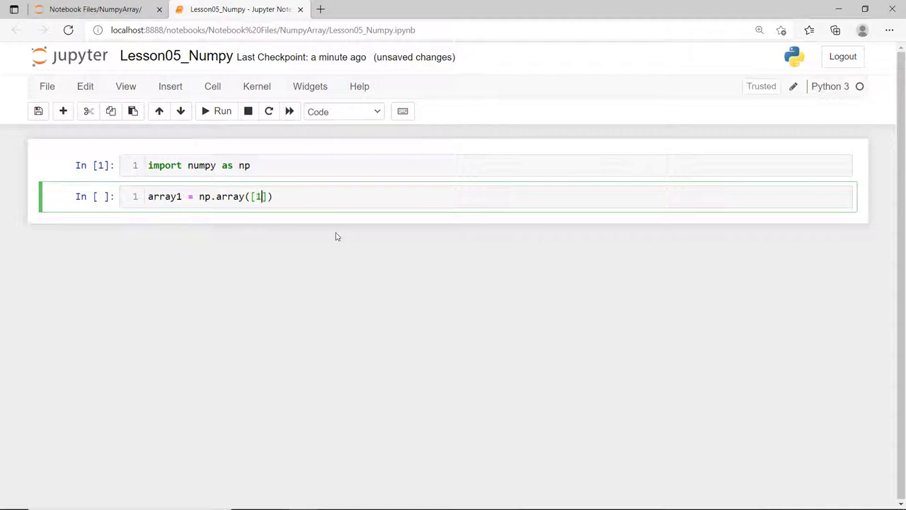
text(4, 5, 4, 10)
text(type(array1))
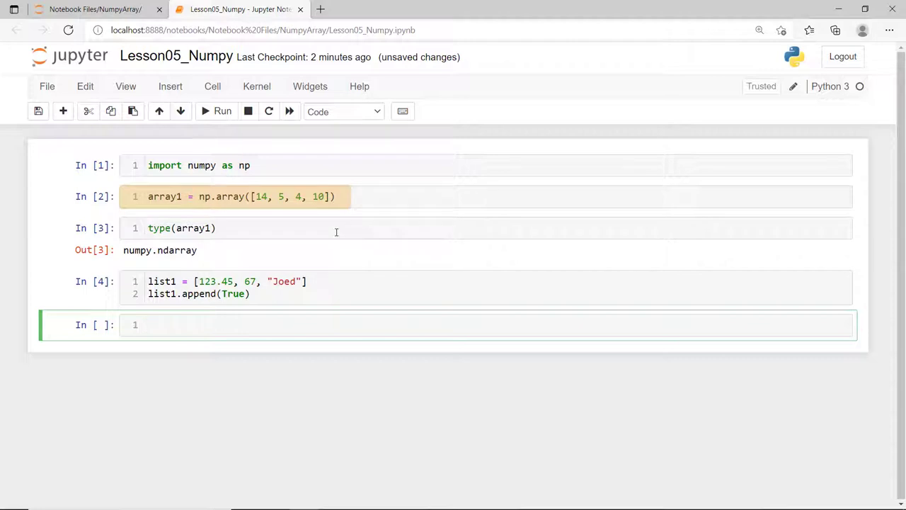
click(234, 286)
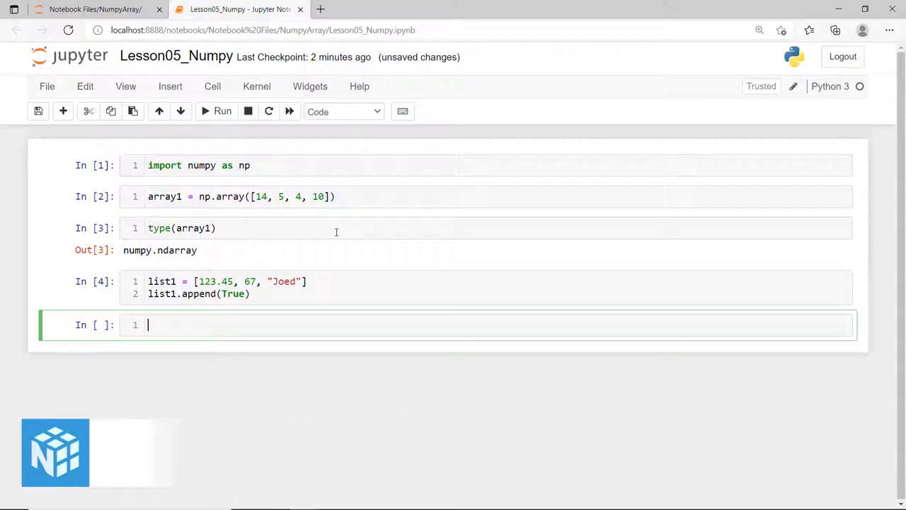
Import time and build py_list1 from range(10000000)
text(import)
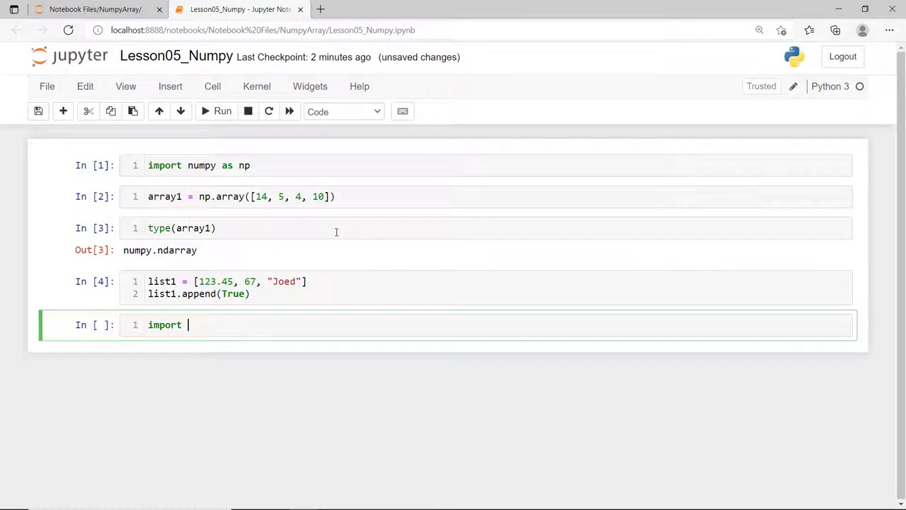
text(time)
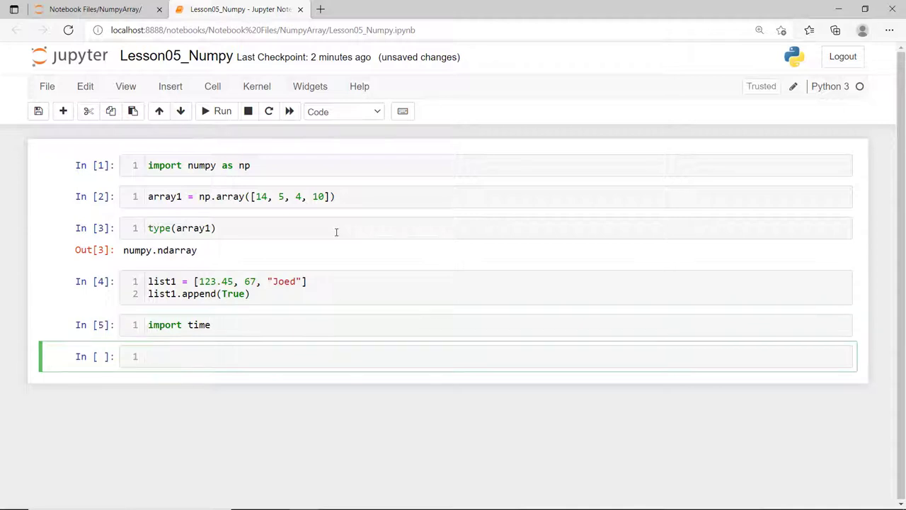
text(py_li)
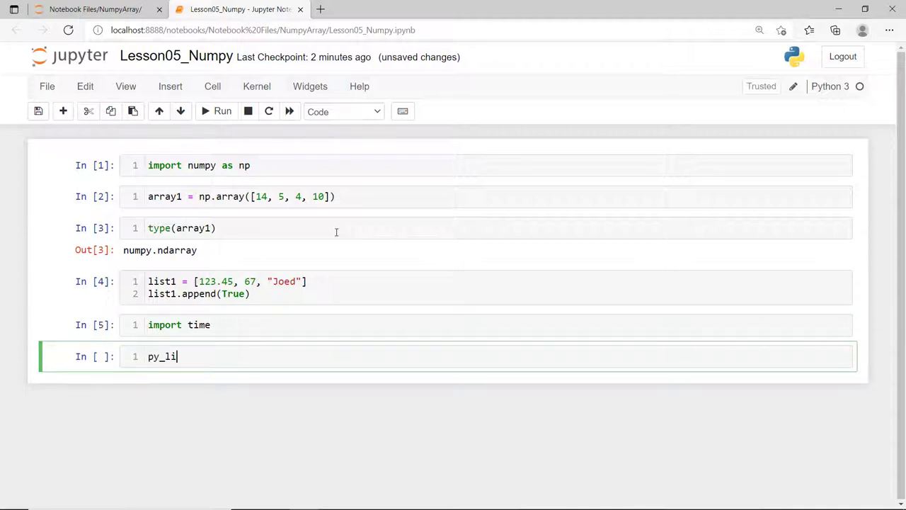
text(st1 = [])
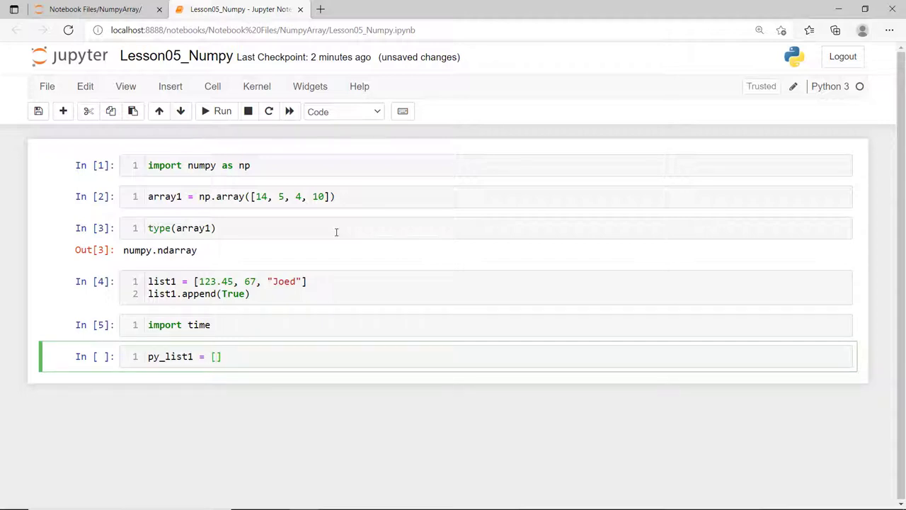
text(i for i in range)
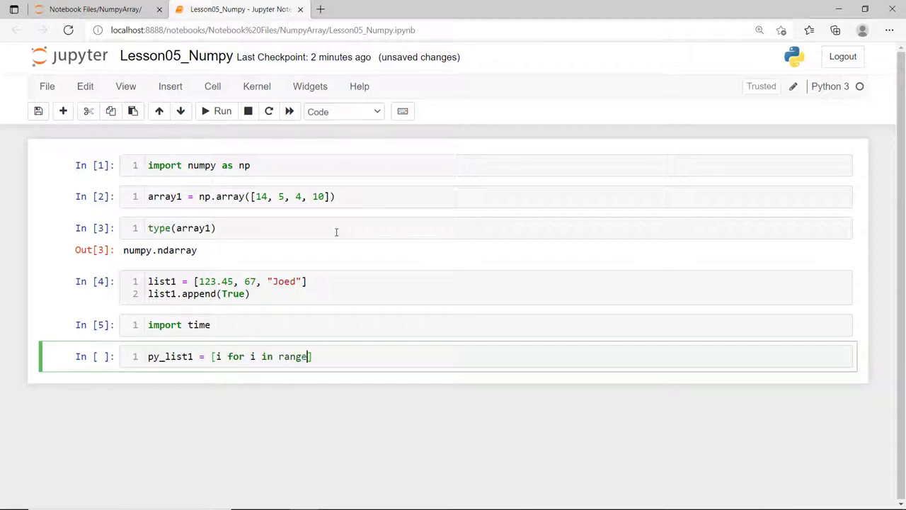
text((10000000)
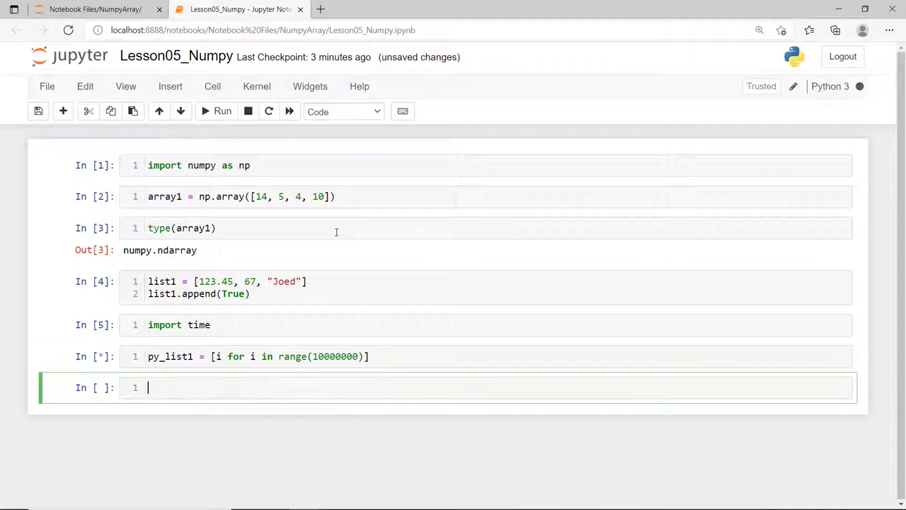
Time creating py_list2 by adding 2 to each py_list1 item, printing the elapsed process time
text(start_ti)
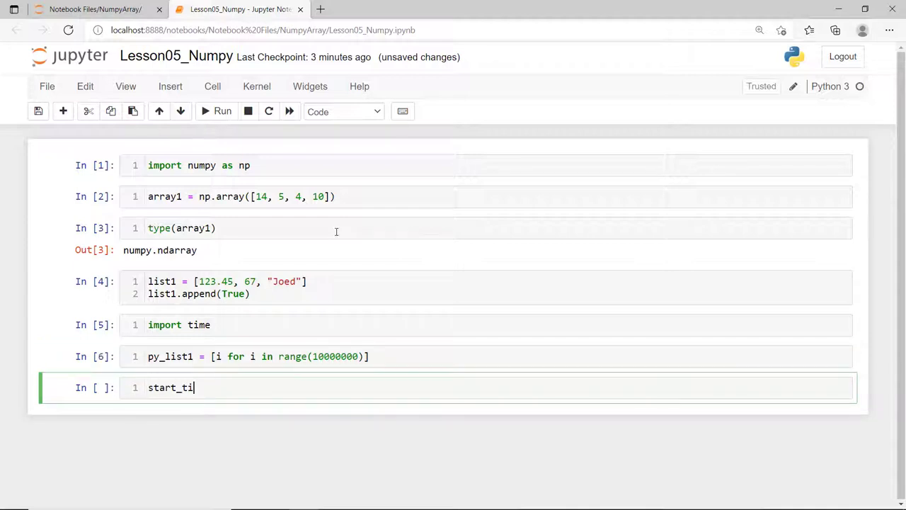
text(me = time.proc)
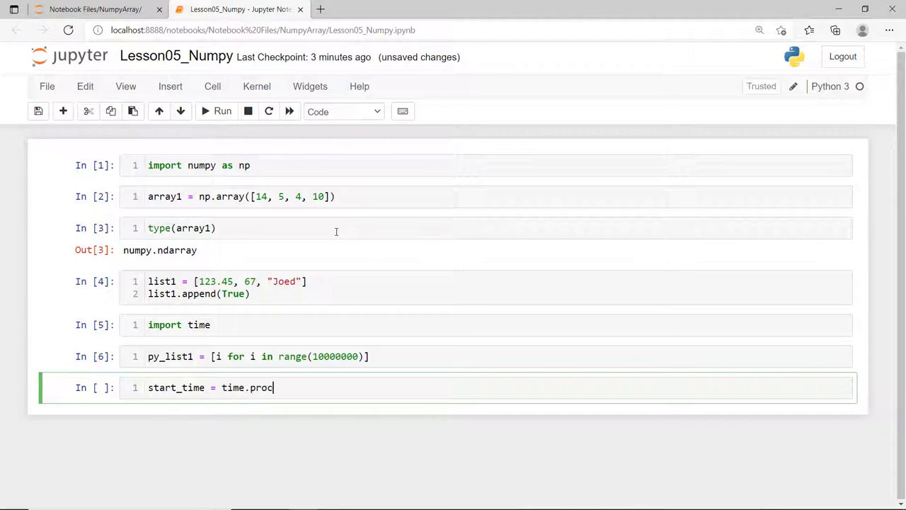
text(ess_time())
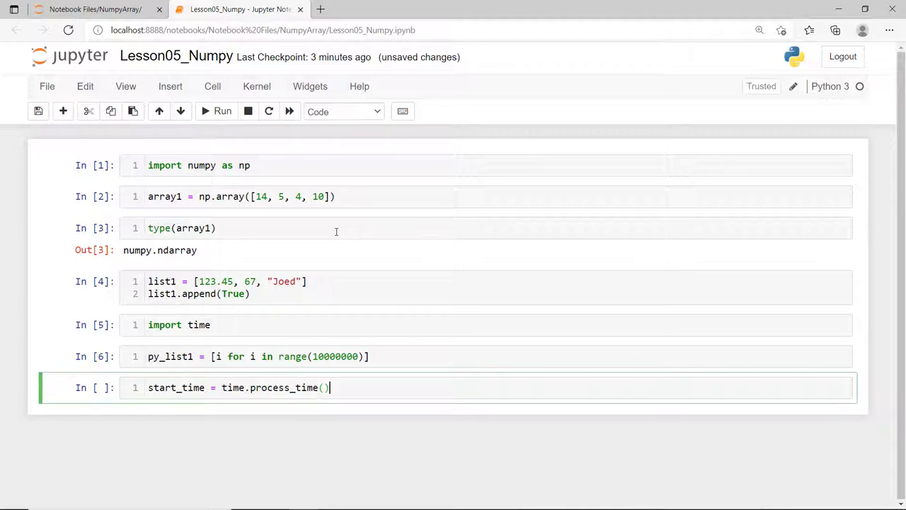
text(py_list2 = [i+)
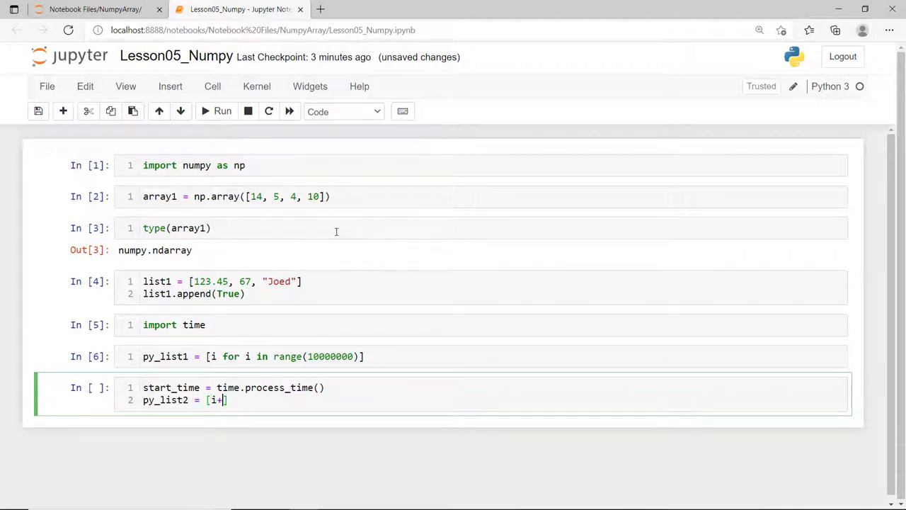
text(2 for i in)
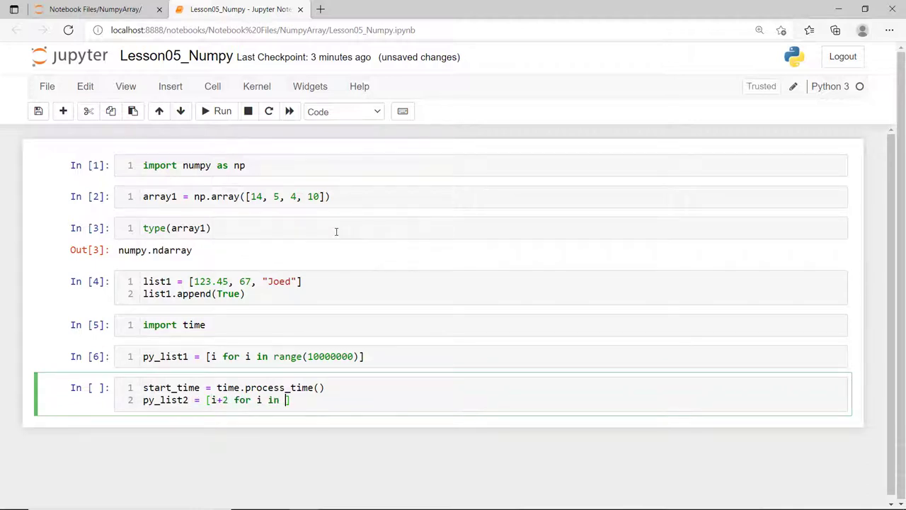
text(py_list1])
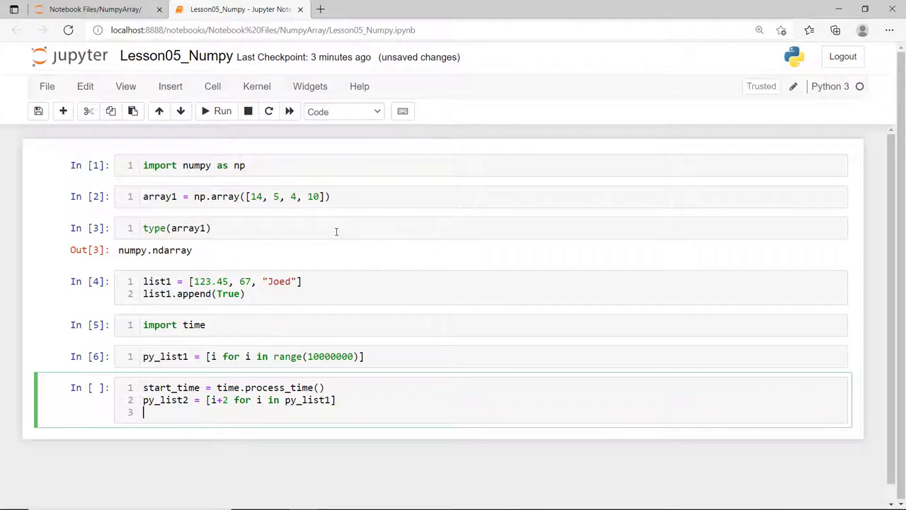
text(end_time = time.p)
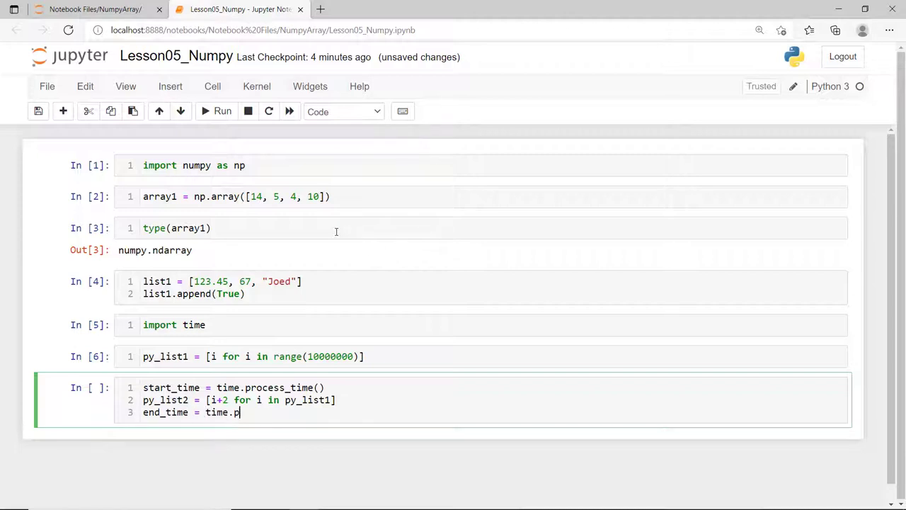
text(rocess_time())
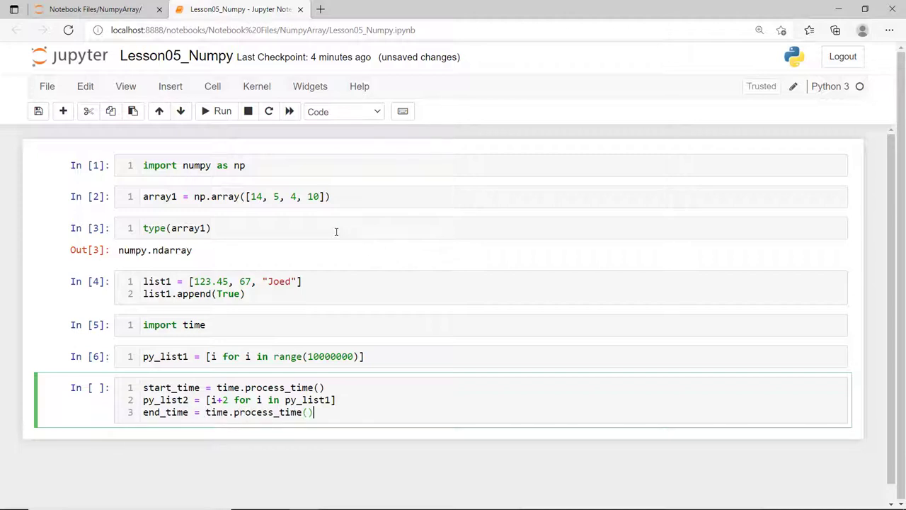
text(print)
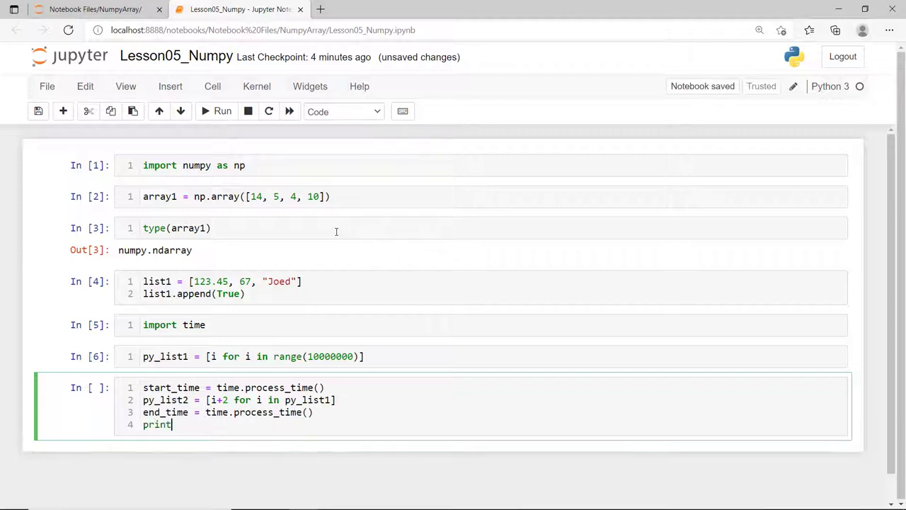
text((end_time-)
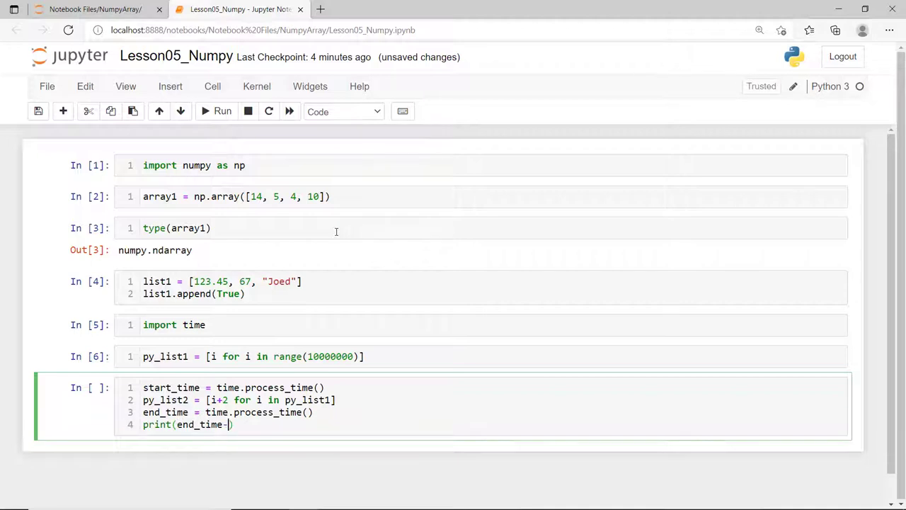
text(start_time)
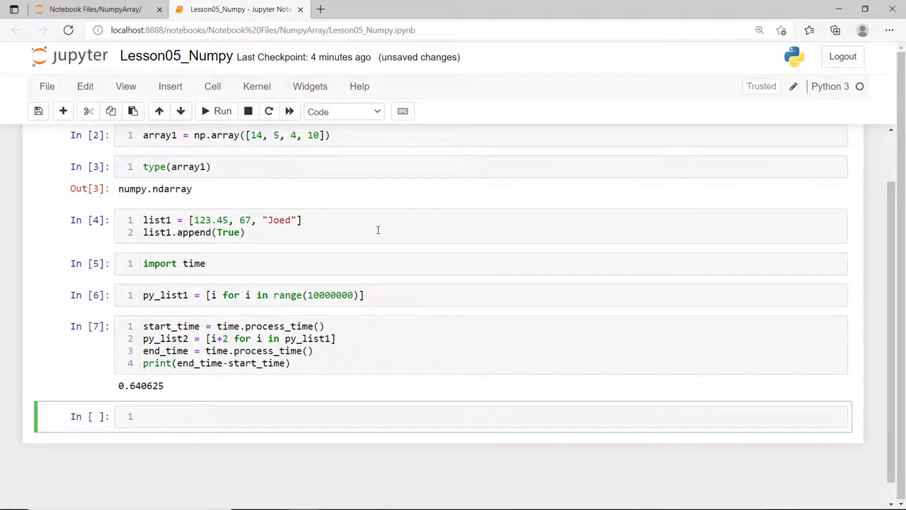
Create and run np_array1 = np.arange(10000000)
click(284, 416)
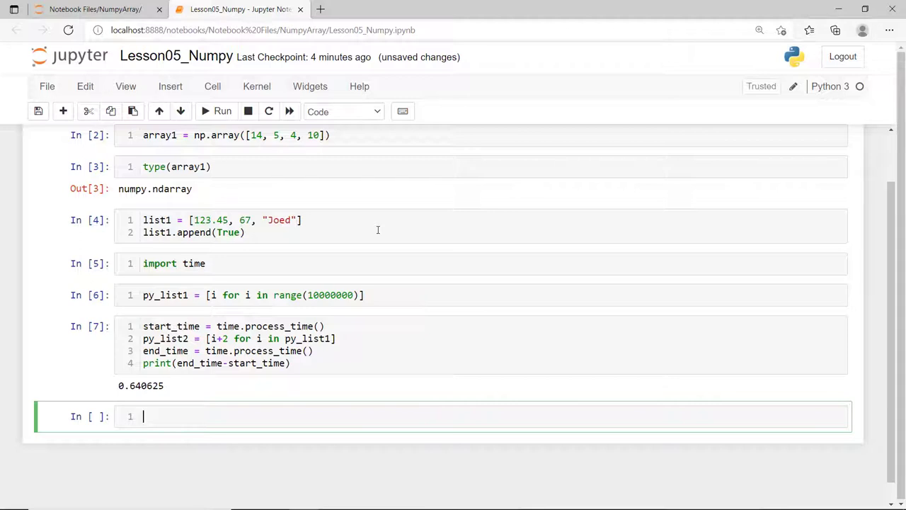
text(np)
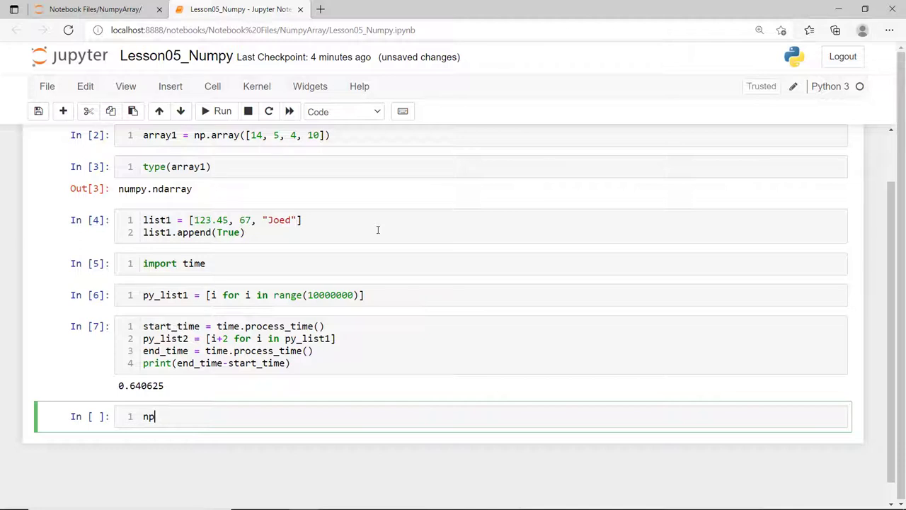
text(_array1)
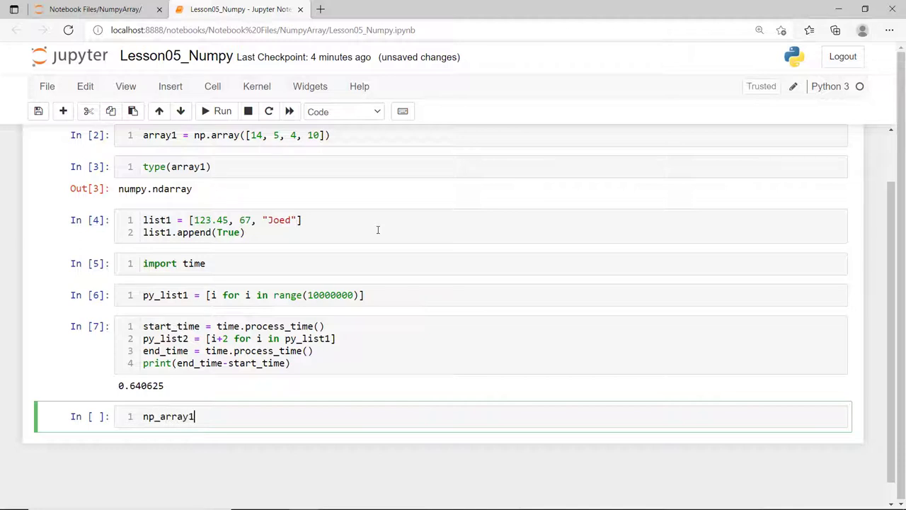
text(=)
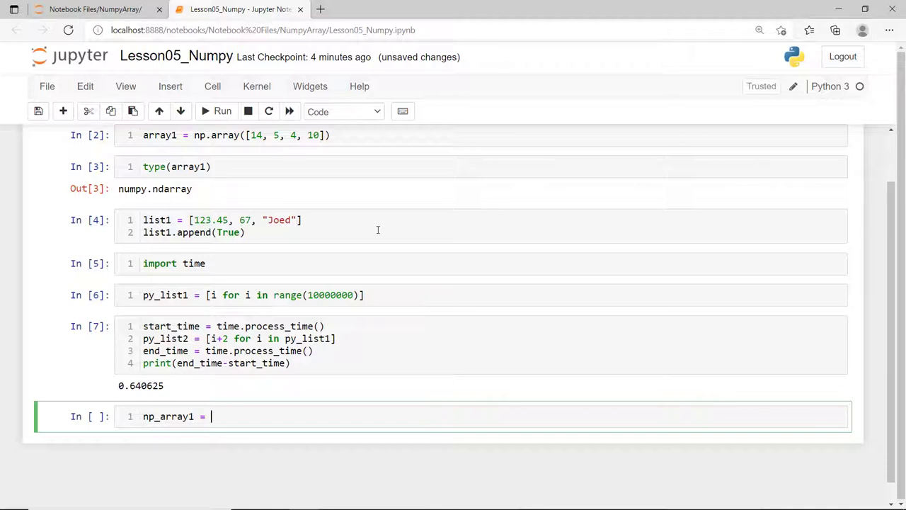
text(np.)
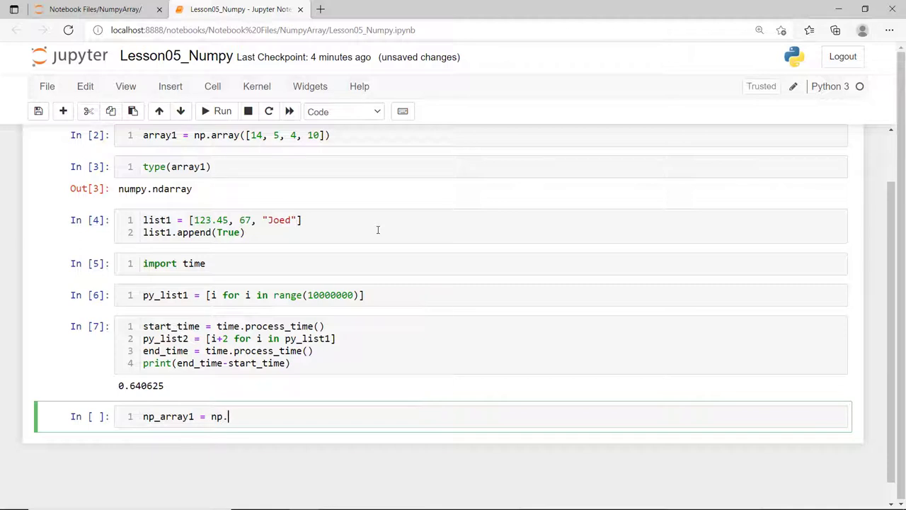
text(arang)
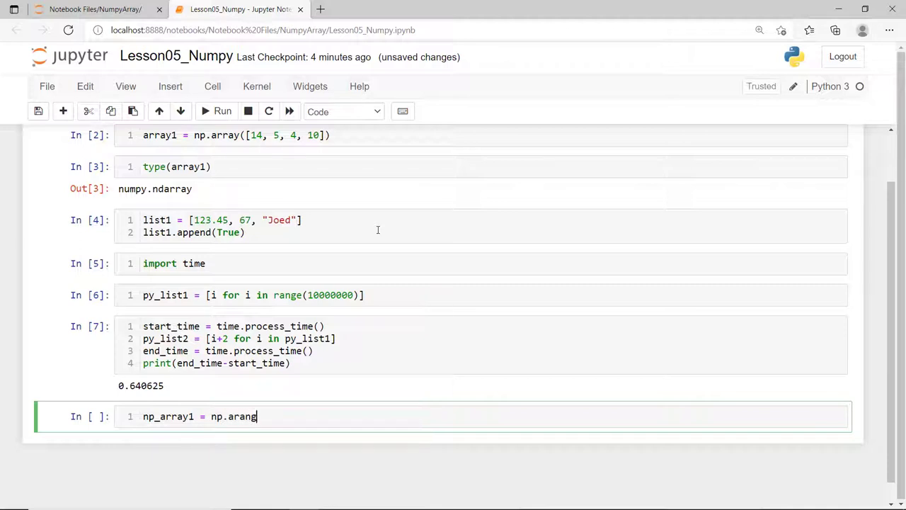
text(e())
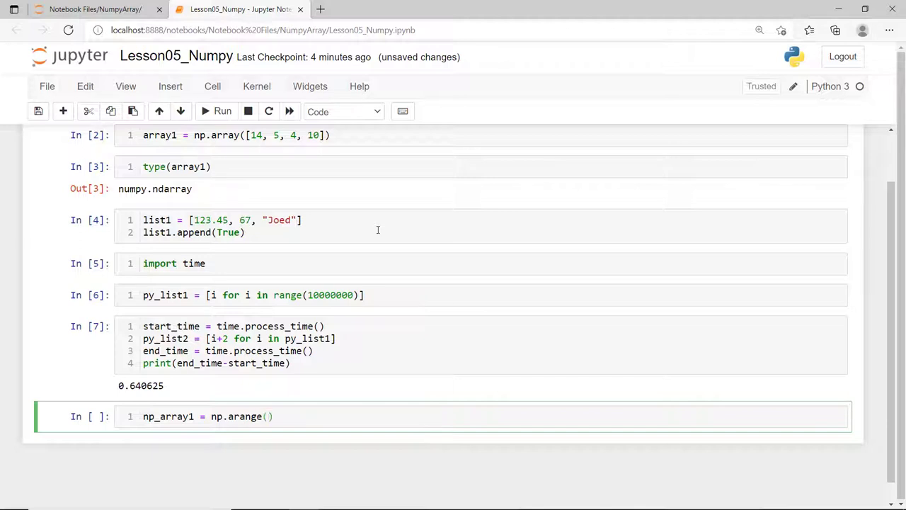
text(10000)
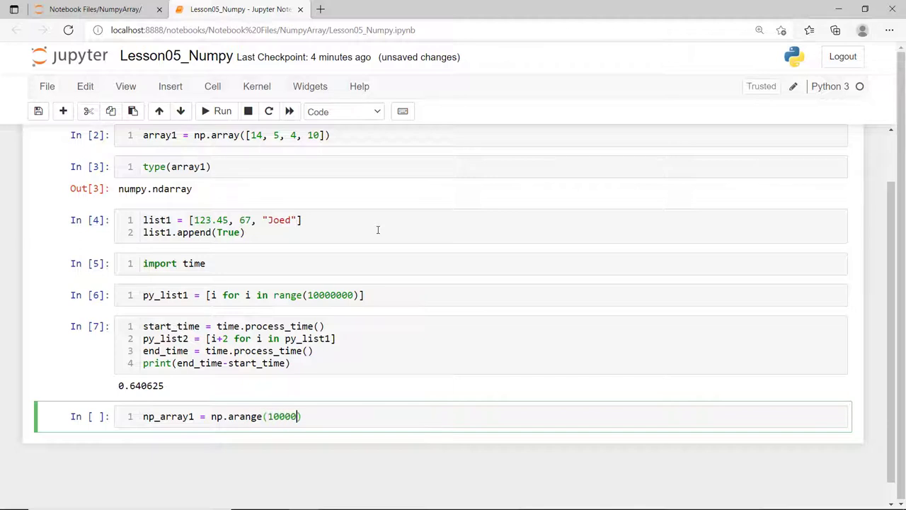
text(000)
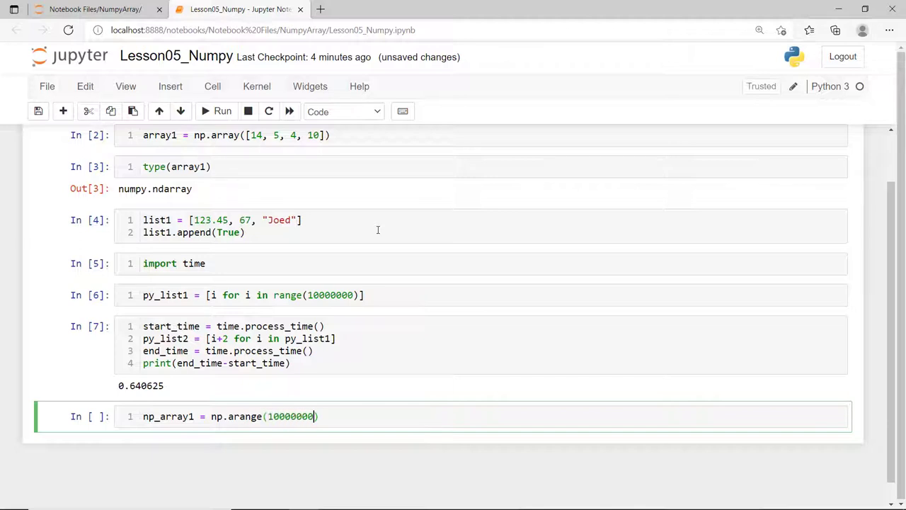
key(shift+enter)
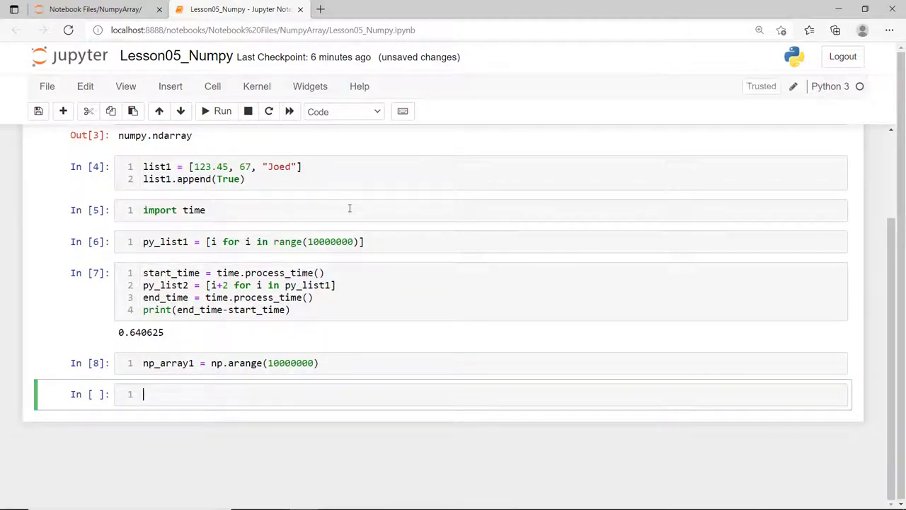
Time np_array2 = np_array1 + 2 with time.process_time() and print the difference (0.015625)
text(start)
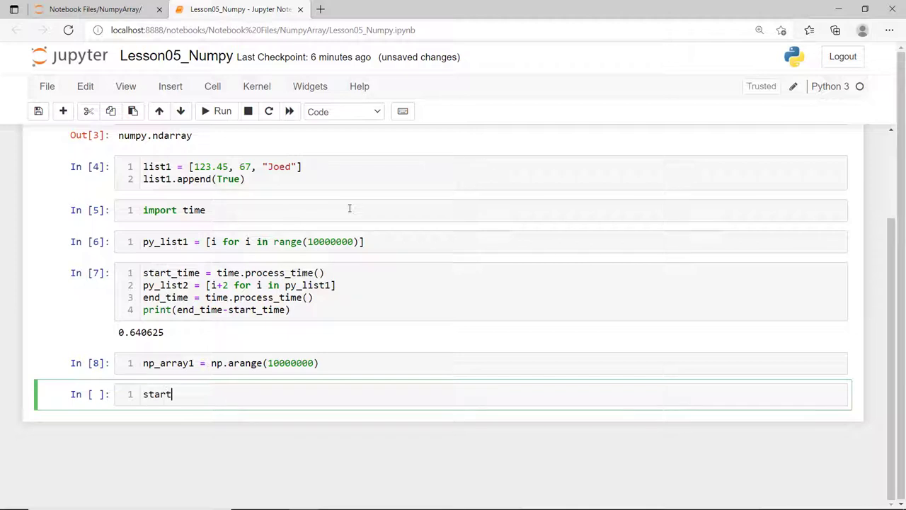
text(_time =)
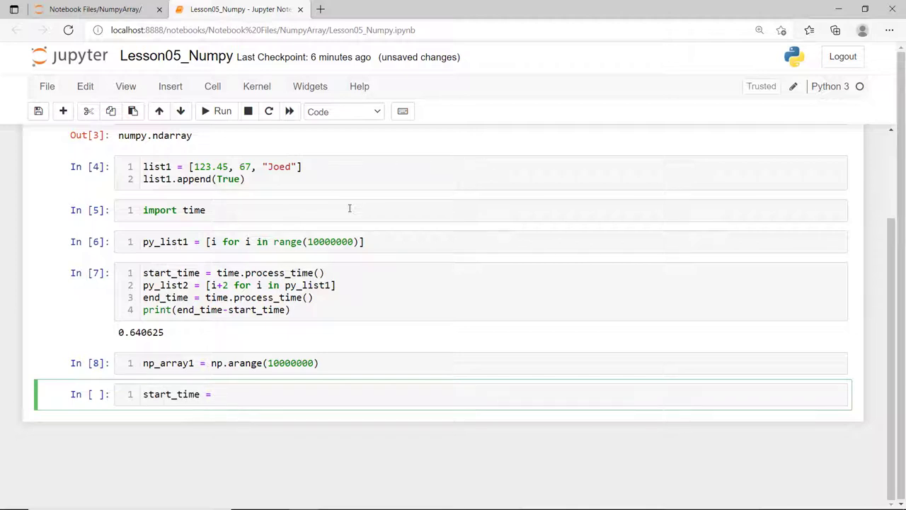
text(time.process_time()
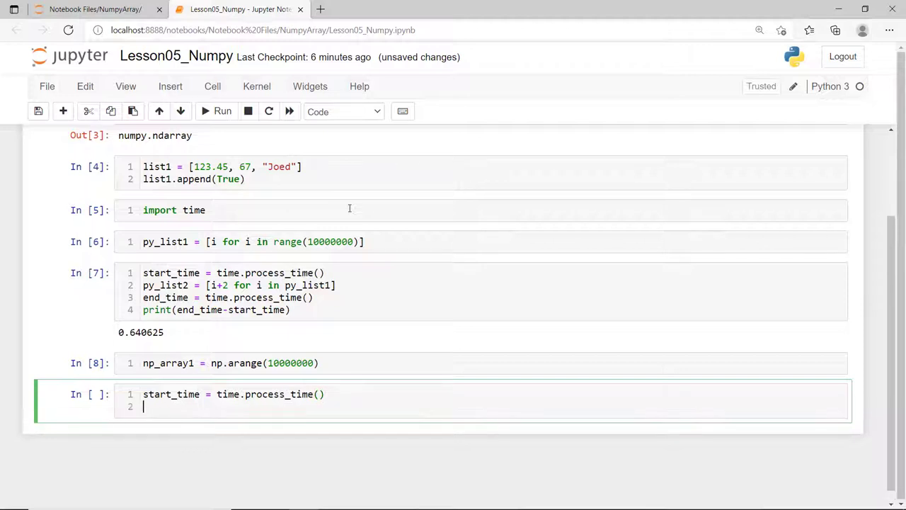
text(np)
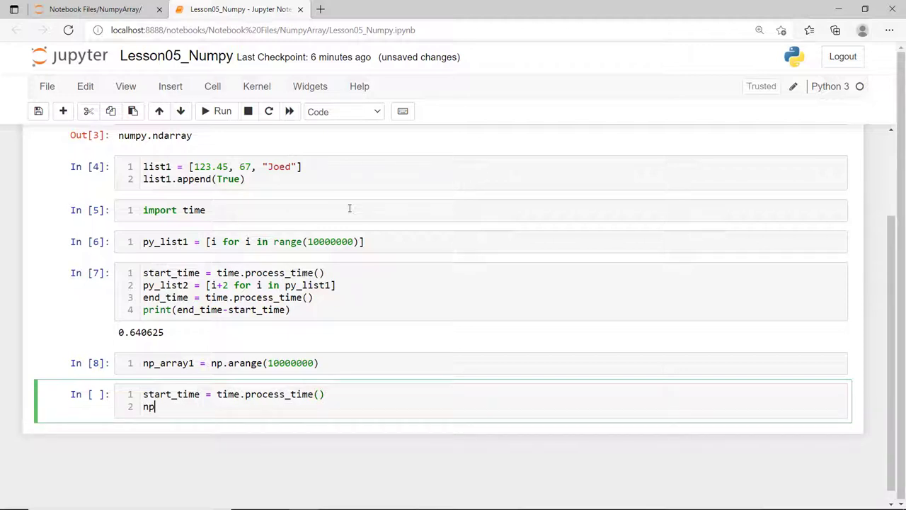
text(_array2 = np)
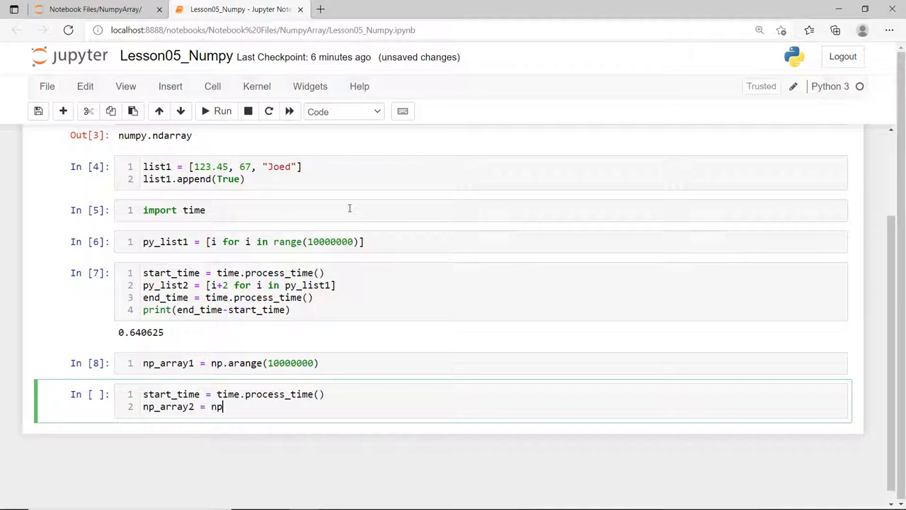
text(ray1 +)
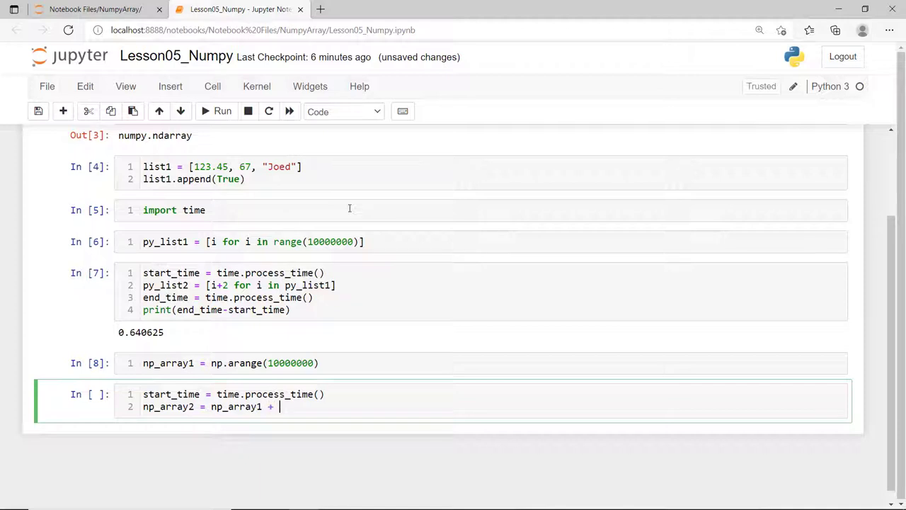
text(2)
text(end_time = time.process_time()
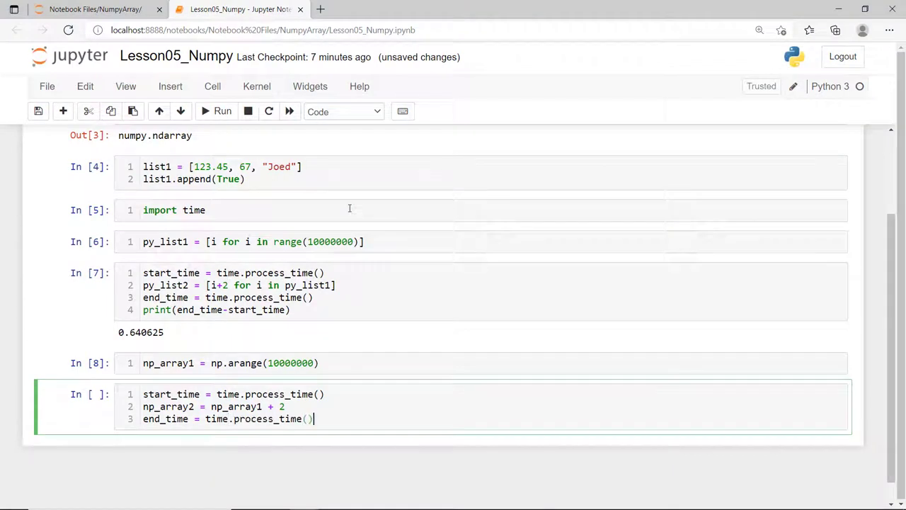
text(print(end_time-)
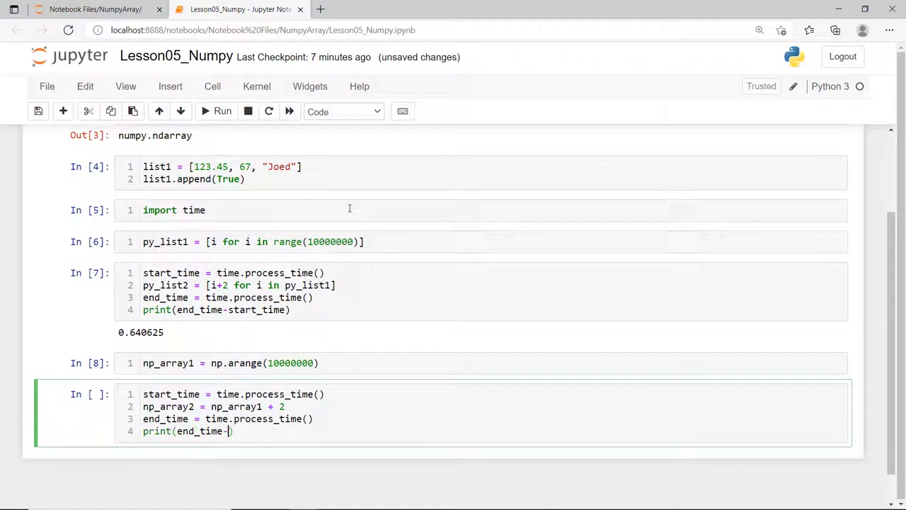
key(shift+enter)
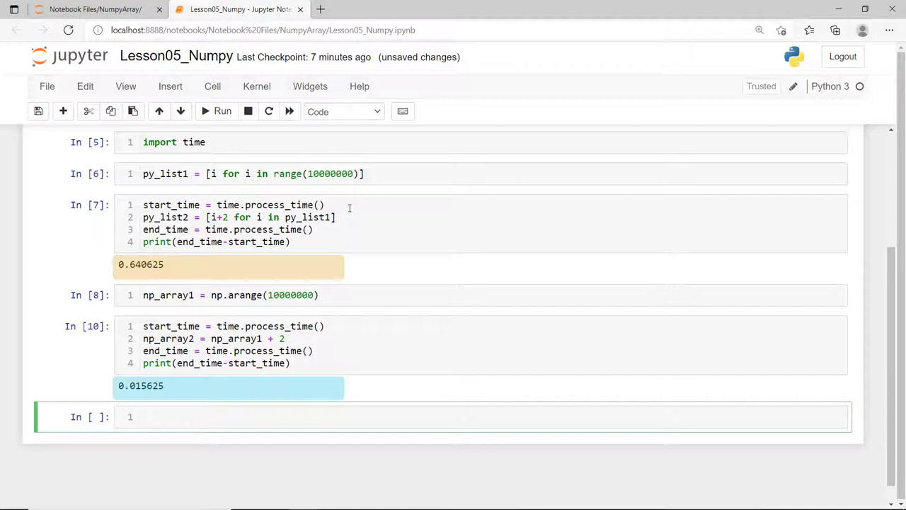
Turn the new cell into a Markdown heading '# Creating NumPy Arrays'
click(142, 416)
text(#)
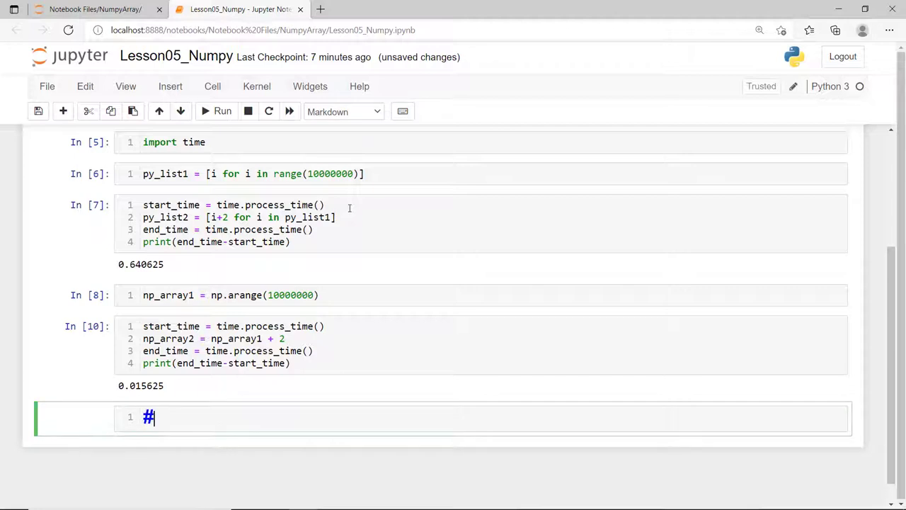
text(Creating NumPy Arrays)
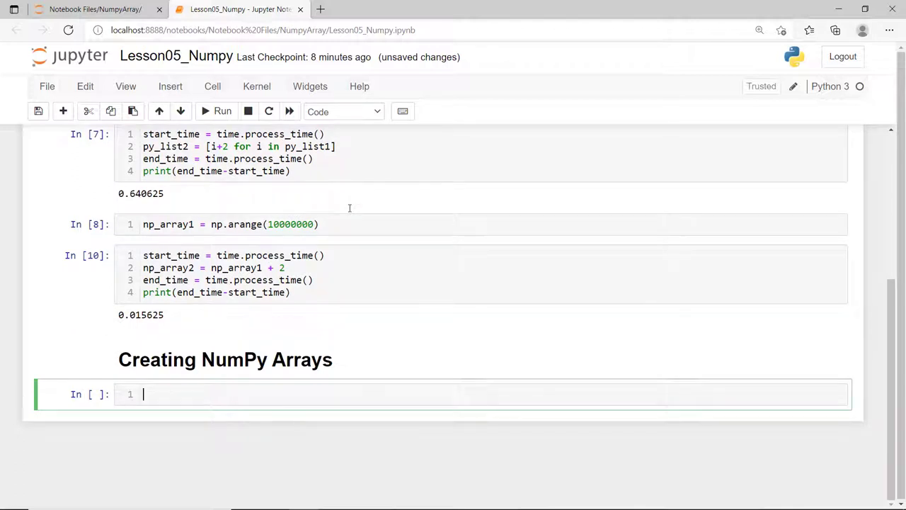
Create empty_array with np.empty(5, np.int32) and display its uninitialised values
text(em)
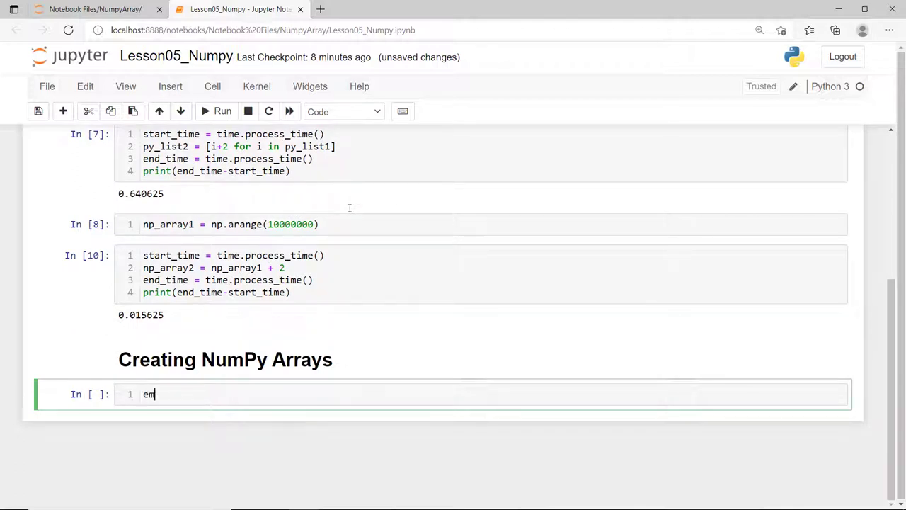
text(pty_array)
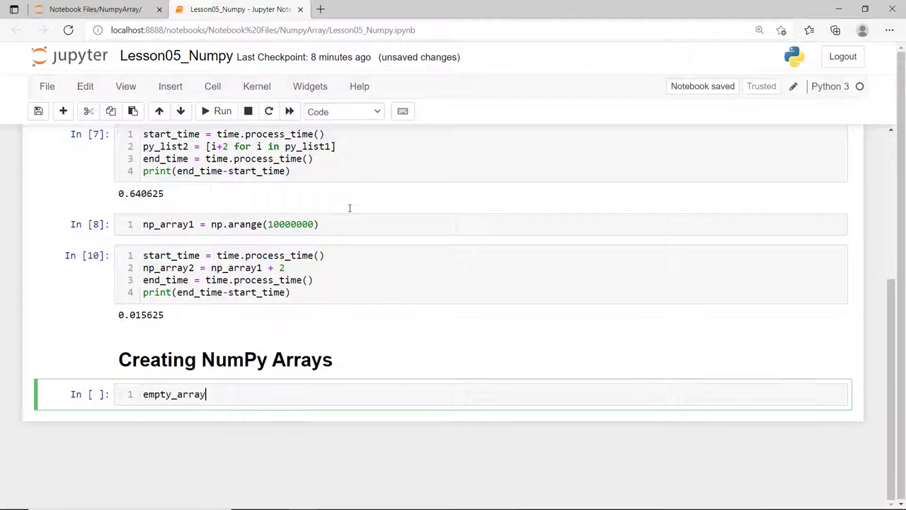
text(=)
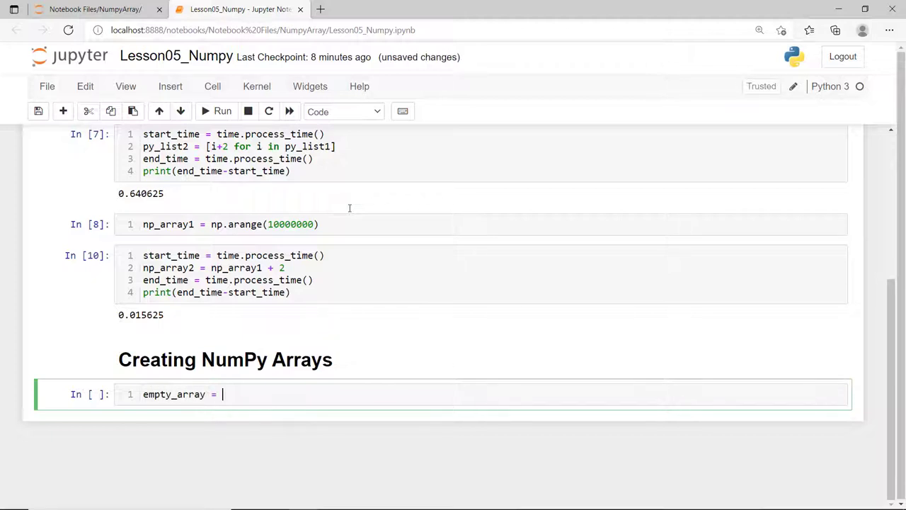
text(np.emp)
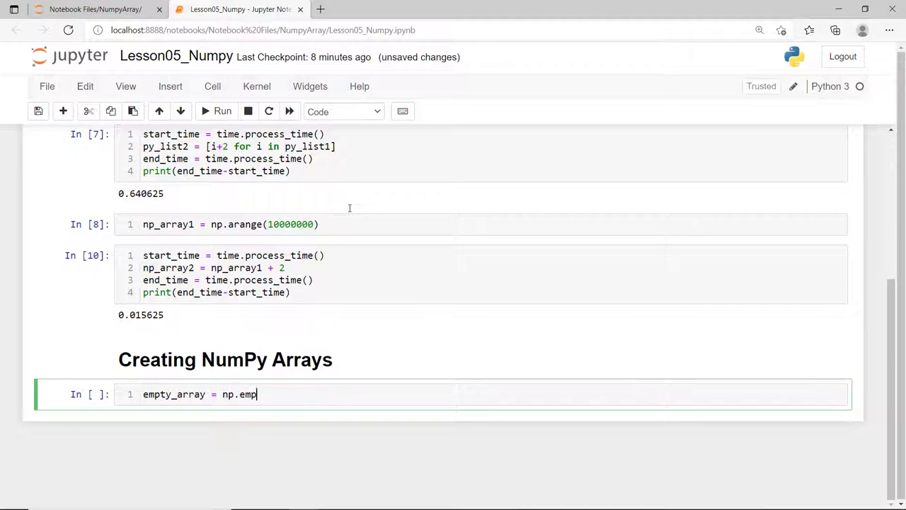
text(ty())
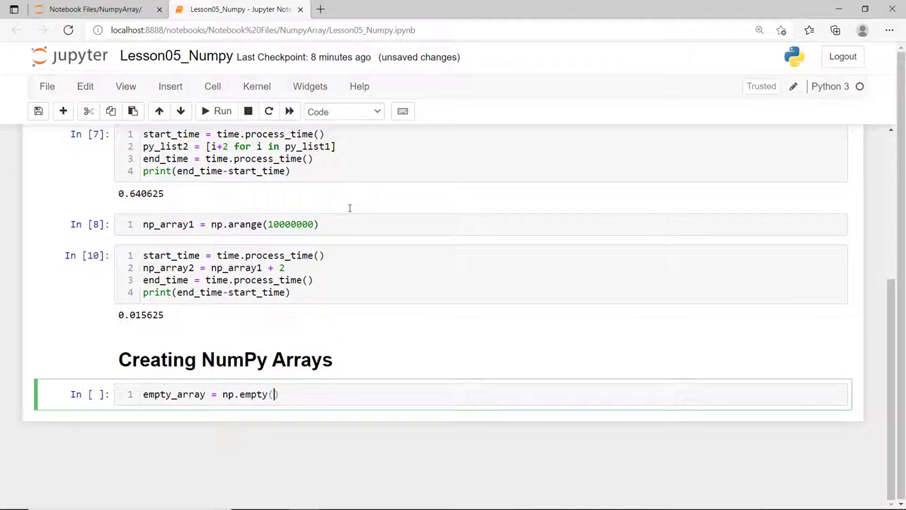
text(5, np.int32)
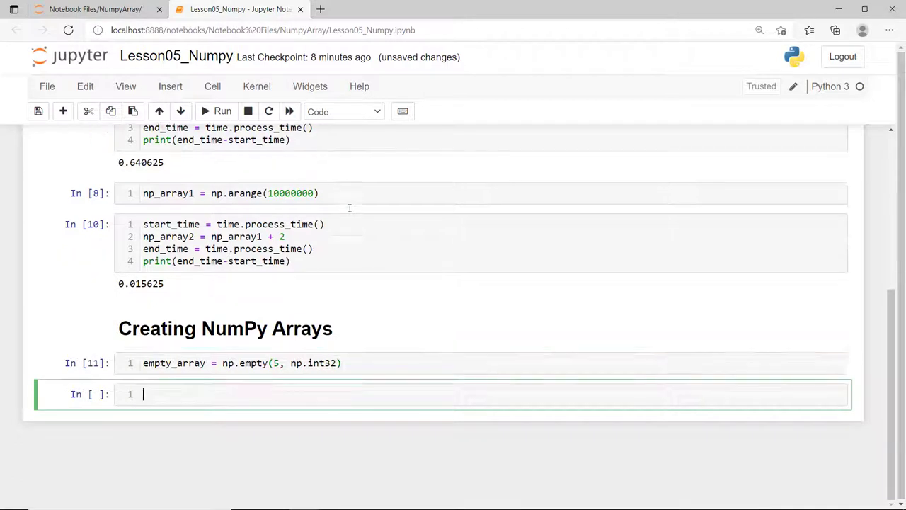
text(empty_array)
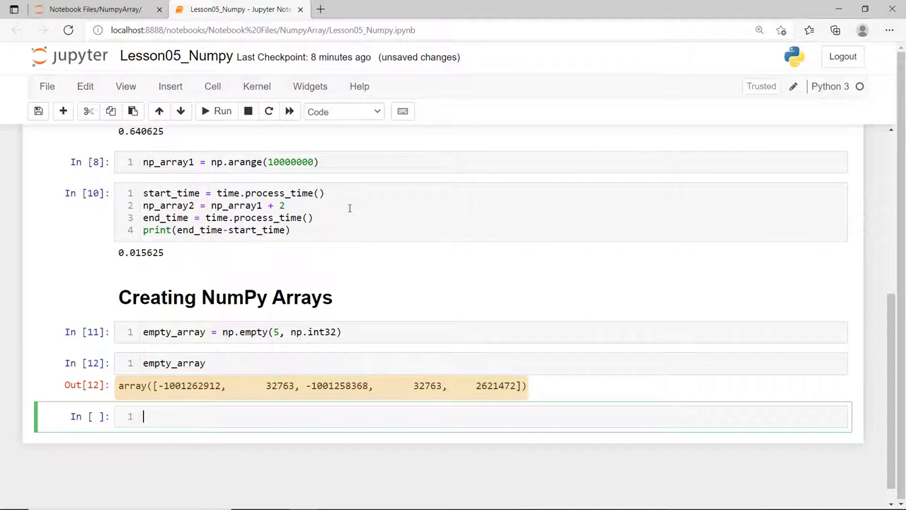
Create zero_array with np.zeros, changing the shape from 5 to (3,5) int32
text(zero)
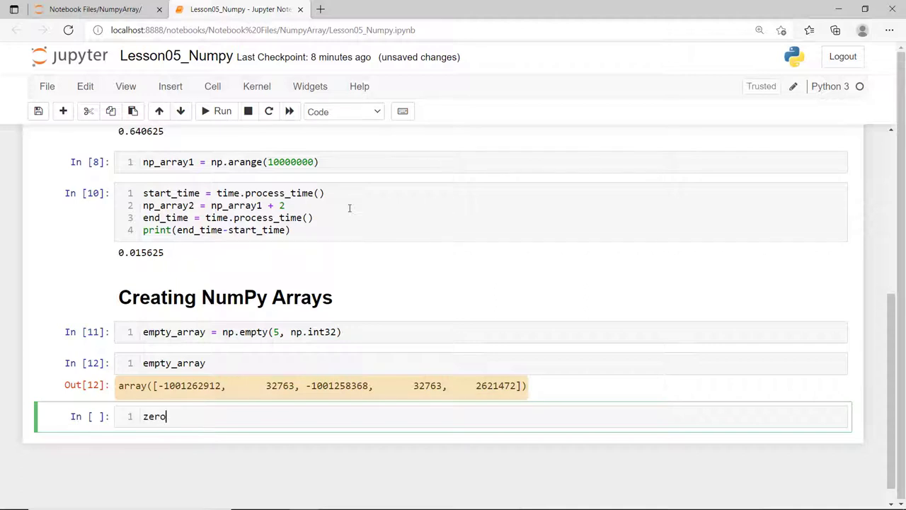
text(_array)
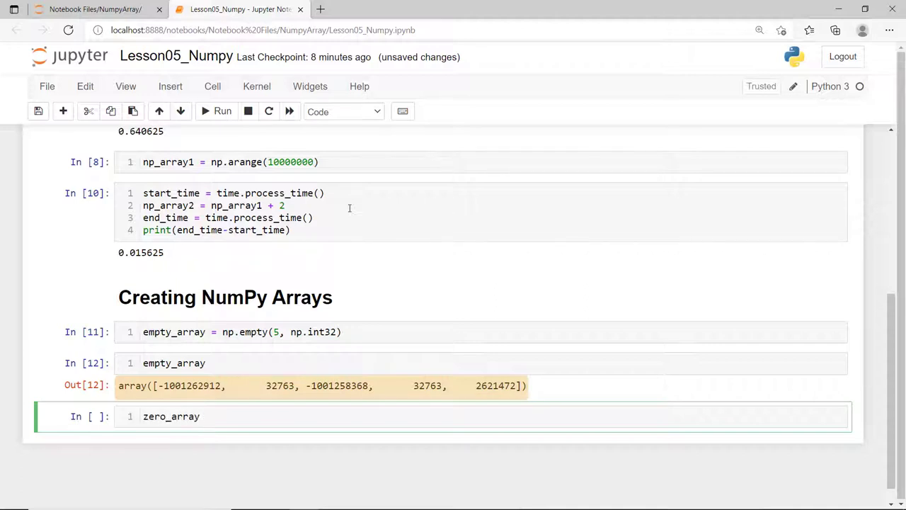
text(= np.ze)
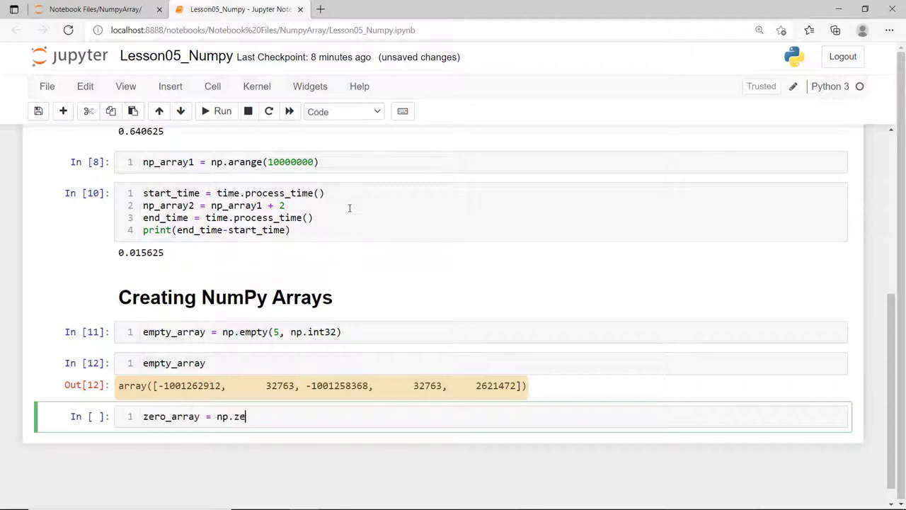
text(ros)
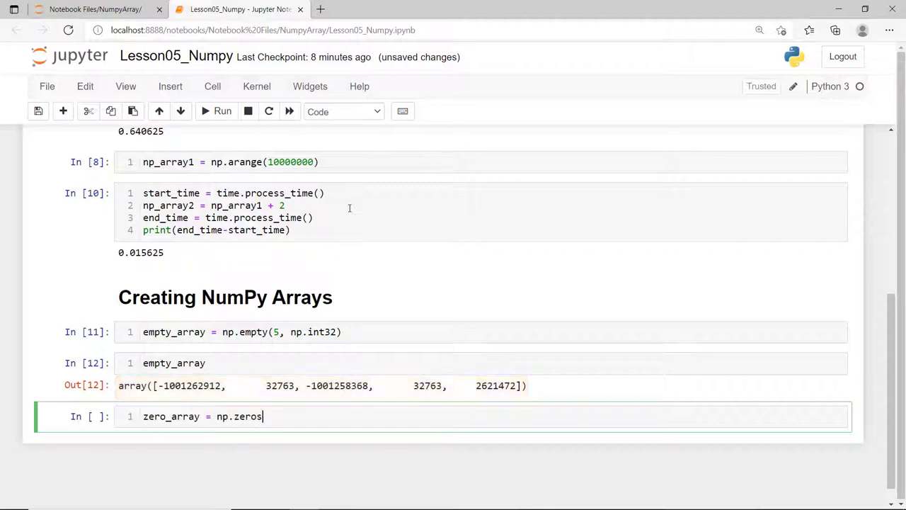
text((5, np.int32))
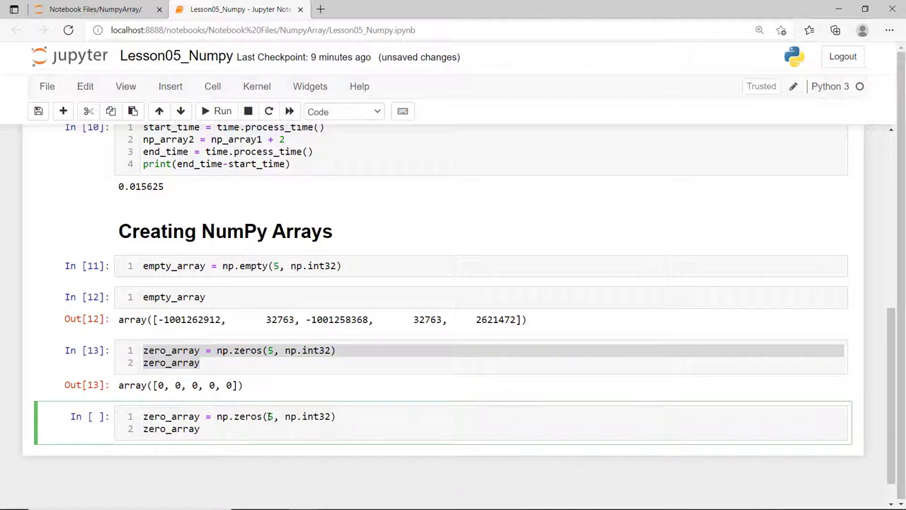
text(()
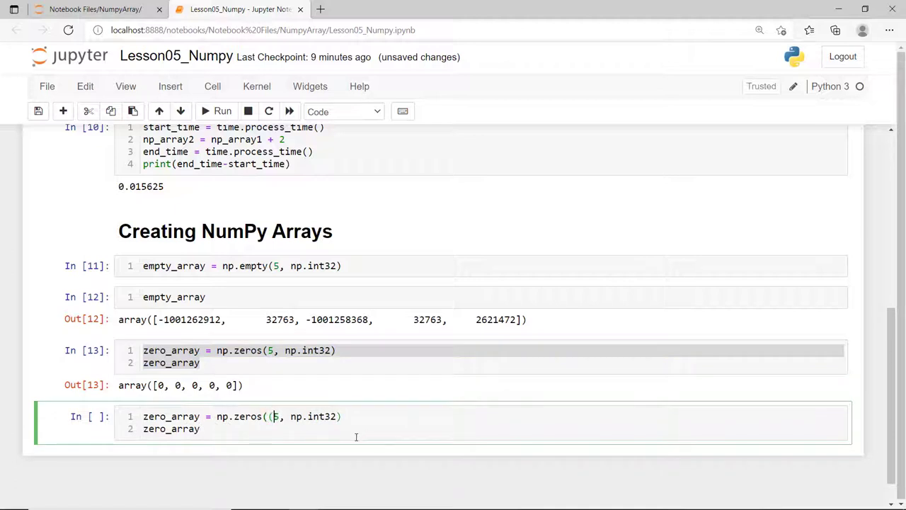
text(3,)
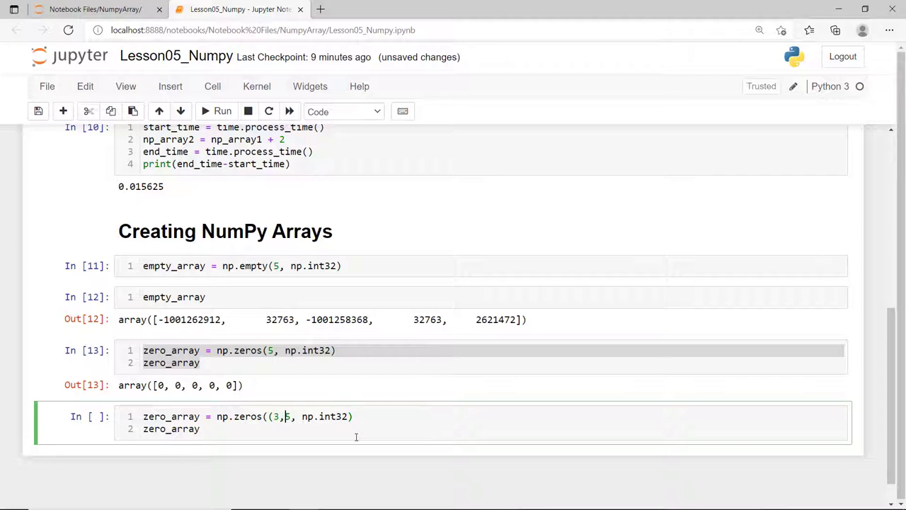
text())
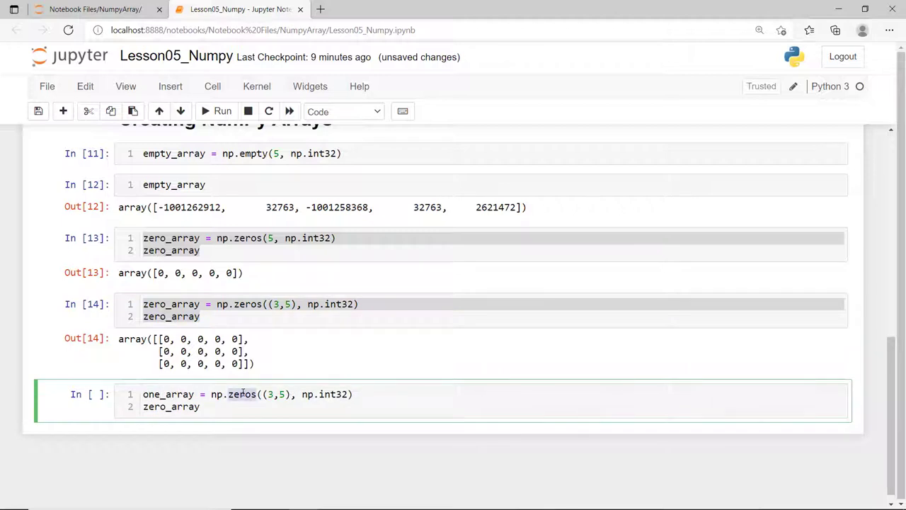
Run one_array = np.ones((5,4), np.int32) and display the 5×4 grid of ones
text(ones)
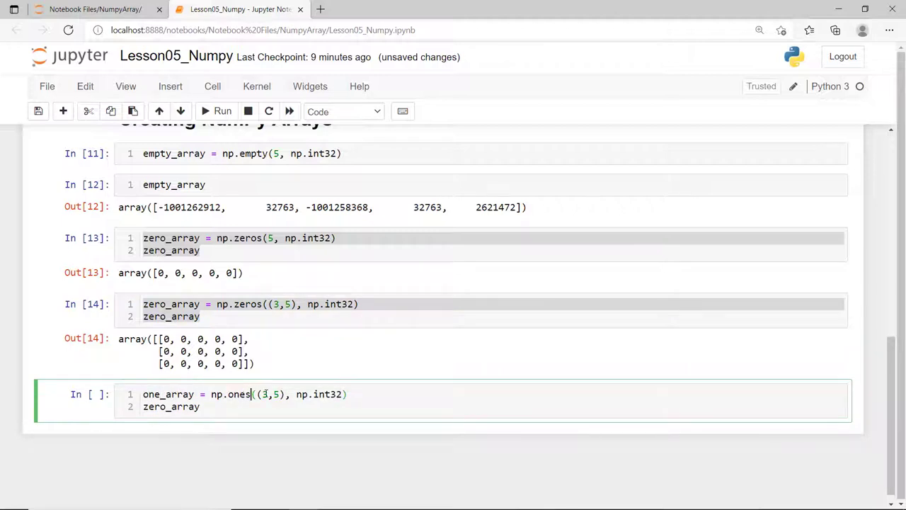
text((5,4))
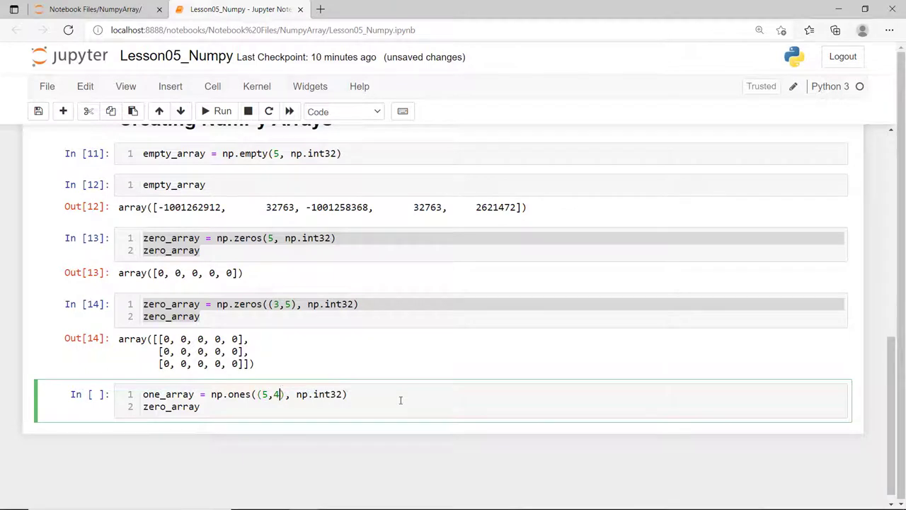
text(one_array)
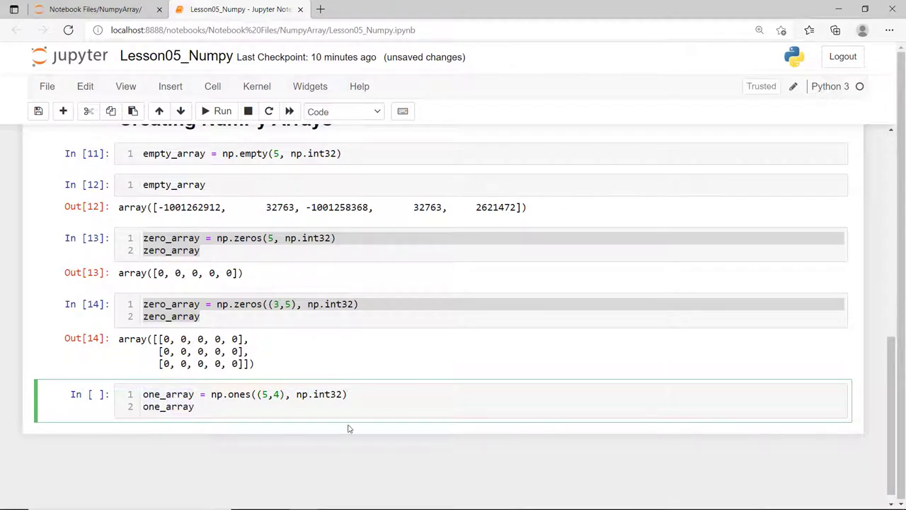
click(222, 111)
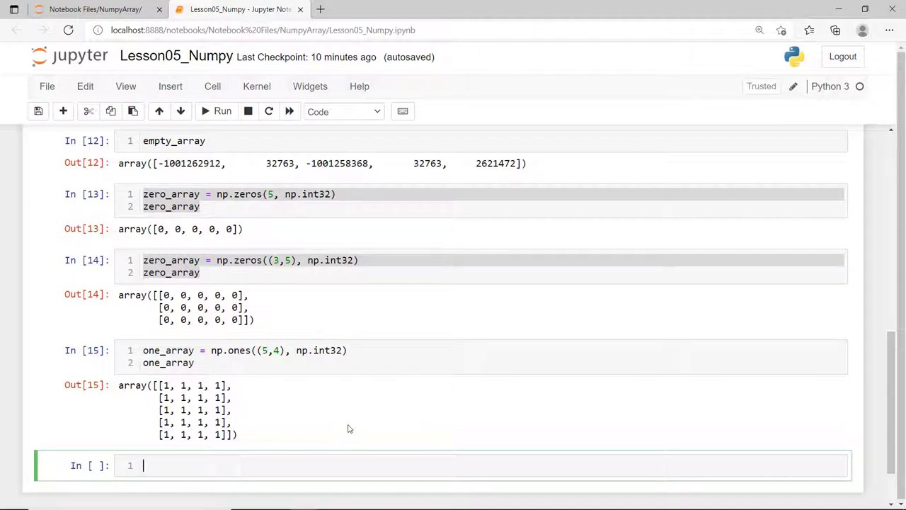
scroll(down, 3)
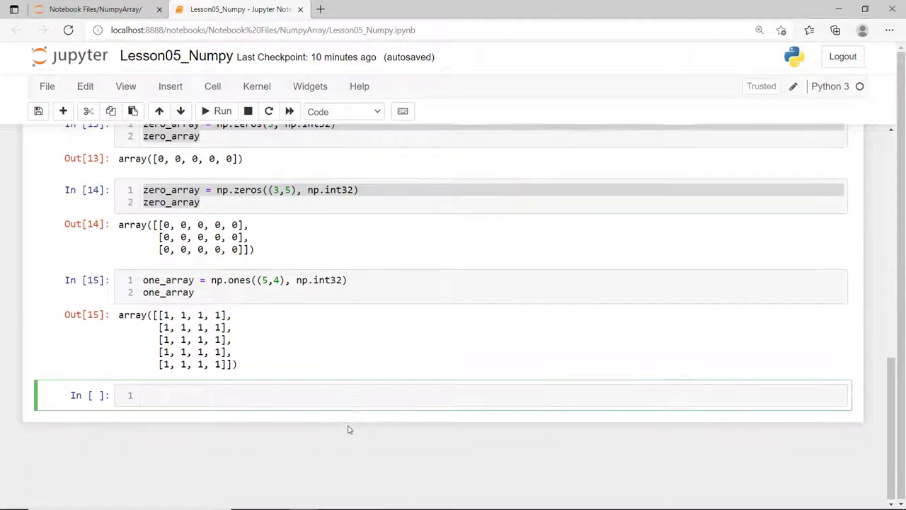
Create np_array = np.array([[90,89,78],[77,99,88]])
text(np_array)
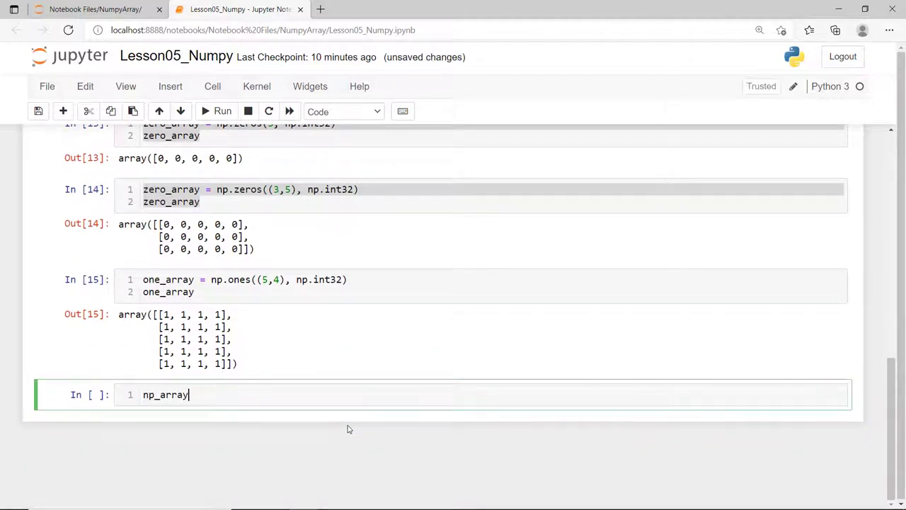
text(= np.array([]))
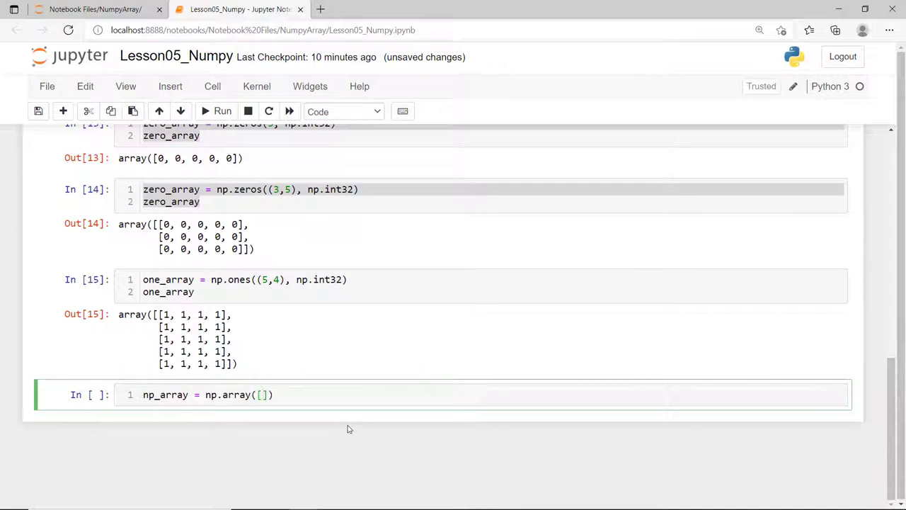
text([90,89,])
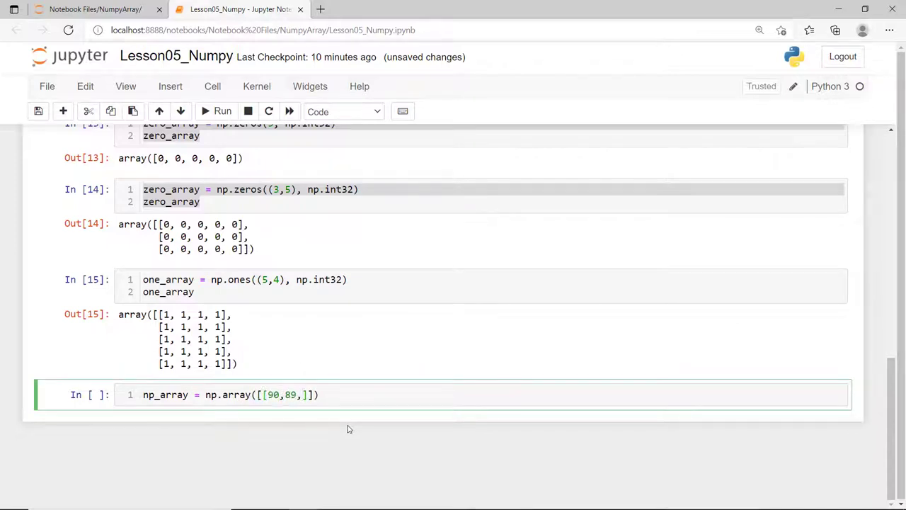
text(78], [77])
text(another_array =)
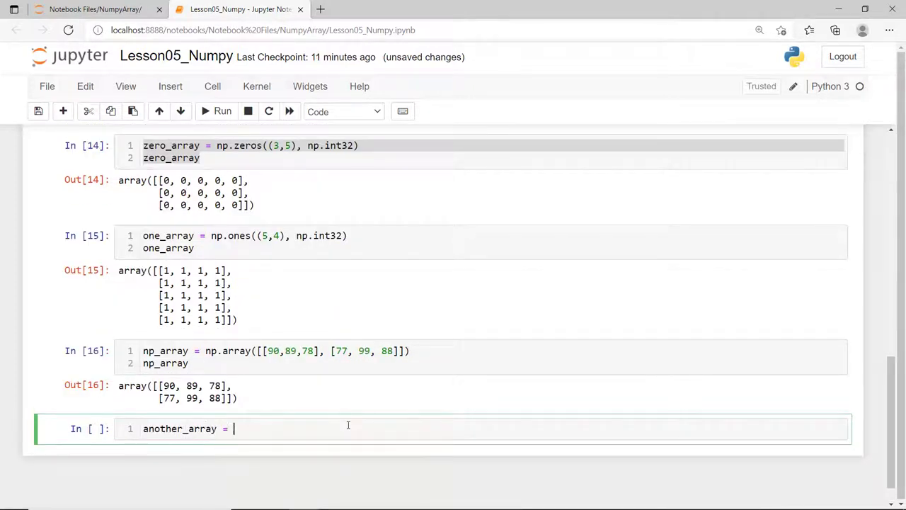
Make zeros_like and ones_like copies of np_array, giving 2×3 grids
text(np.zeros)
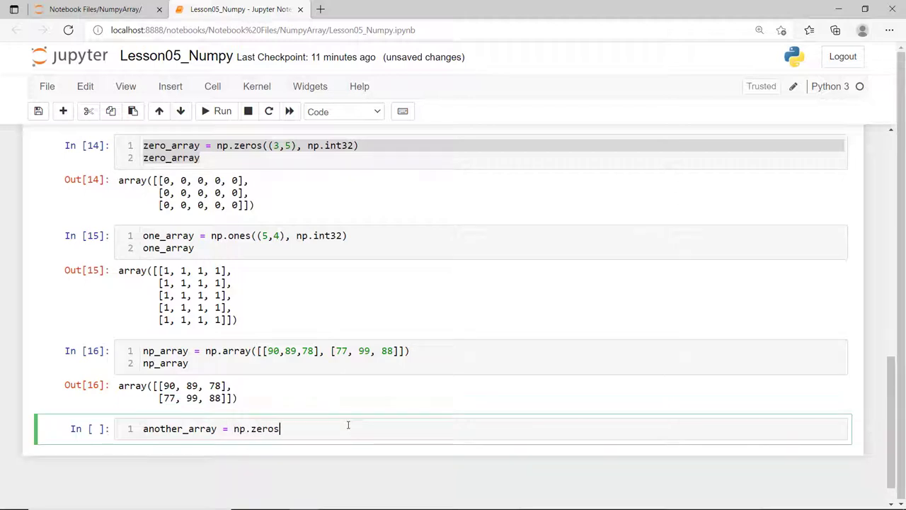
text(_like())
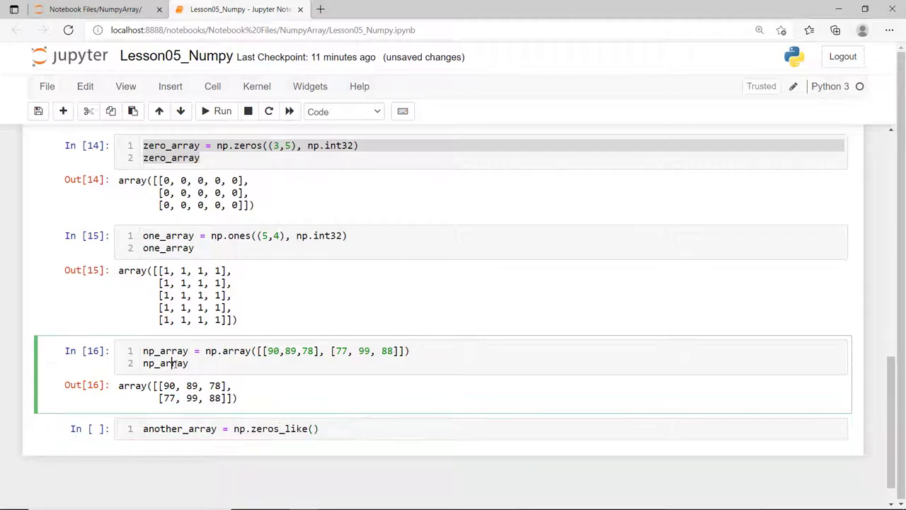
text(np_array)
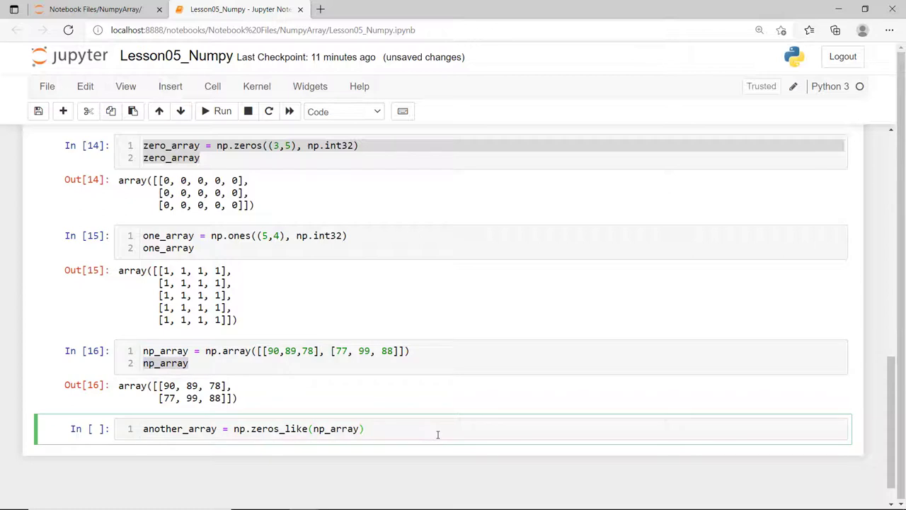
text(another_array)
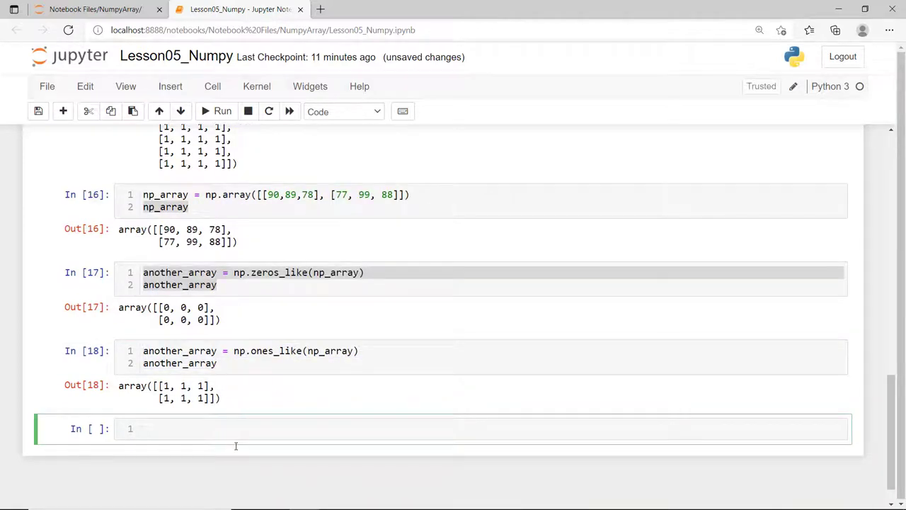
scroll(down, 3)
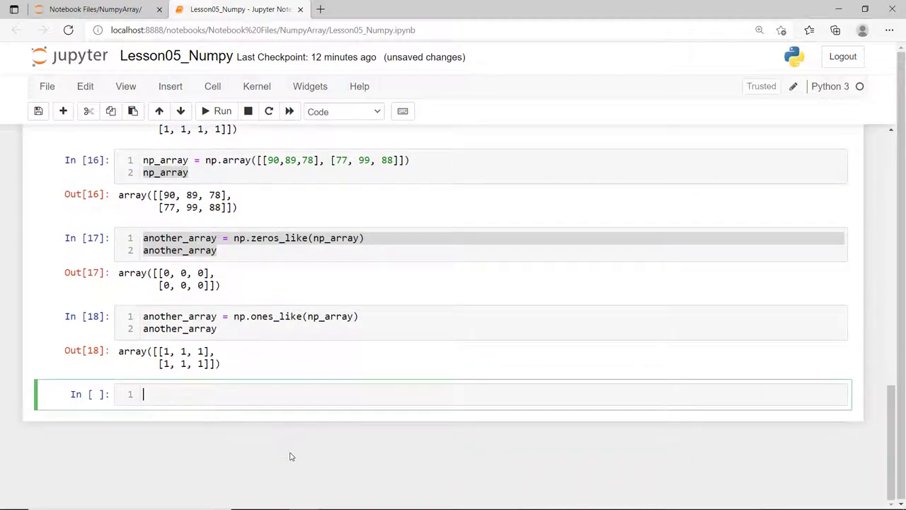
Create linear = np.linspace(1, 10, 15) and display the fifteen values
text(linear =)
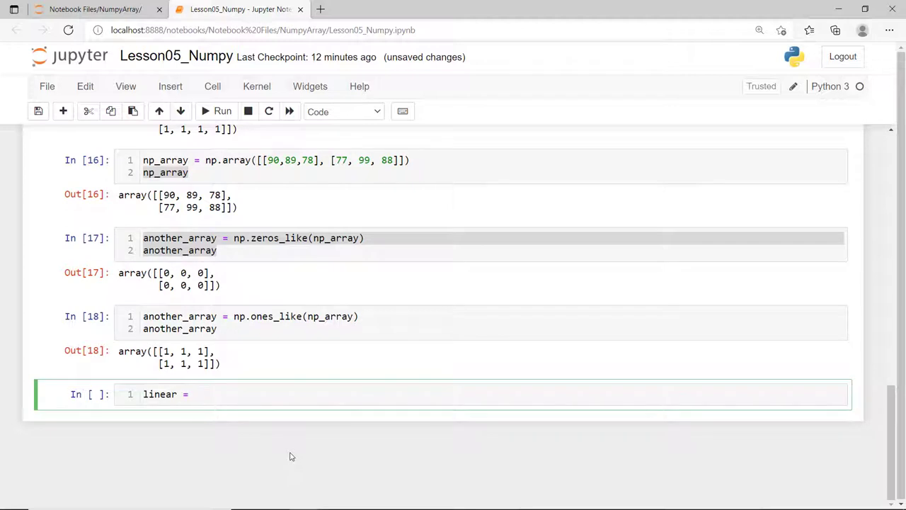
text(np.lins)
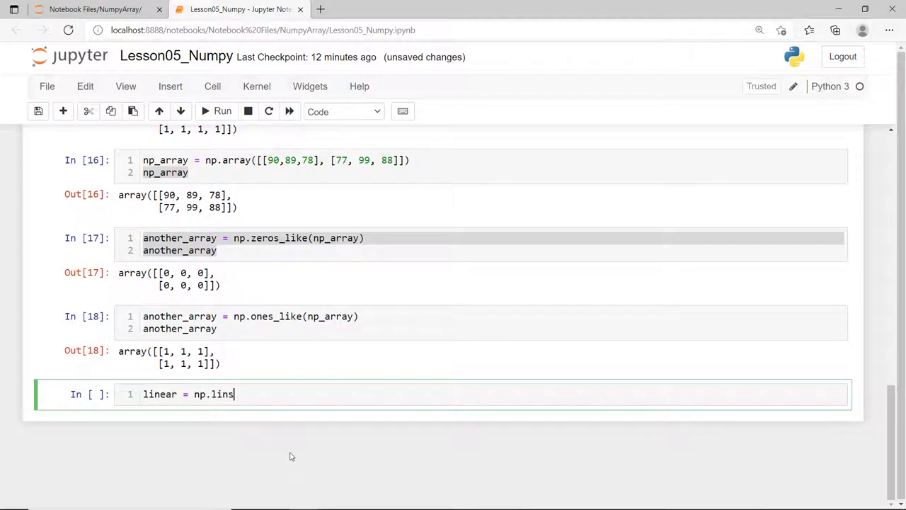
text(pace)
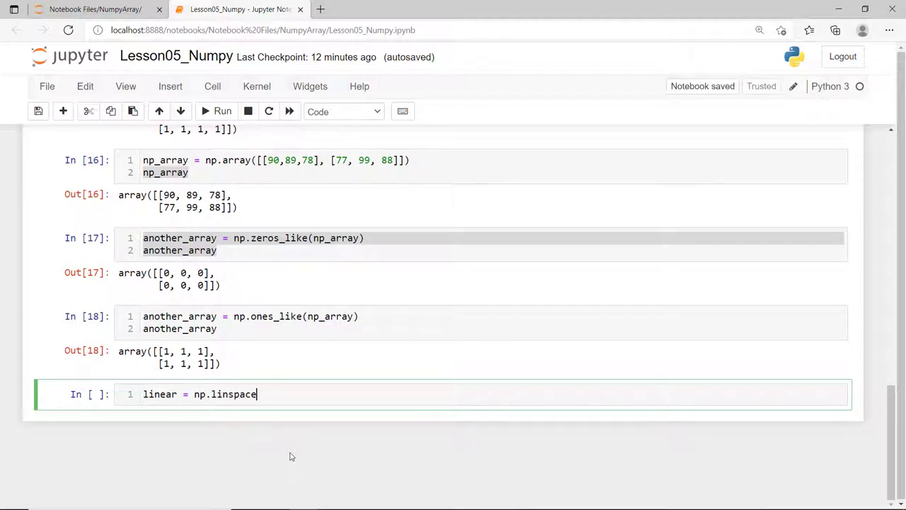
text((1, 10)
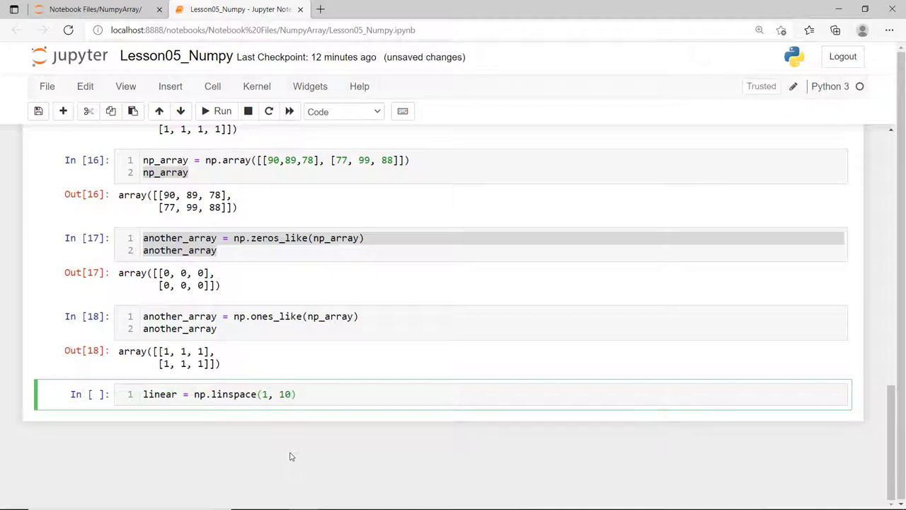
text(, 15)
text(linear)
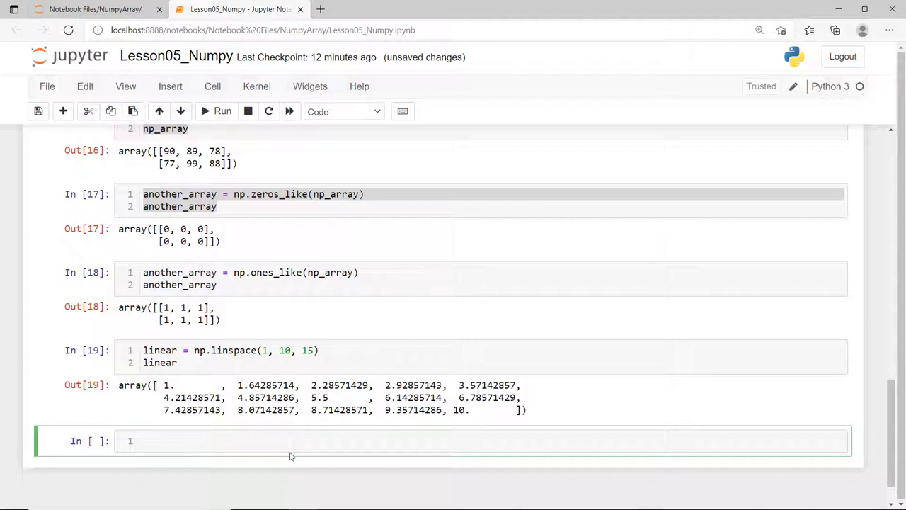
scroll(down, 3)
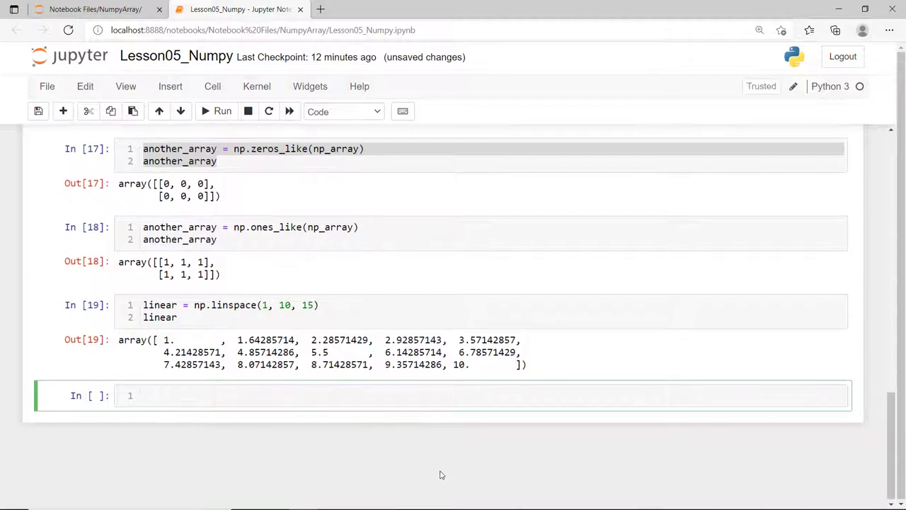
text(import)
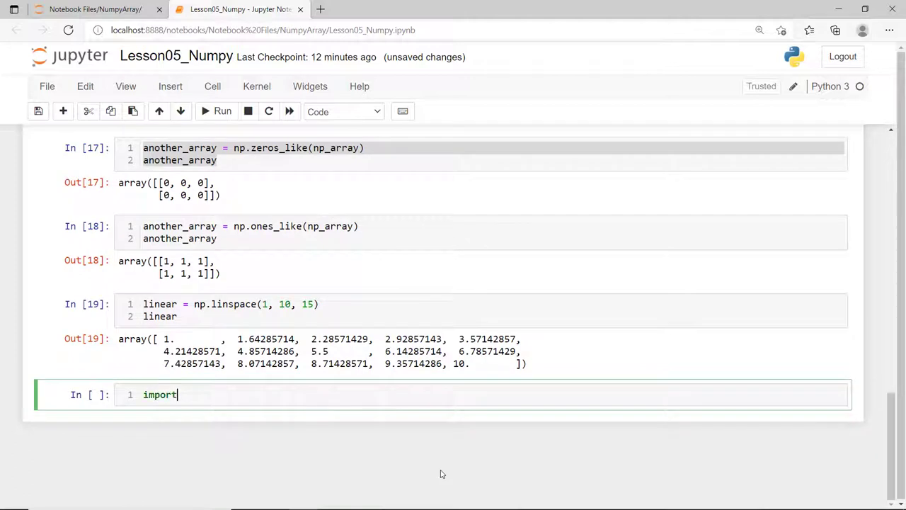
Import matplotlib.pyplot as plt with %matplotlib inline and run the cell
text(matplo)
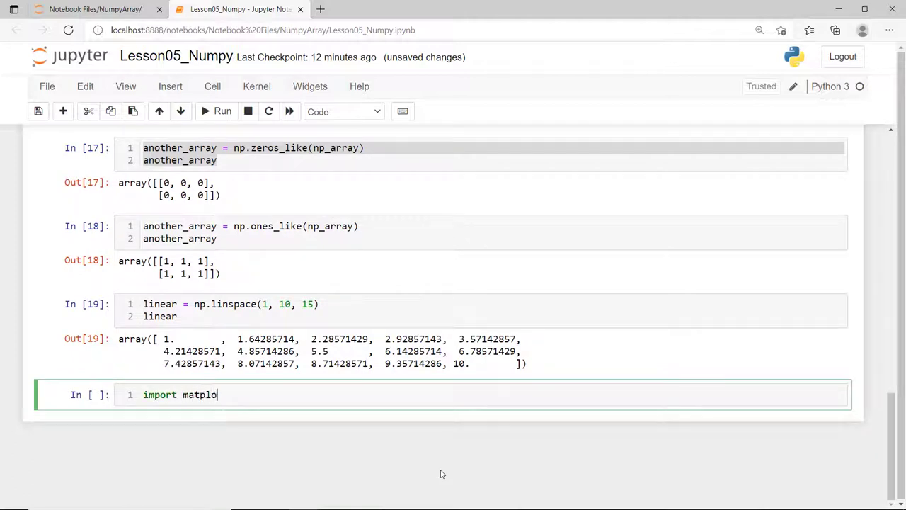
text(tlib)
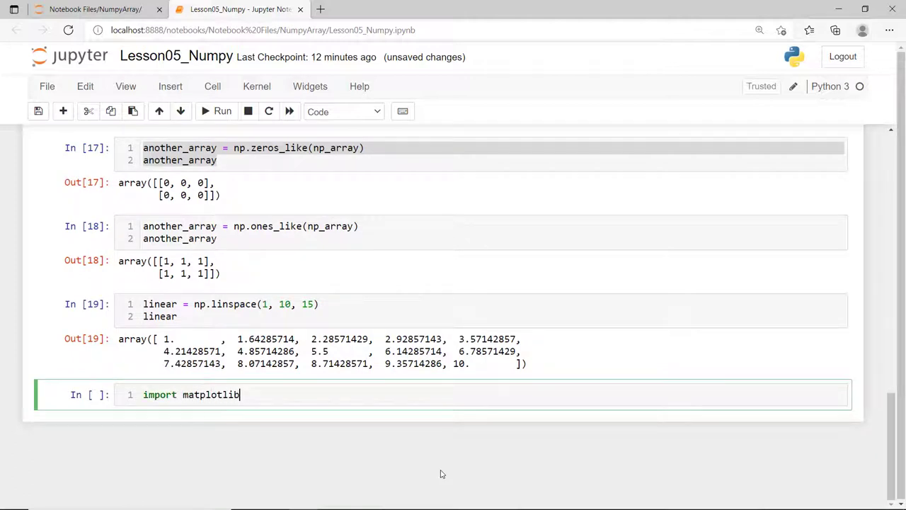
text(.py)
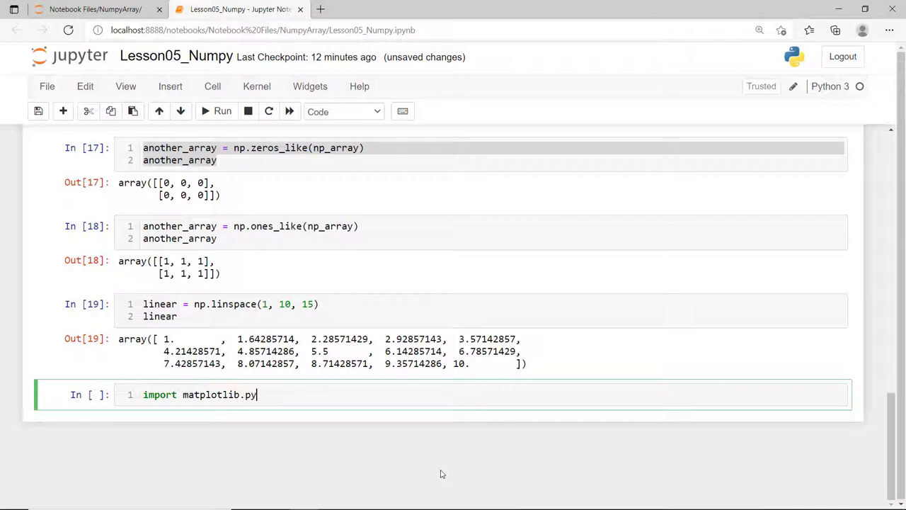
text(plot)
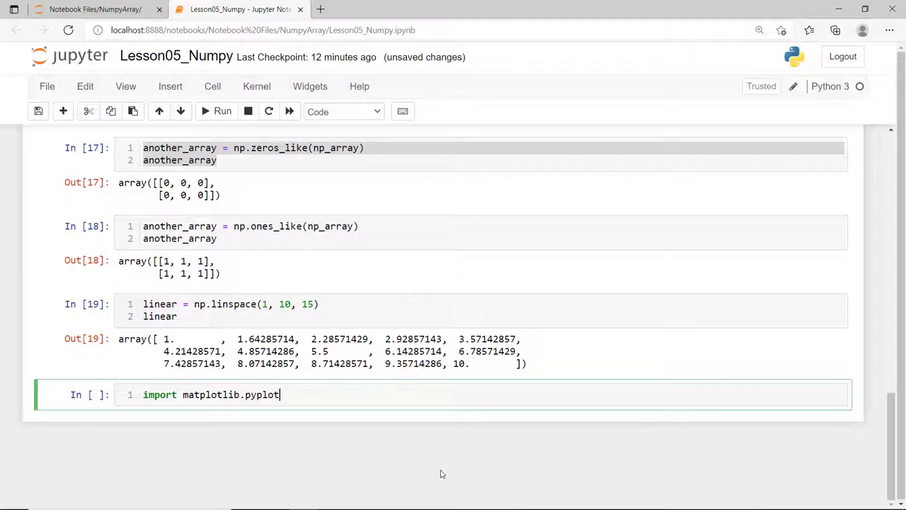
text(as plt)
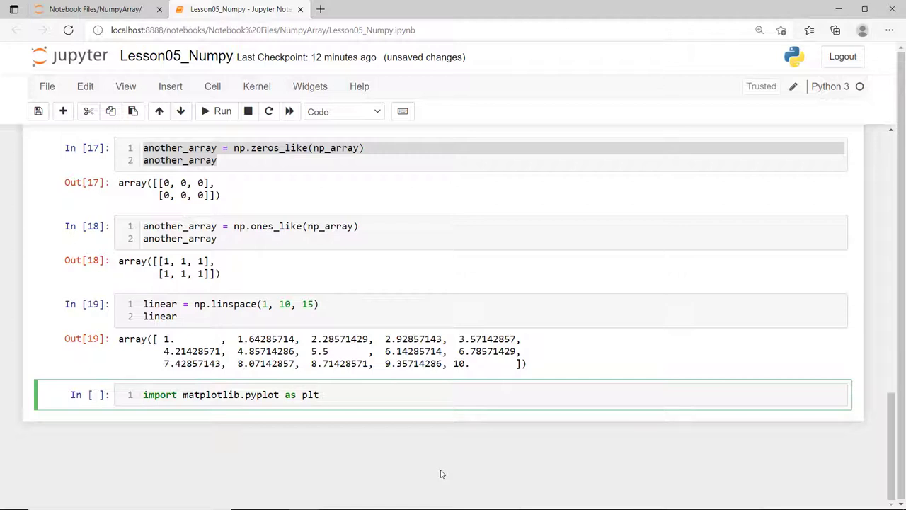
key(enter)
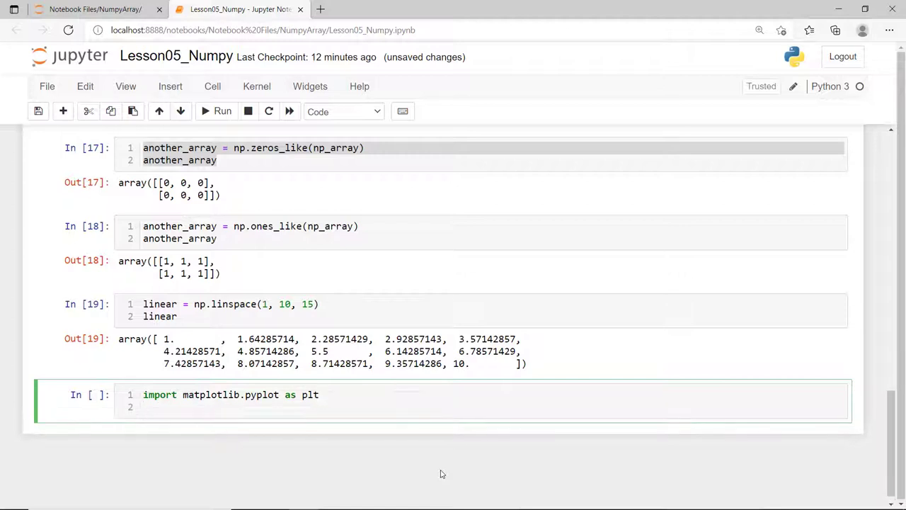
text(%matplot)
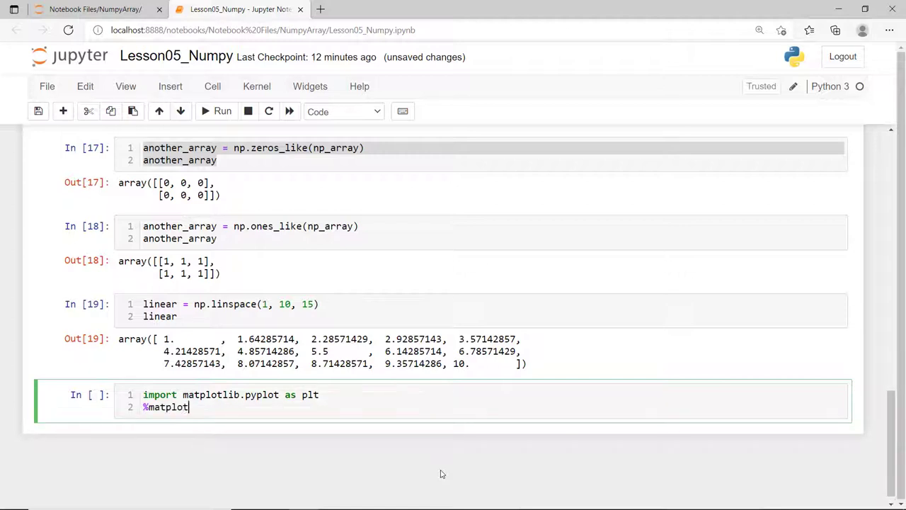
text(lib inline)
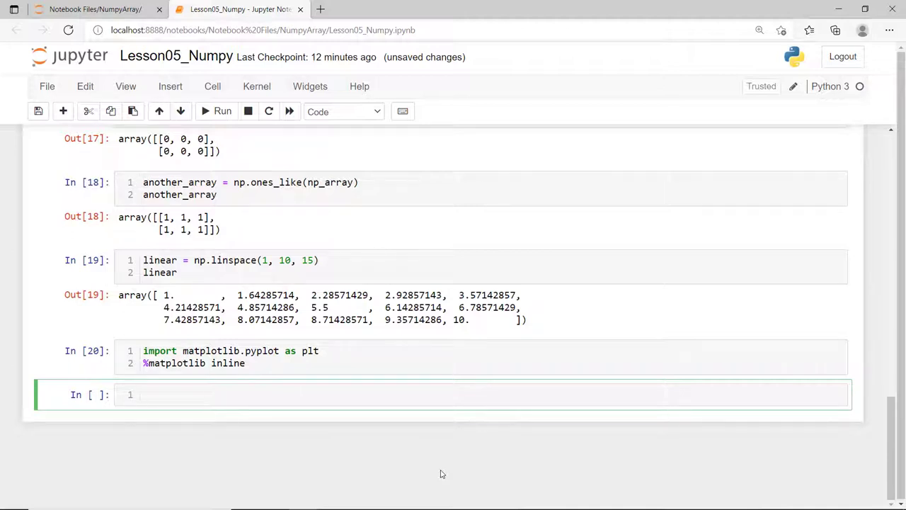
Plot the 15 linspace values with plt.plot(linear, "x") as x markers
text(plt.p)
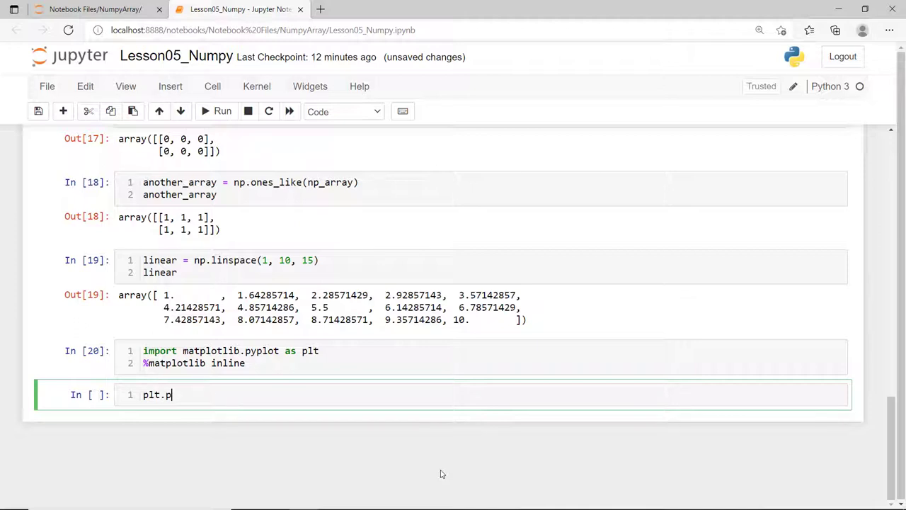
text(lot())
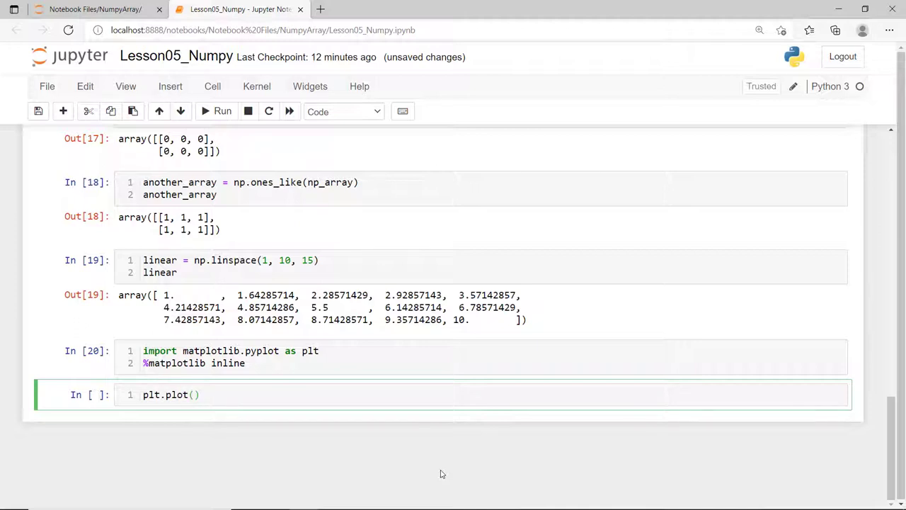
text(linear, ")
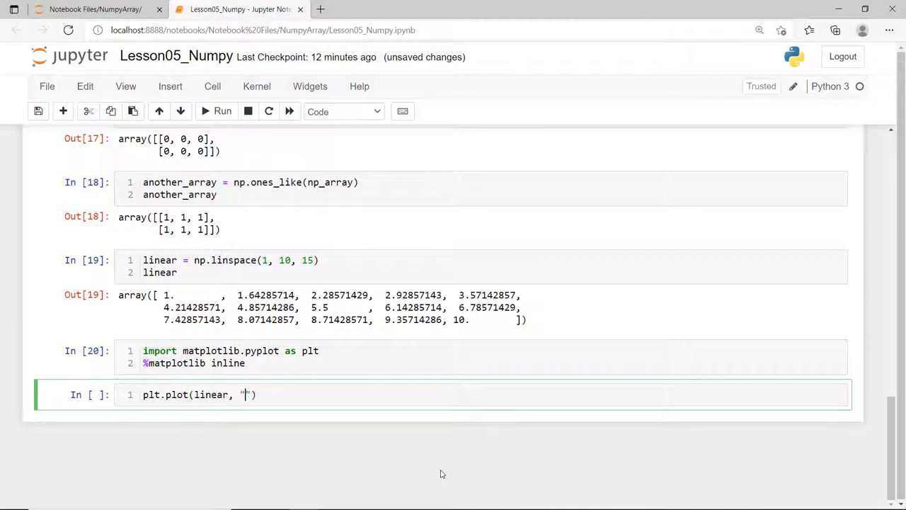
text(x)
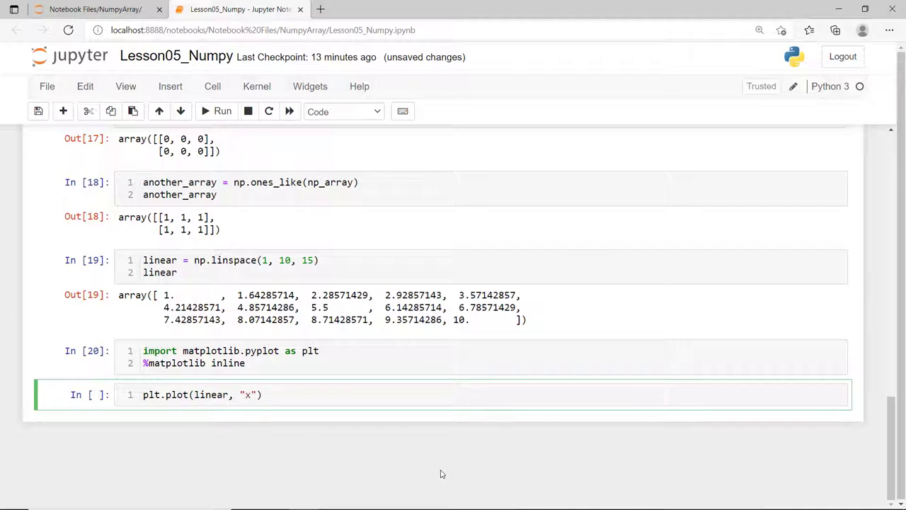
click(223, 111)
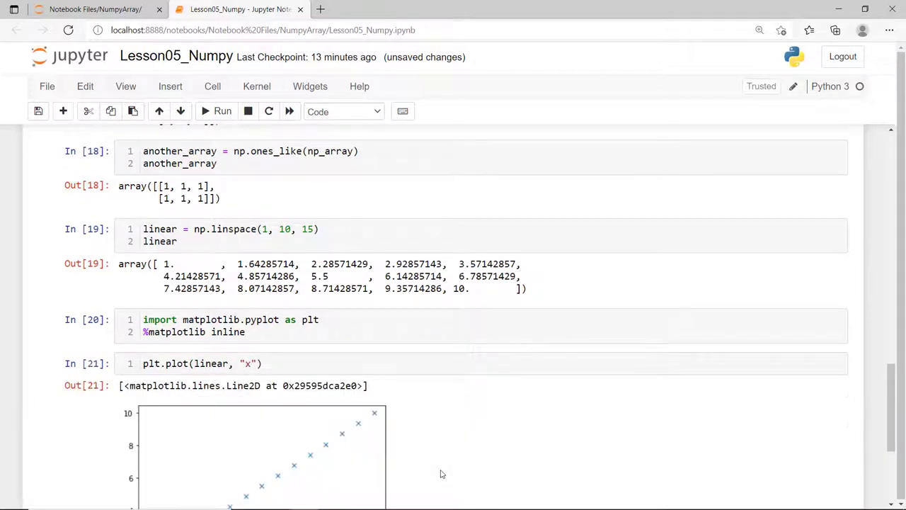
scroll(down, 3)
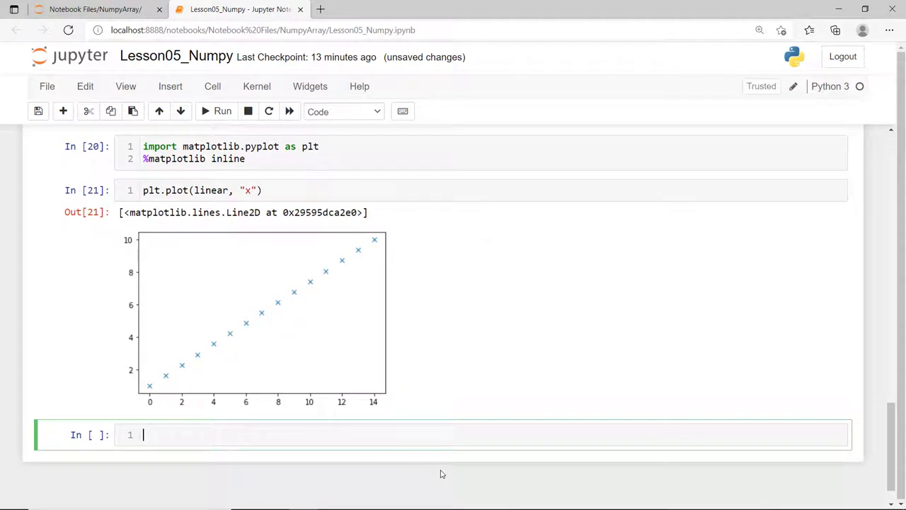
scroll(down, 3)
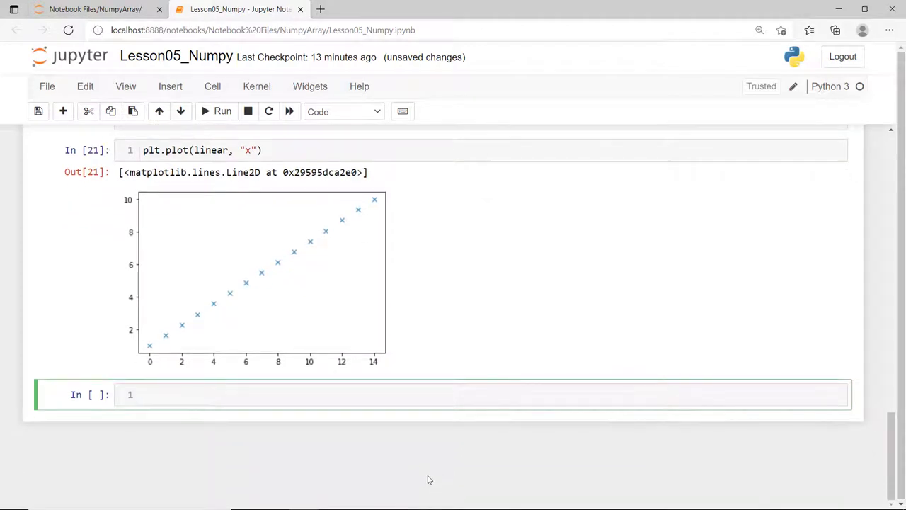
Generate five random integers from 1 to 100 into r with np.random.randint(1, 100, 5)
text(r =)
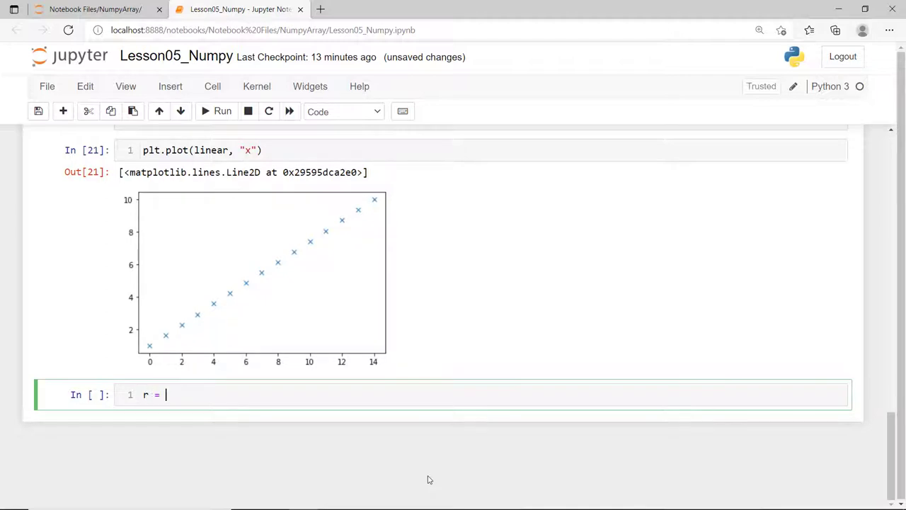
text(np.rand)
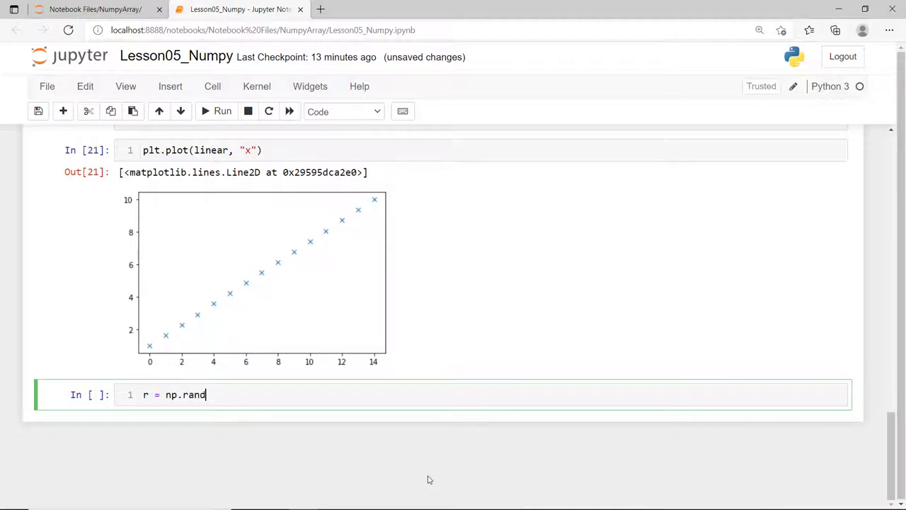
text(om.r)
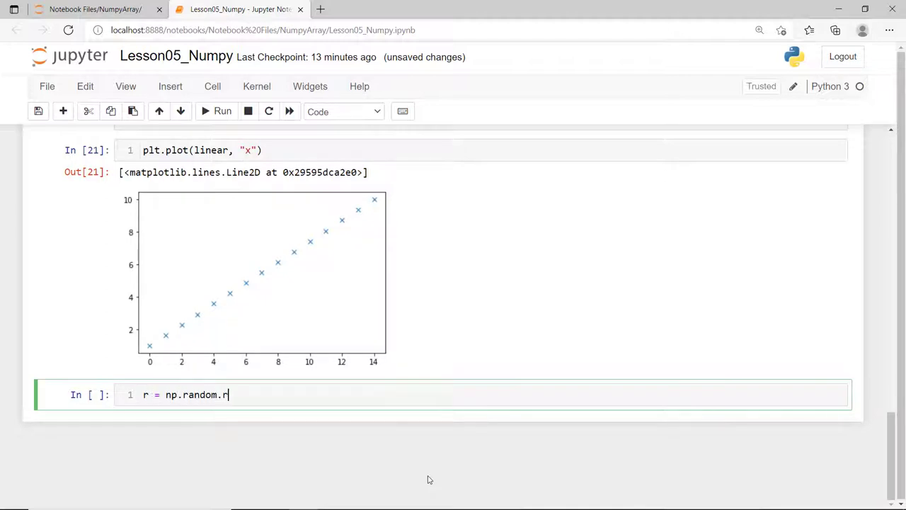
text(andint())
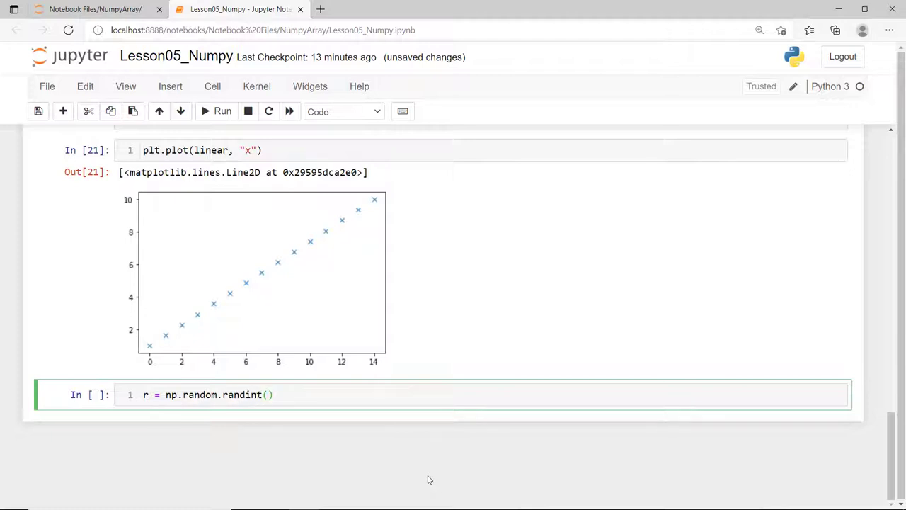
text(1, 100,)
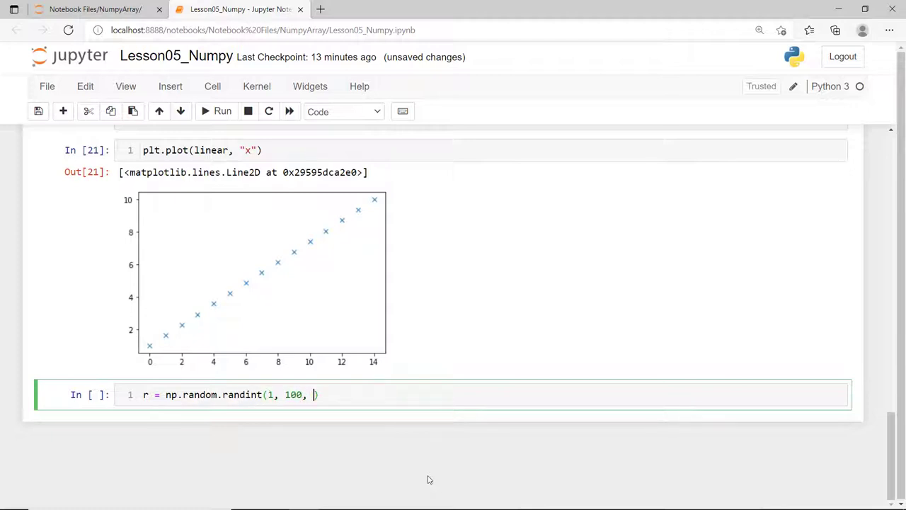
text(5)
text(r)
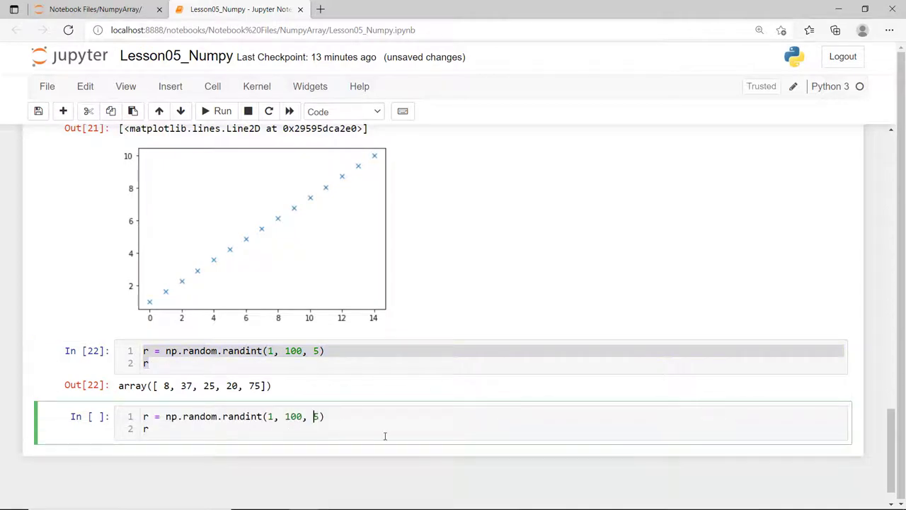
Change the size to (3,5) to produce a 3-by-5 array of random integers
text(()
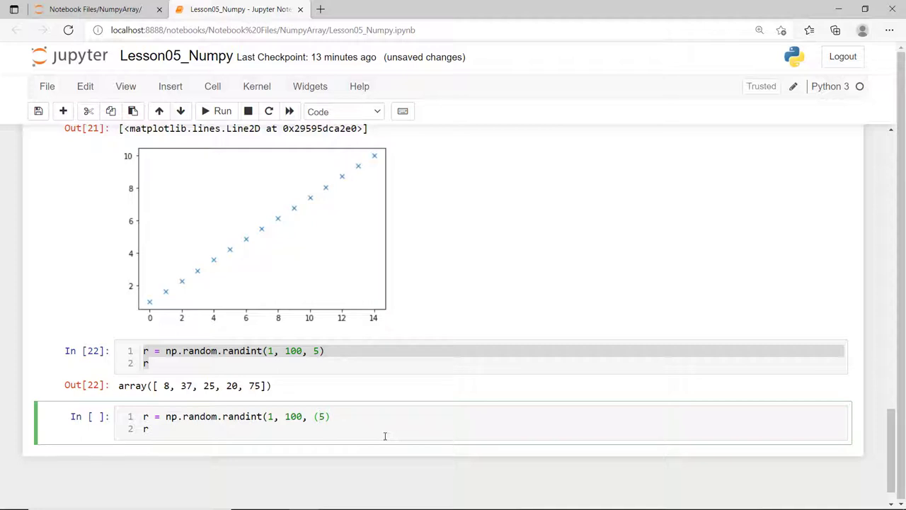
text(3,)
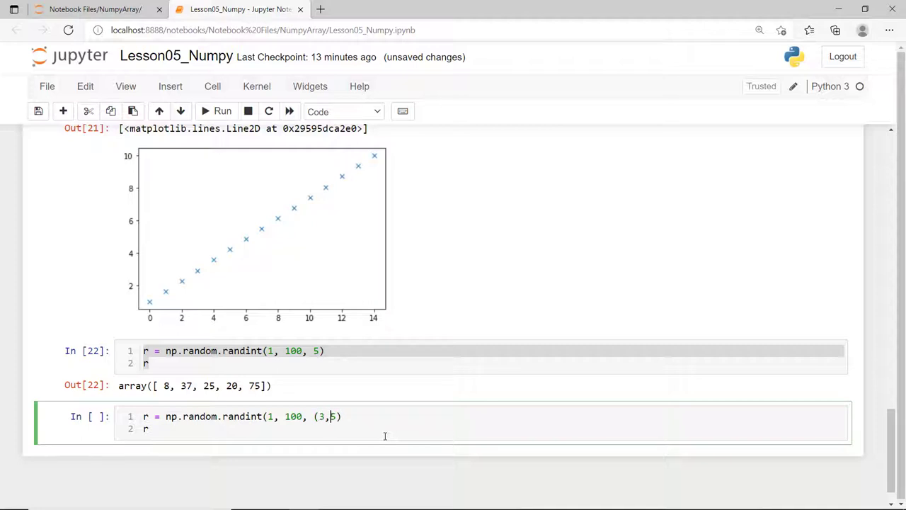
text())
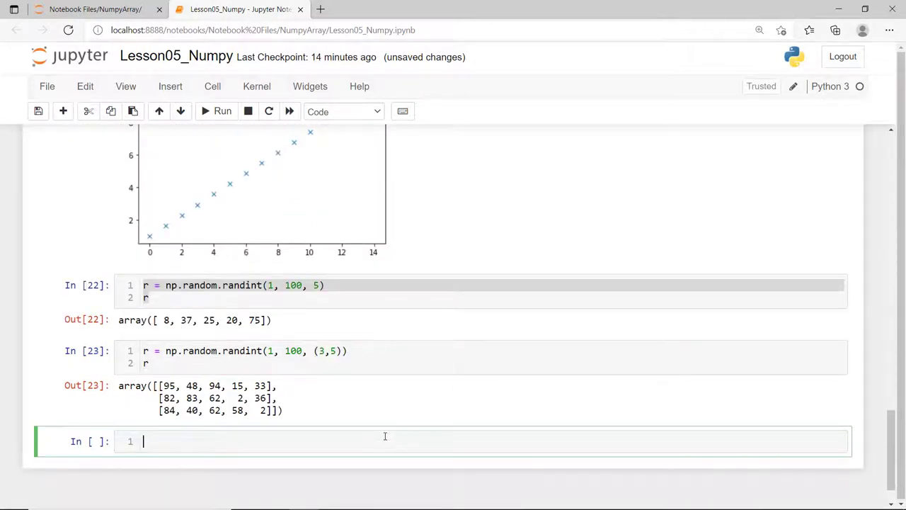
Reshape r into a 5-by-3 array a with r.reshape((5, 3))
text(a = r)
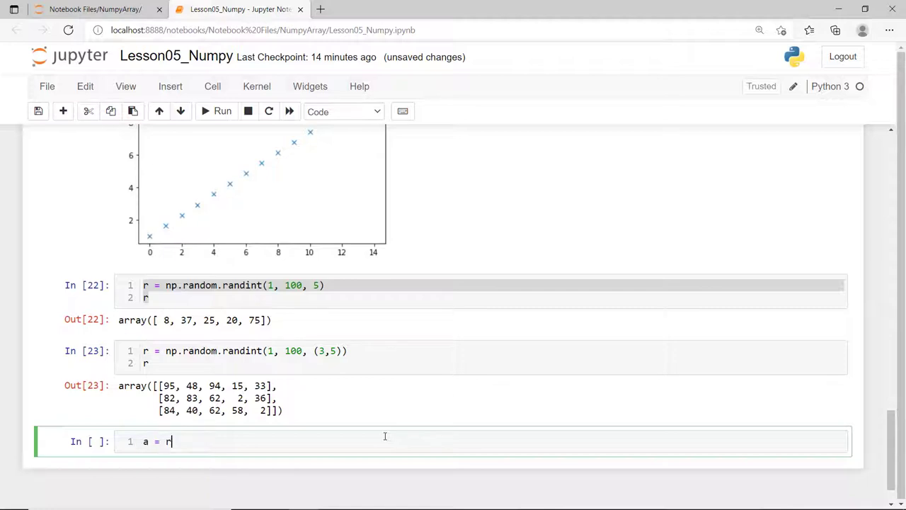
text(.reshape)
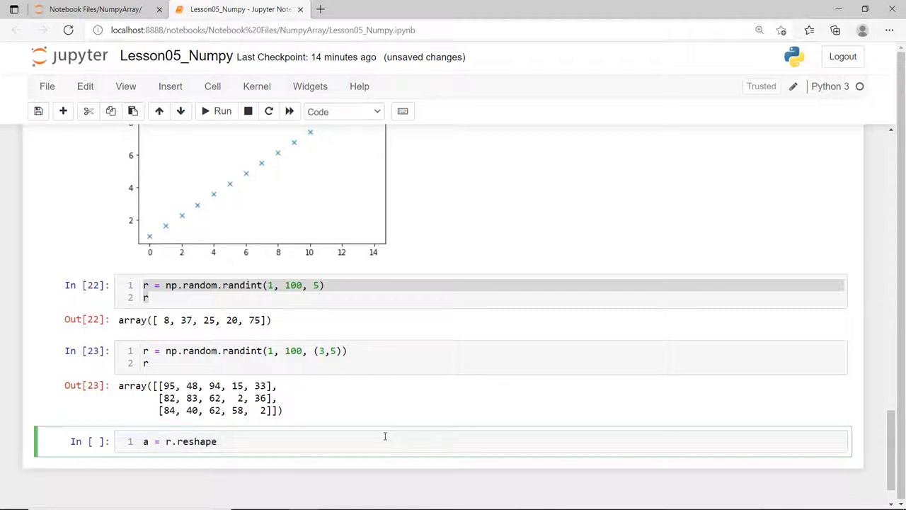
text((())
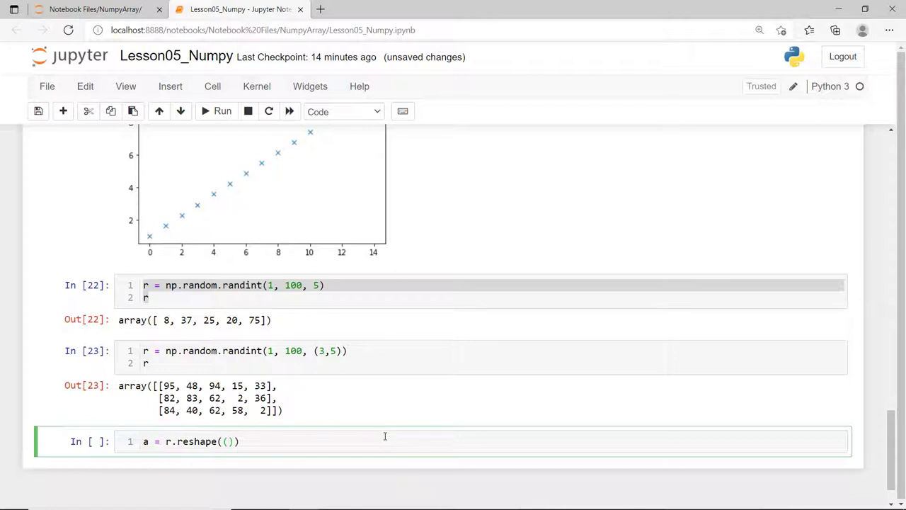
text(5, 3)
text(a)
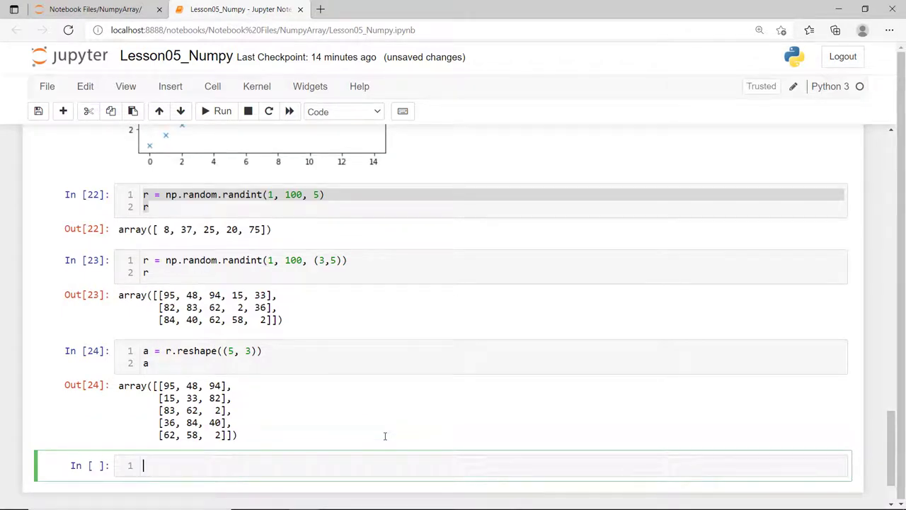
Flatten r into a 15-element array b with r.reshape(15) and display it
text(b)
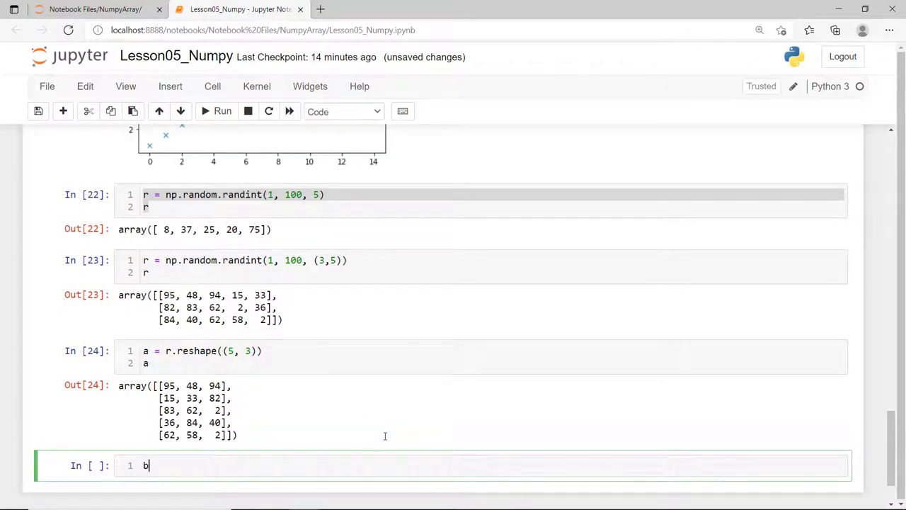
text(= r)
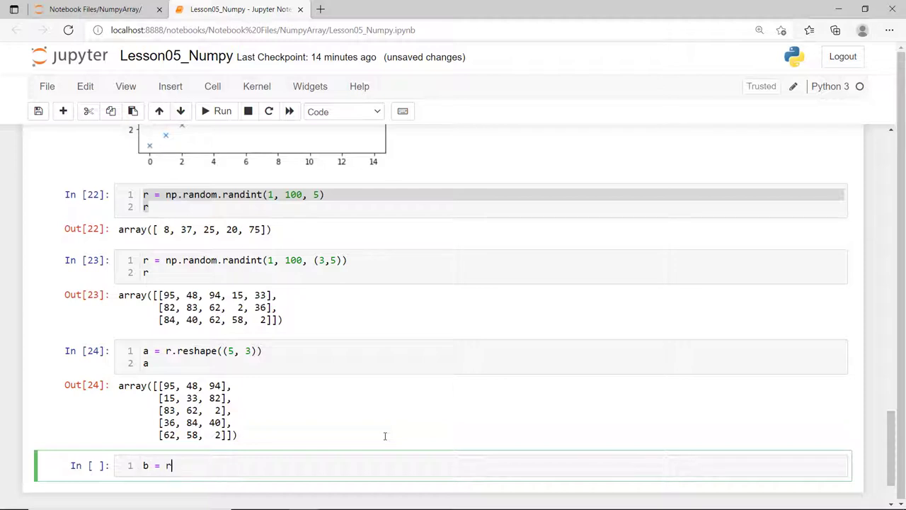
text(.reshape())
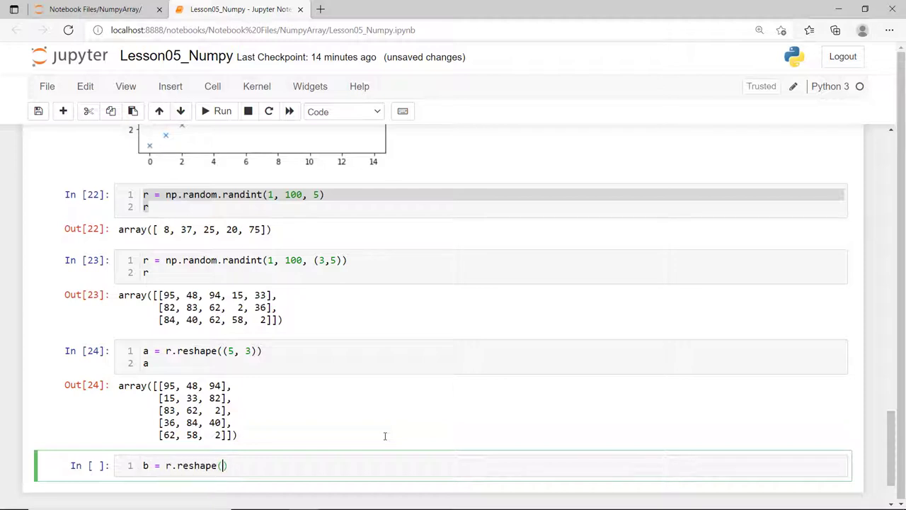
text(15)
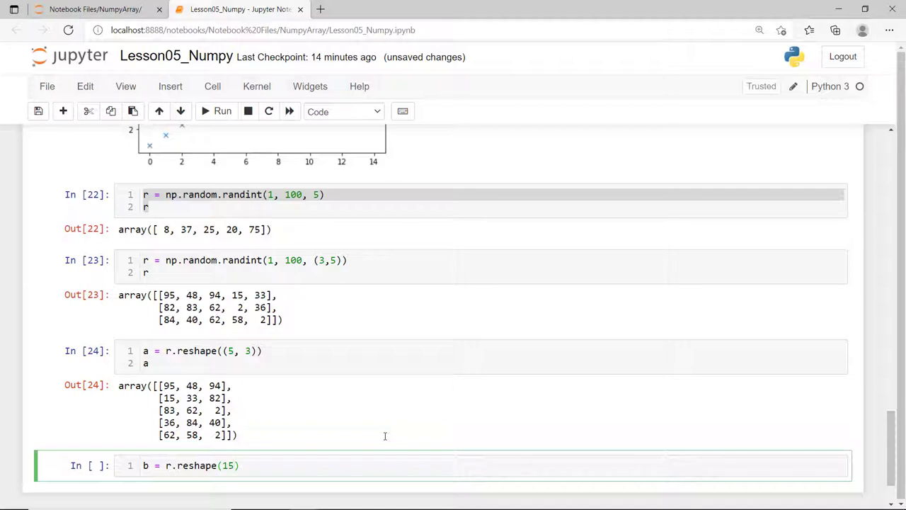
text(b)
text(r)
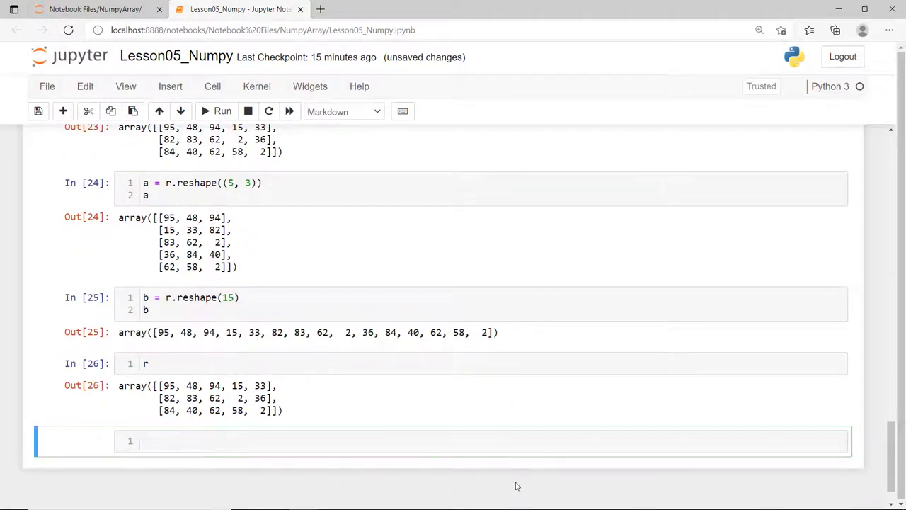
Add a '## Useful Attributes' heading and show r's ndim, shape, size, dtype and itemsize
text(## Us)
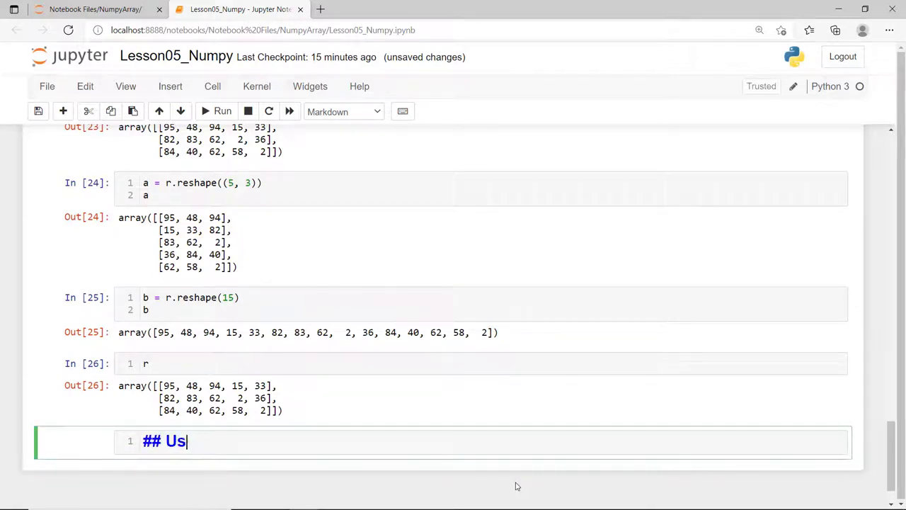
text(eful Attributes)
text(r.ndim)
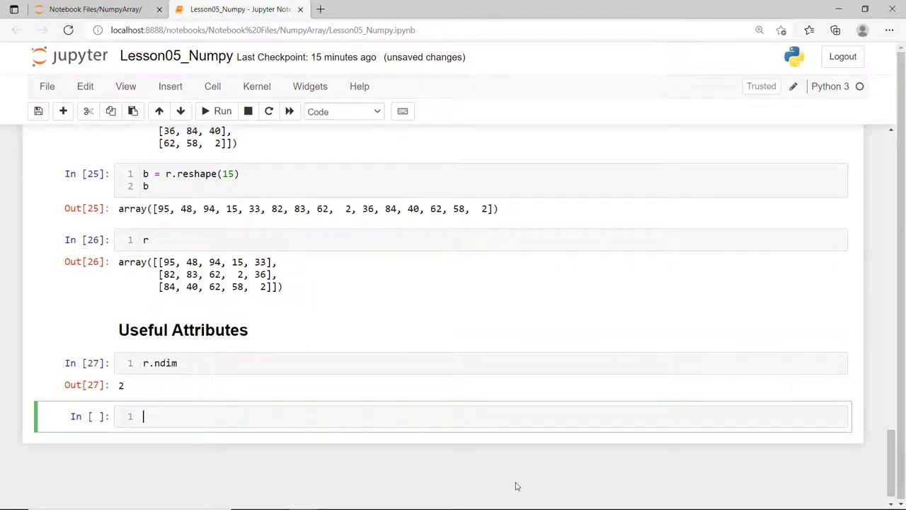
text(r.shape)
text(r.size)
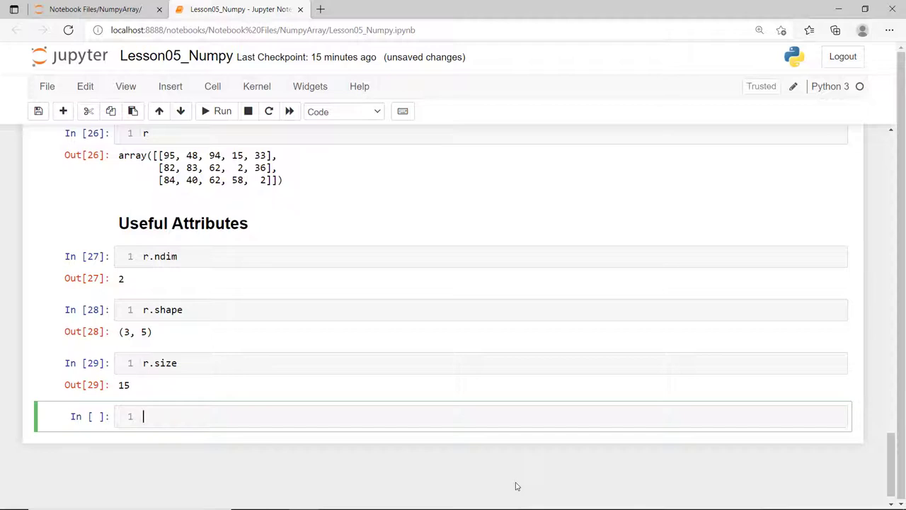
text(r)
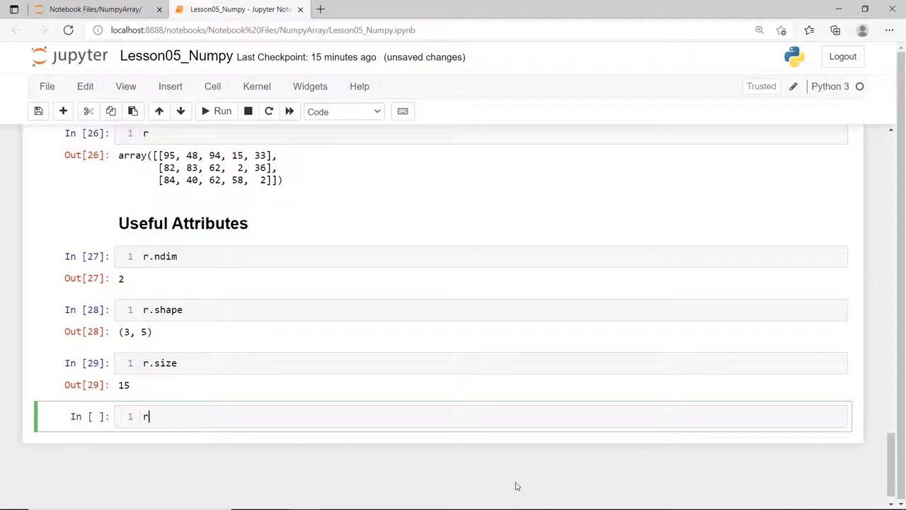
text(.dtype)
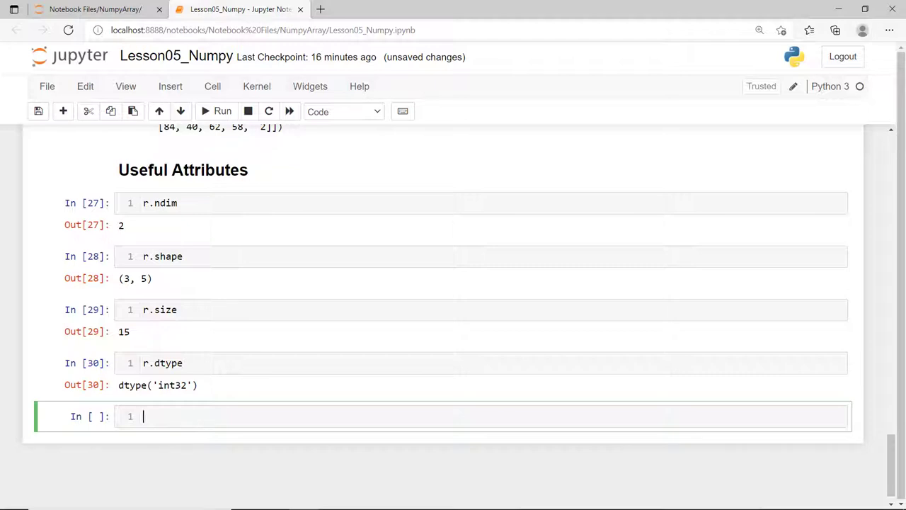
text(r.itemsize)
text(##)
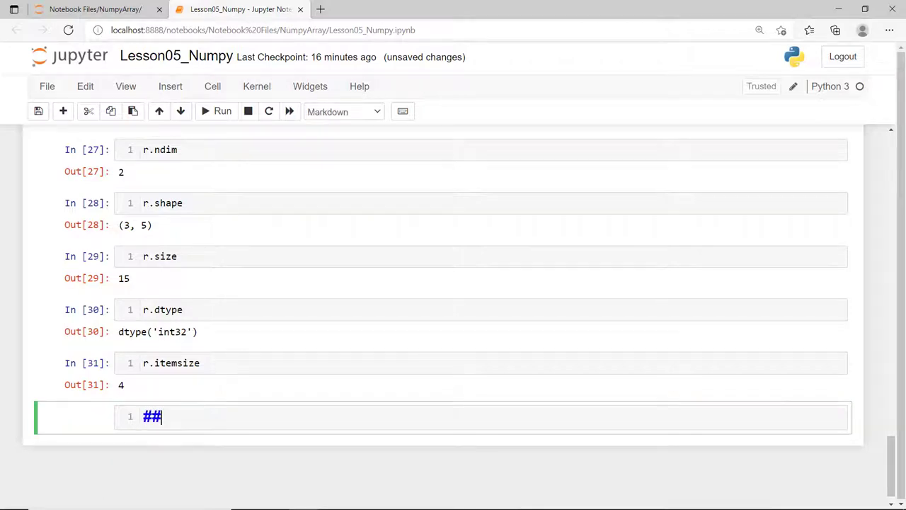
Add a 'Reading from external file' heading, start txtdata = open(), and view id.txt
text(Reading from external f)
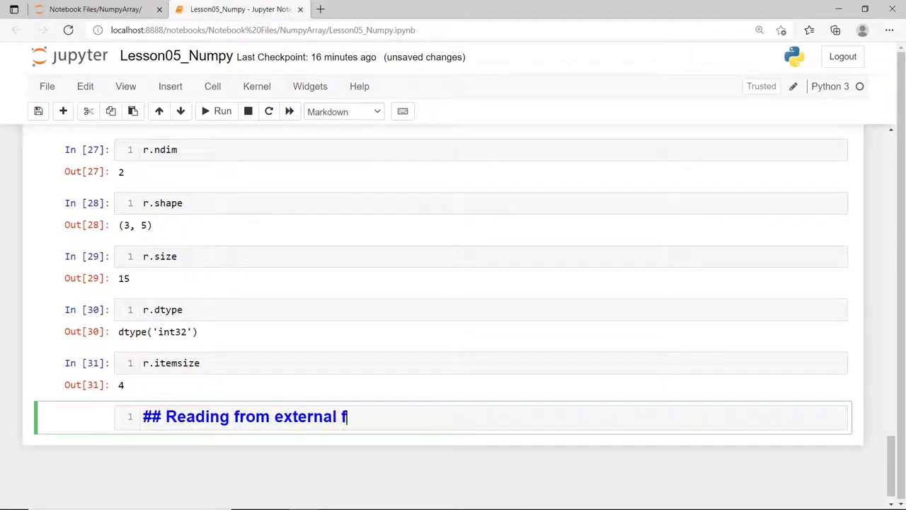
click(222, 111)
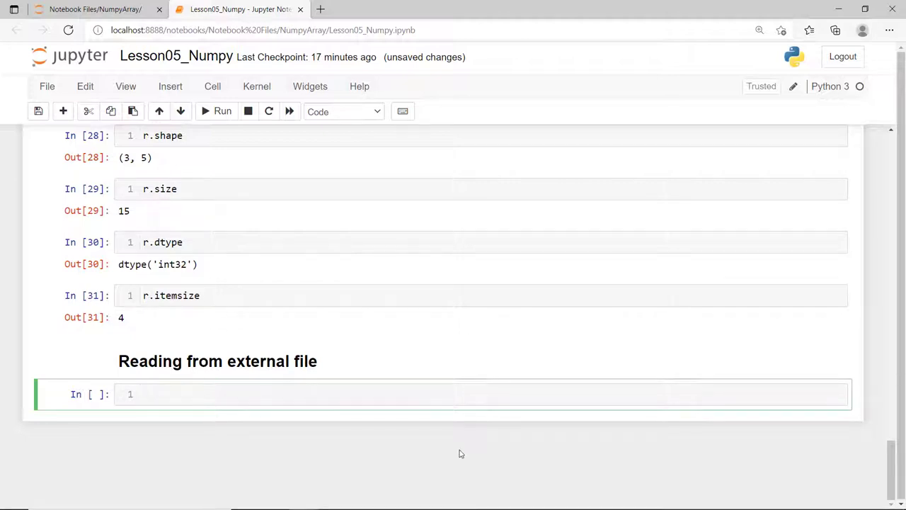
text(txt)
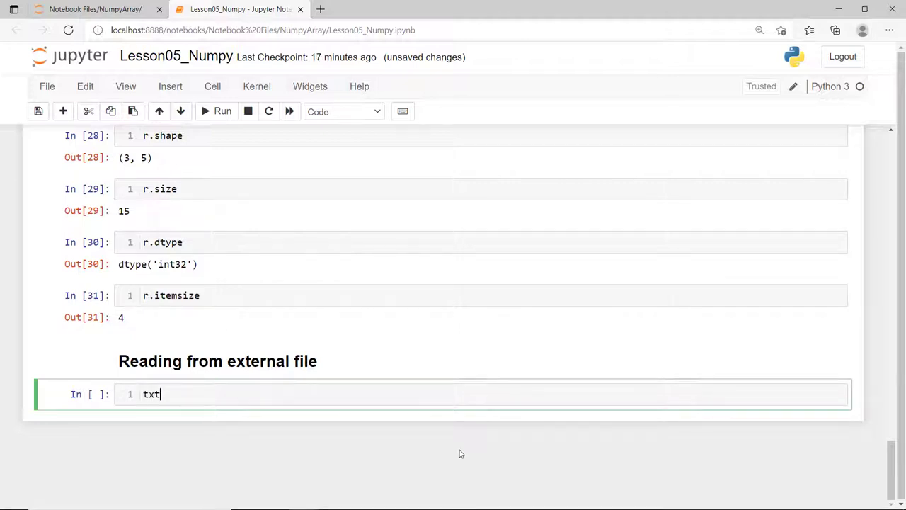
text(data = o)
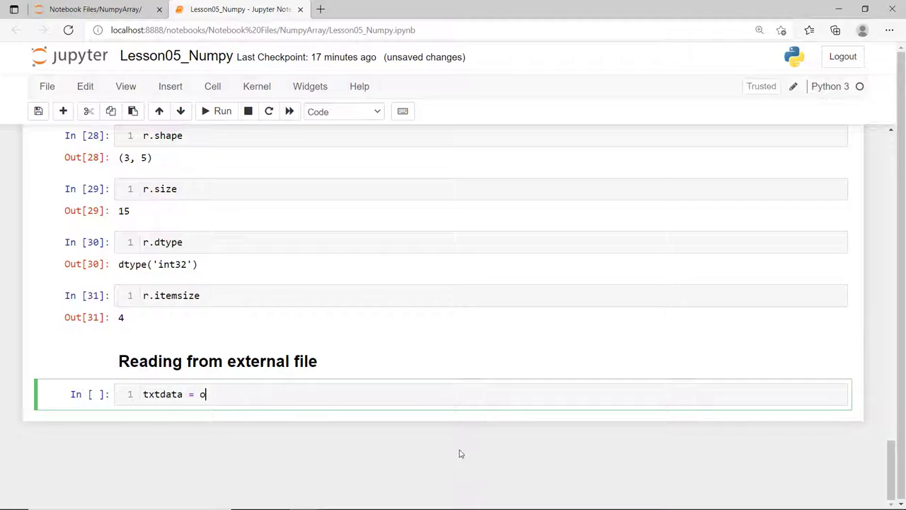
text(pen())
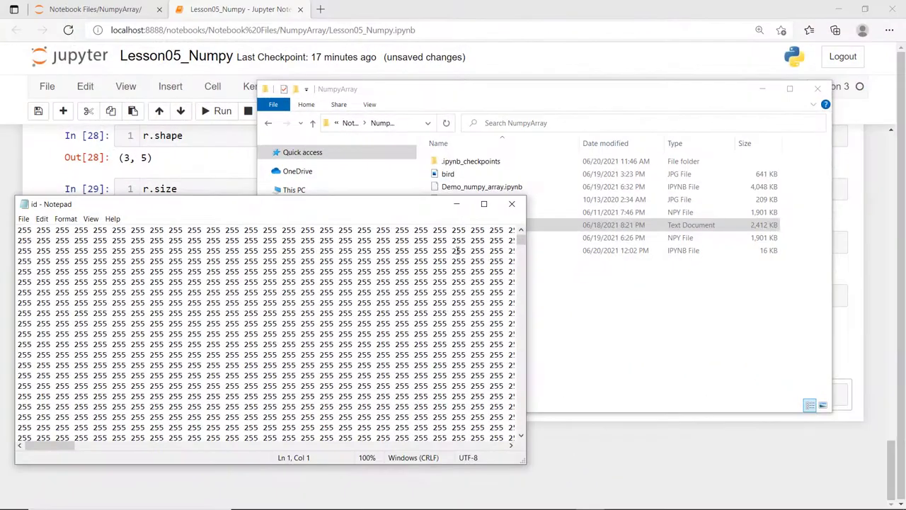
click(483, 204)
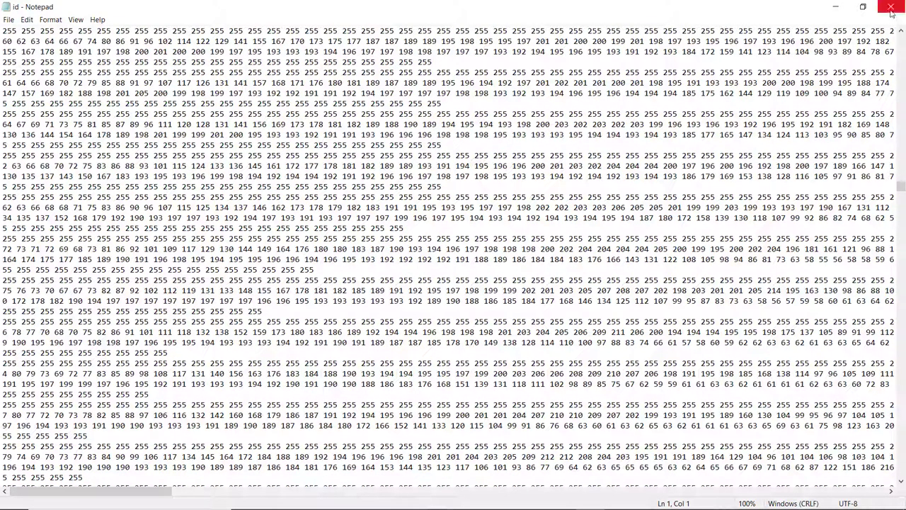
mouse_move(891, 9)
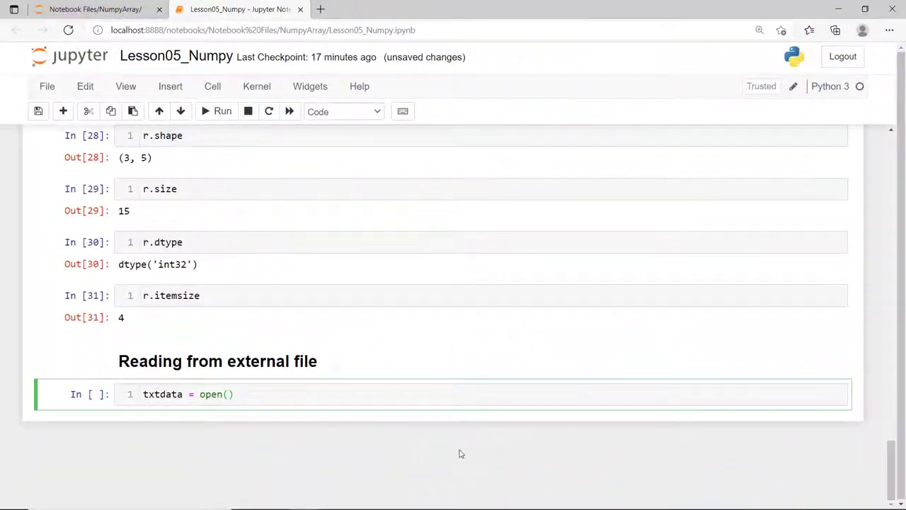
Complete txtdata = open("id.txt").readlines() to read the file's lines
click(228, 394)
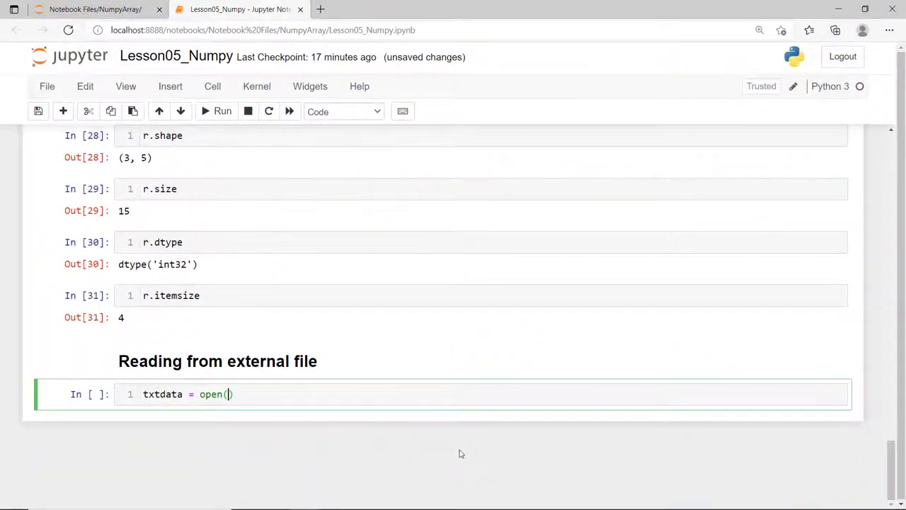
text("id)
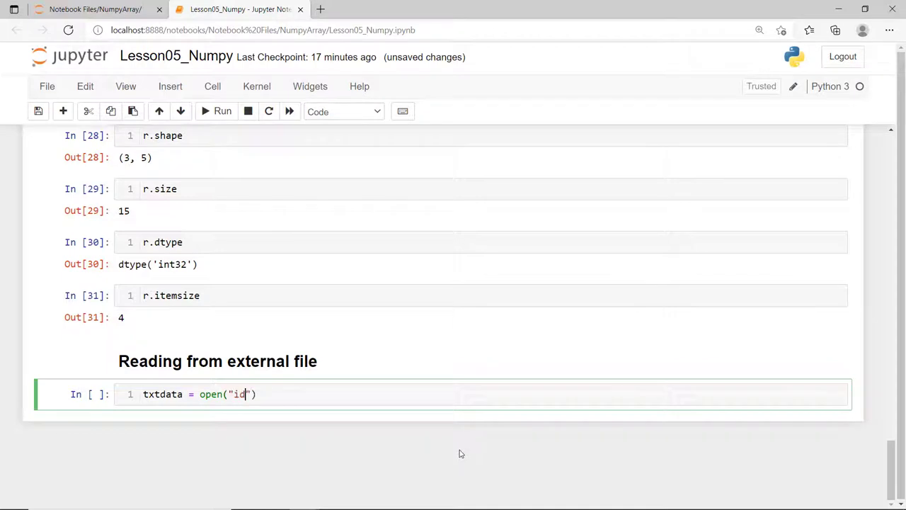
text(.txt)
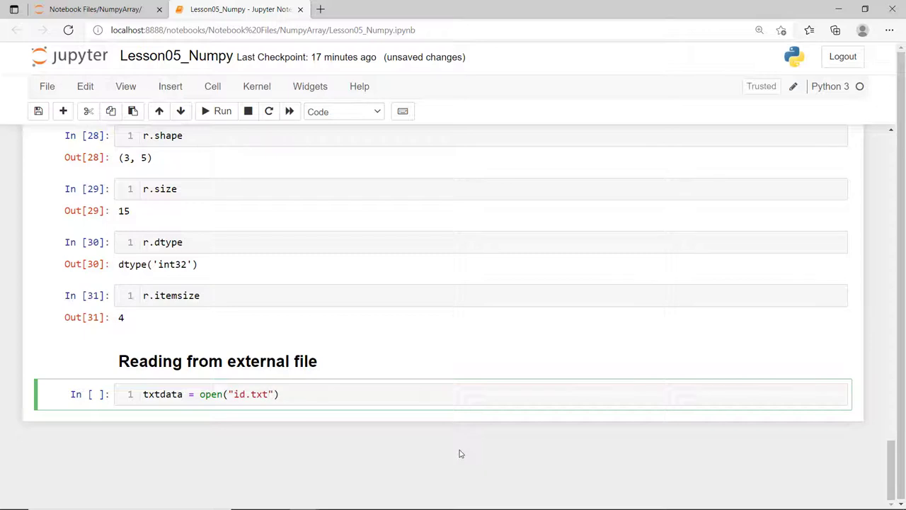
text(.re)
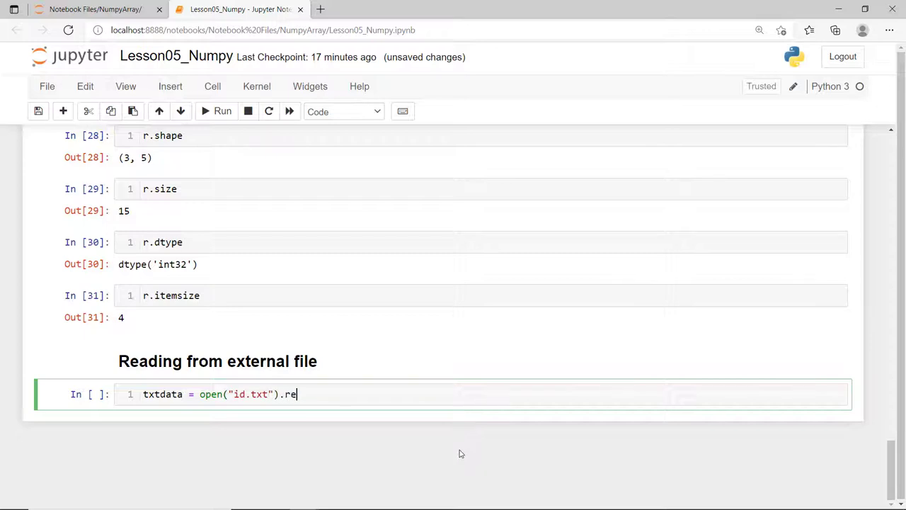
text(adlines)
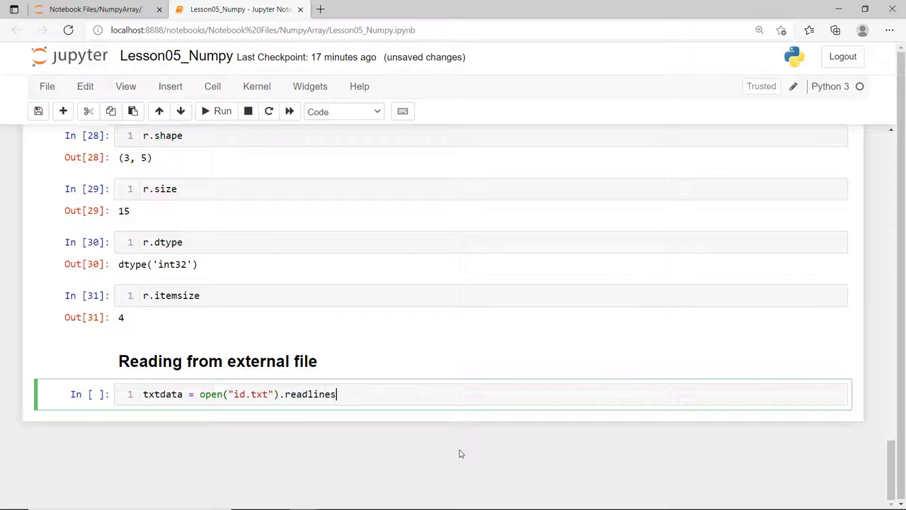
text(())
text(txtdata)
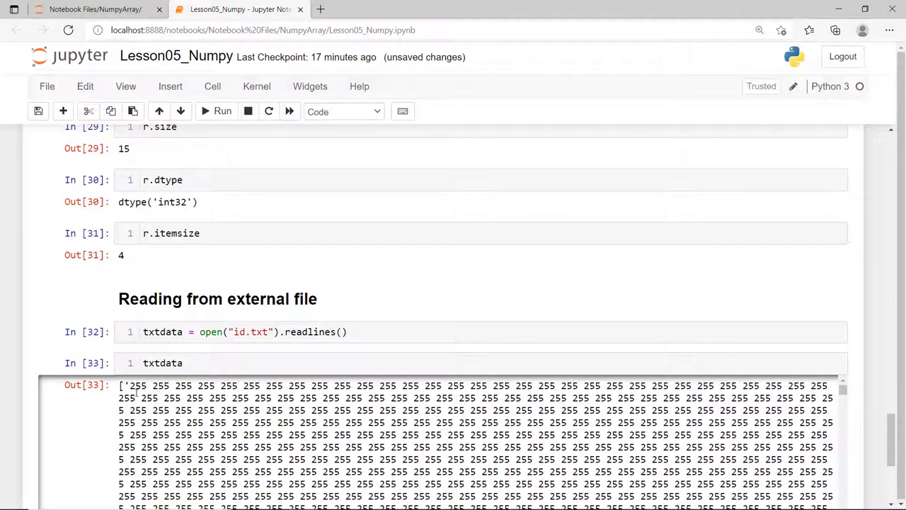
Show txtdata's pixel lines, its length 805 and its type list
scroll(down, 3)
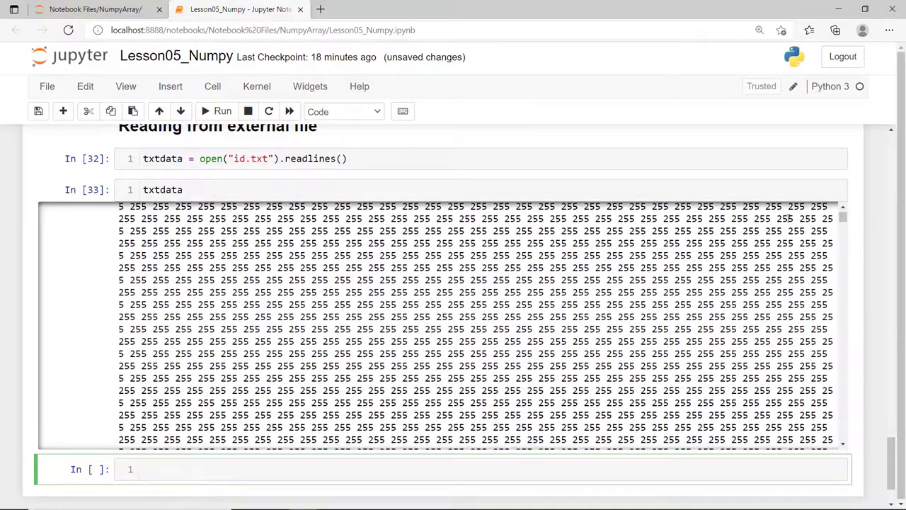
scroll(down, 3)
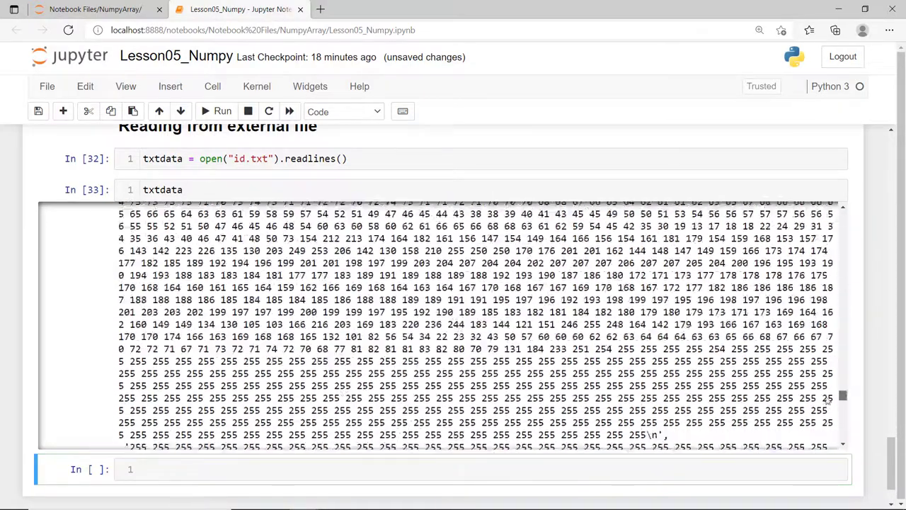
scroll(down, 3)
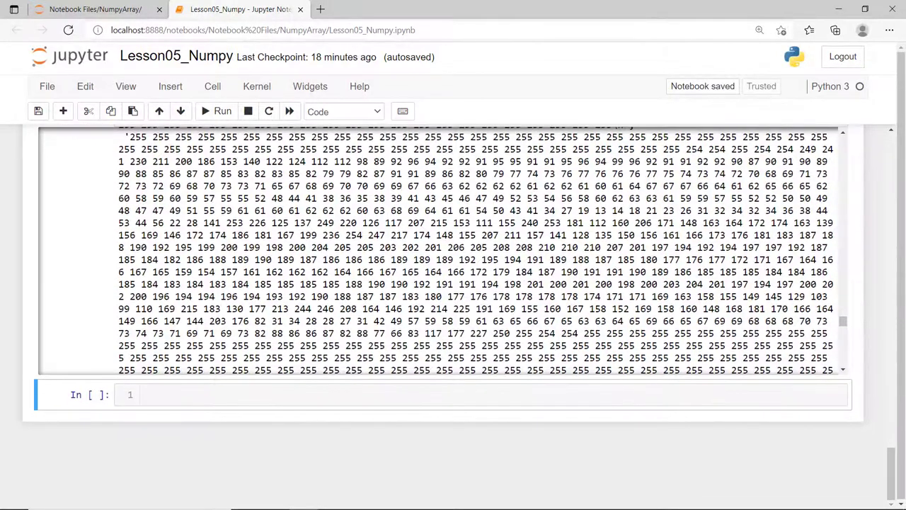
text(len(txtdata))
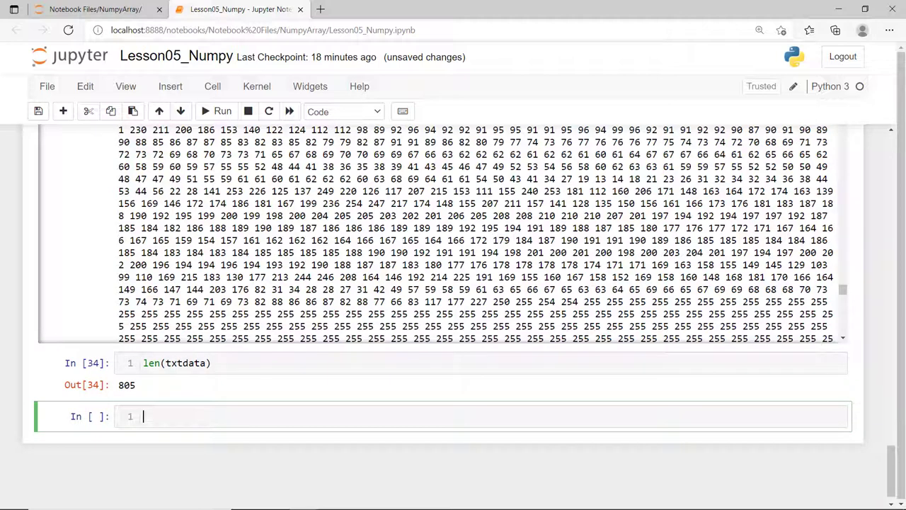
text(type(txtdata)
text(##)
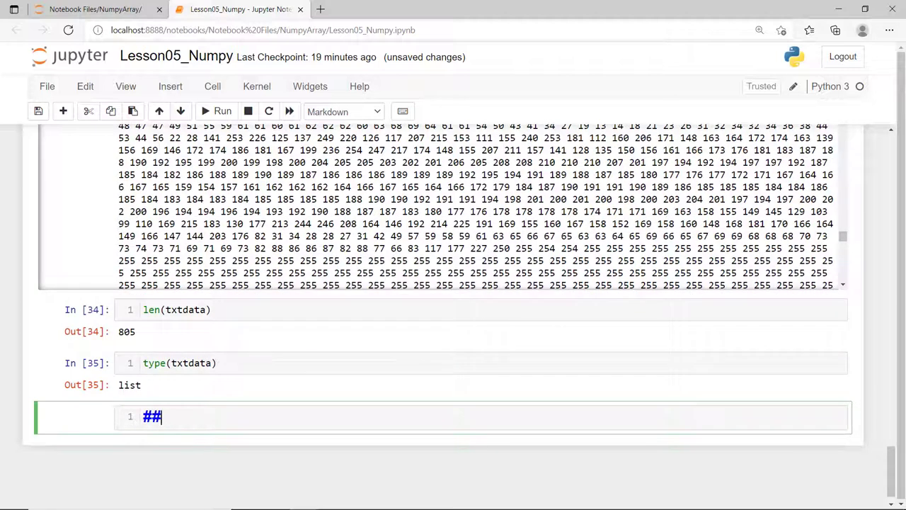
Add the 'Creating a numpy array from a text file' heading and load id.txt with np.loadtxt
text(Creating a numpy array from a text file)
text(txtdata = np.load)
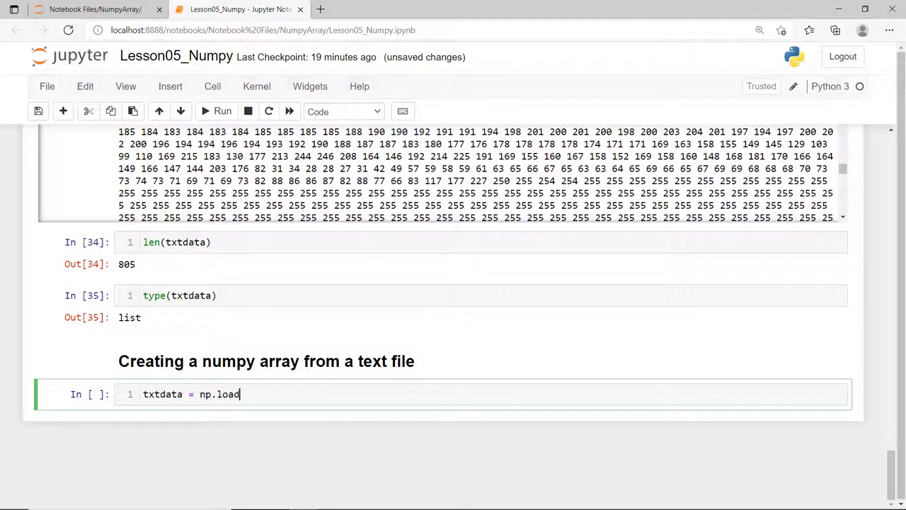
text(txt("id."))
text(txtdata)
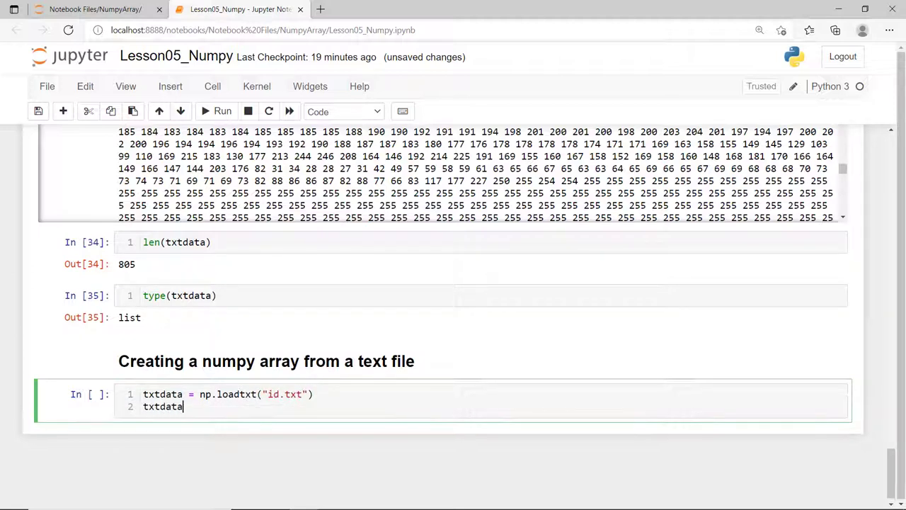
key(shift+enter)
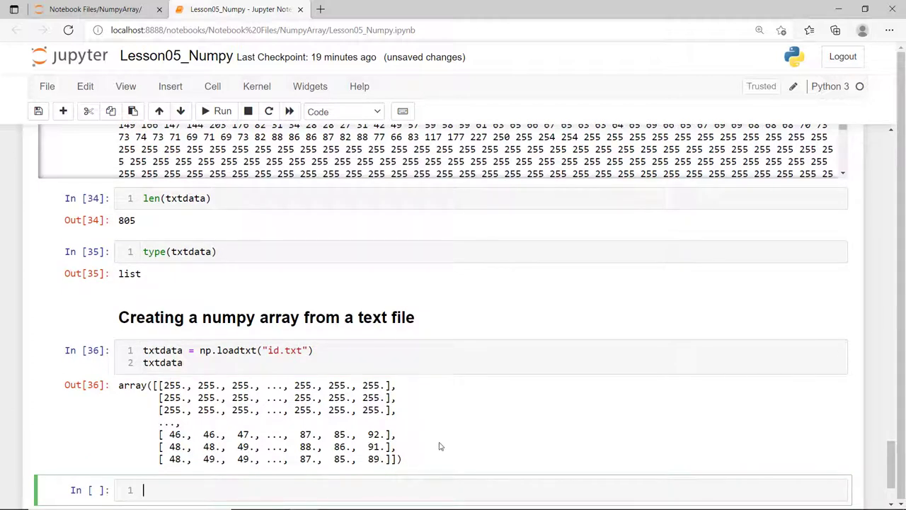
scroll(down, 3)
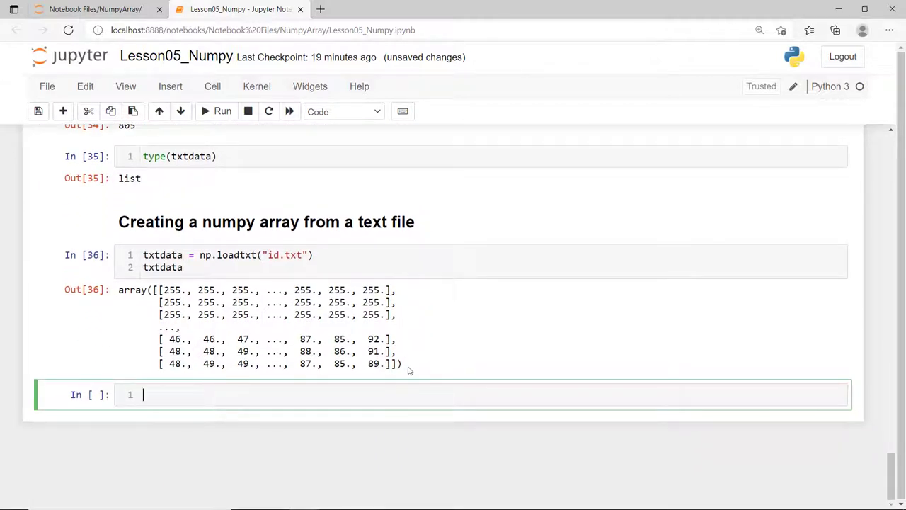
Check txtdata.dtype float64, then reload id.txt as an np.int32 array
text(txtdata.dtype)
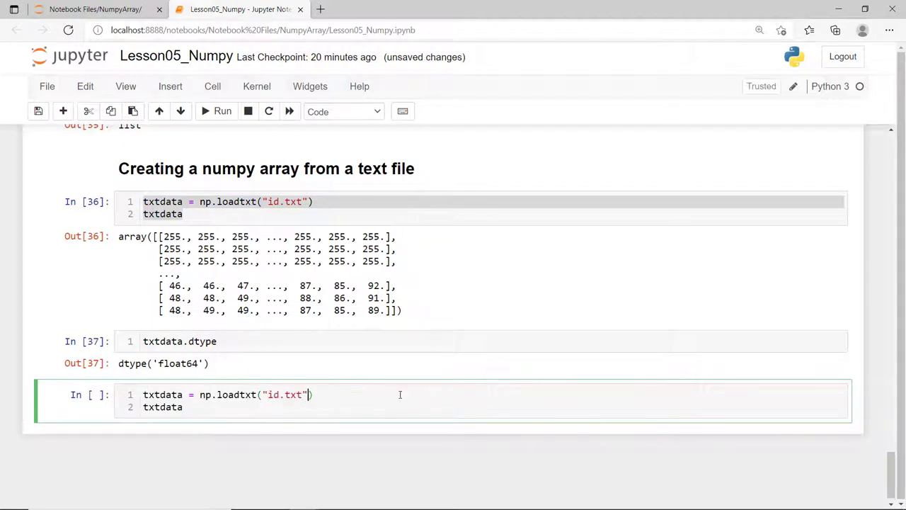
text(, np.int32)
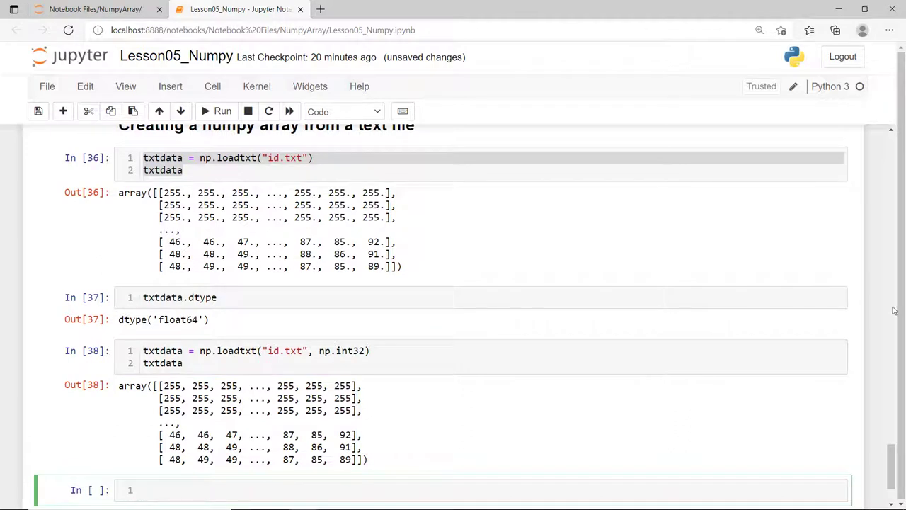
scroll(down, 3)
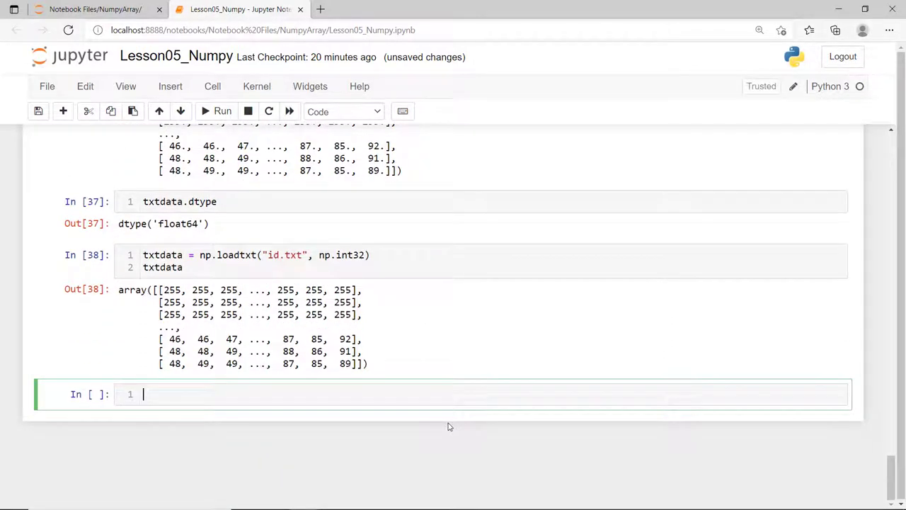
text(txtdat)
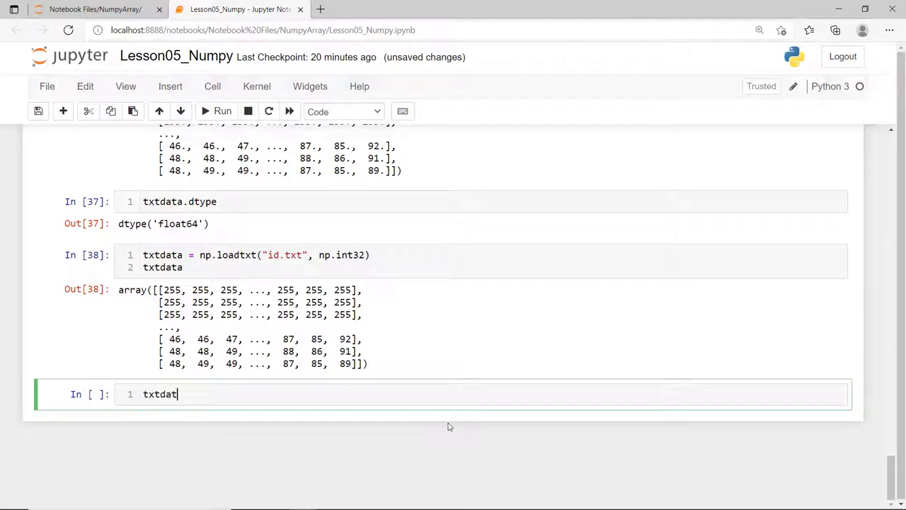
Display txtdata.shape (805, 806) and txtdata.size 648830
text(a.shape)
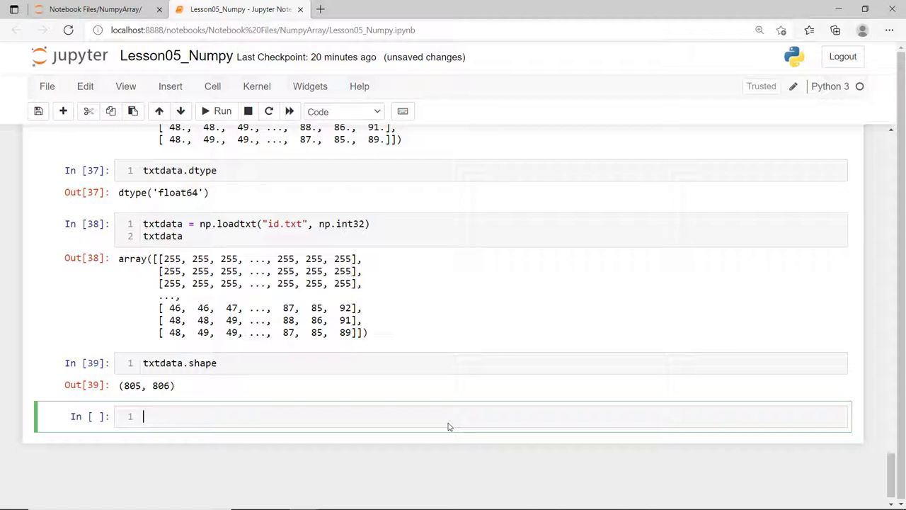
text(txtdata.size)
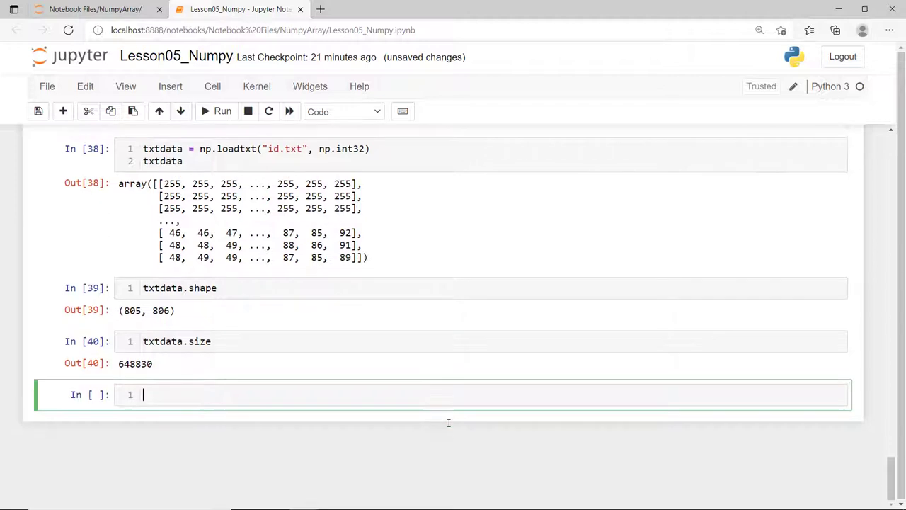
Display txtdata as an image with plt.imshow in the default colours
text(plt)
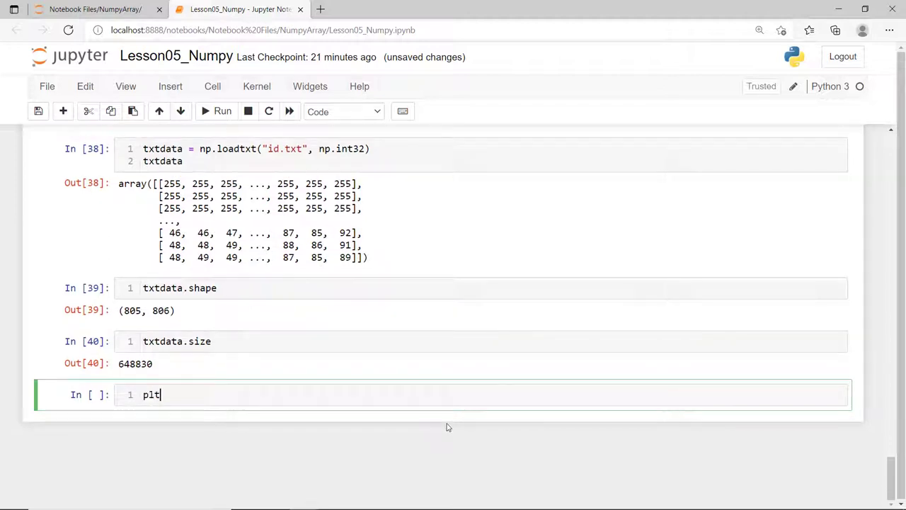
text(.imshow)
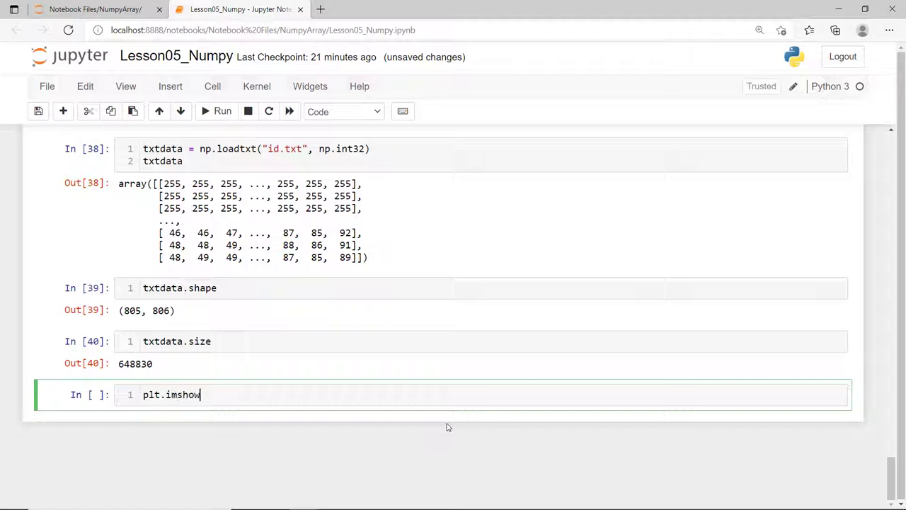
text((txtdata)
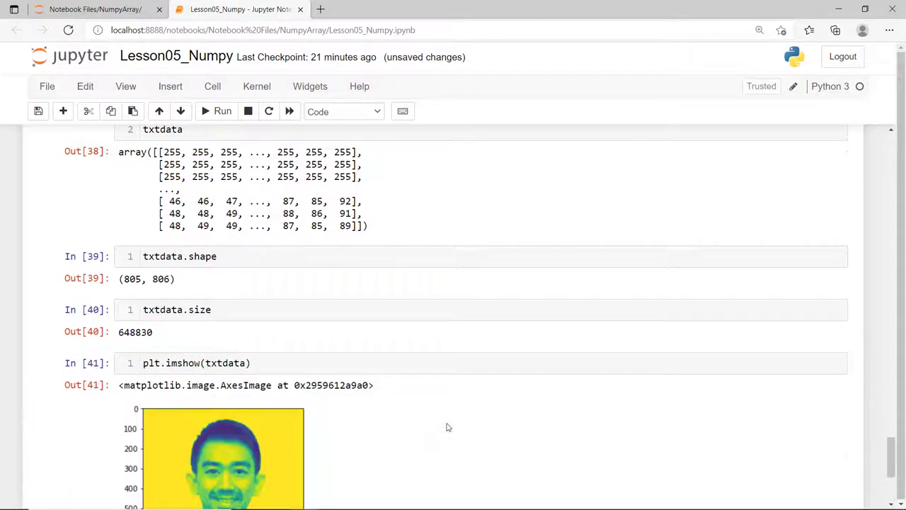
scroll(down, 3)
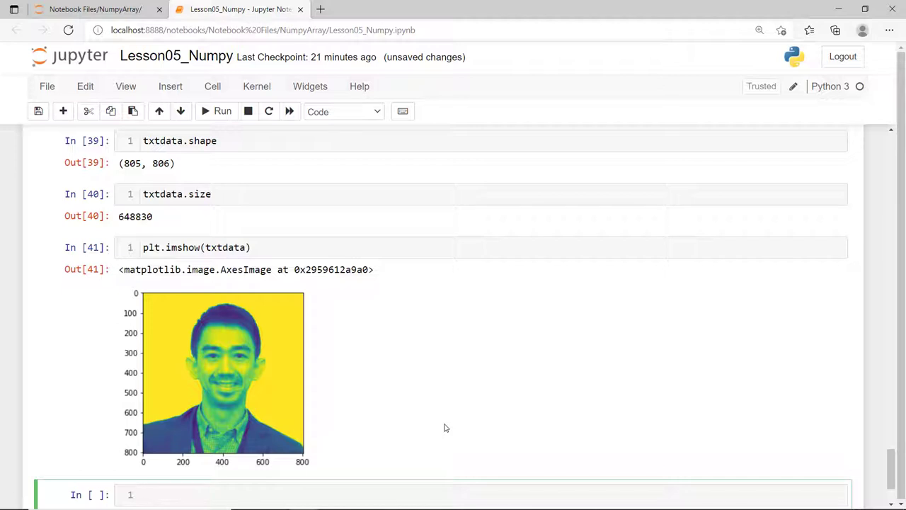
scroll(down, 3)
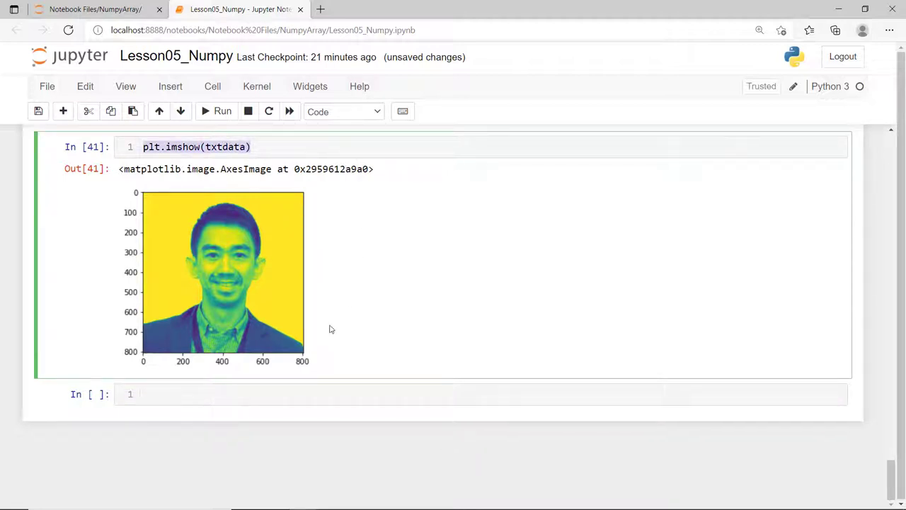
Redisplay the txtdata image in grayscale with cmap = "gray"
text(plt.imshow(txtdata))
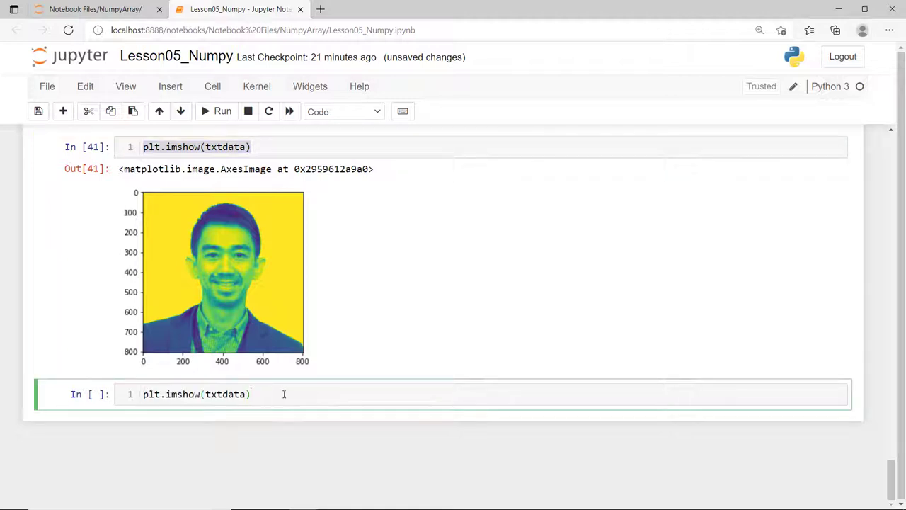
text(, cmap = "gray)
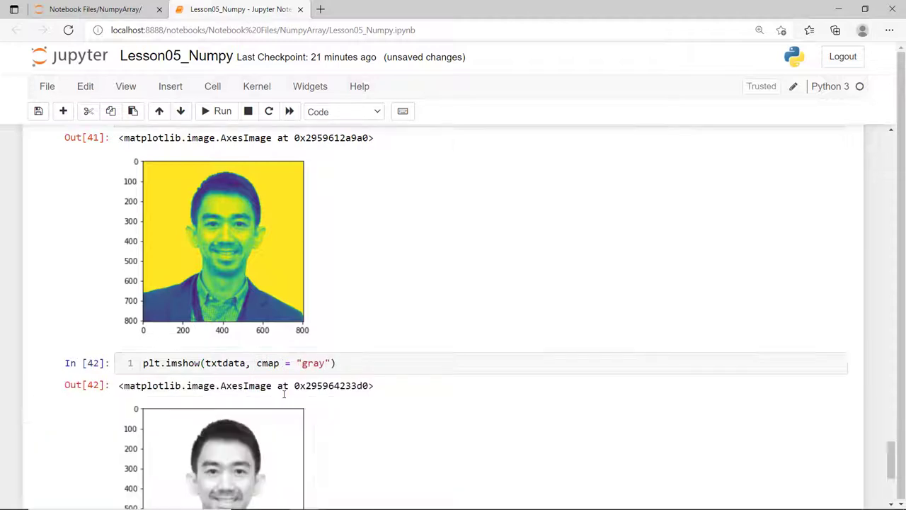
scroll(down, 3)
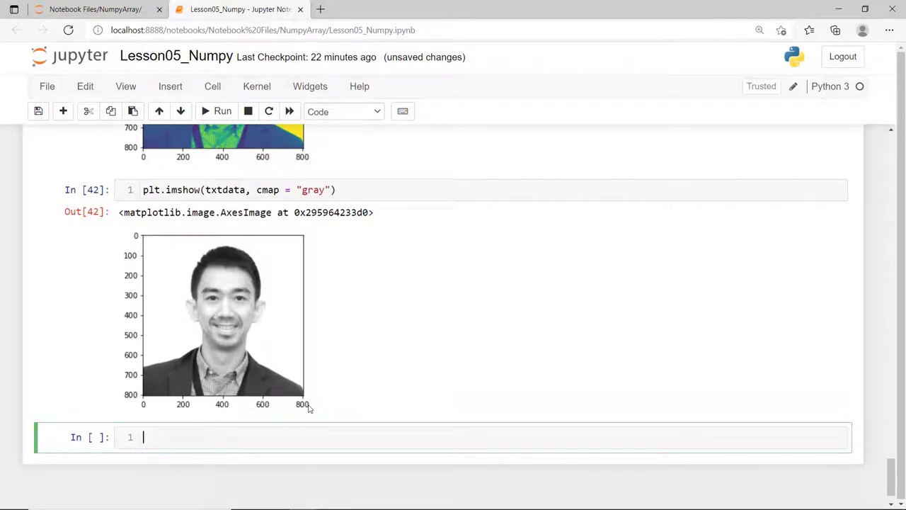
scroll(down, 3)
text(plt.)
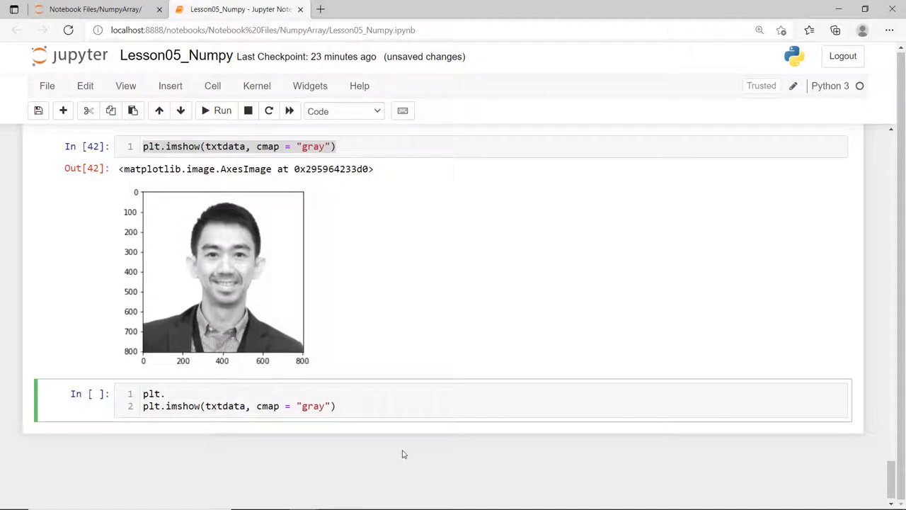
Add plt.figure(figsize=(10,10)) before imshow to render the grayscale portrait larger
text(figure())
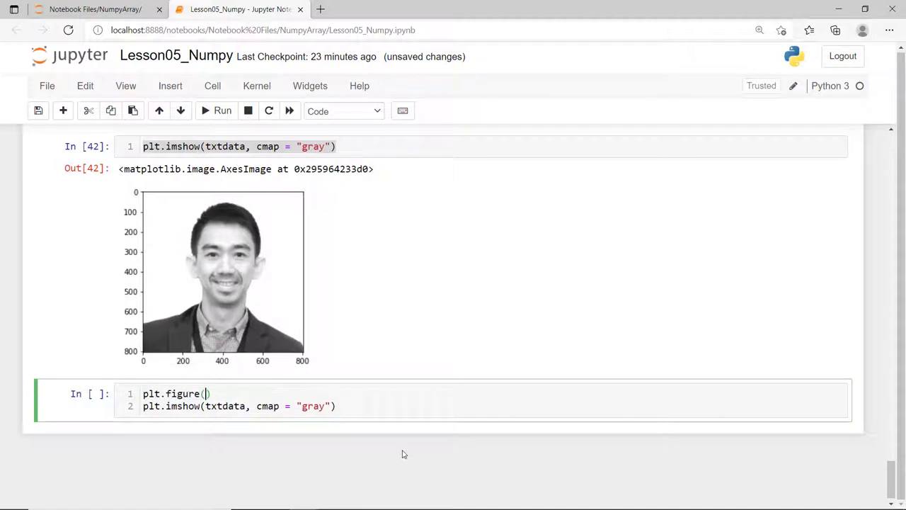
text(figsize=()
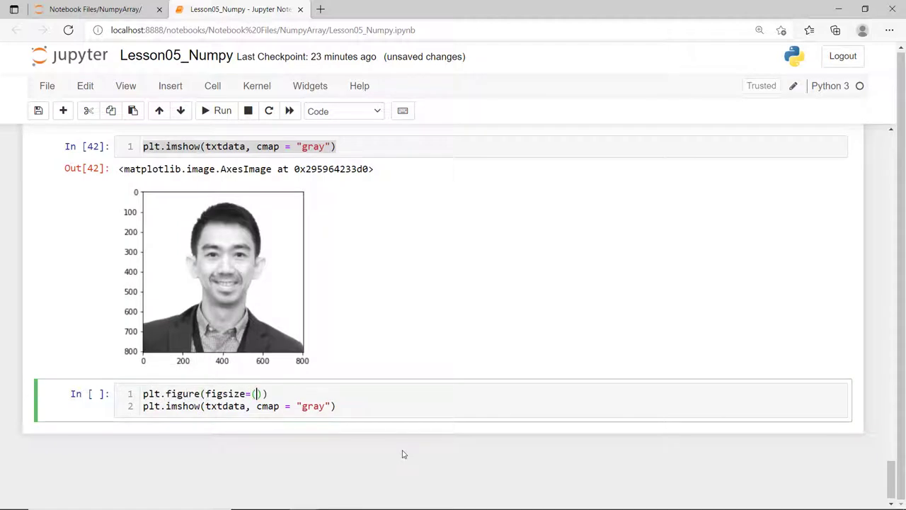
text(10,10)
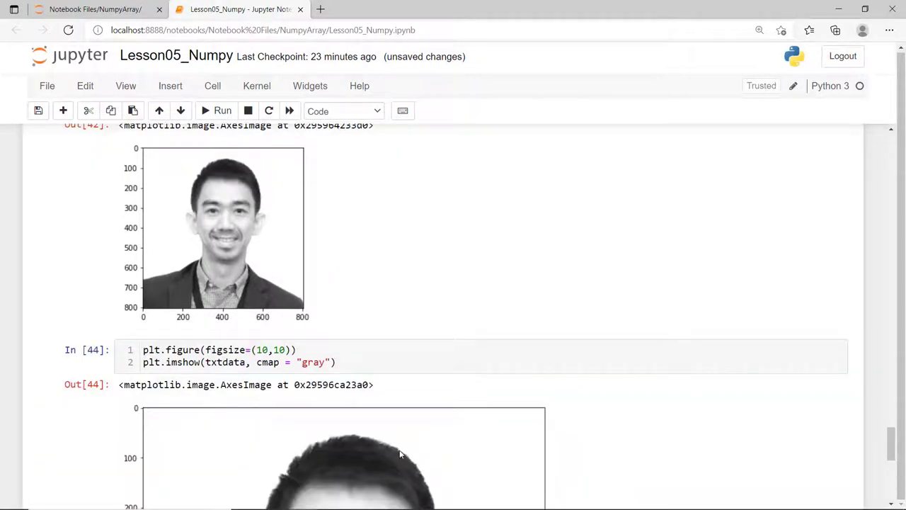
scroll(down, 3)
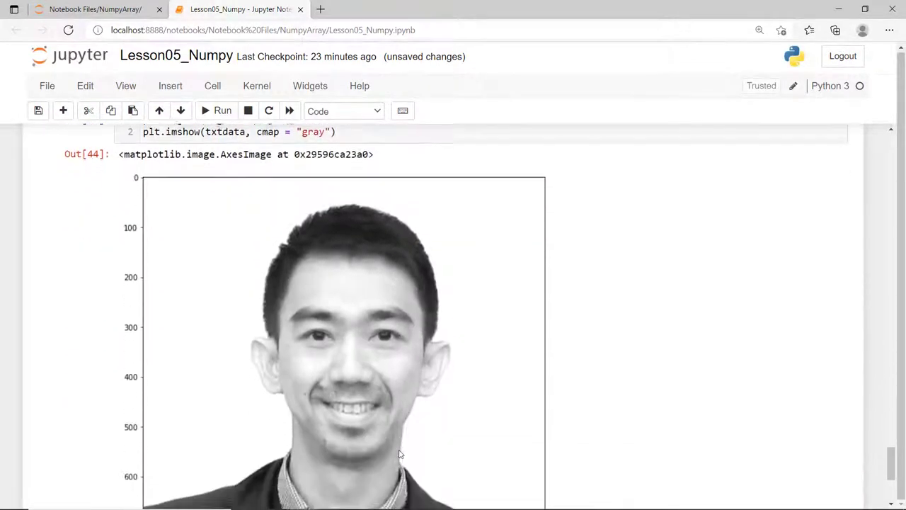
scroll(down, 3)
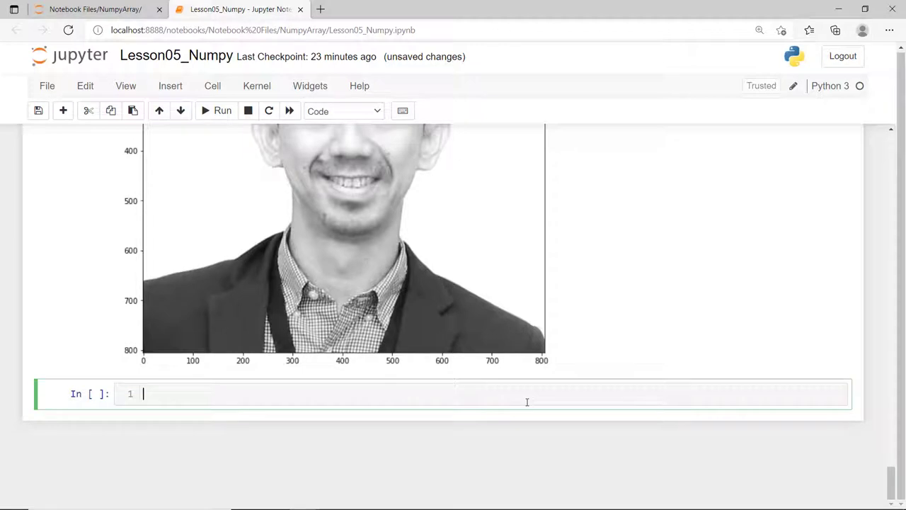
Load id.npy into npydata with np.load
text(npydata)
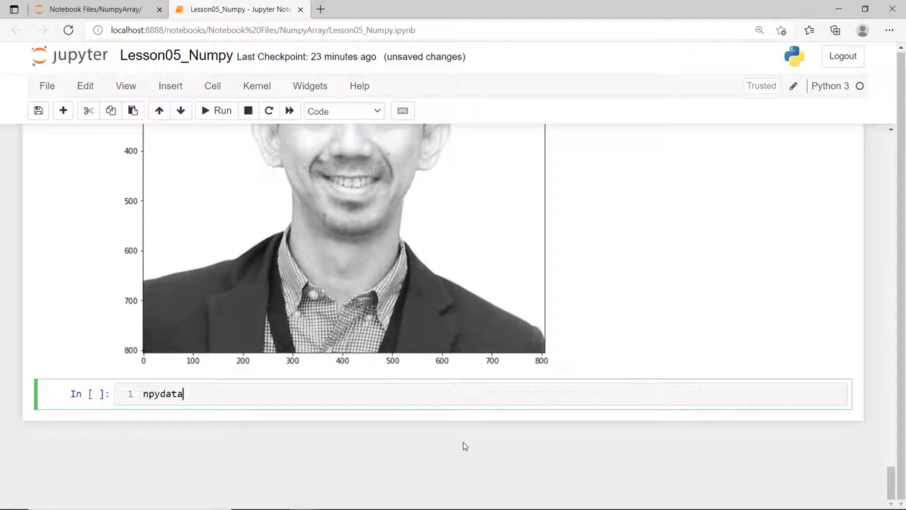
text(= np.lo)
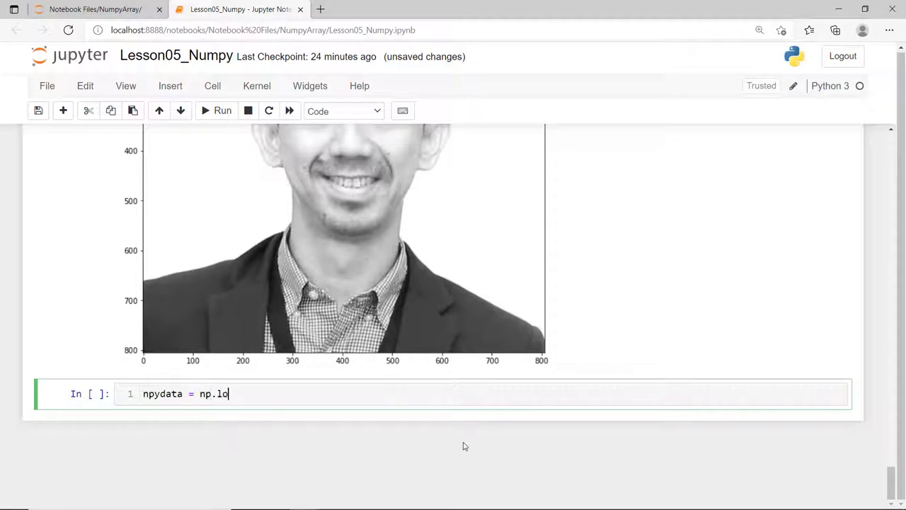
text(ad())
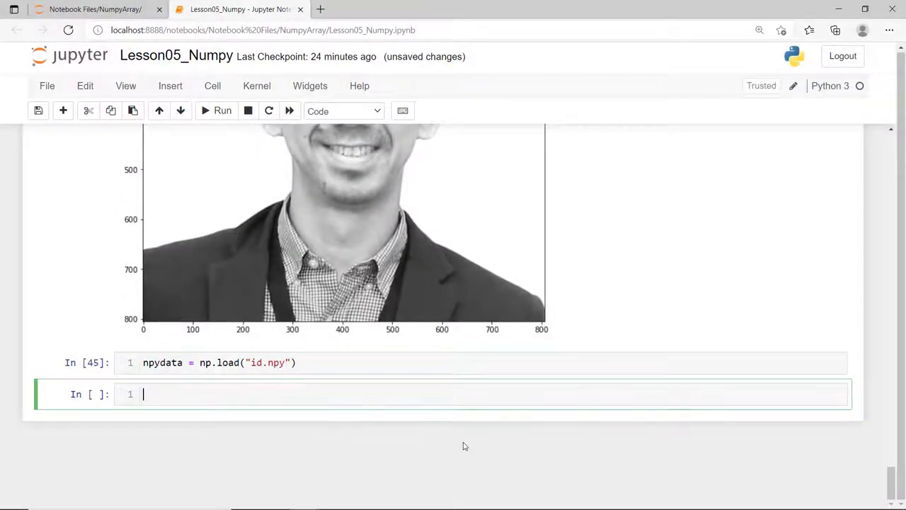
Output npydata's shape (805, 806, 3), size 1946490 and its pixel values
text(npydata.shape)
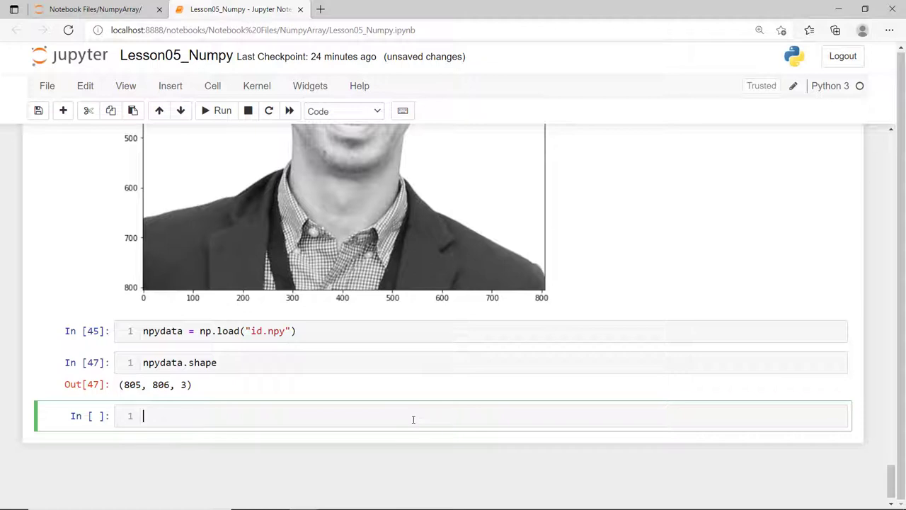
mouse_move(424, 460)
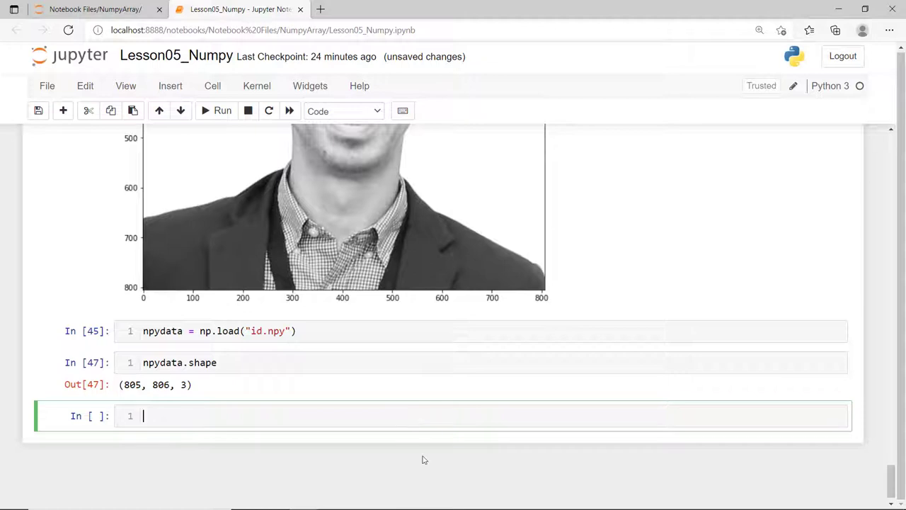
text(npydata.size)
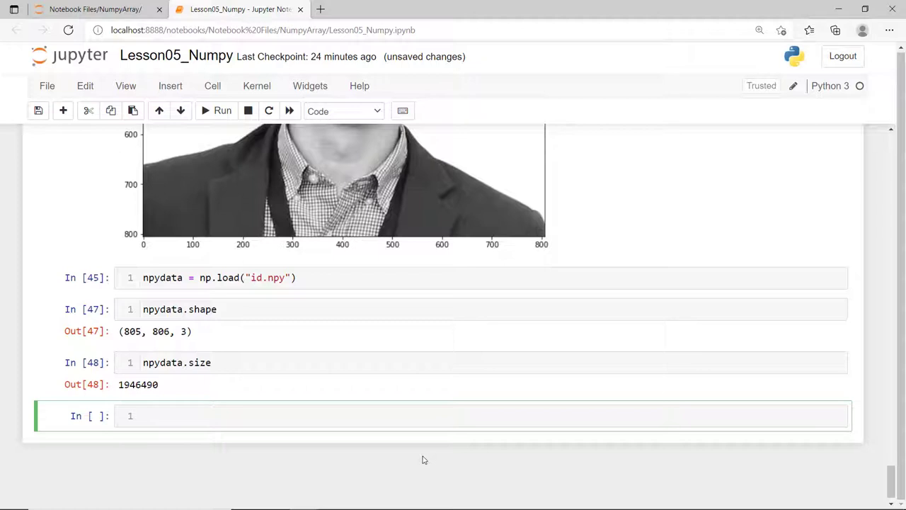
text(npydata)
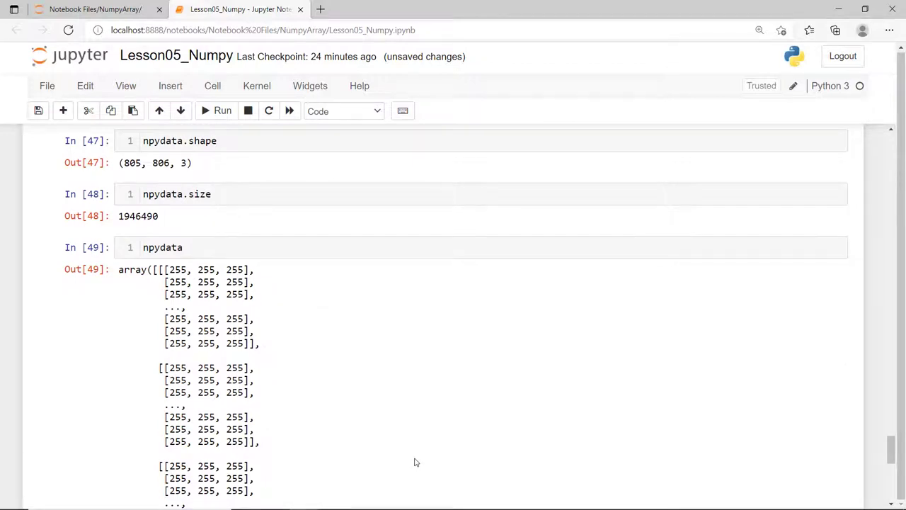
scroll(down, 3)
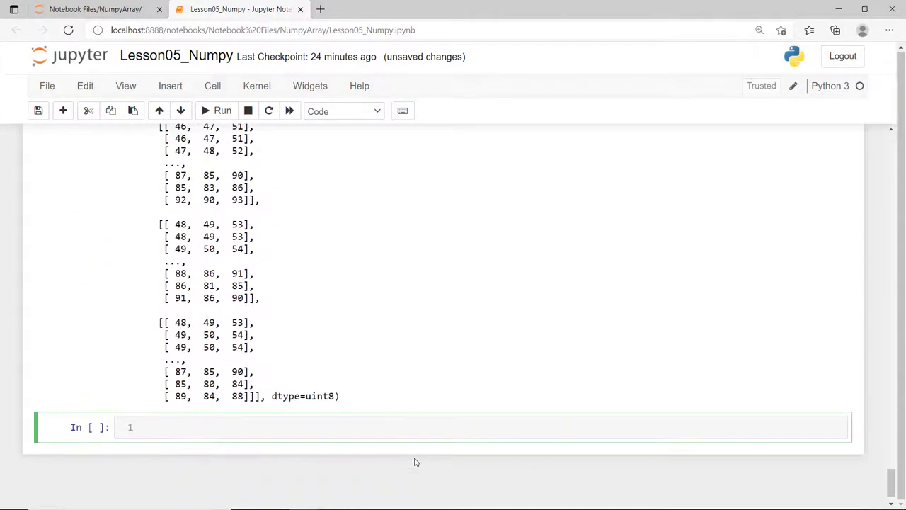
Render npydata with plt.imshow(npydata) as the full-colour portrait
text(plt)
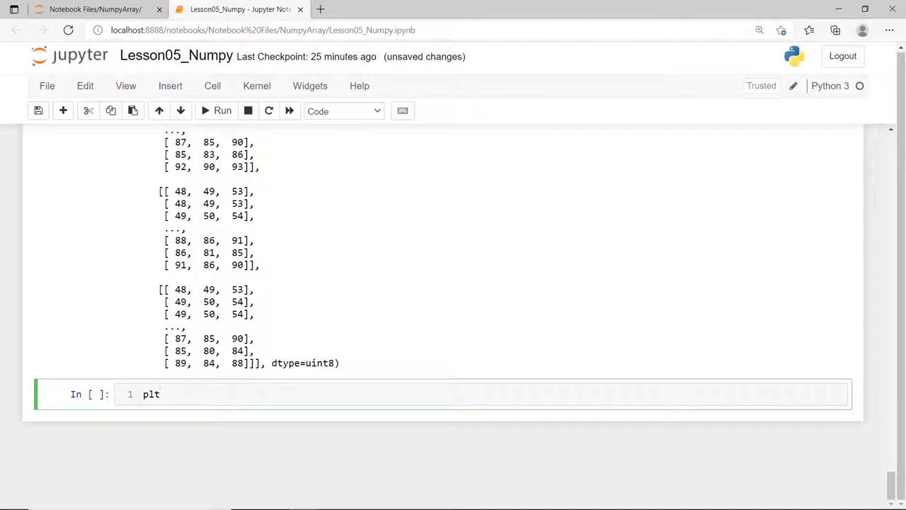
text(.imshow)
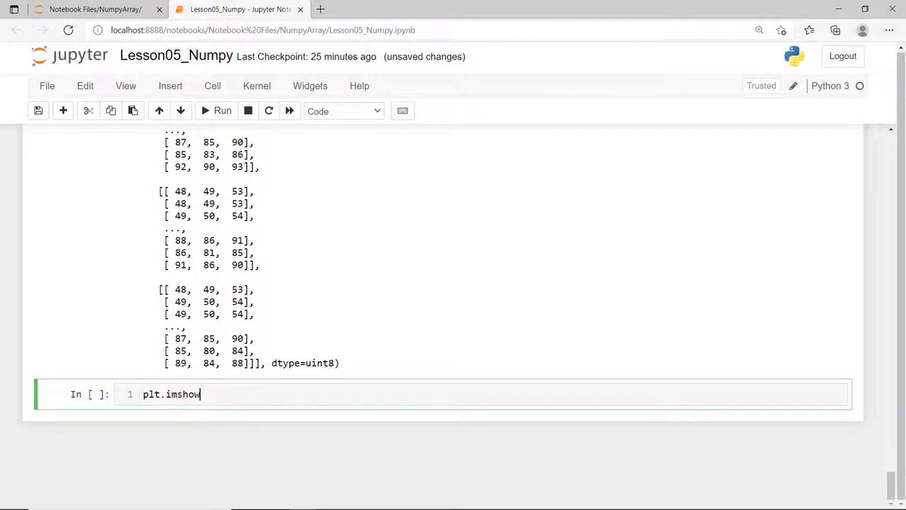
text((npy))
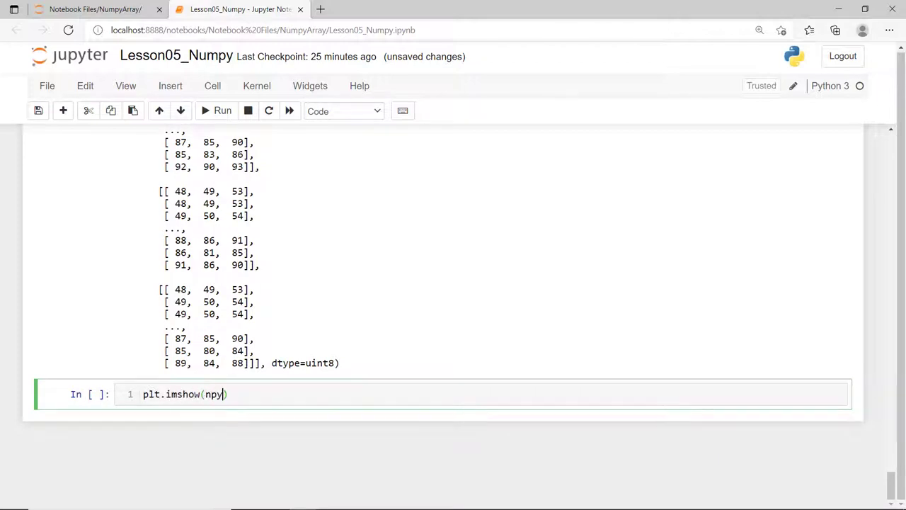
text(data)
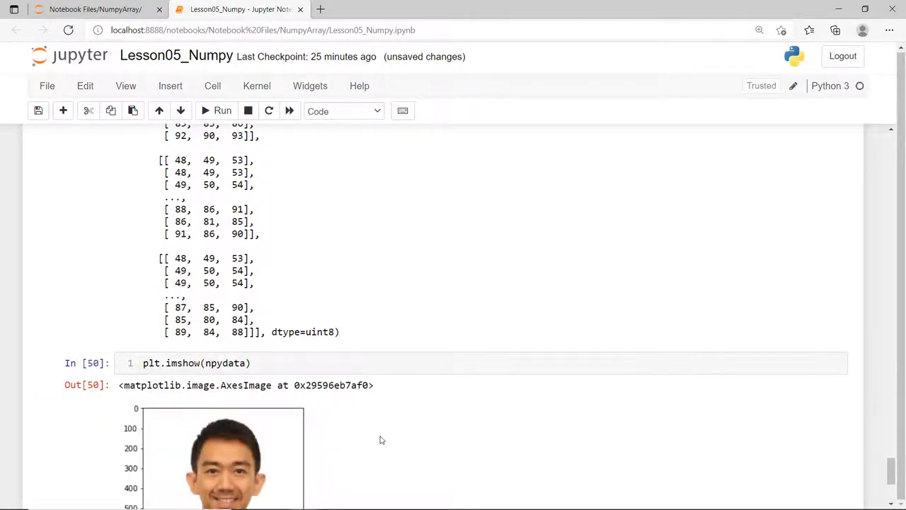
scroll(down, 3)
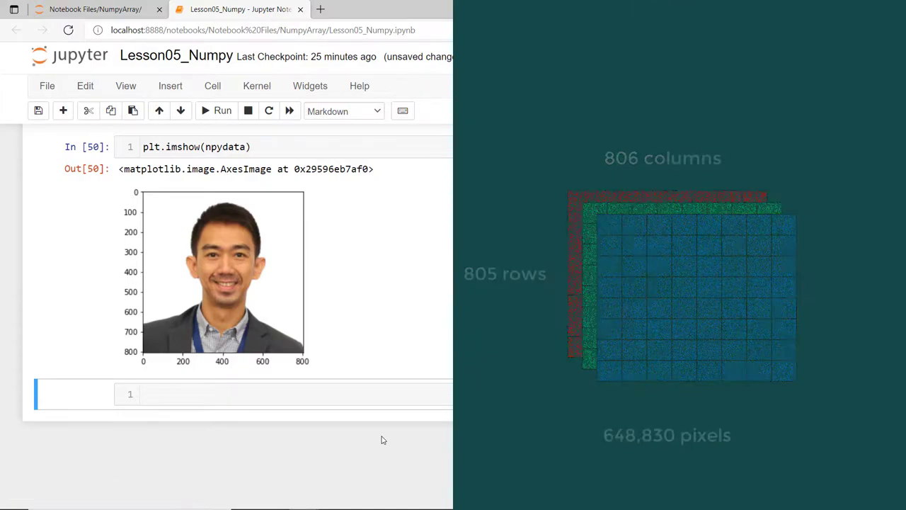
Add an 'Indexing and Slicing' Markdown heading
text(##)
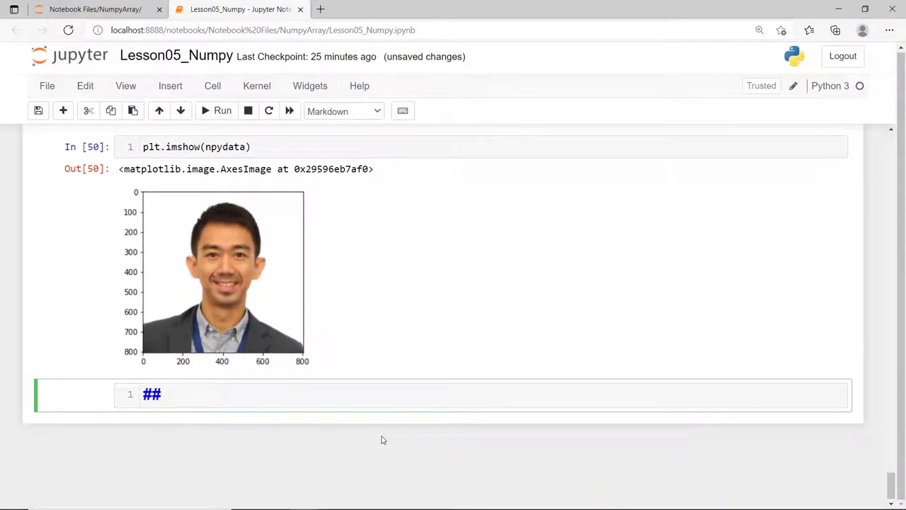
text(Indexing and)
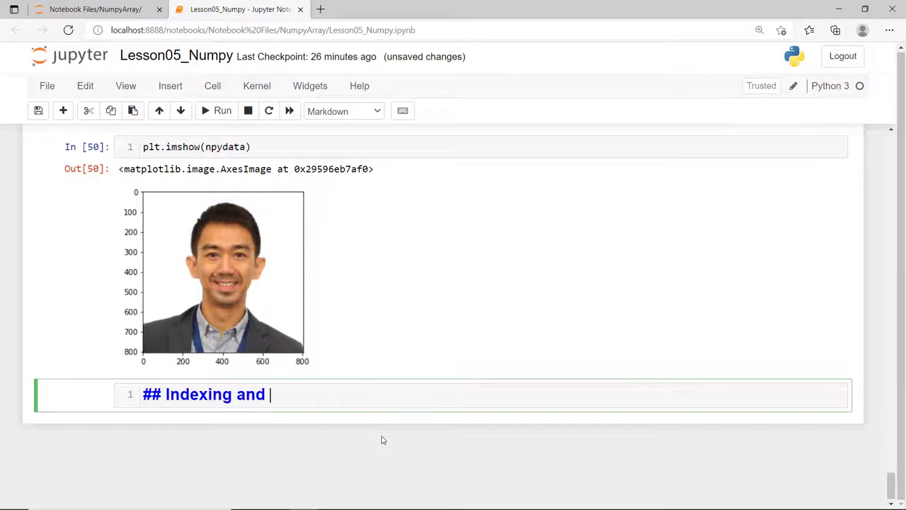
text(Slicing)
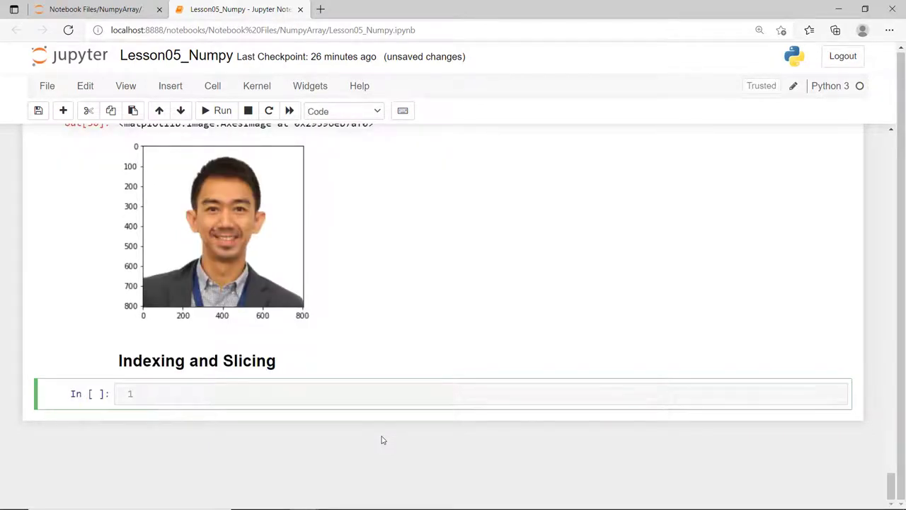
Assign guess_who = npydata[200:400, 200:415, 0:3]
text(gues)
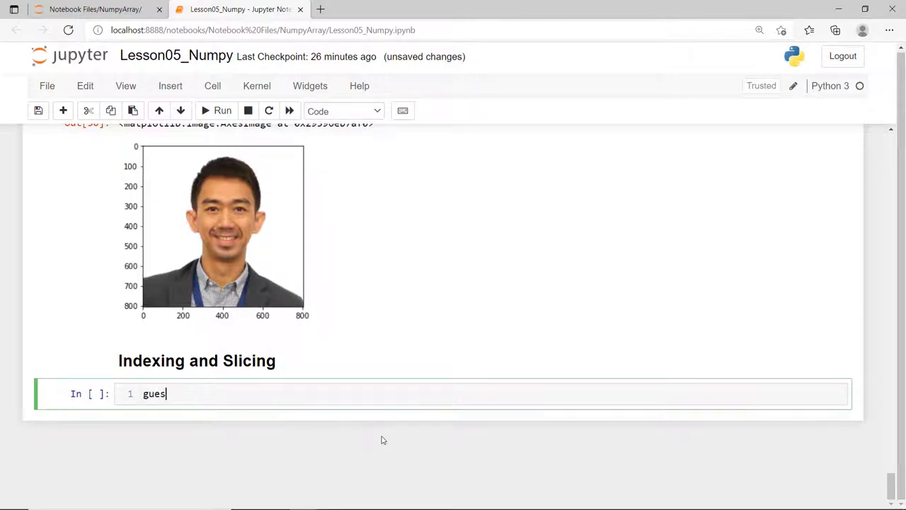
text(s_who)
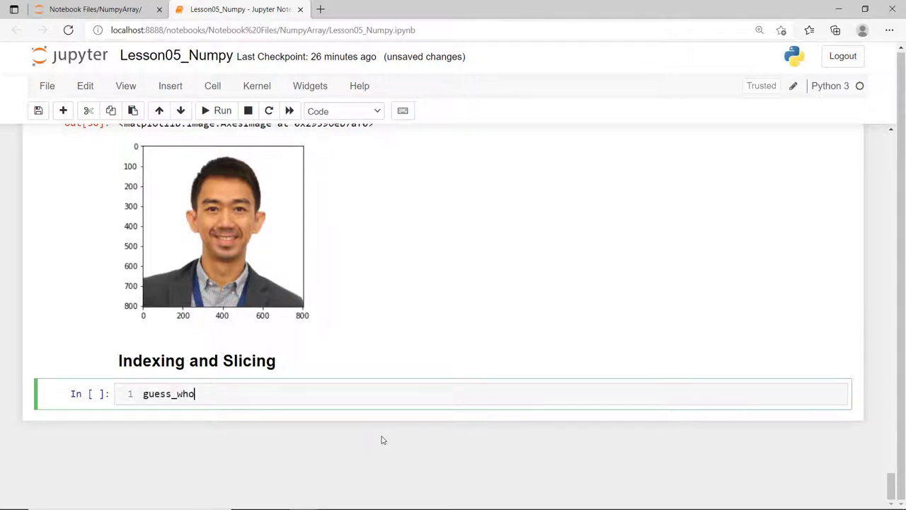
text(= npy)
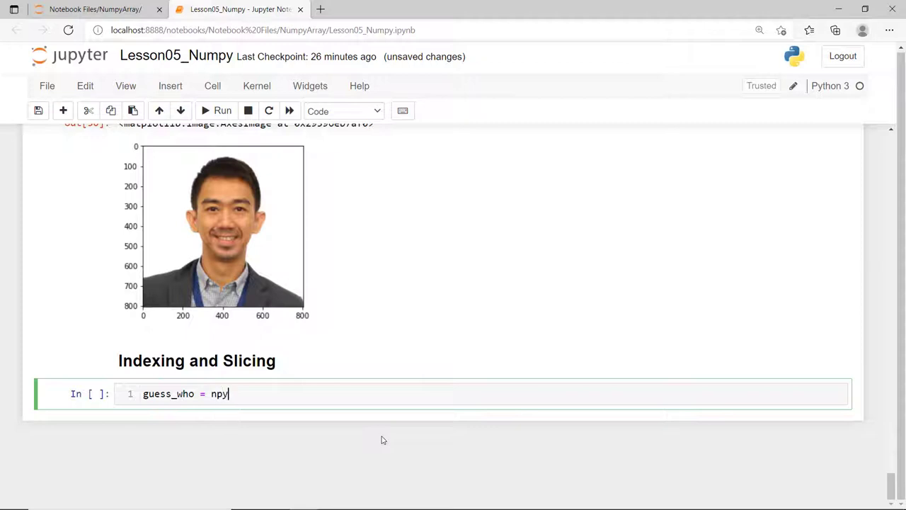
text(data)
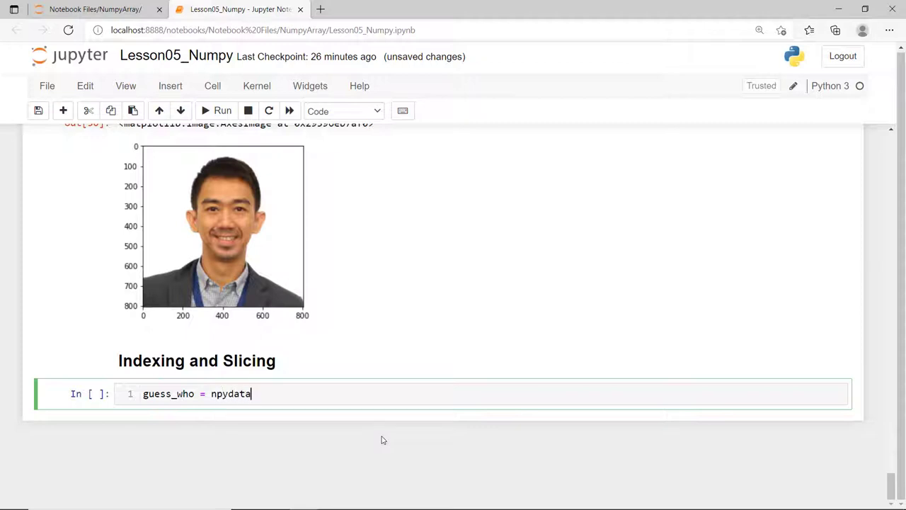
text([)
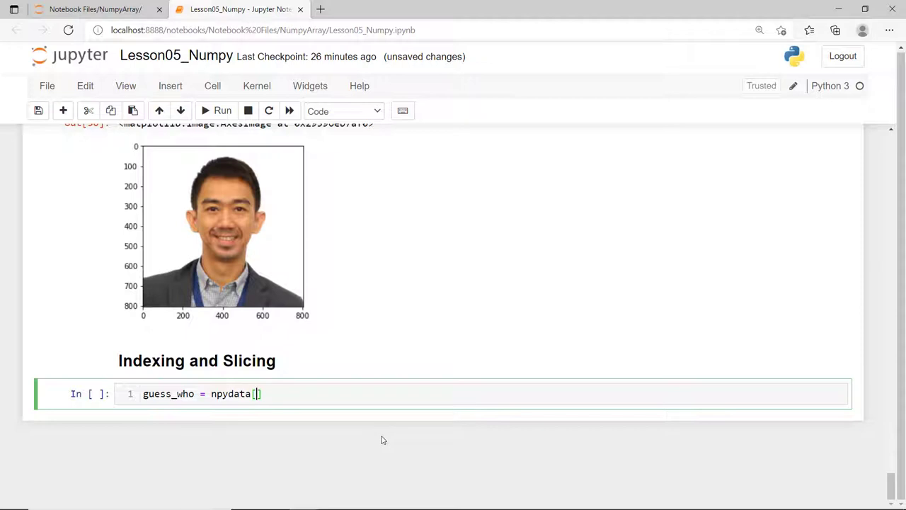
text(200:)
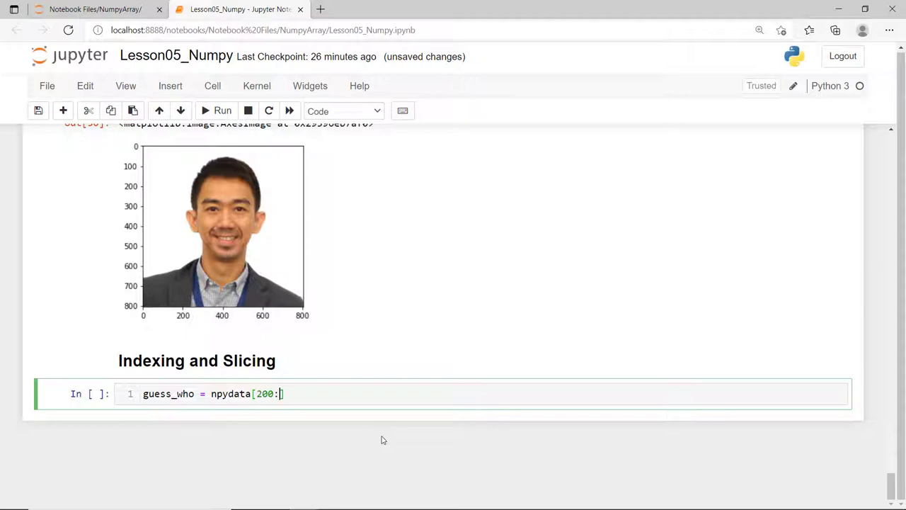
text(400)
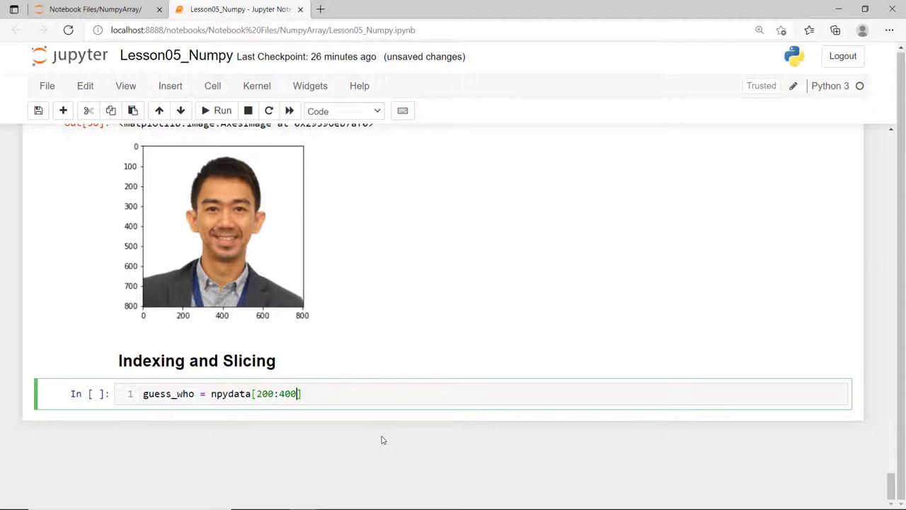
text(, 200:)
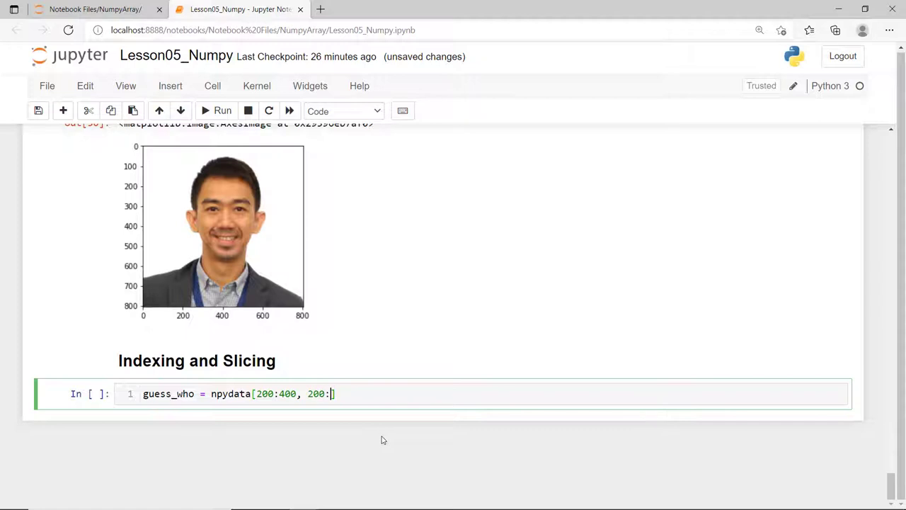
text(415)
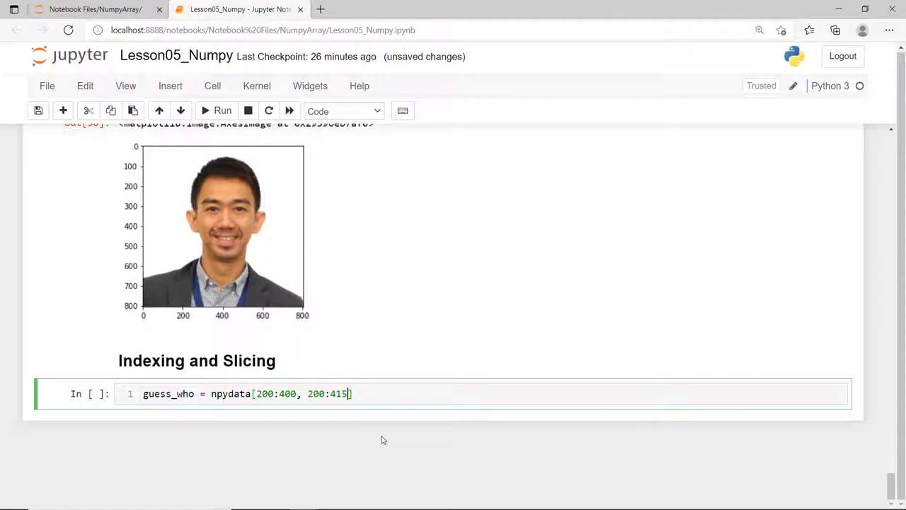
text(,)
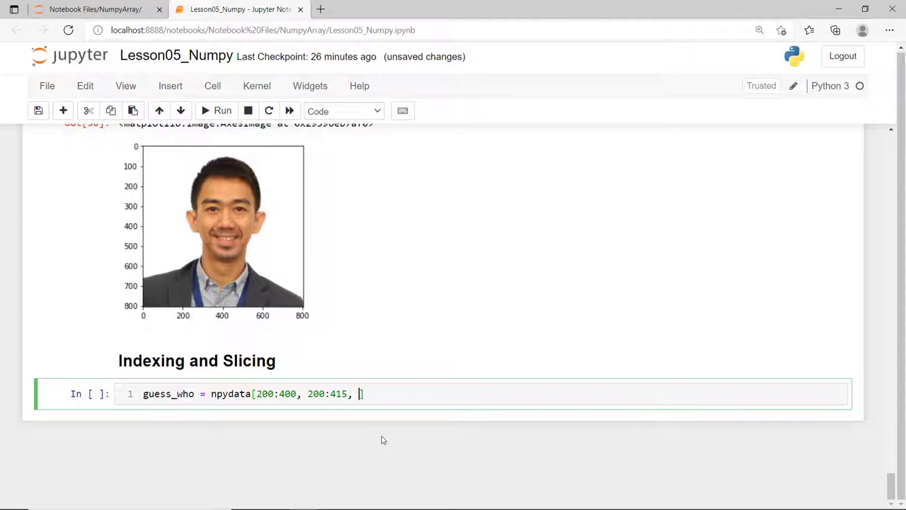
text(0:)
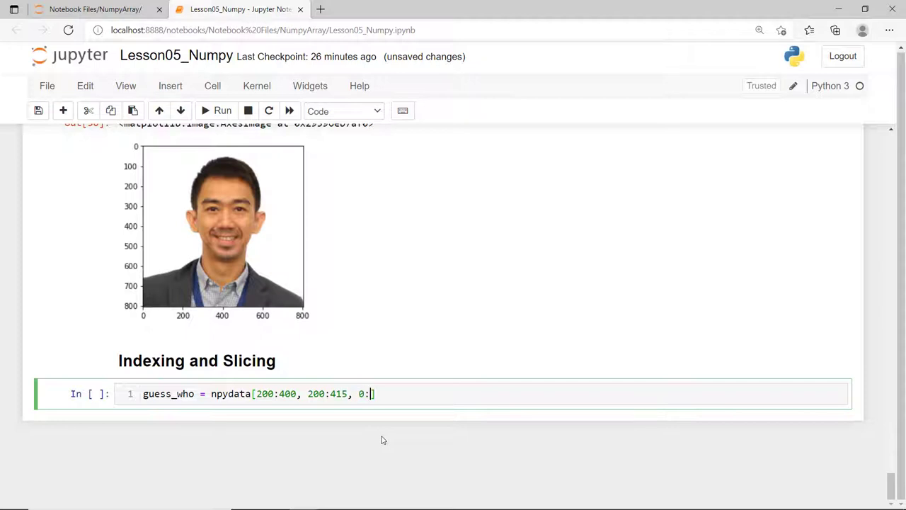
text(3)
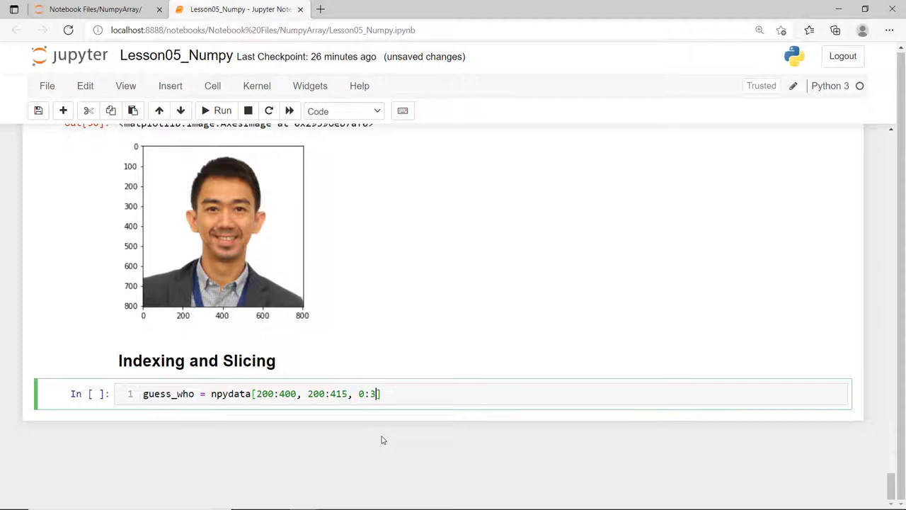
Display guess_who with plt.imshow, showing the eye-and-ear close-up
text(plt.ims)
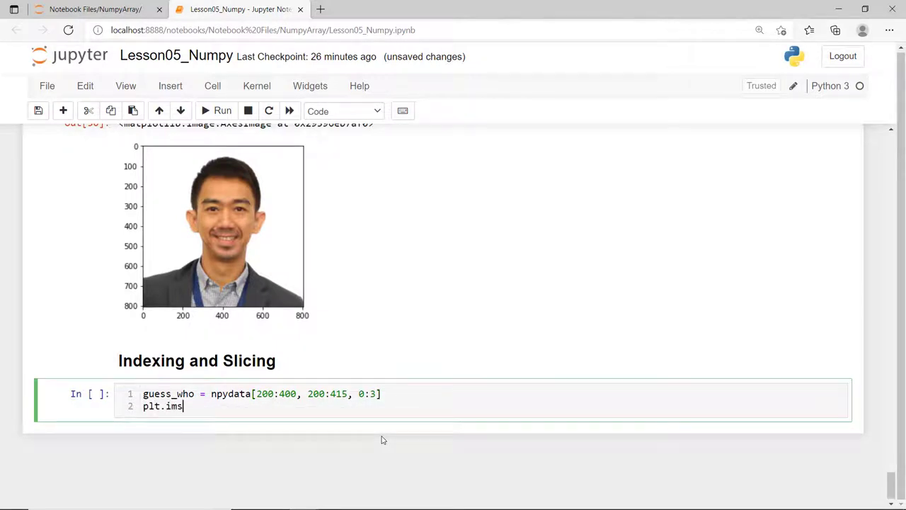
text(how(guess_who))
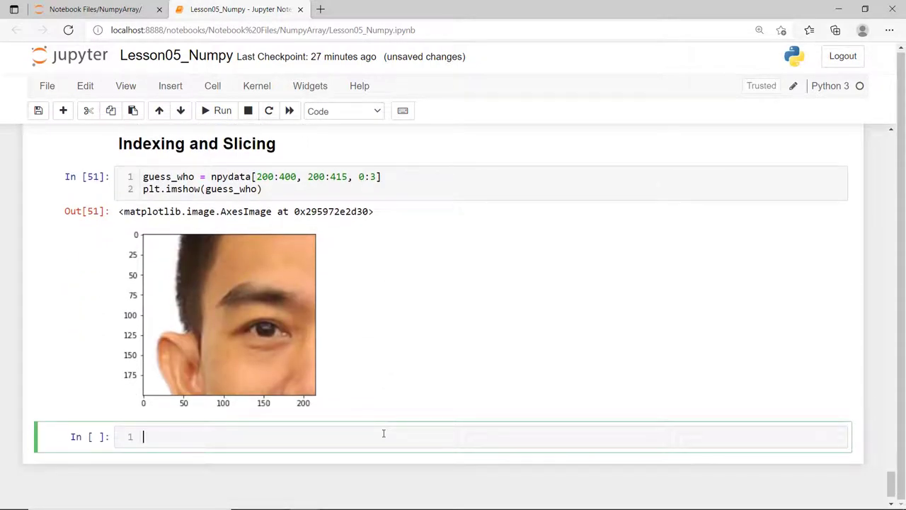
text(guess_who =)
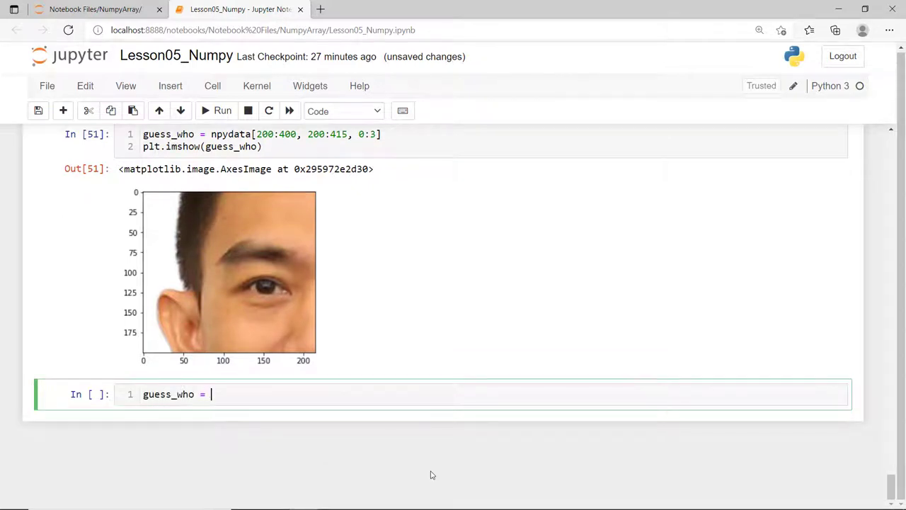
Show rows 250–350 full-width via npydata[250:350, :, :], then via npydata[250:350, ...]
text(npydata)
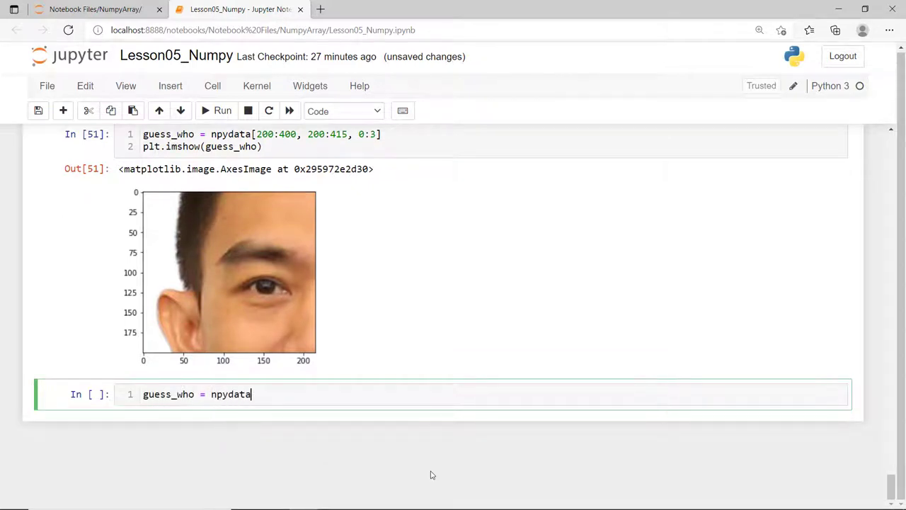
text([)
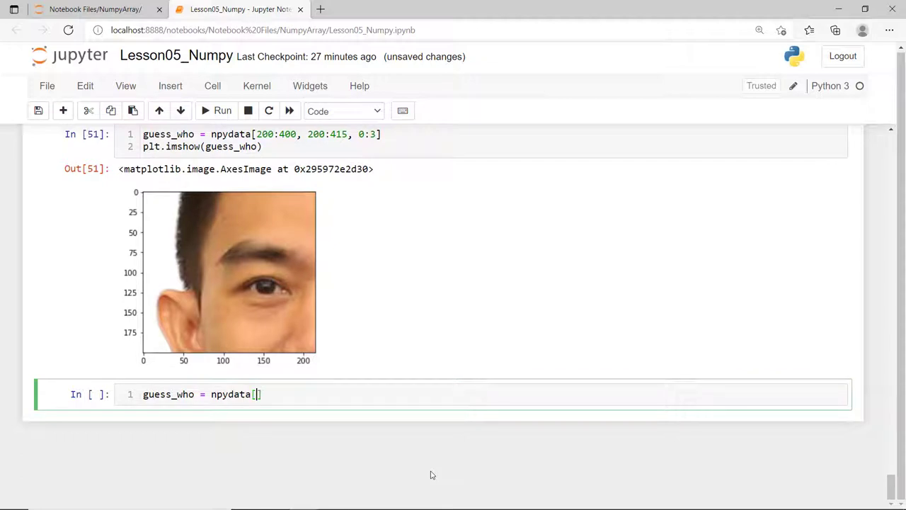
text(250)
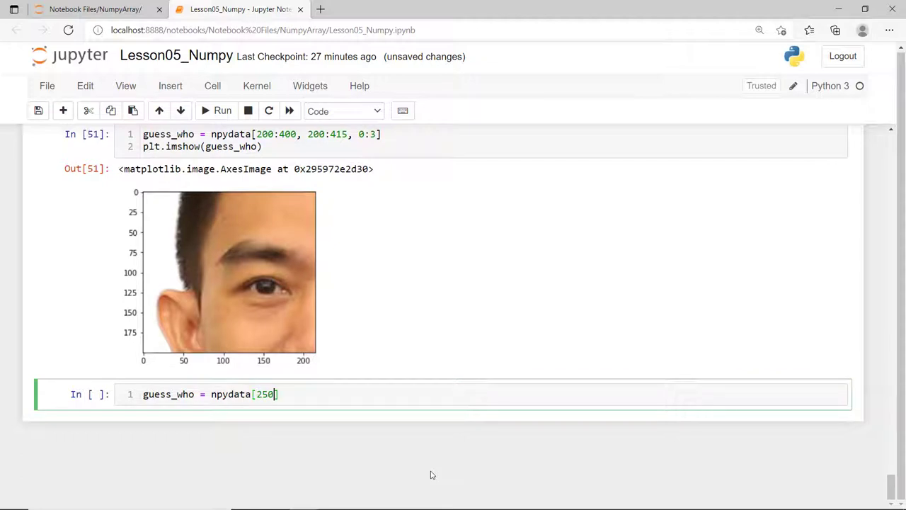
text(:350)
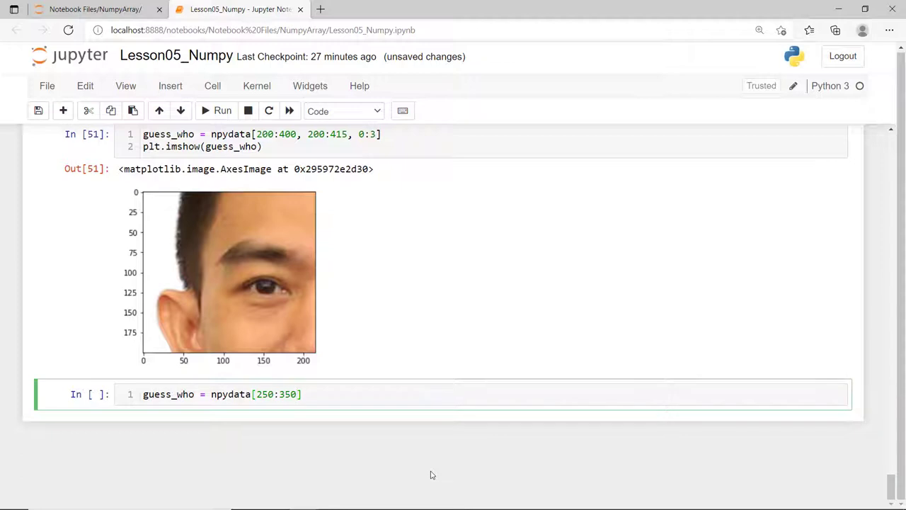
text(,)
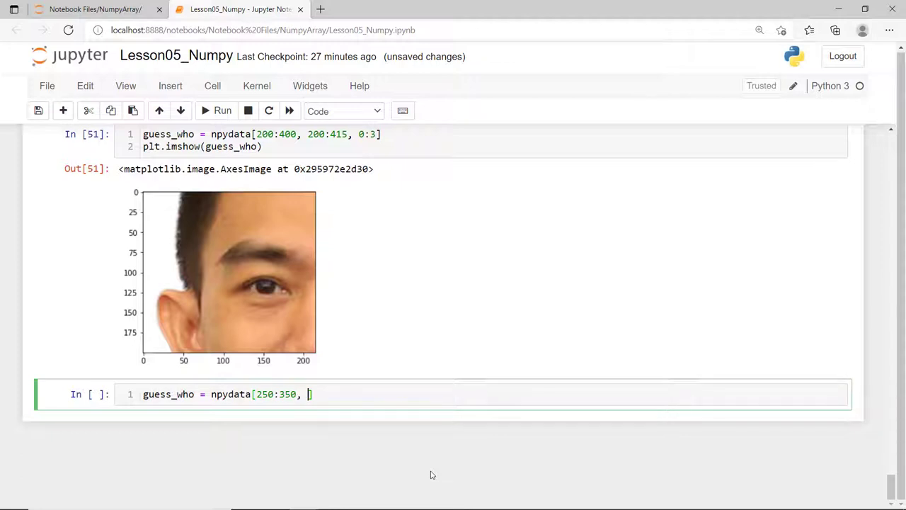
text(:, :)
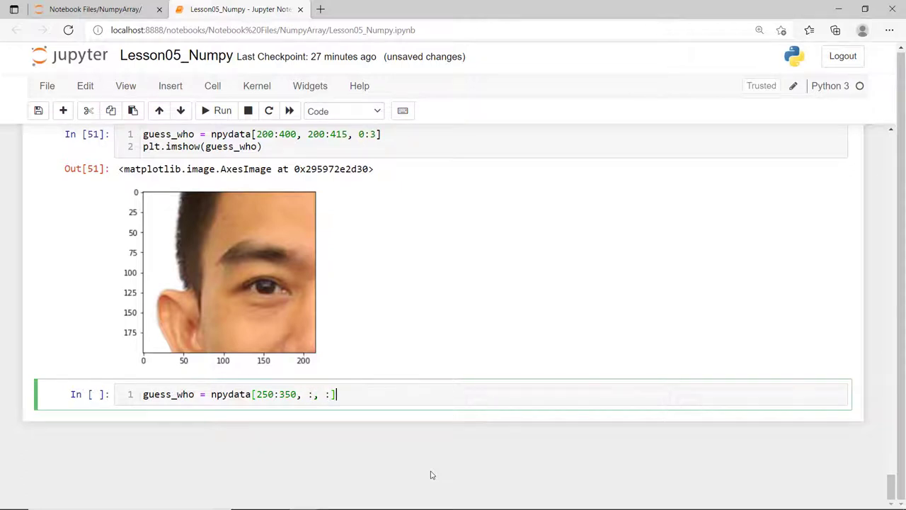
text(plt.imshow(guess_who)
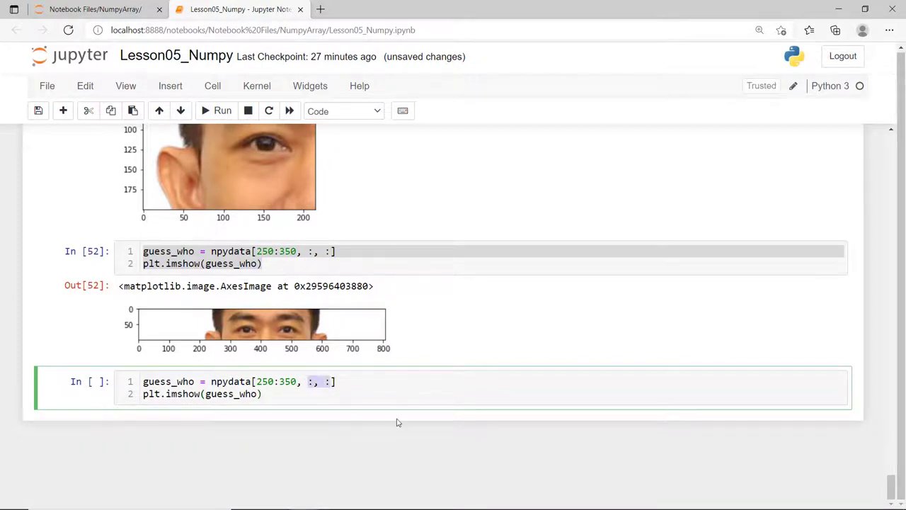
text(...)
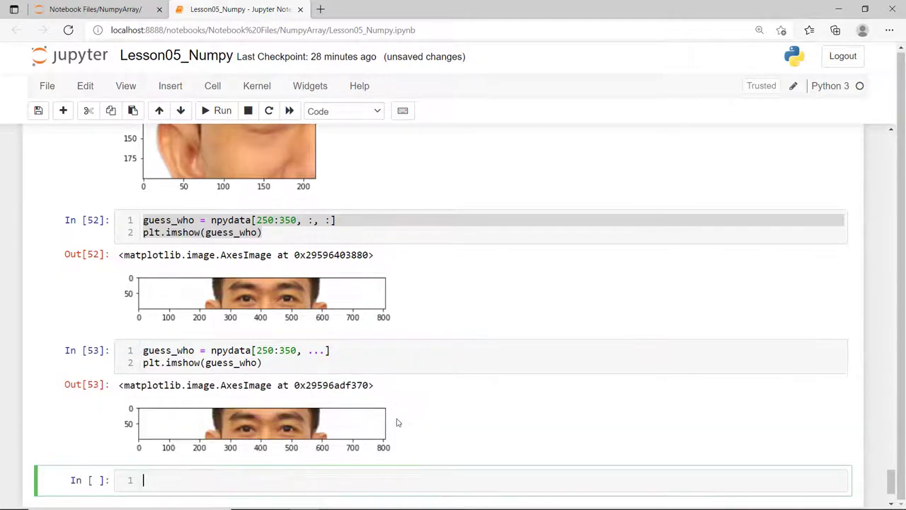
mouse_move(434, 425)
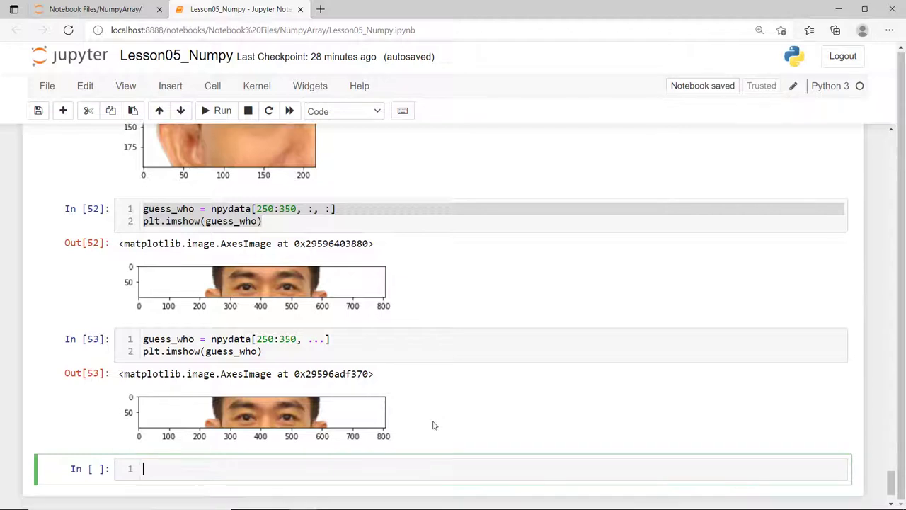
text(small = np)
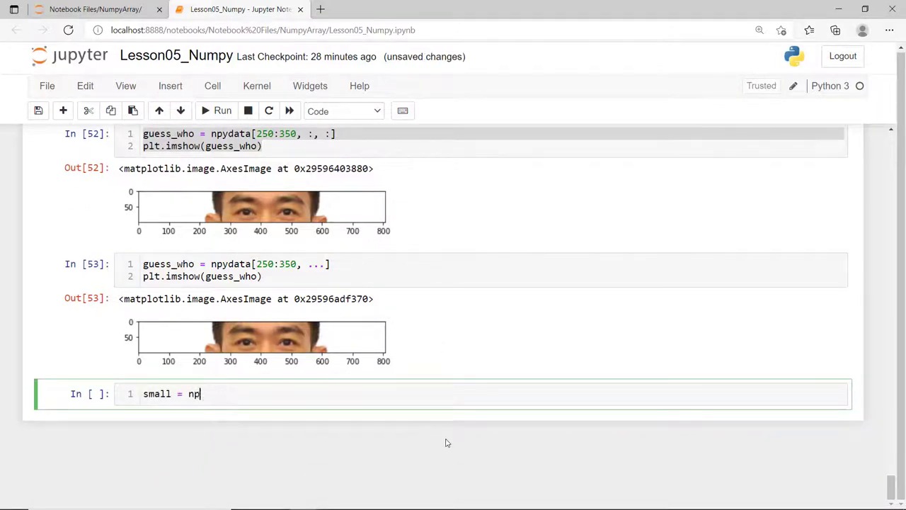
Downsample npydata with step-3 slicing into small and display it
text(data[:])
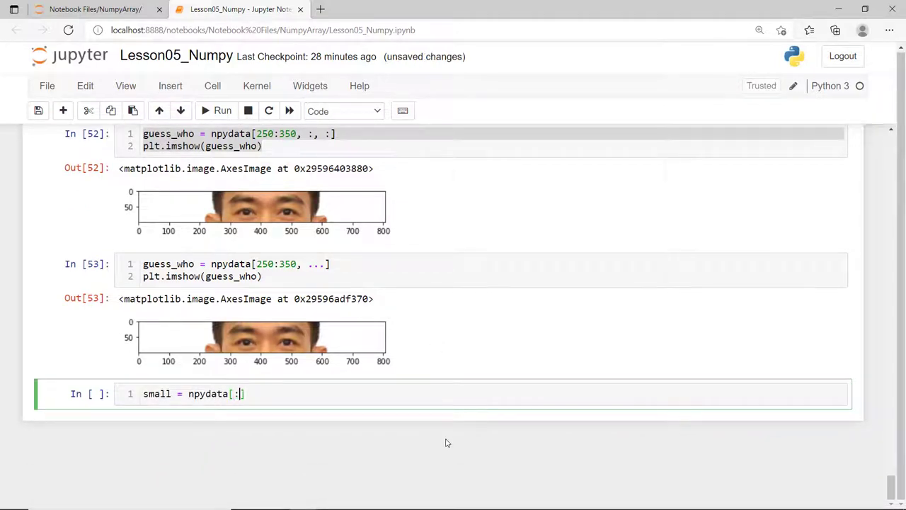
text(:)
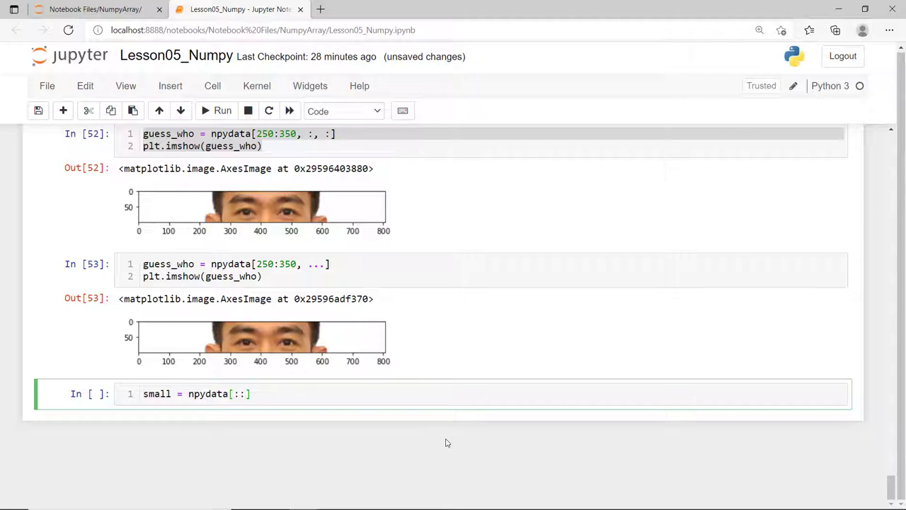
text(3, :)
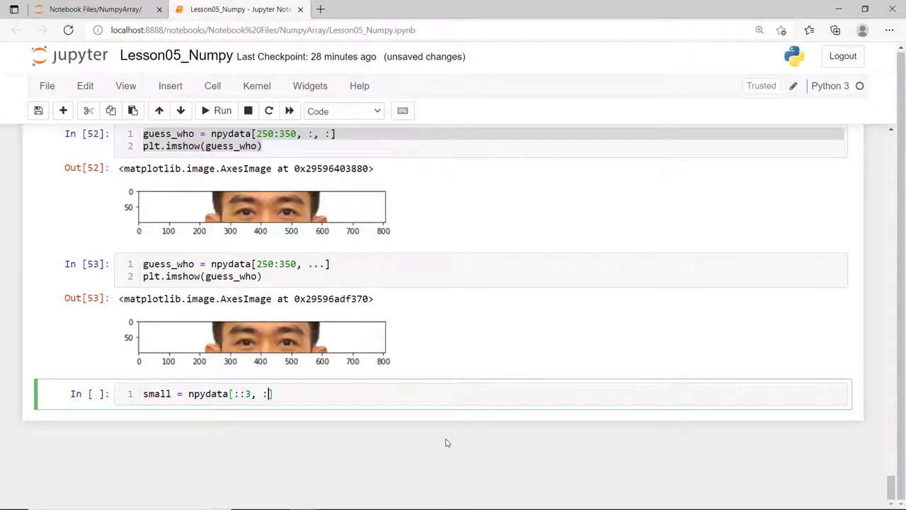
text(::3,)
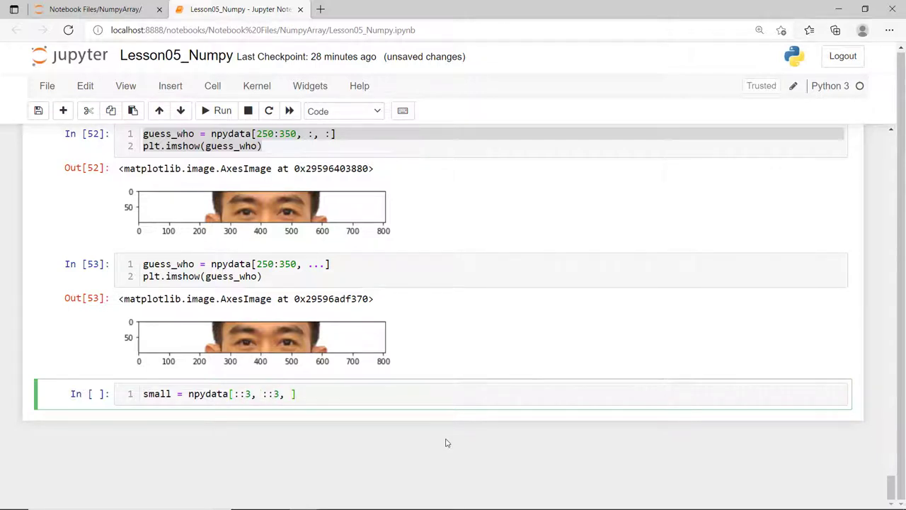
text(:])
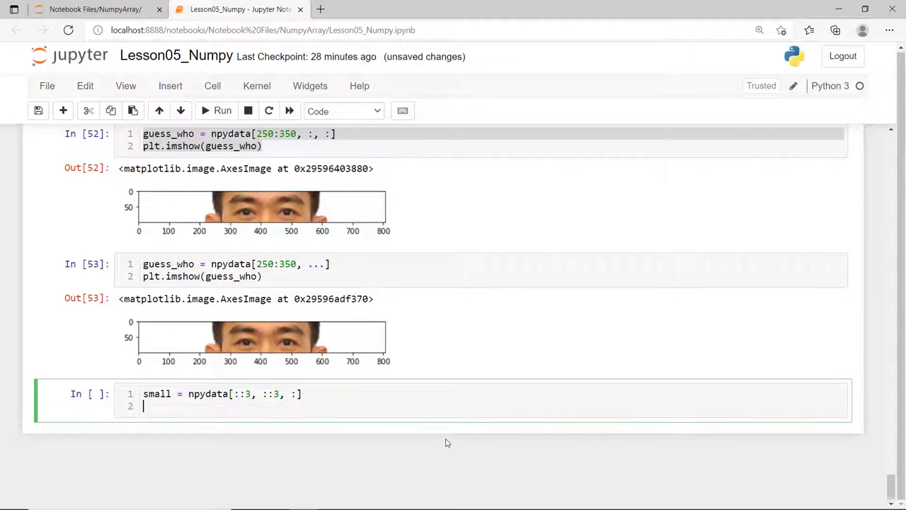
text(plt.imshow(small)
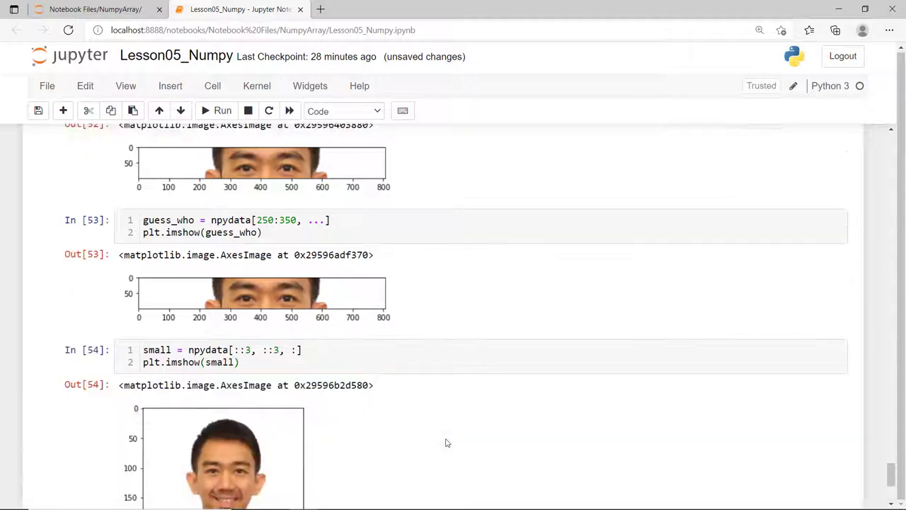
scroll(down, 3)
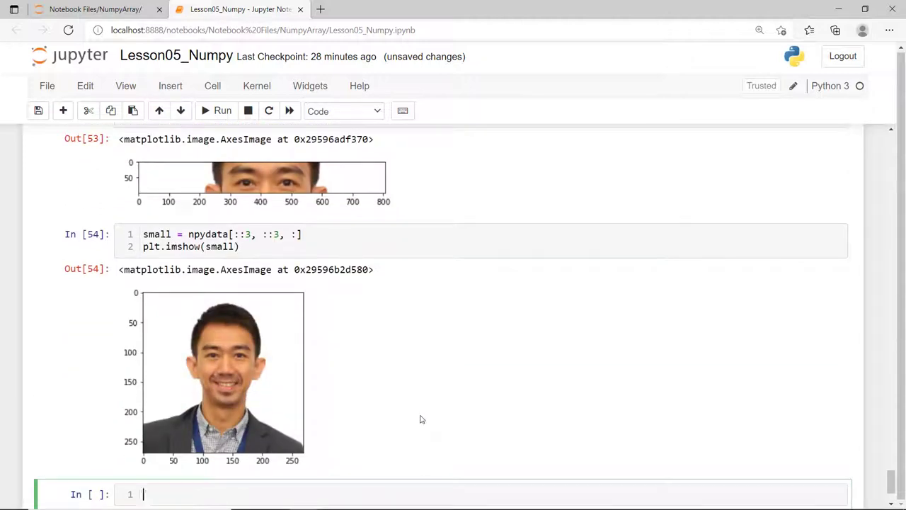
Check small.shape, which ends up (135, 135, 3)
text(small.shape)
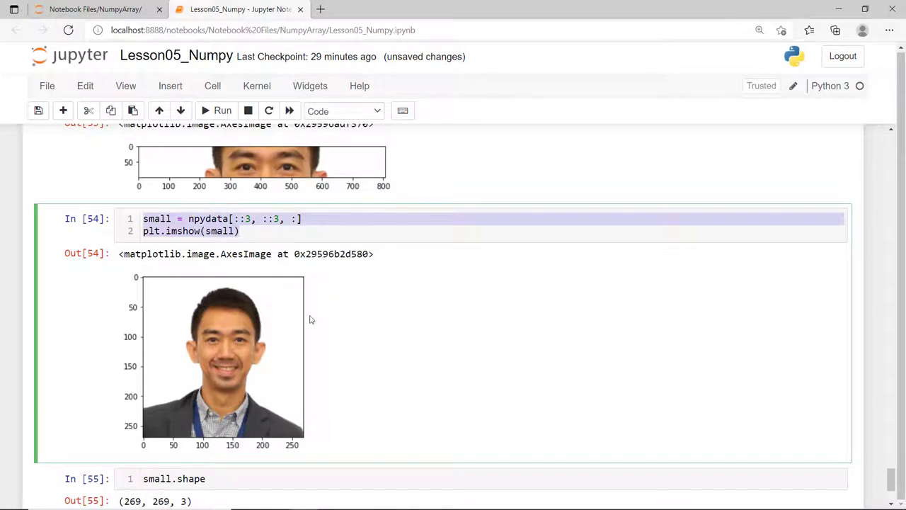
scroll(down, 3)
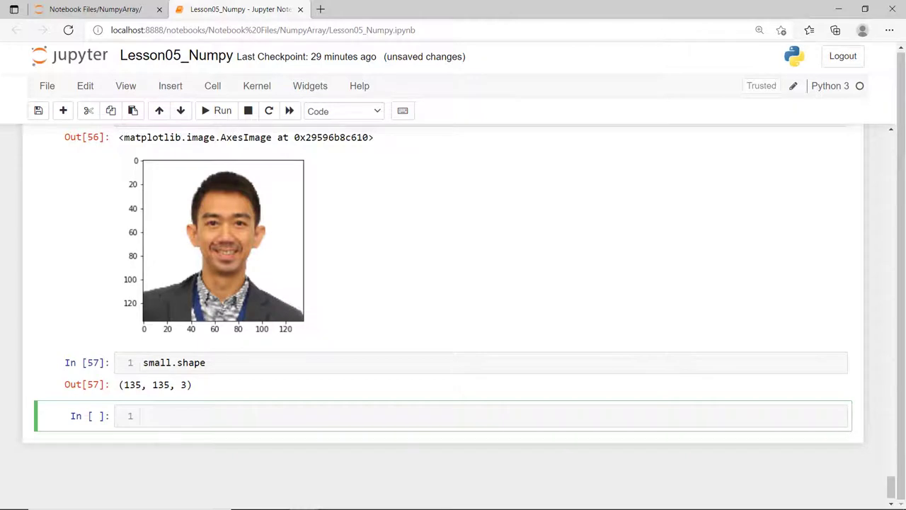
text(f)
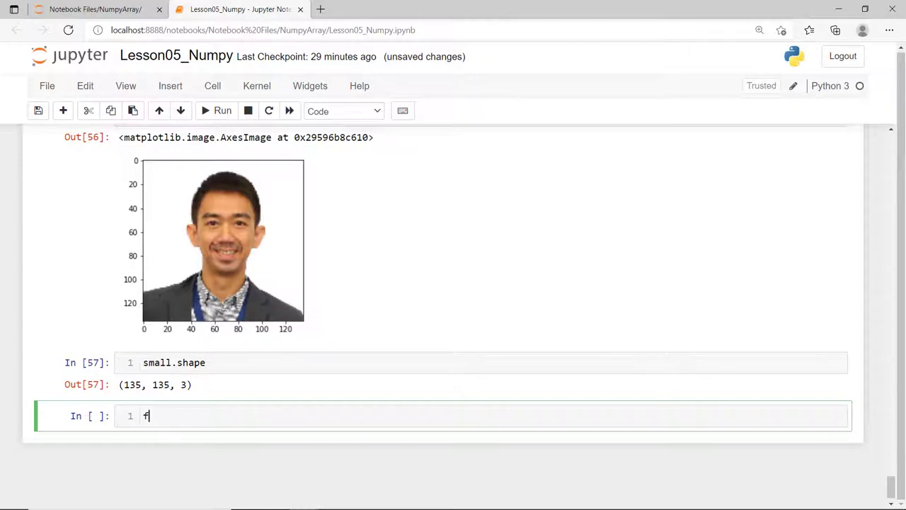
text(lipH = npy)
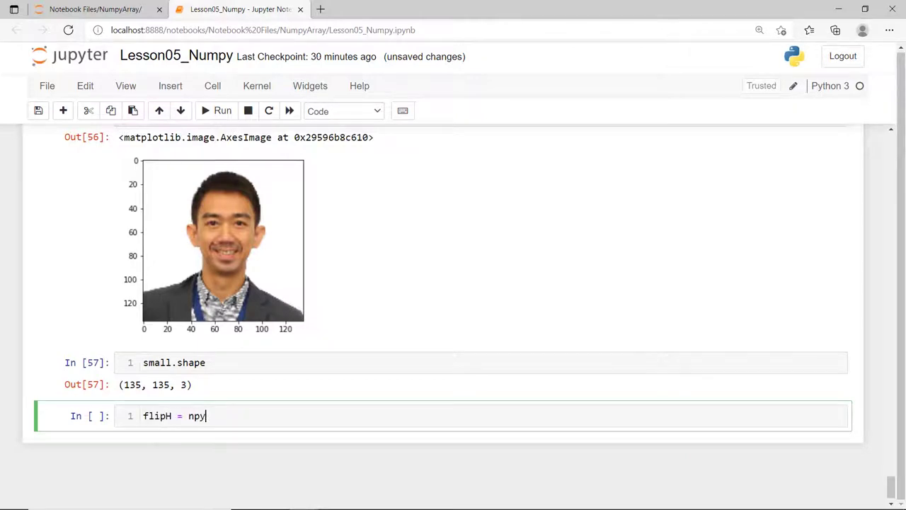
Show flipH, then display flipVH = npydata[::-1, ::-1, :] flipped both ways
text(data[:])
text(plt.)
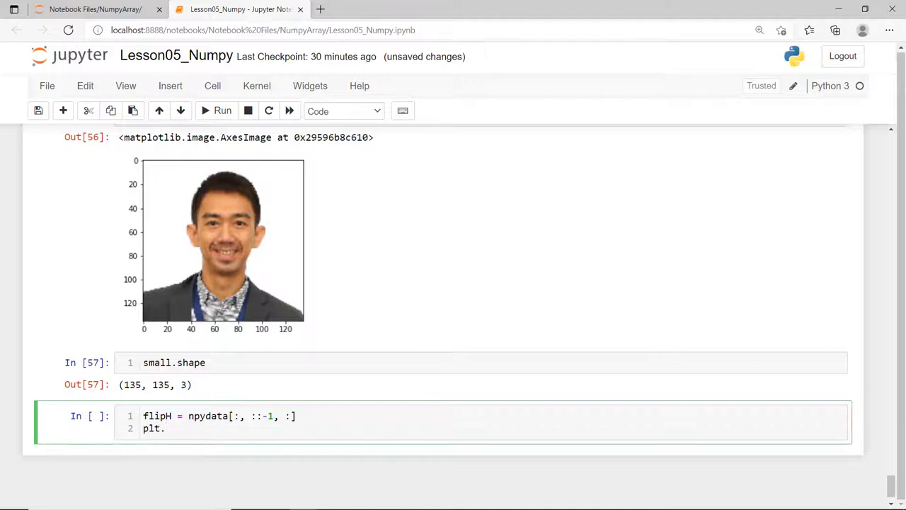
text(imshow(flipH))
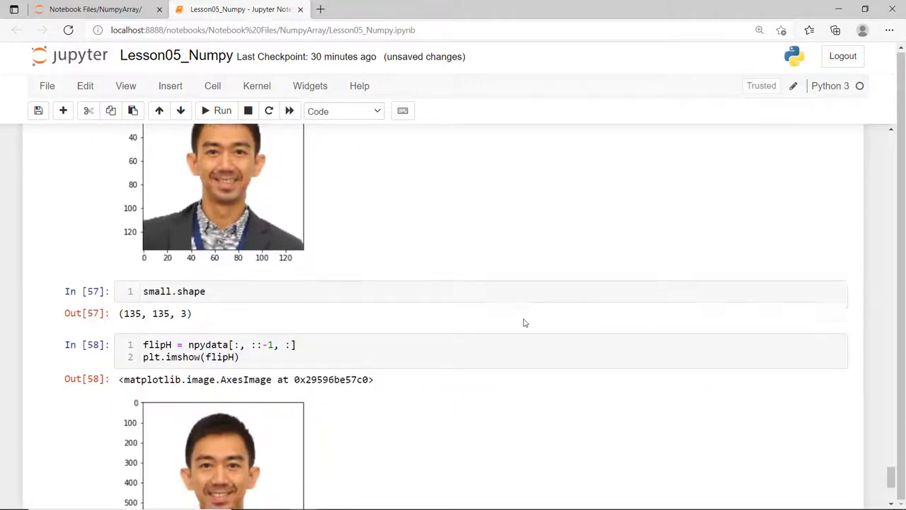
scroll(down, 3)
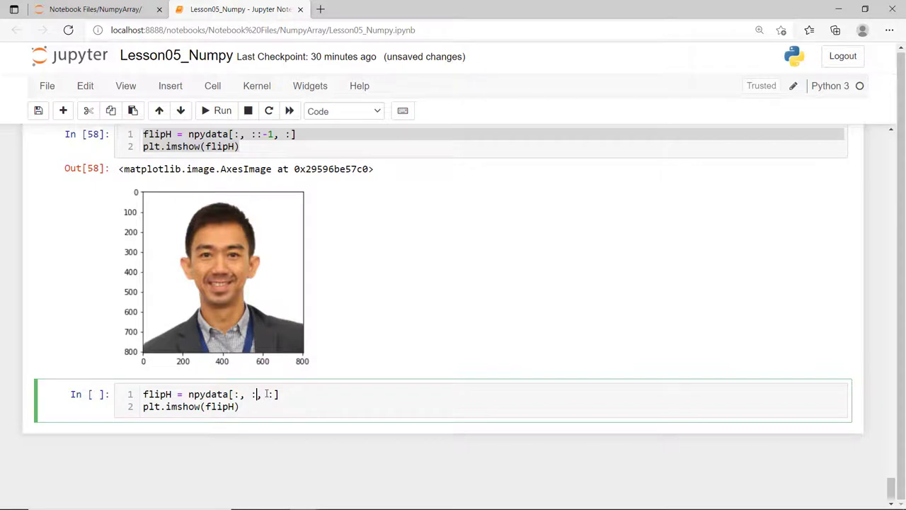
text(::-1)
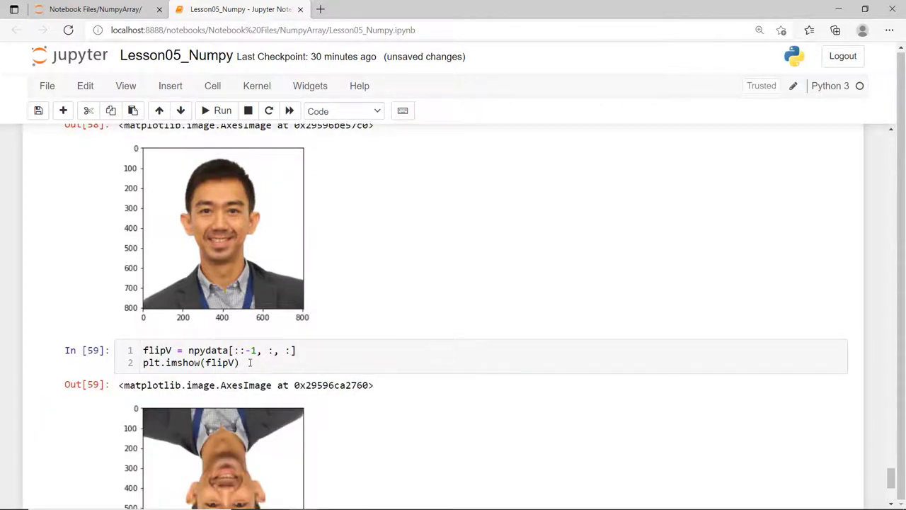
scroll(down, 3)
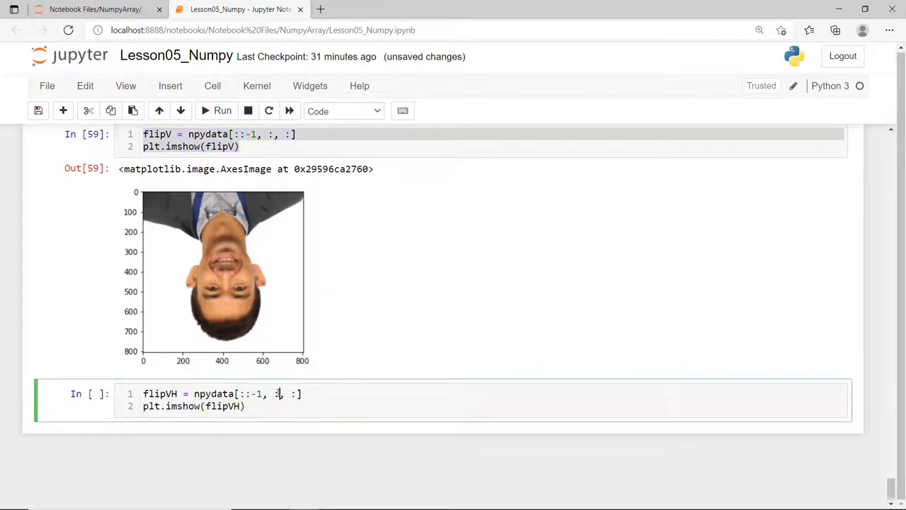
key(shift+enter)
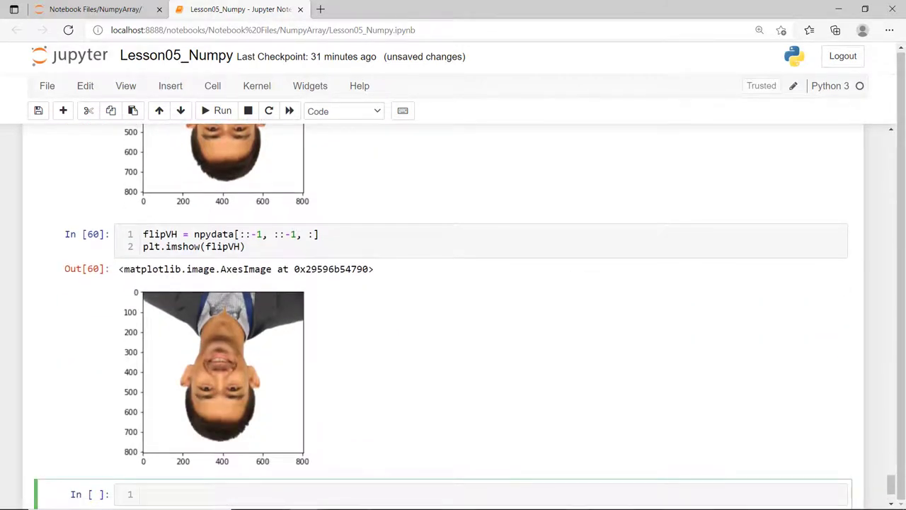
Crop guess_who = npydata[250:350, 200:410, 0] and inspect the array
text(guess_who)
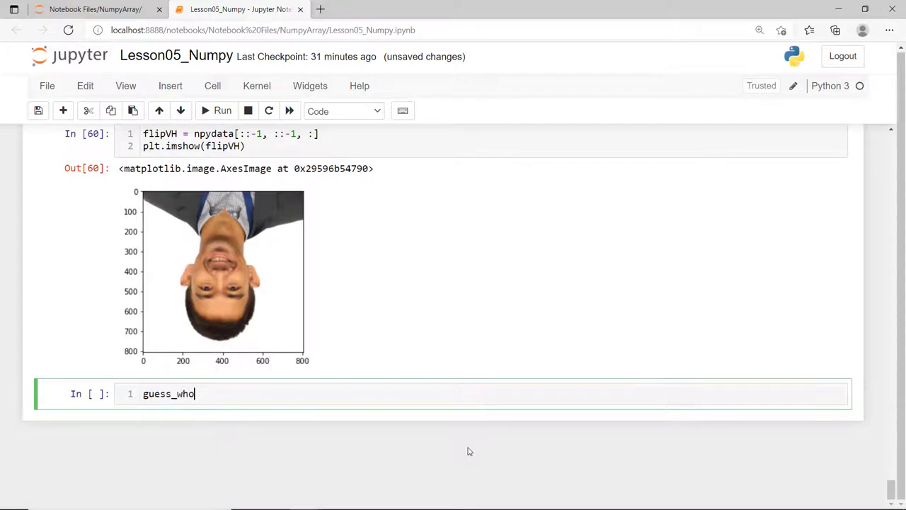
text(= npydata)
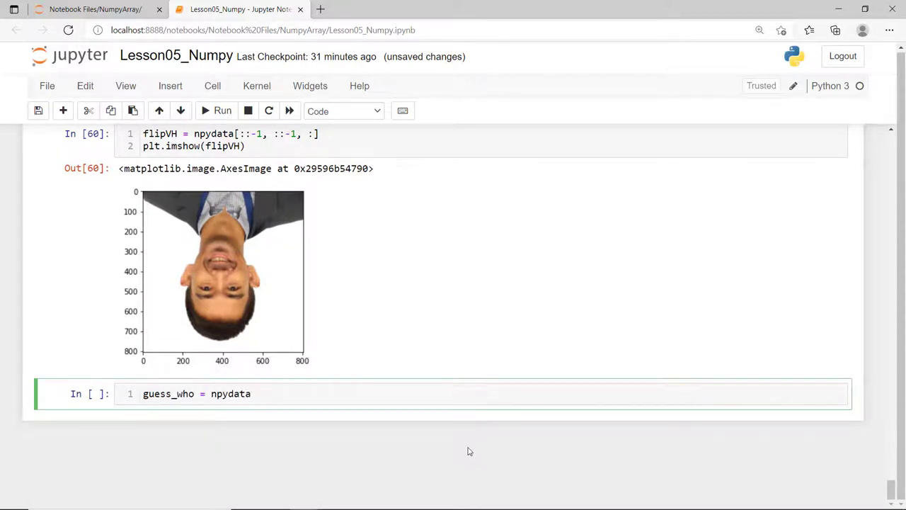
text([250])
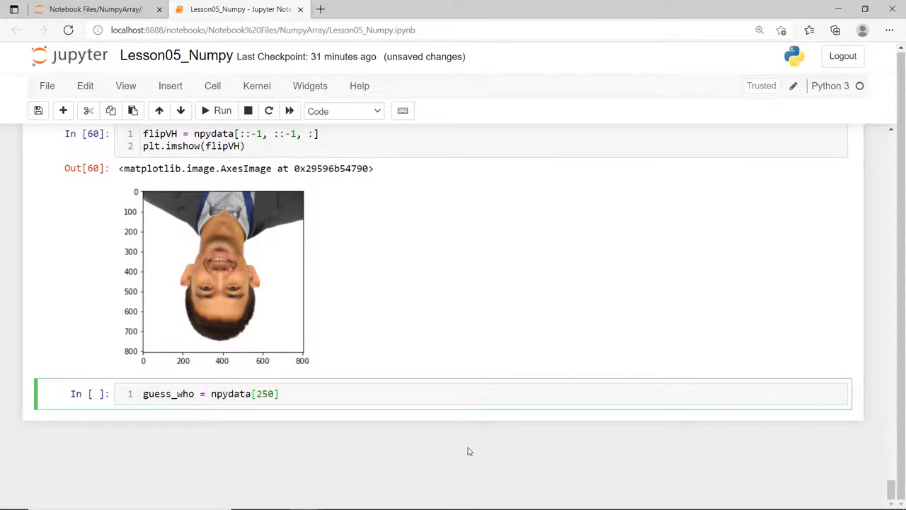
text(:350,)
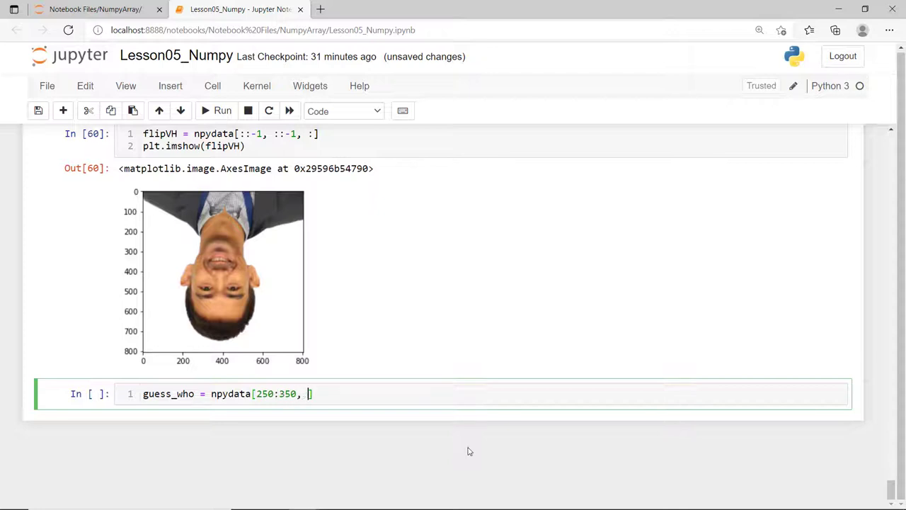
text(200:410])
text(plt.imshow(guess_who))
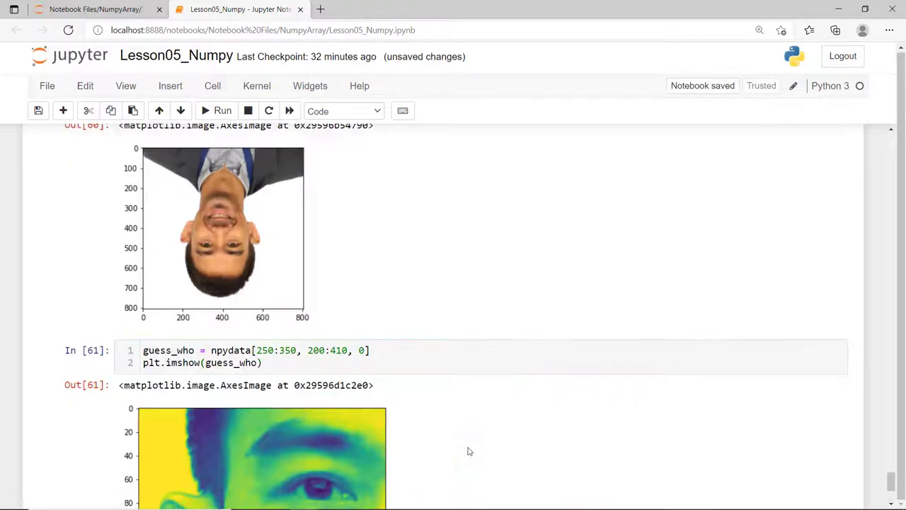
scroll(down, 3)
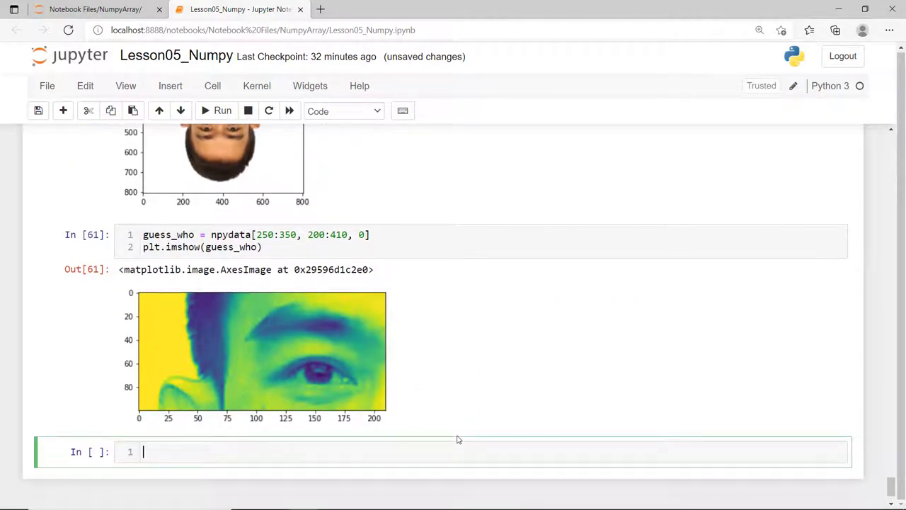
text(guess_who)
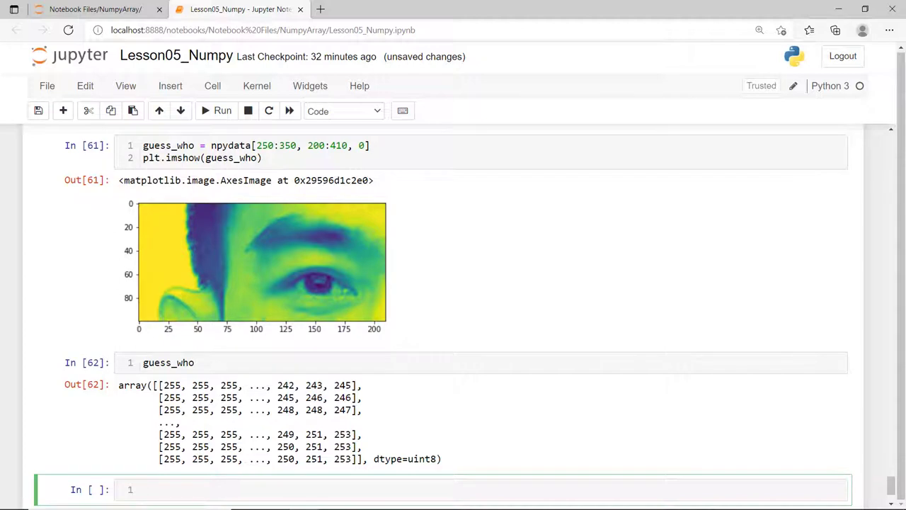
scroll(down, 3)
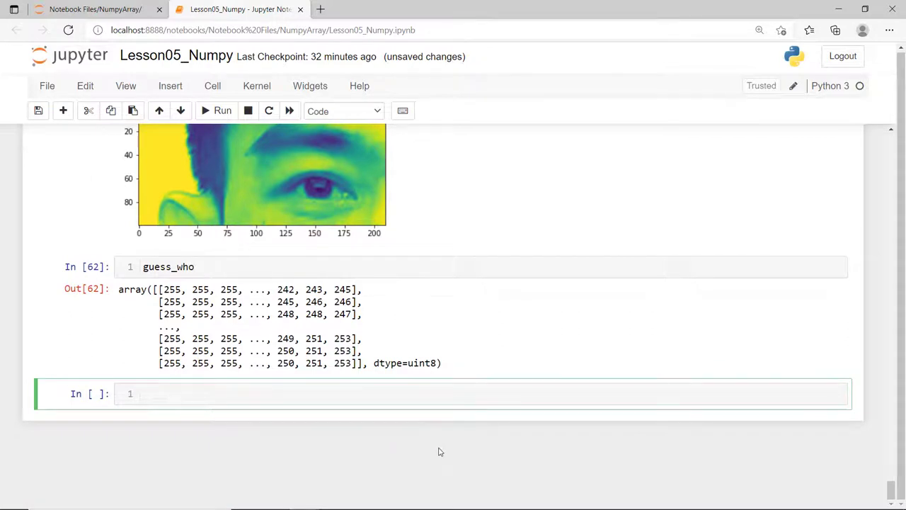
Set guess_who pixels below 128 to 0 and display with cmap="gray"
text(guess_who)
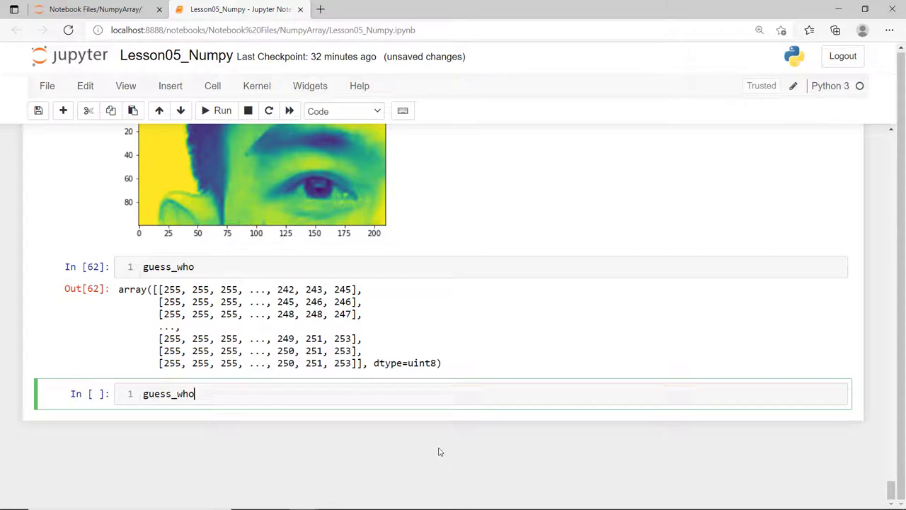
text([])
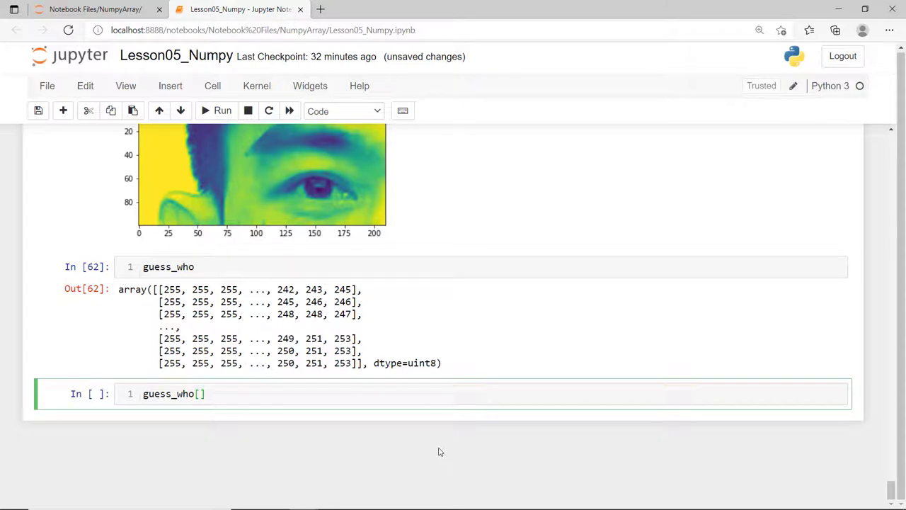
text(guess_who<)
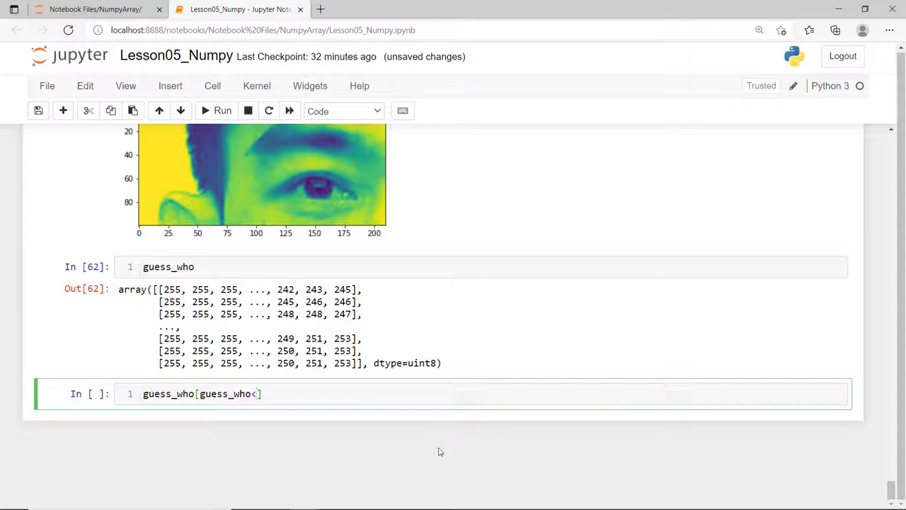
text(128)
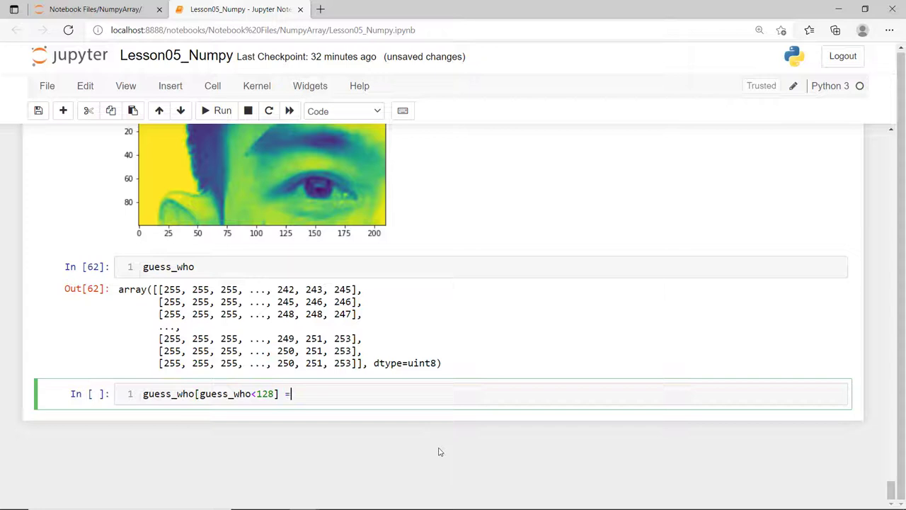
text(0)
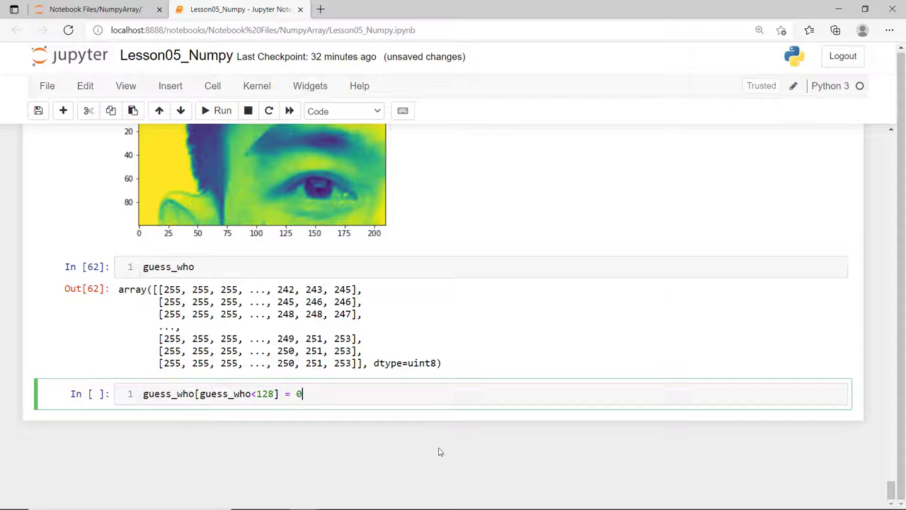
text(plt.)
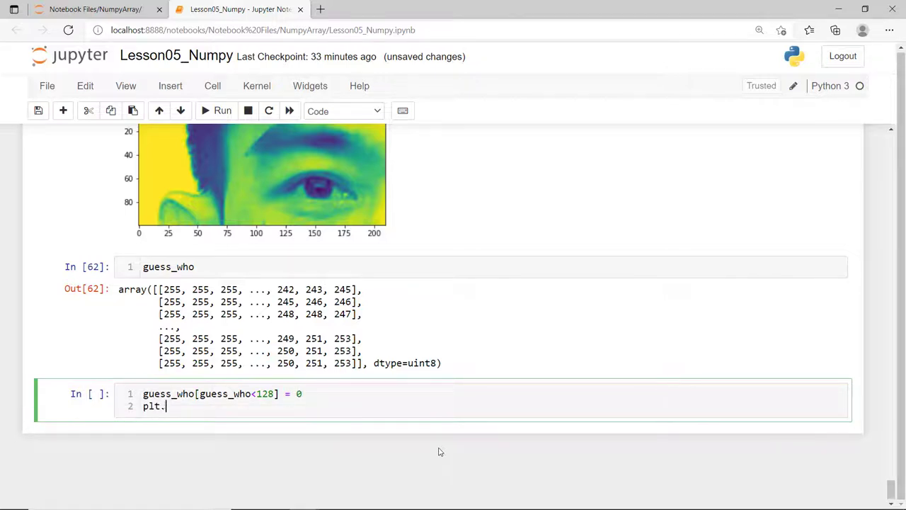
text(imshow(guess)
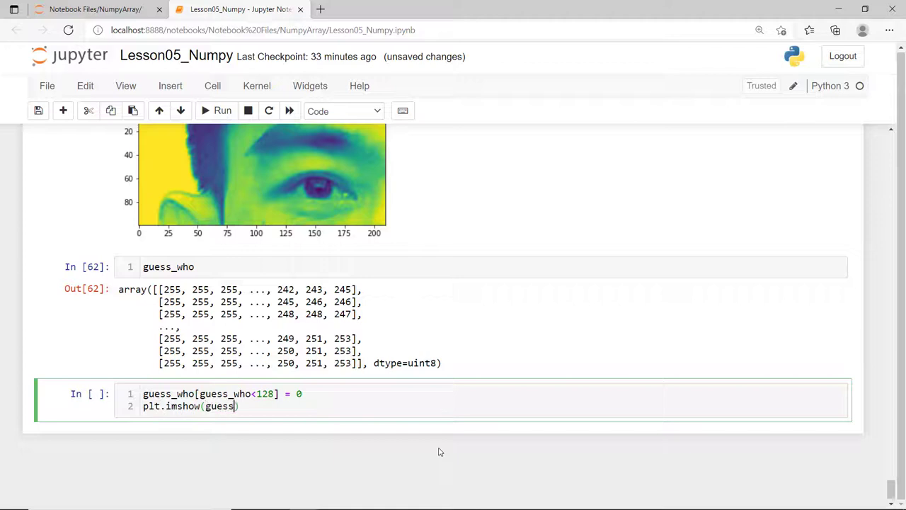
text(, cmap=)
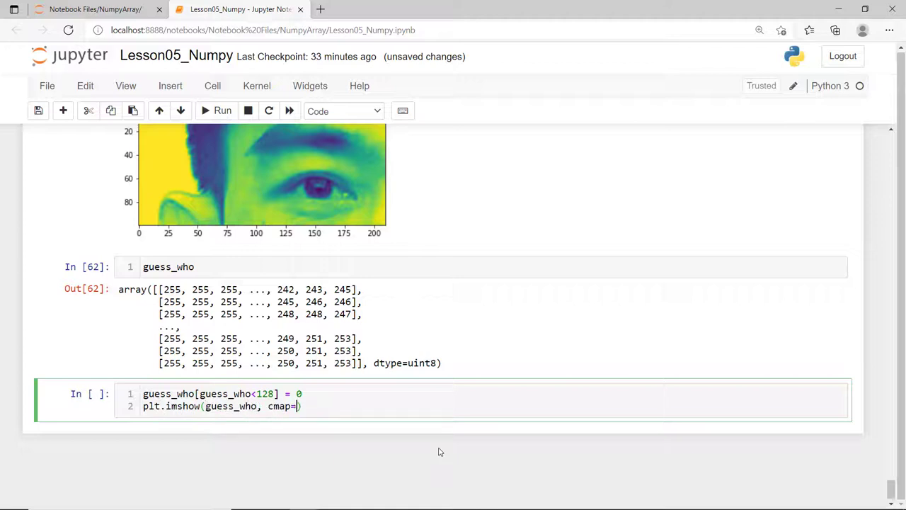
text("gray")
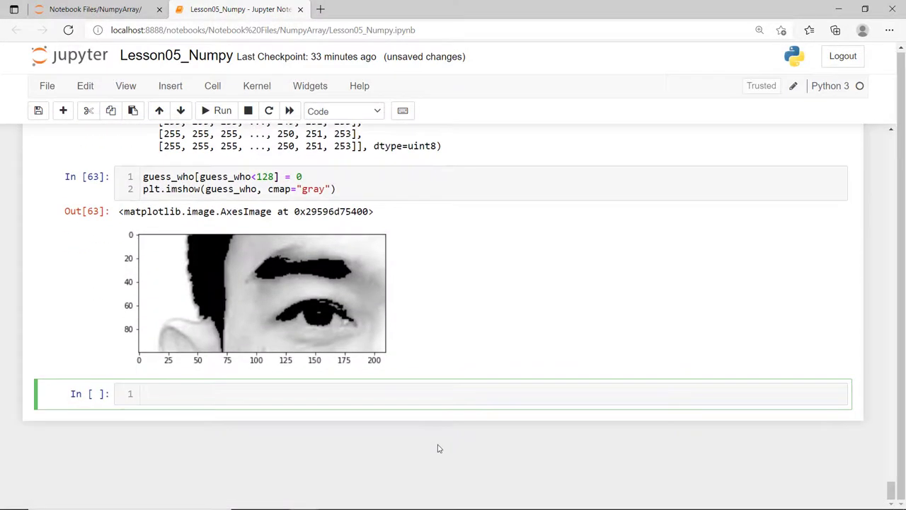
Display the portrait again with plt.imshow(npydata)
text(plt)
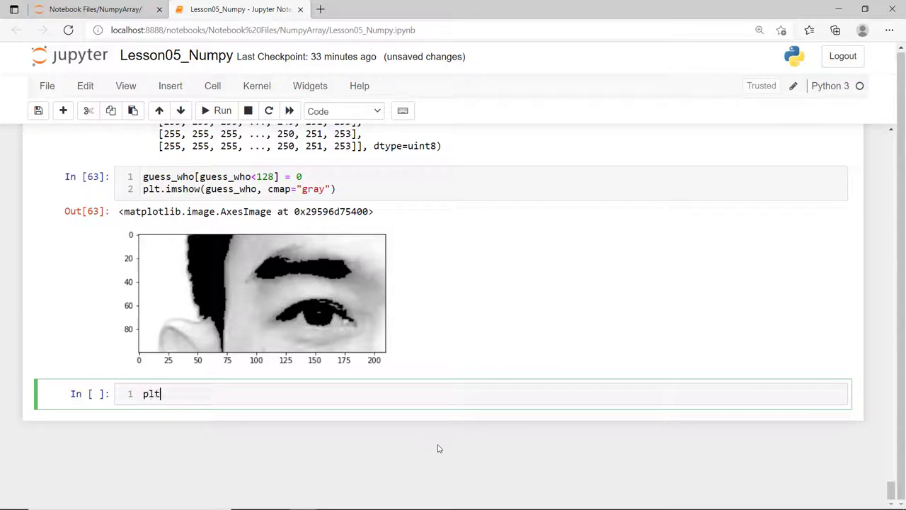
text(.imshow(npydata)
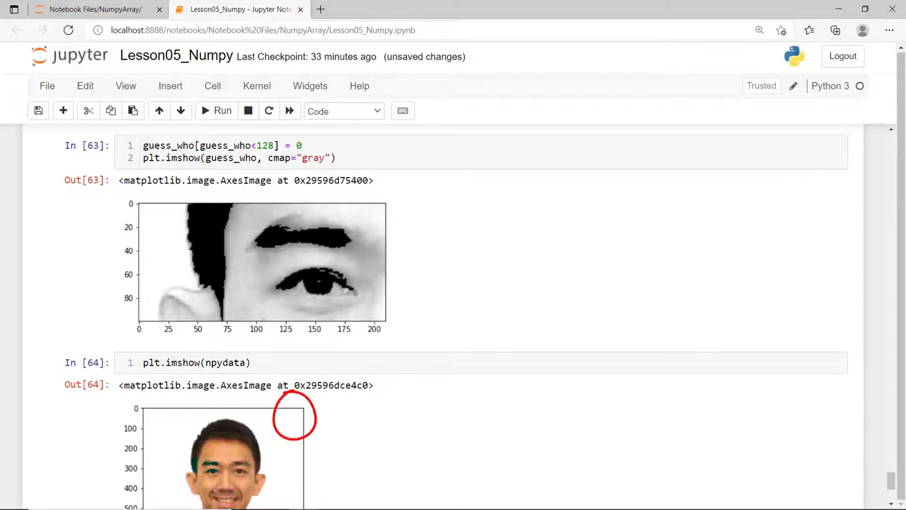
scroll(down, 3)
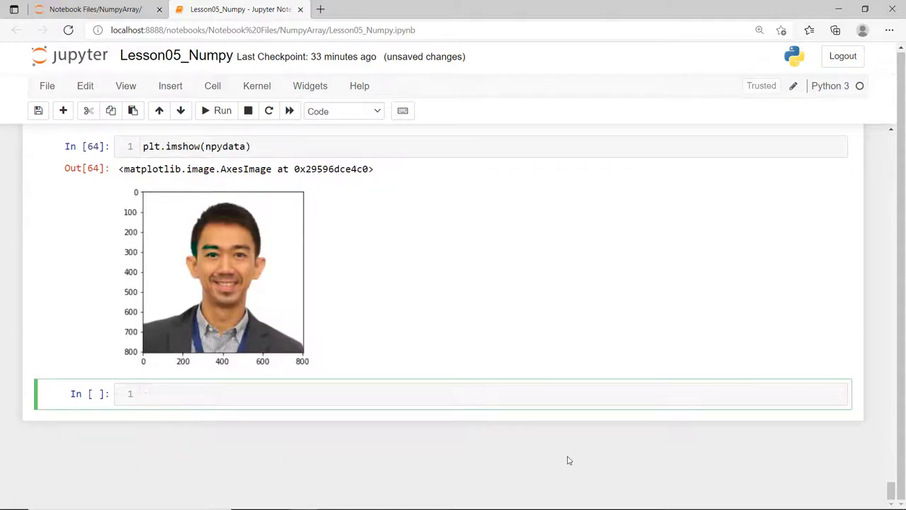
Print the top-right corner block npydata[0:100, 706:806], all 255 pixels
text(npydata)
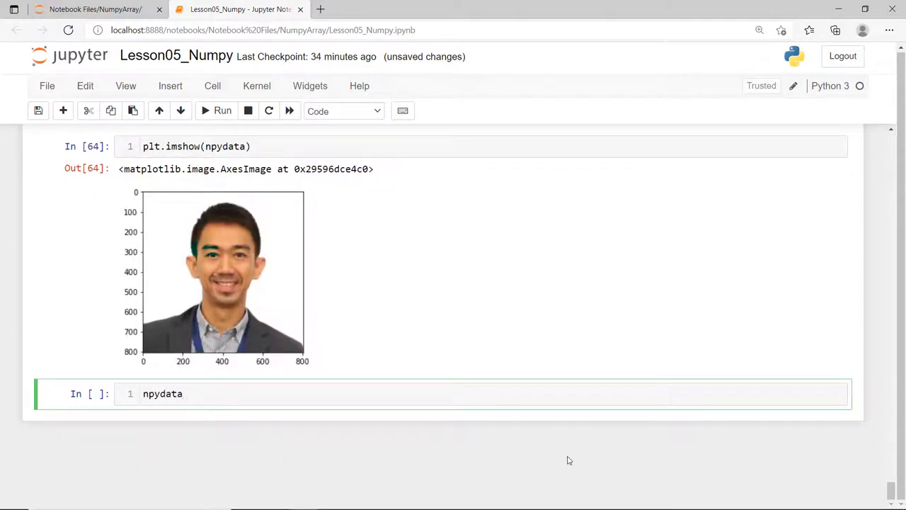
text([0])
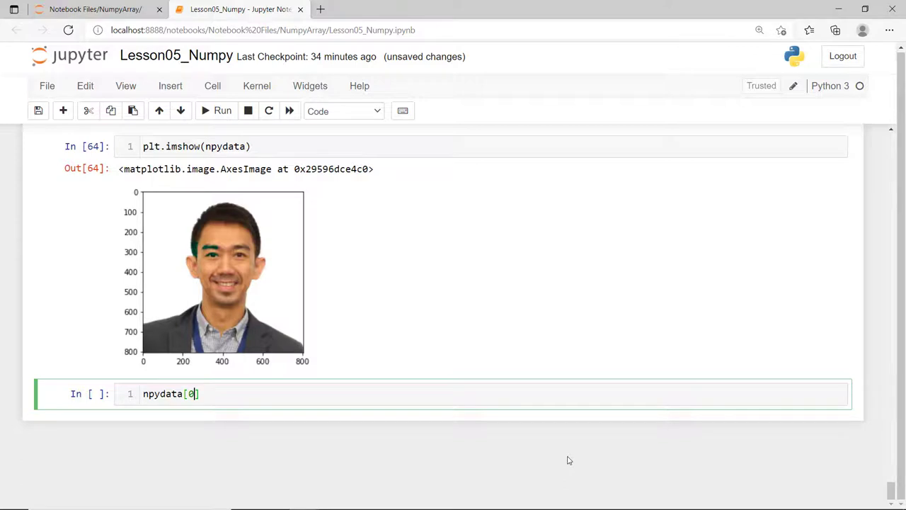
text(:100)
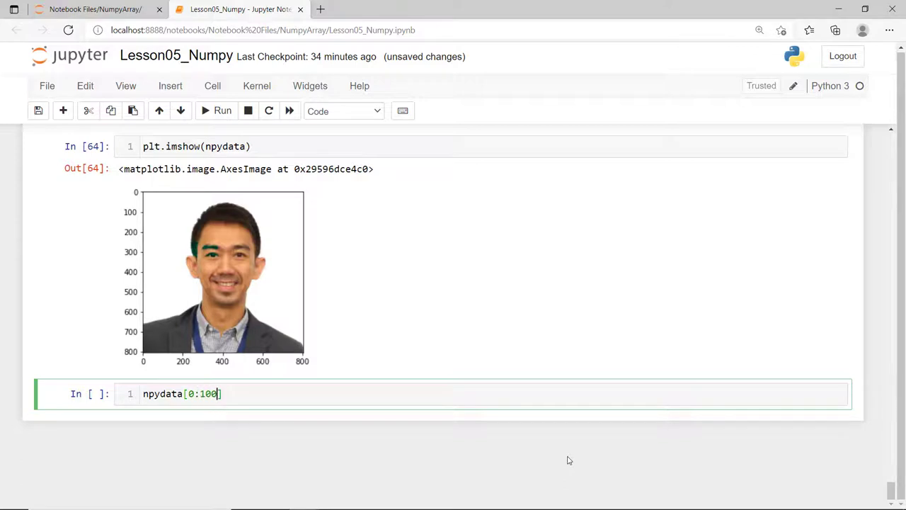
text(, 706)
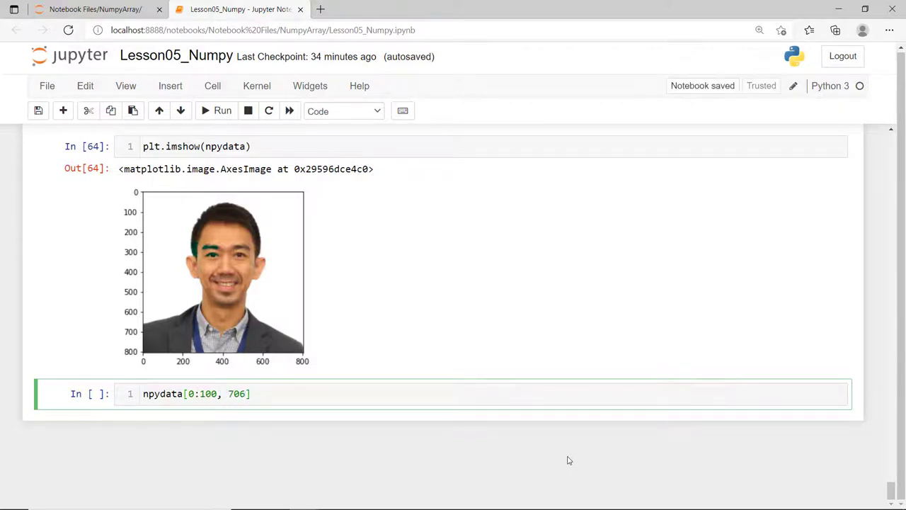
text(:)
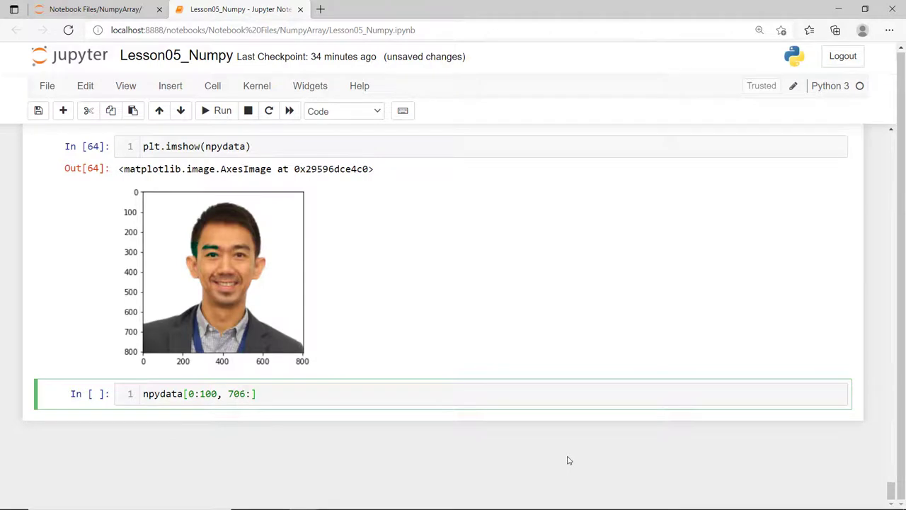
text(806)
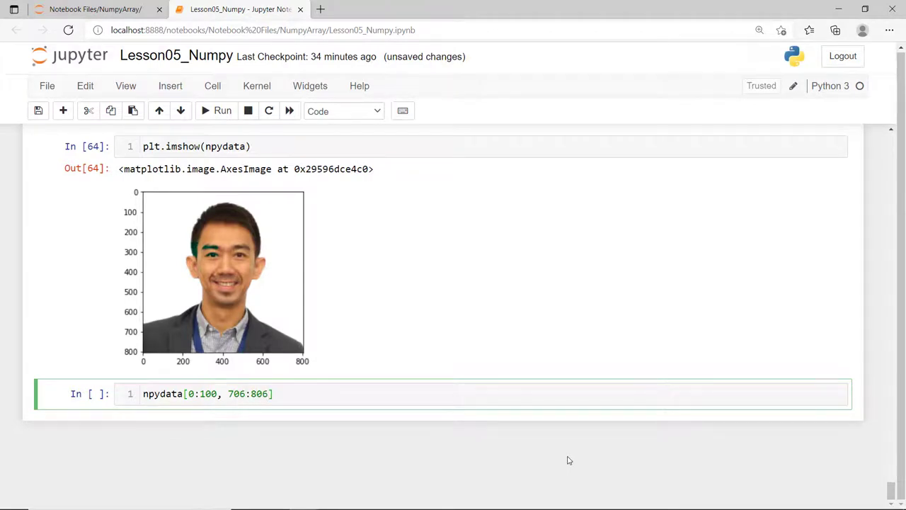
click(222, 110)
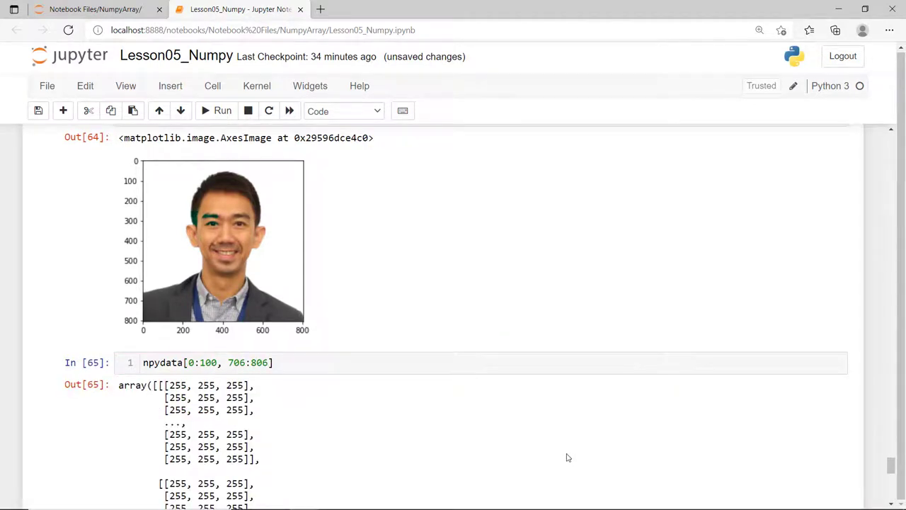
scroll(down, 3)
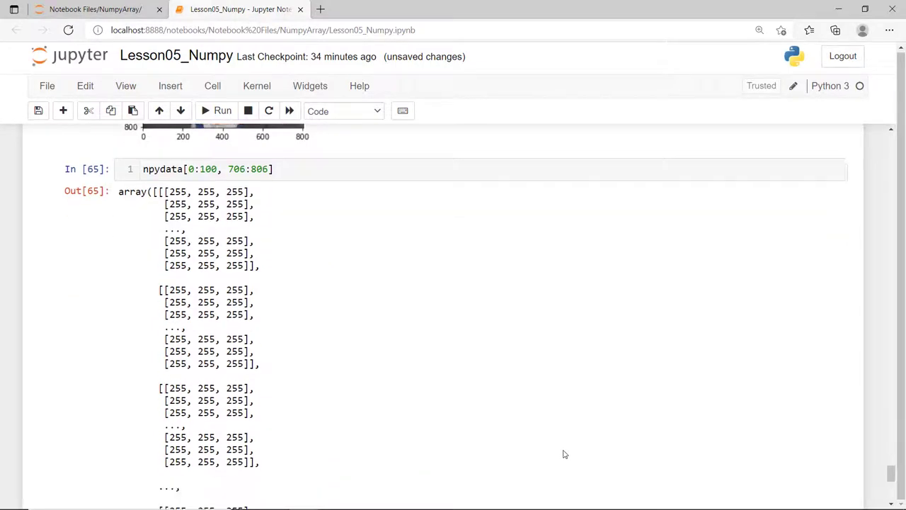
scroll(down, 3)
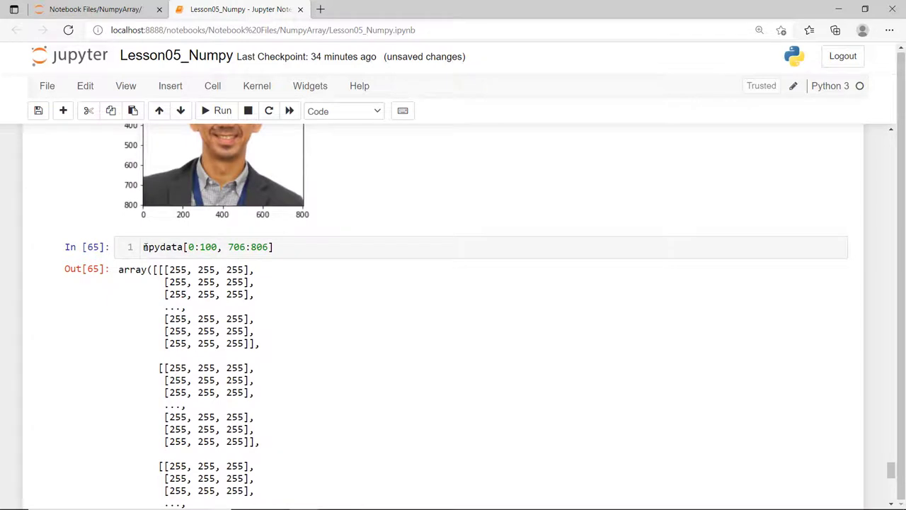
click(207, 246)
text(##)
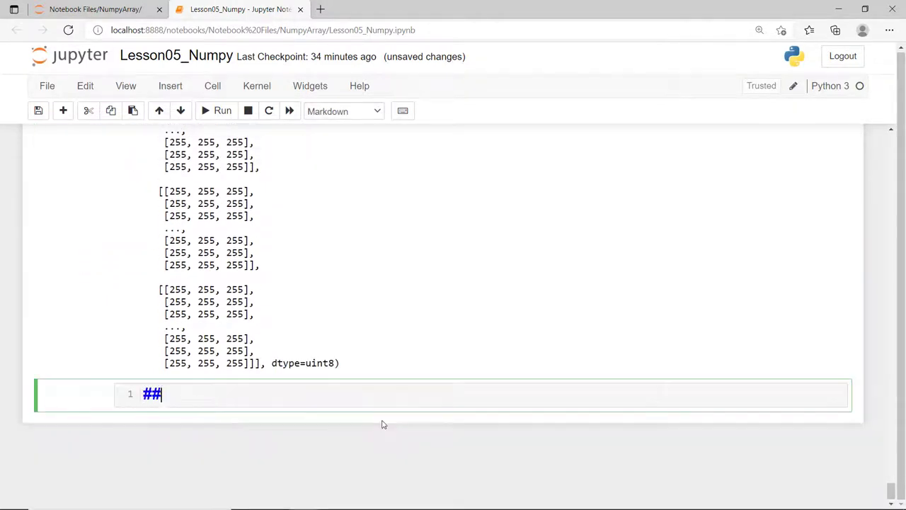
Add an 'Assigning new values' heading and paint npydata[0:100, 706:806] green [0, 255, 0]
text(Assigning new values)
text(npydata[0:100, 706:806)
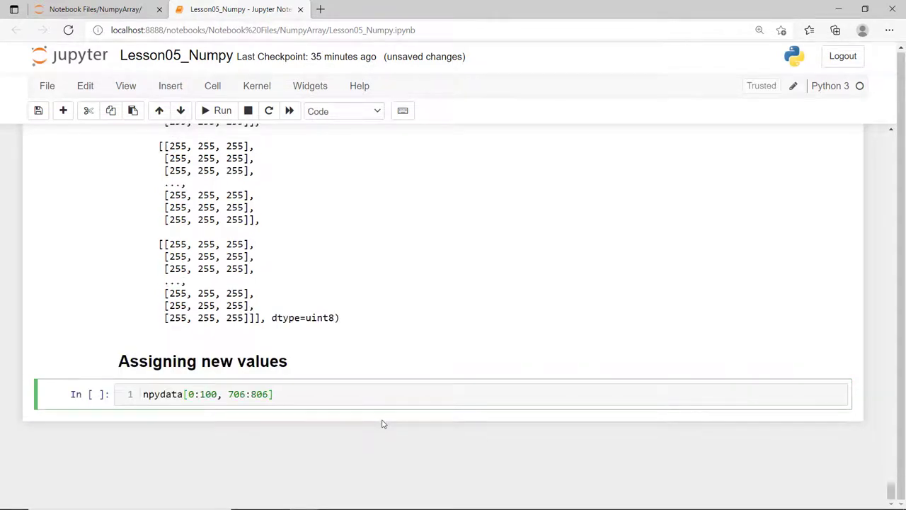
text(= [])
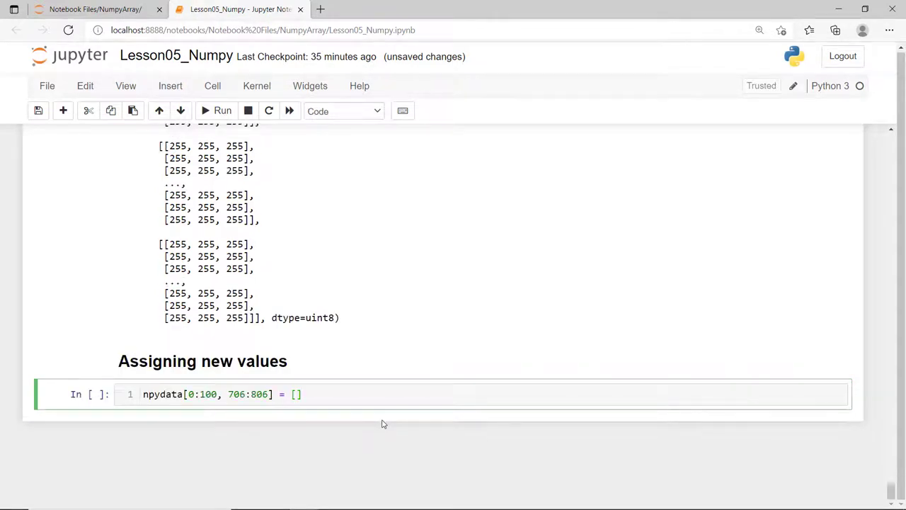
text(0, 255, 0)
text(plt.imshow(npydata))
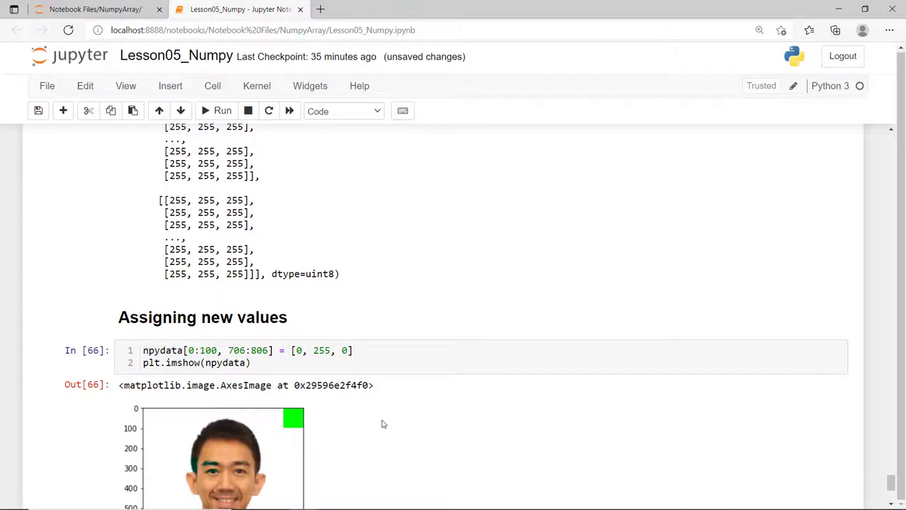
scroll(down, 3)
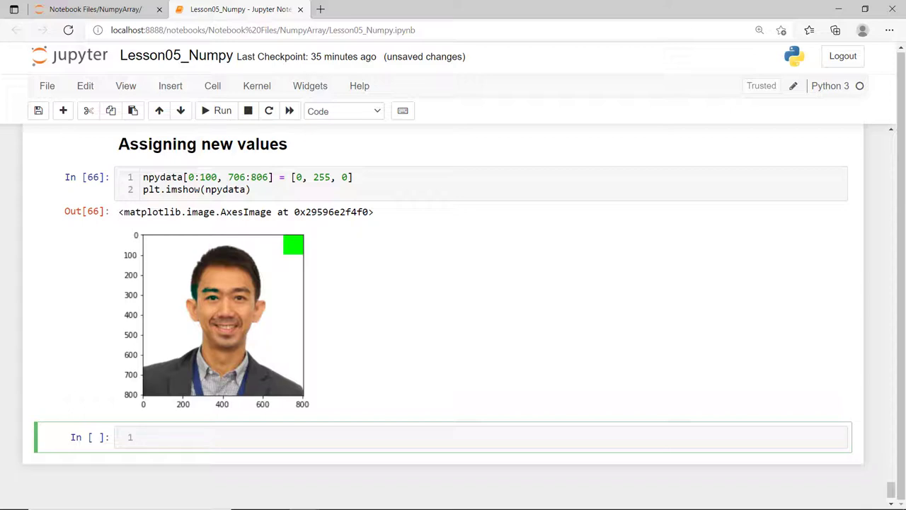
text(npydata)
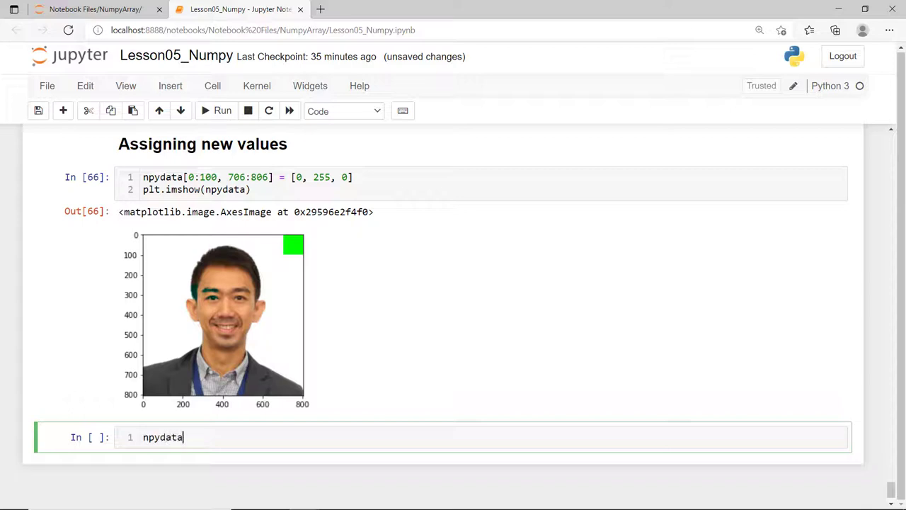
text([)
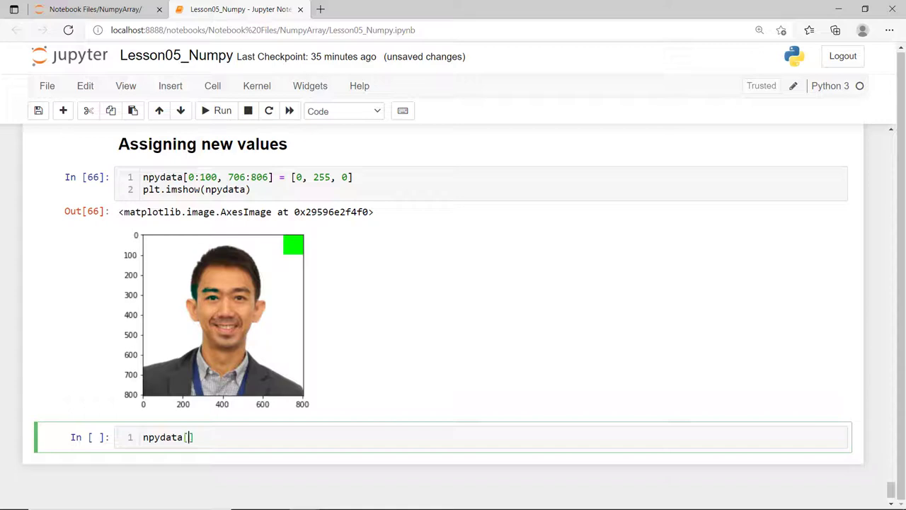
text(755)
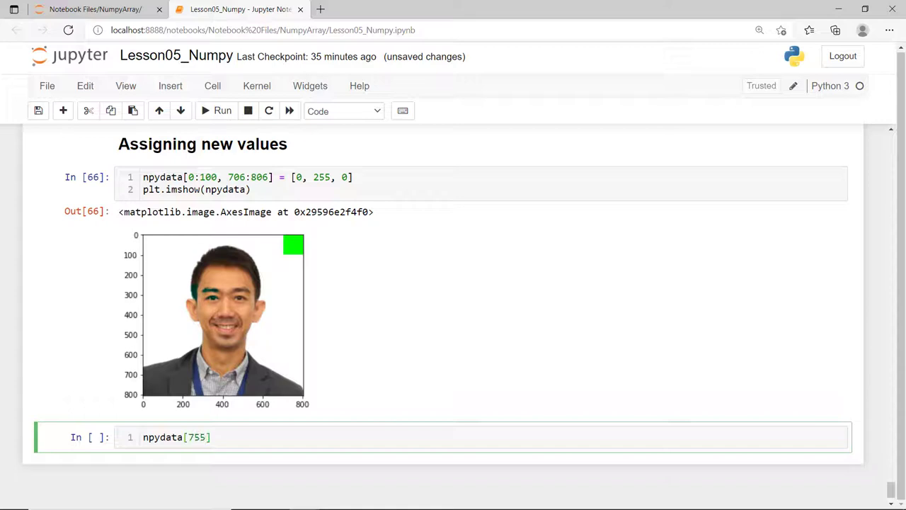
Set npydata[755:805, :] to [255, 165, 0] and show the orange bottom strip
text(:805)
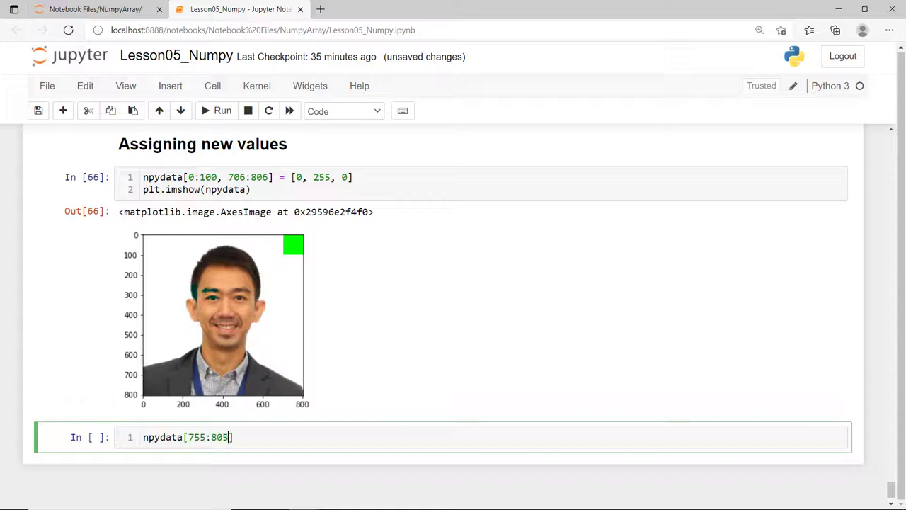
text(,)
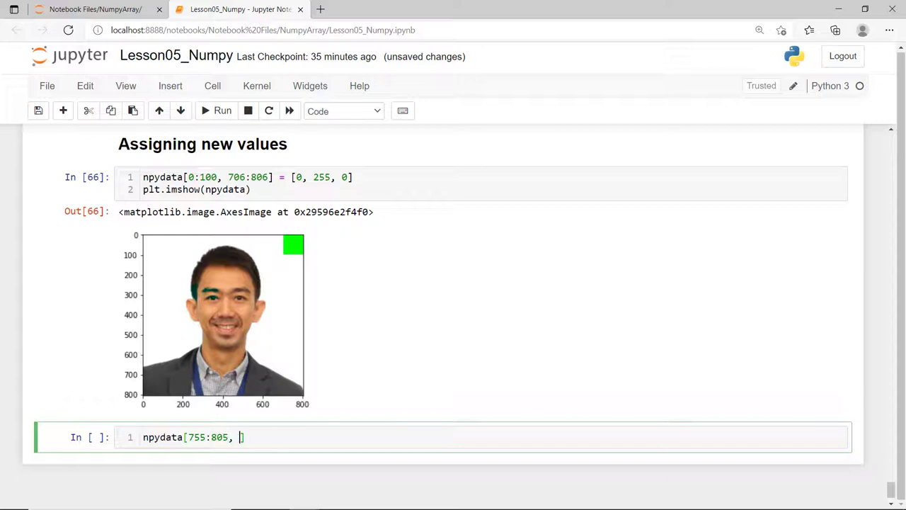
text(:)
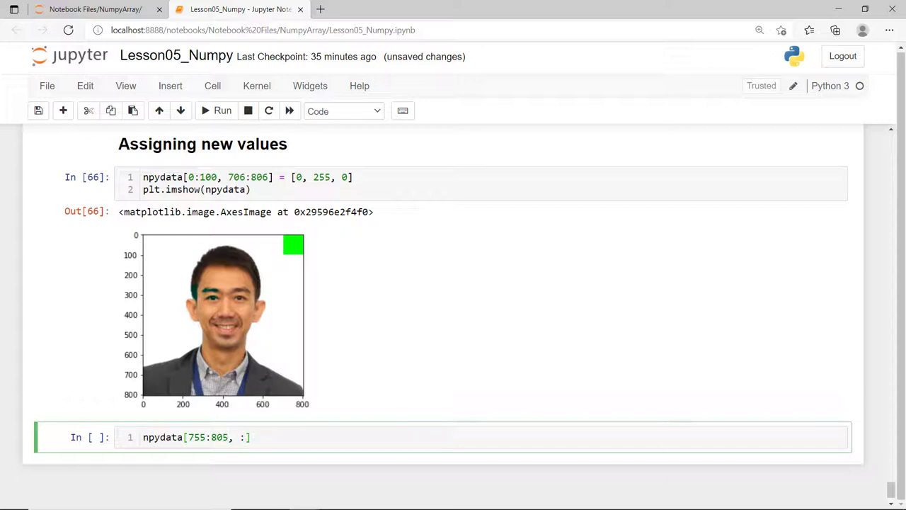
text(=)
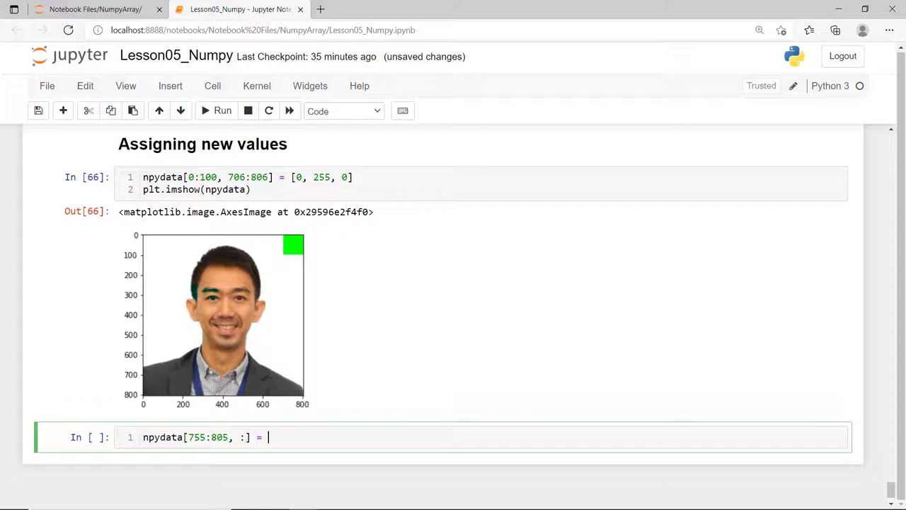
text(255])
text(p)
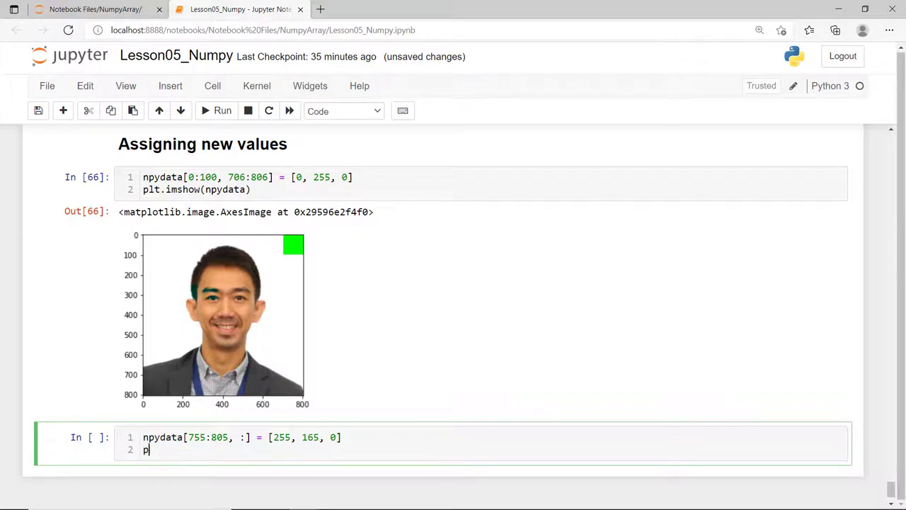
text(lt.imshow(npydata))
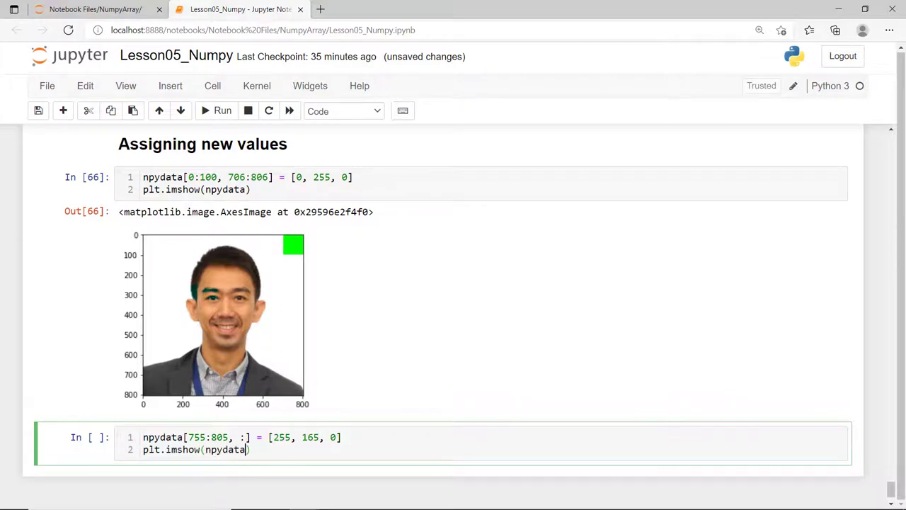
click(222, 110)
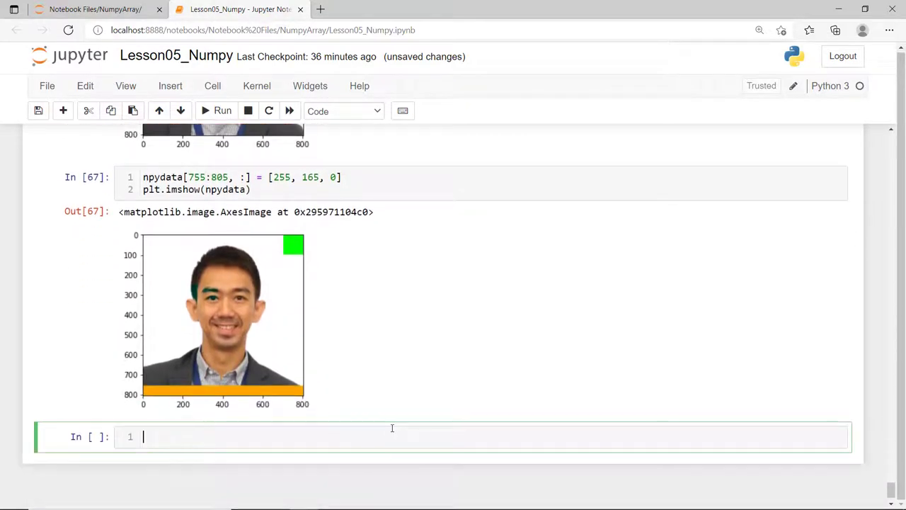
scroll(down, 3)
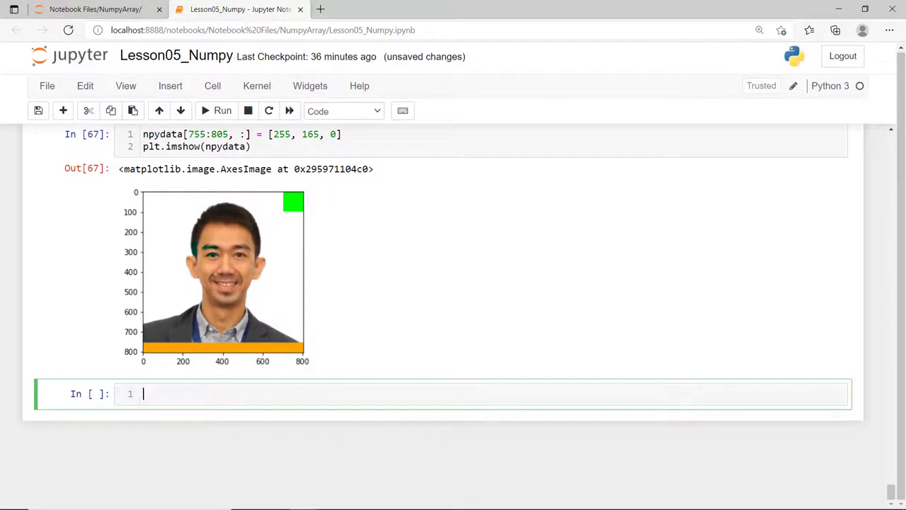
Add a '## Copying numpy array' heading and create list1 = [15, 4, 10, 1, ...]
text(## Copying)
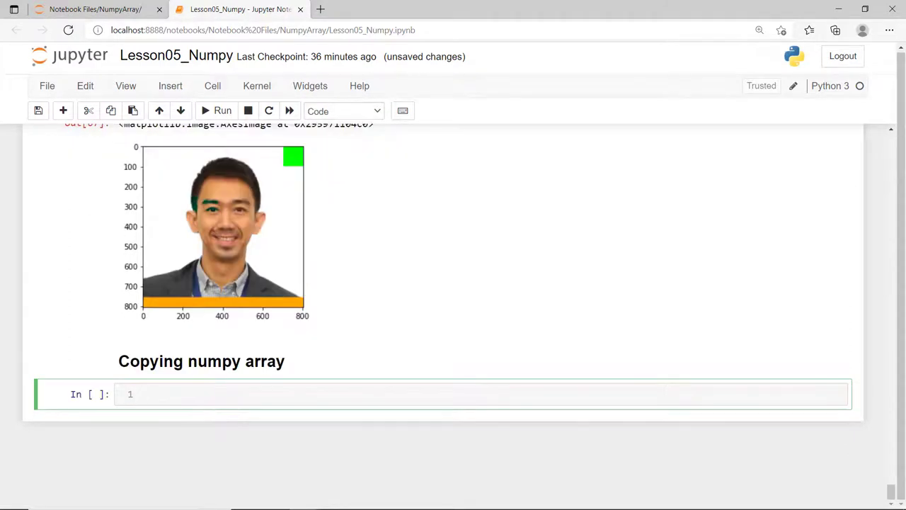
text(list1 =)
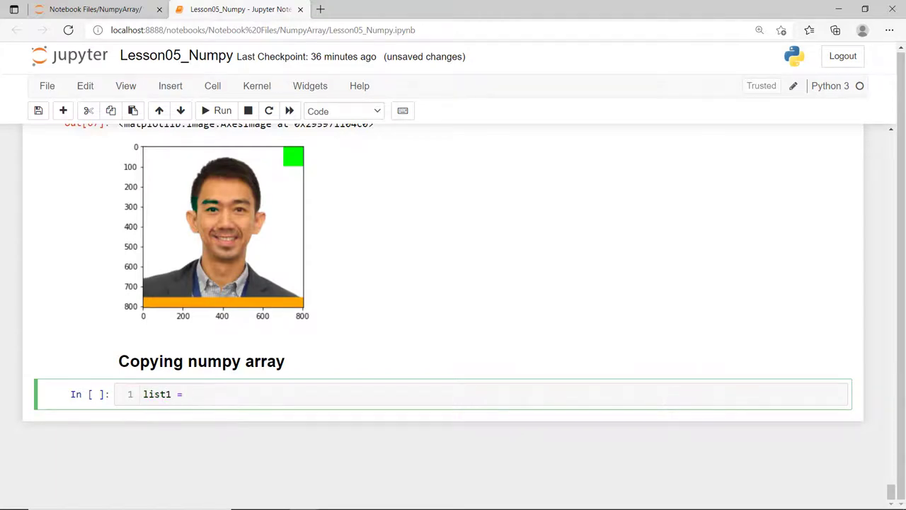
text([15, 4, 10, 14, 27)
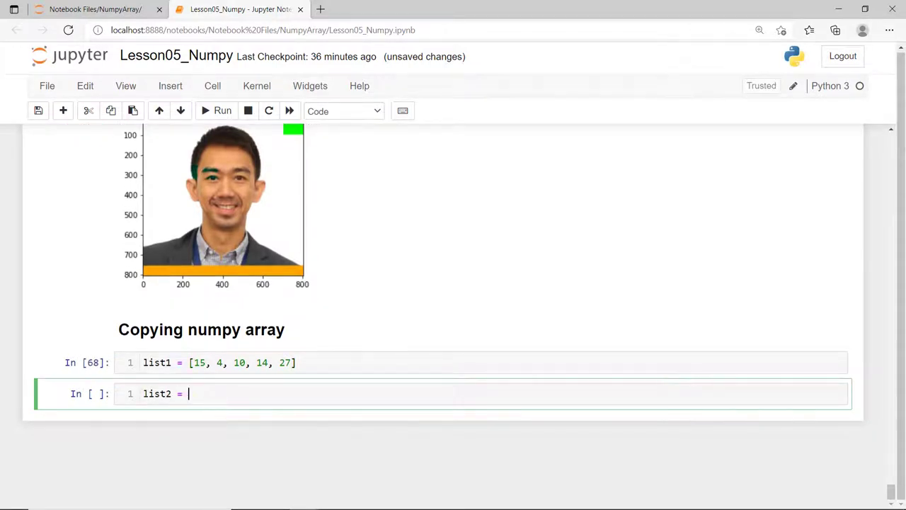
Slice list2 = list1[0:3], set list2[0] = 99, and show list1 stays unchanged
text(list1[0])
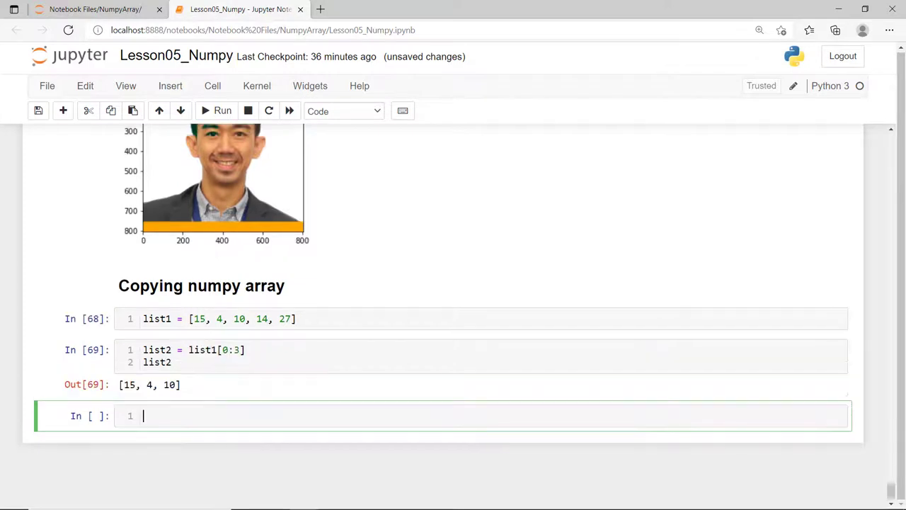
text(list2[0])
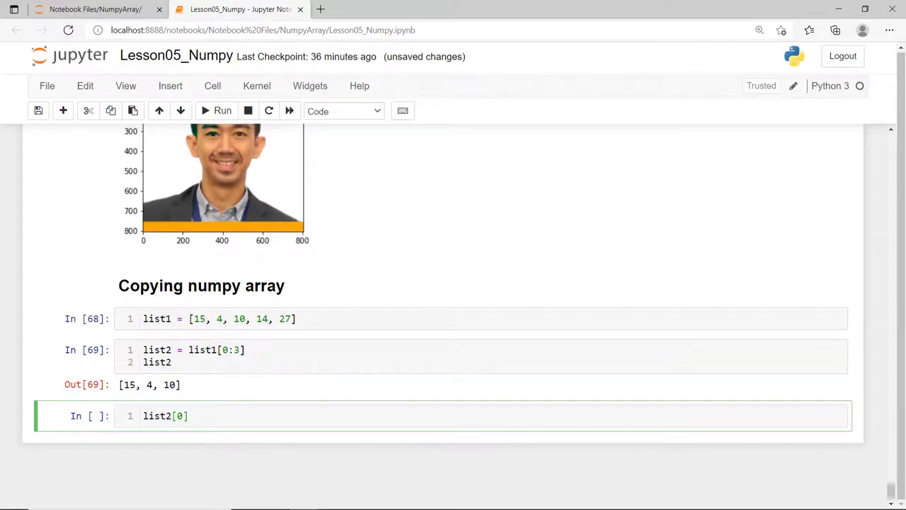
text(= 99)
text(list1)
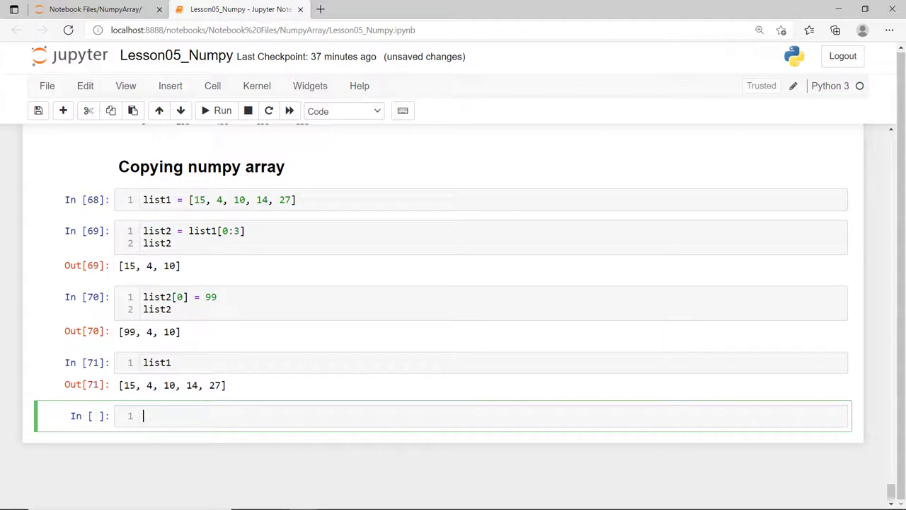
Slice npydata's top-right 100-pixel green corner into square and display it
text(square)
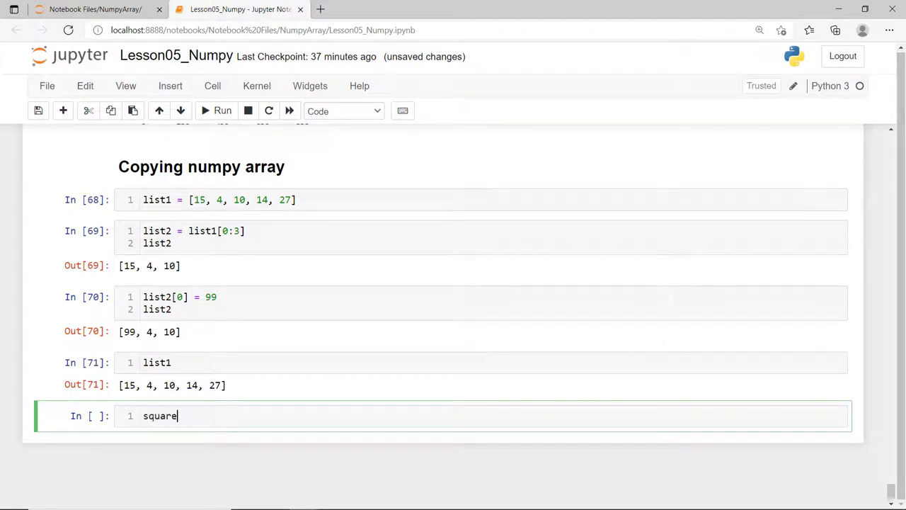
text(= npy)
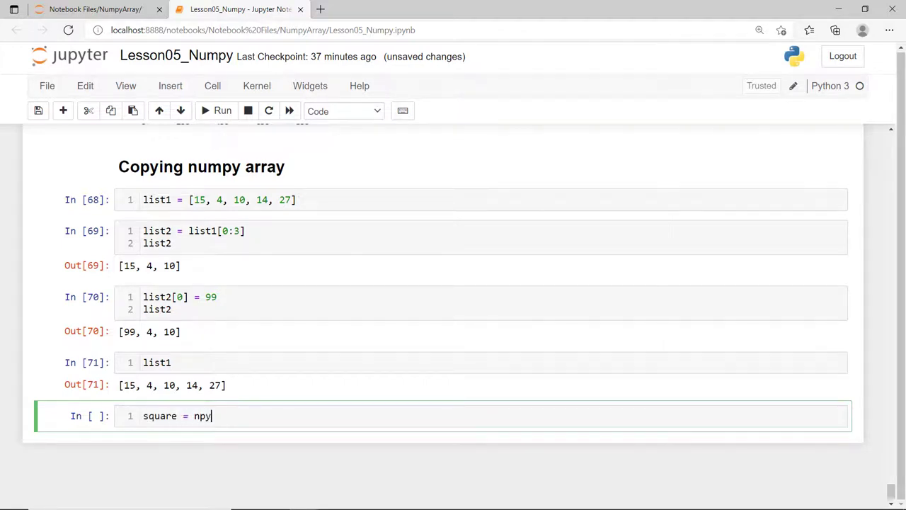
text(data[0])
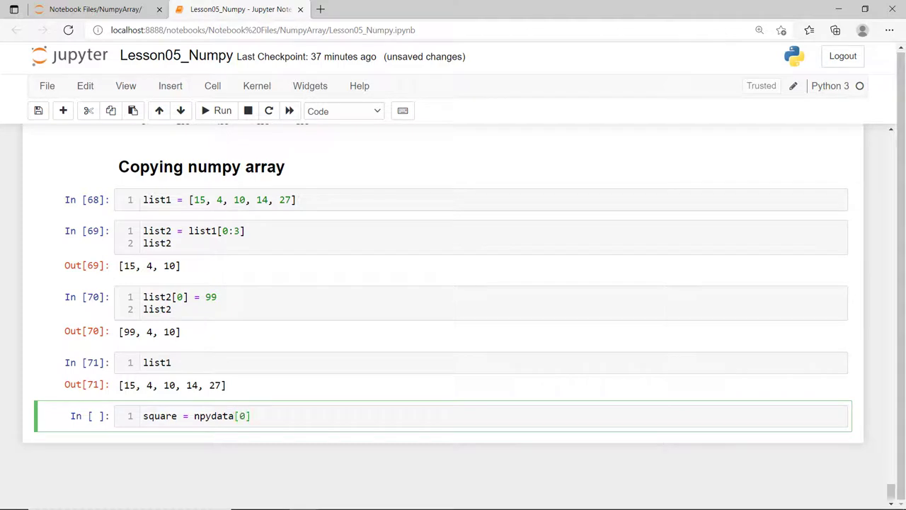
text(:100, 706:806)
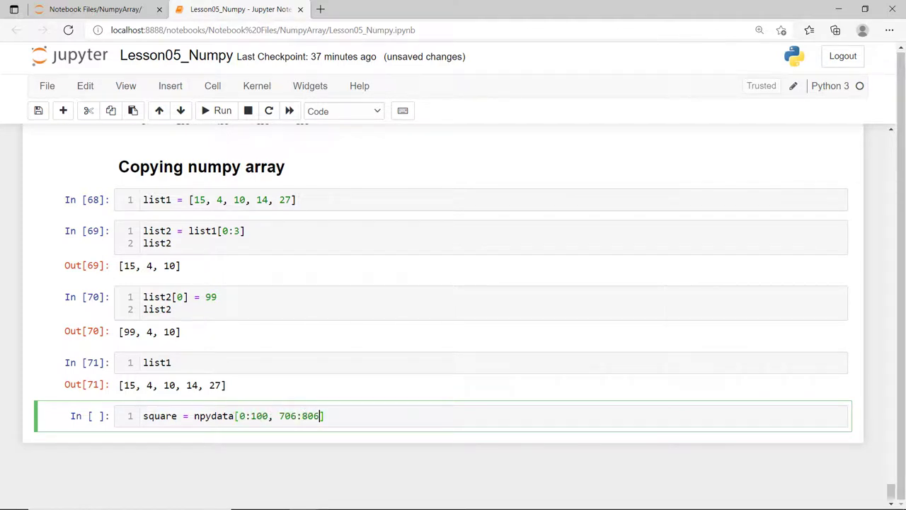
text(plt.ims)
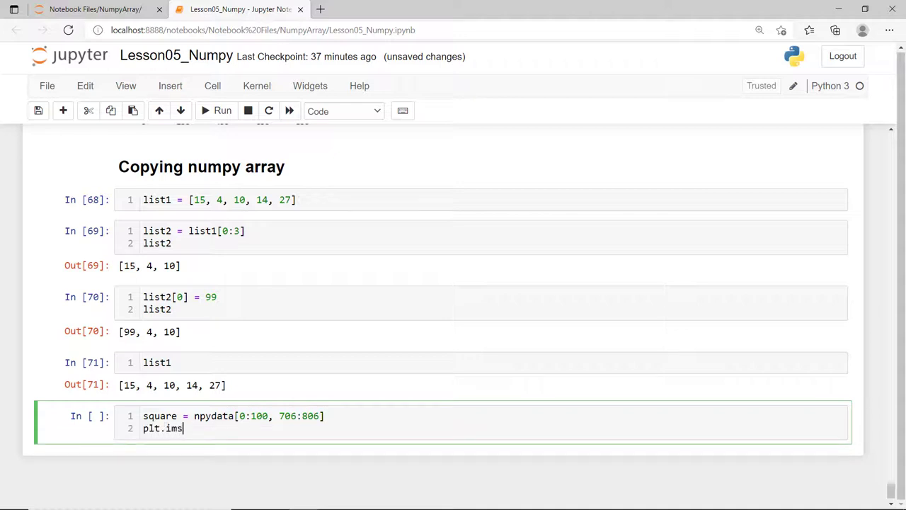
text(how(square)
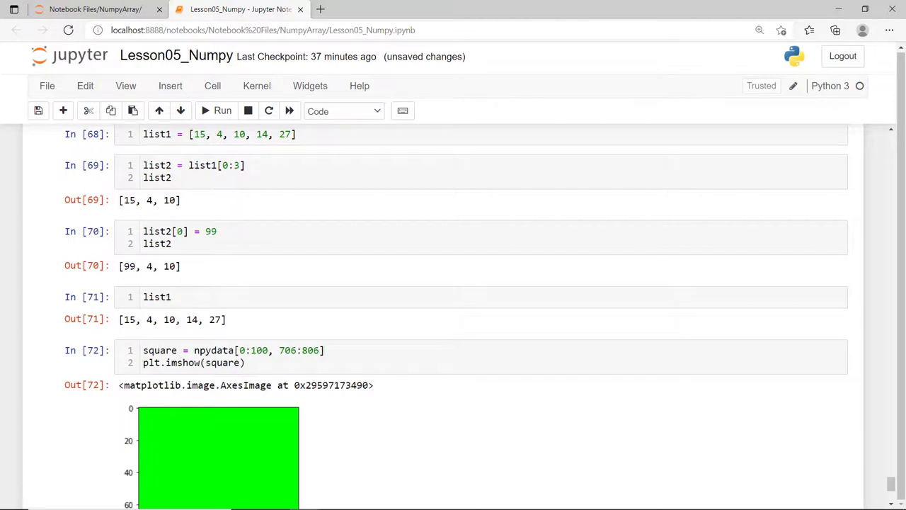
Paint square's [20:80] centre blue and redisplay the full portrait with plt.imshow(npydata)
scroll(down, 3)
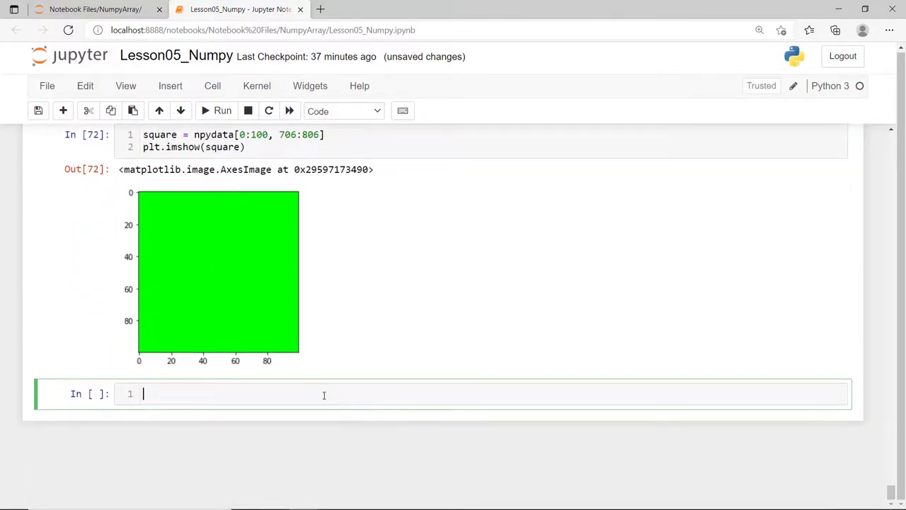
text(square)
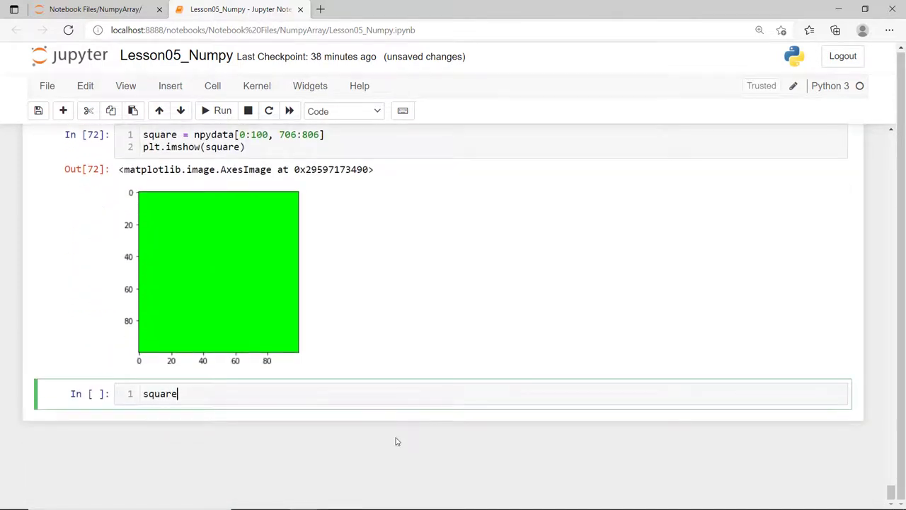
text([])
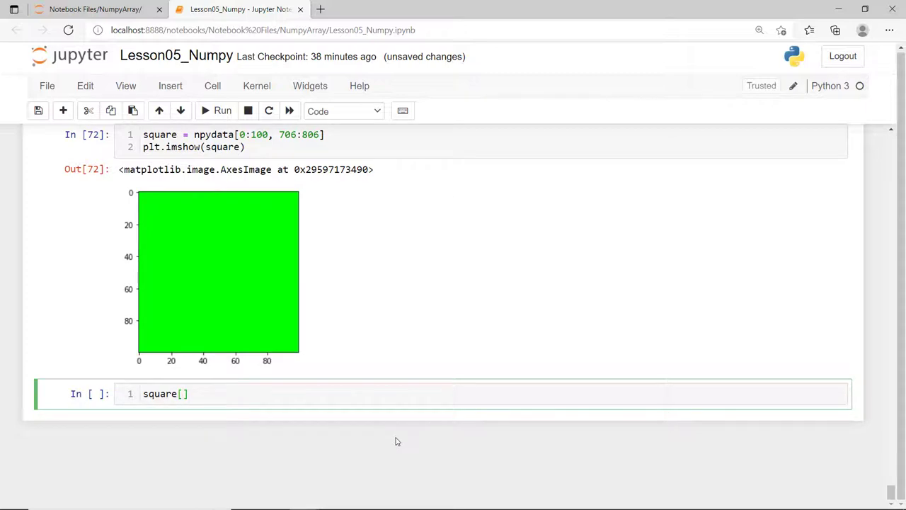
text(20:80, 20:80)
text(plt.imshow(square))
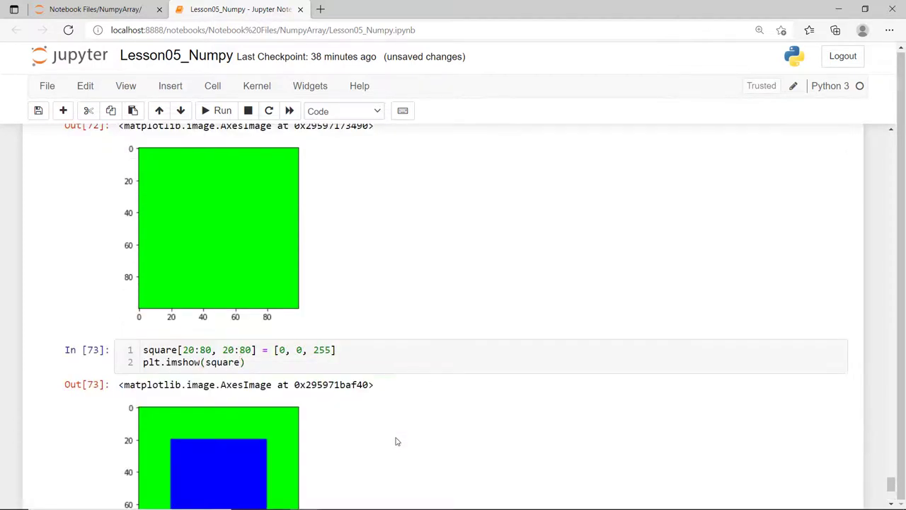
scroll(down, 3)
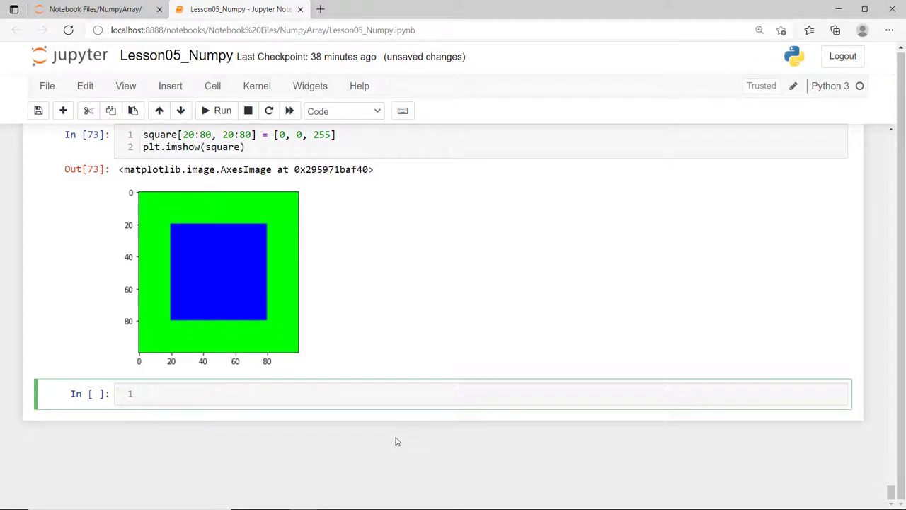
text(plt.imshow(npydata)
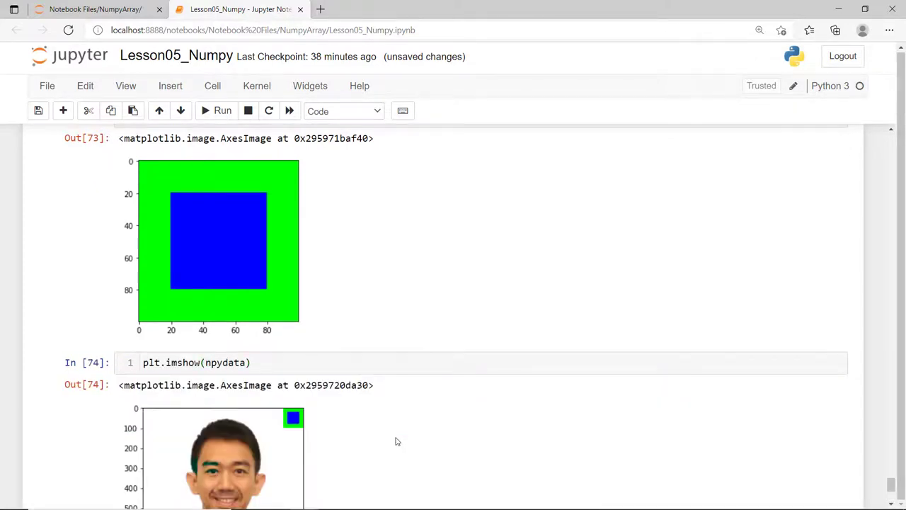
scroll(down, 3)
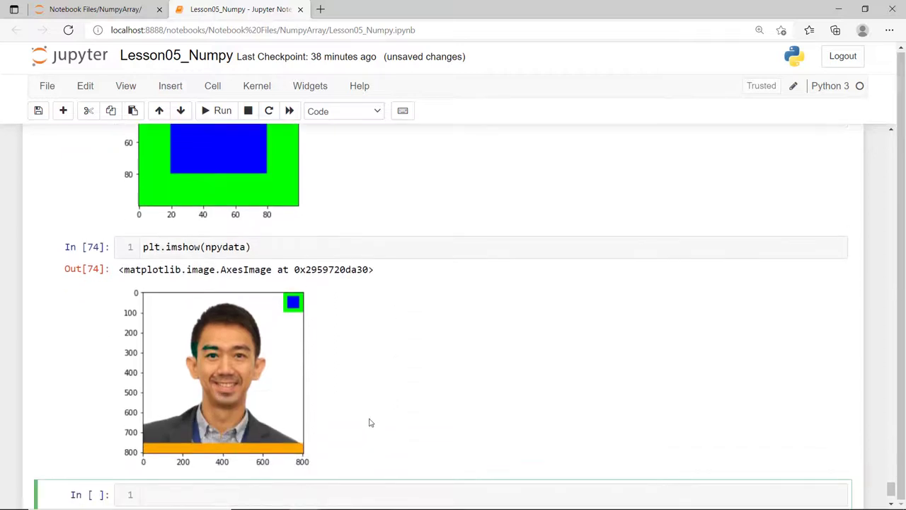
mouse_move(404, 390)
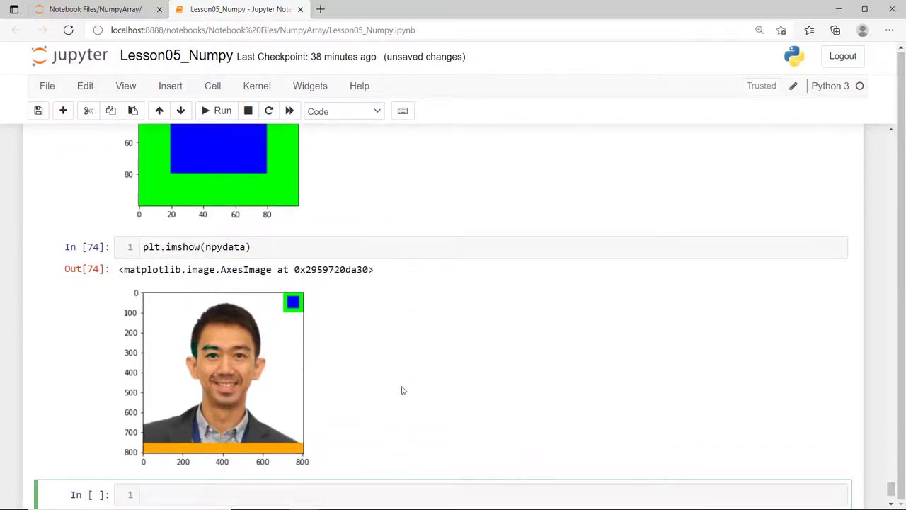
mouse_move(673, 342)
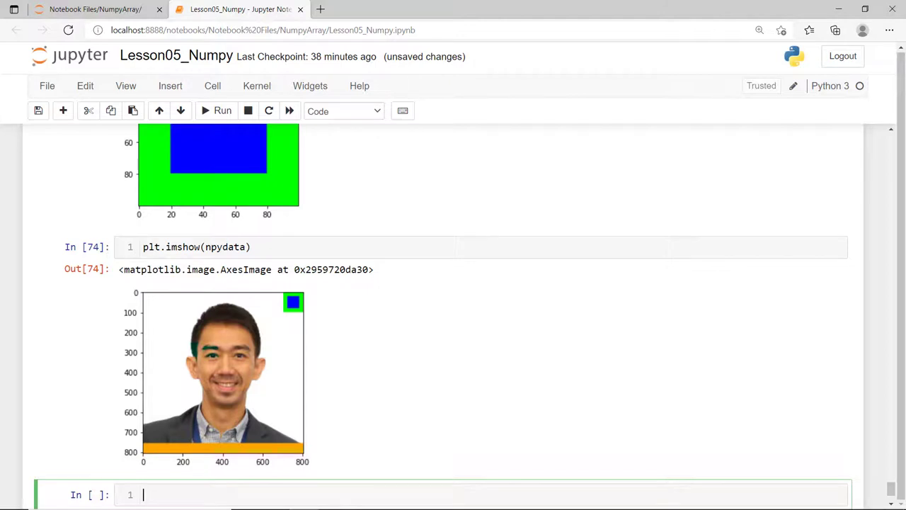
Create mycopy as an independent copy with npydata.copy()
scroll(down, 3)
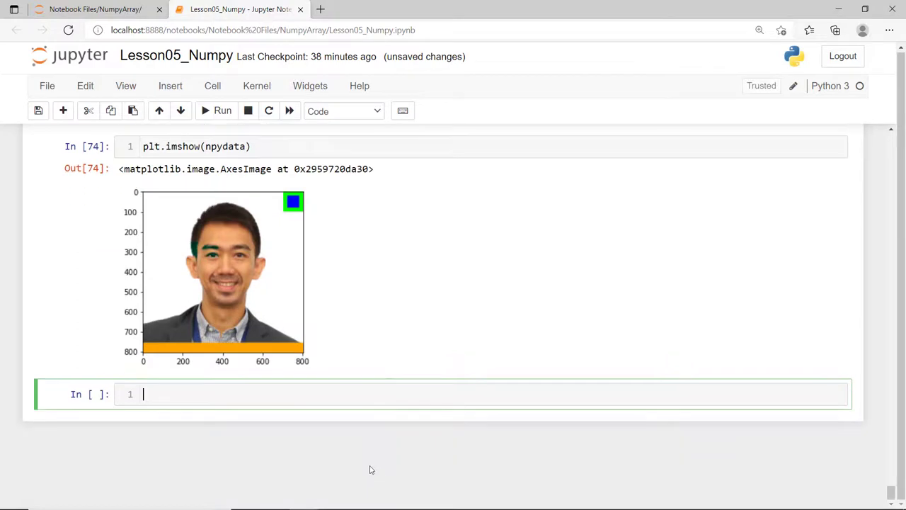
mouse_move(406, 458)
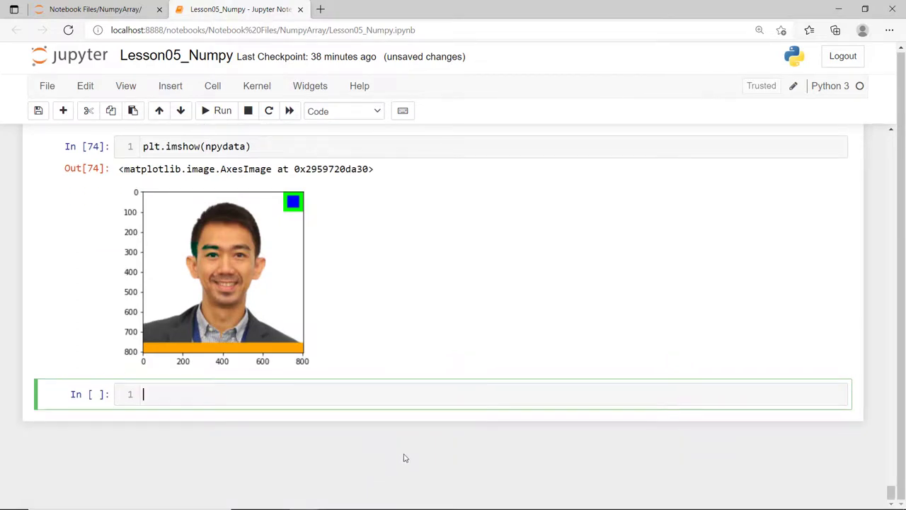
text(mycopy)
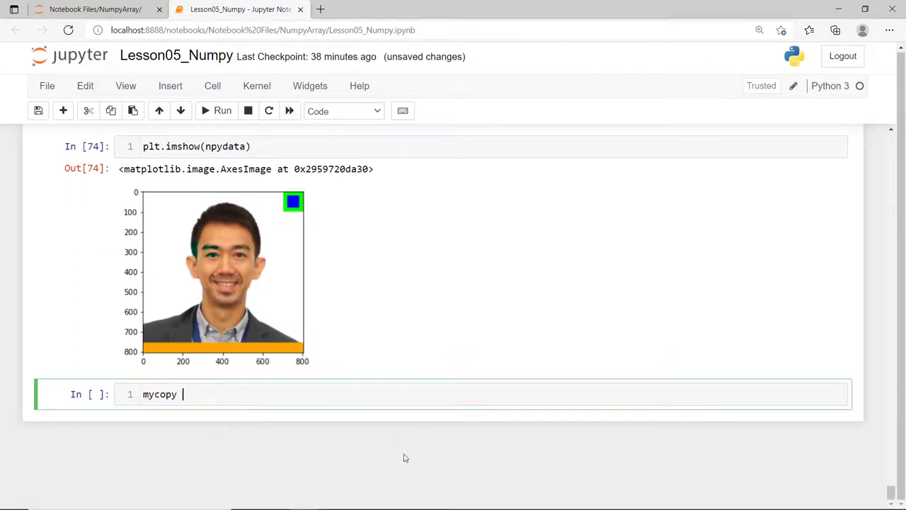
text(= npydata)
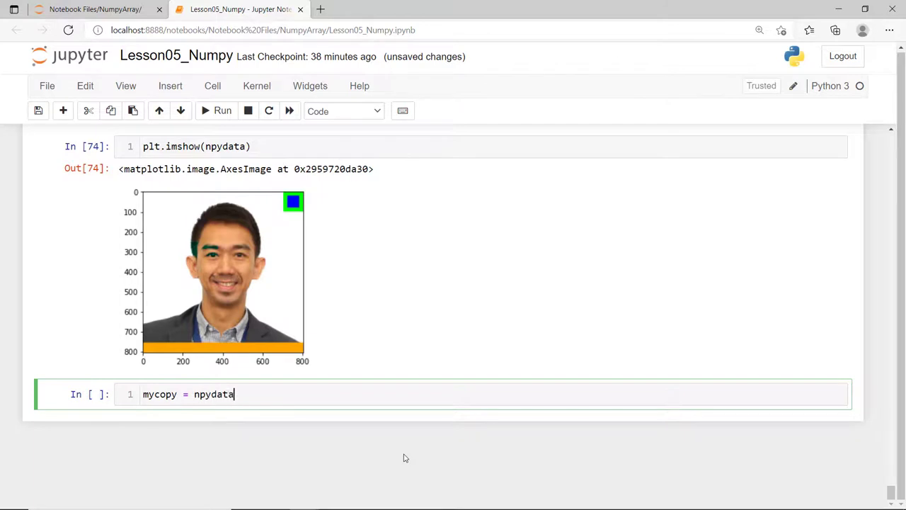
text(.copy())
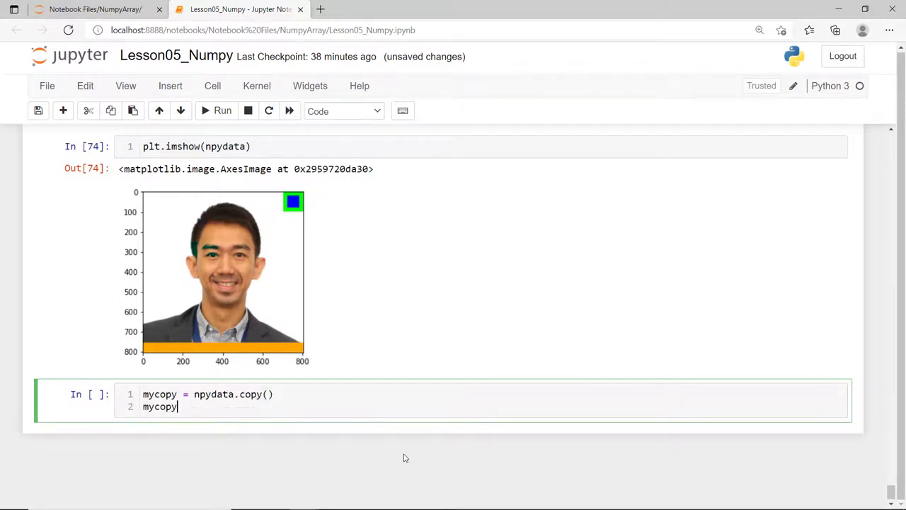
Make mycopy[0:100, 706:806] red [255, 0, 0], display it, then redisplay npydata
text([0:100, ])
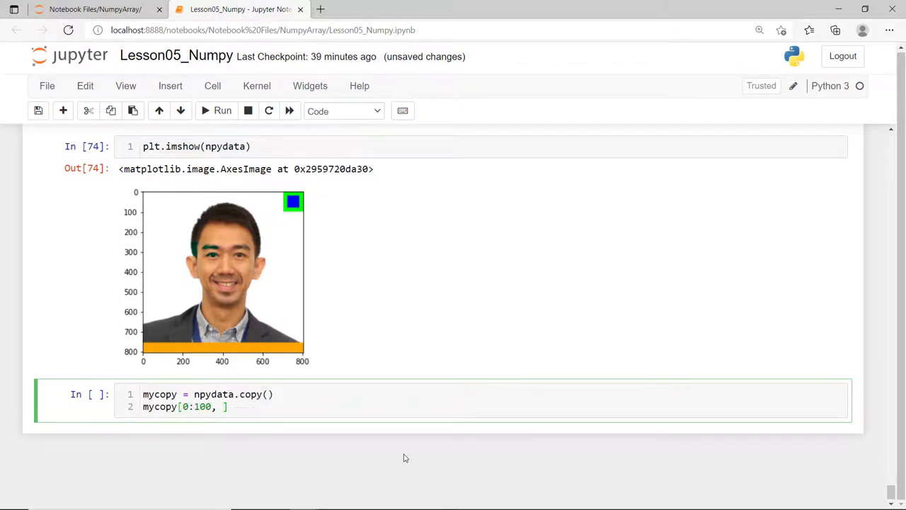
text(706:806] = [])
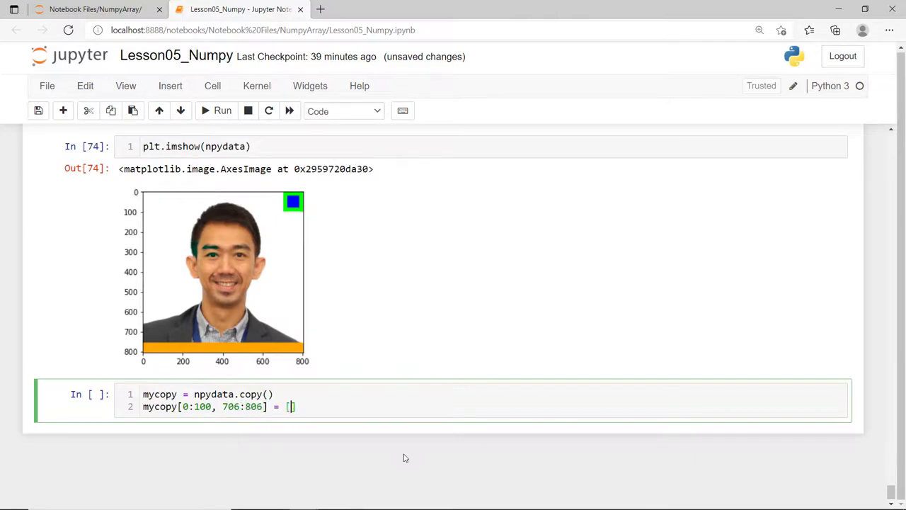
text(255, 0, 0])
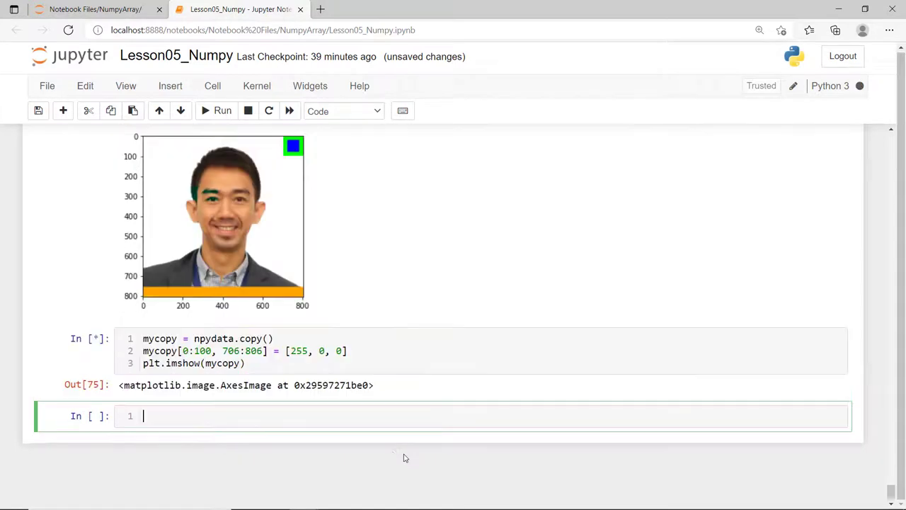
text(plt.imshow(npydata)
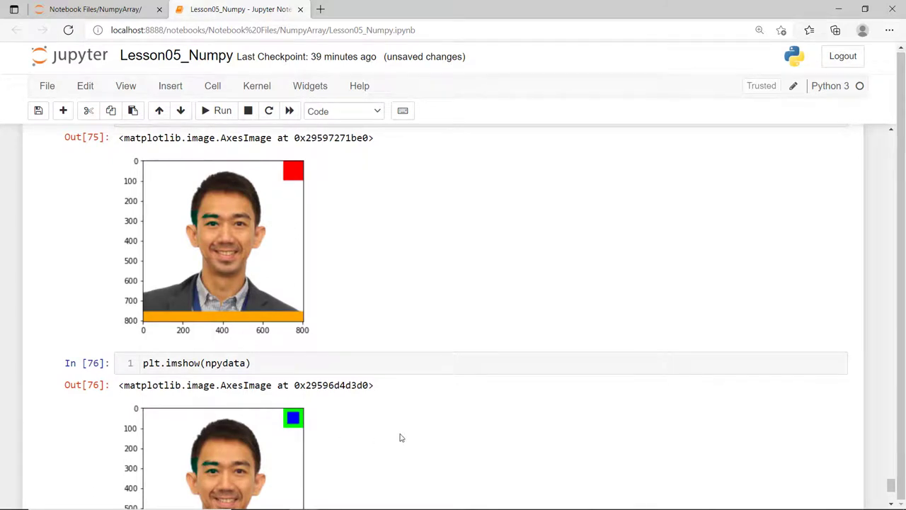
scroll(down, 3)
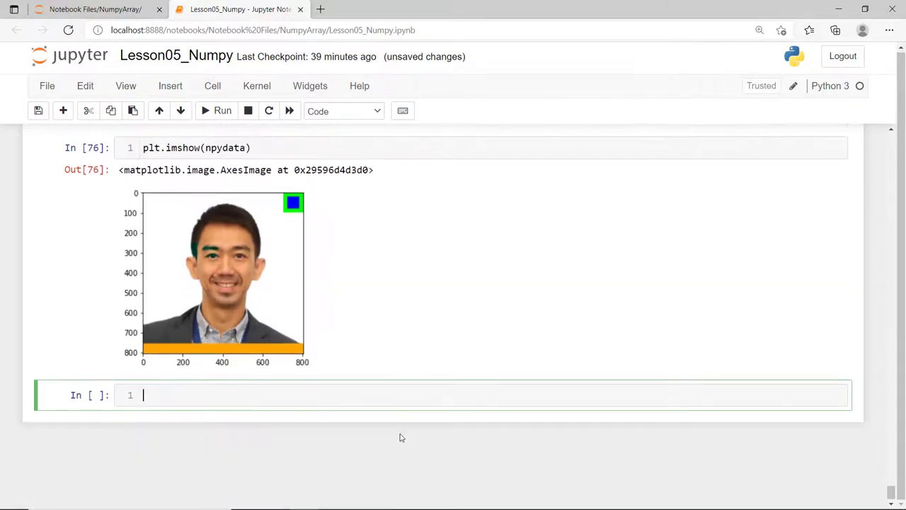
Save npydata to id_edited.npy, reload it as new_data, and display it
text(np.save)
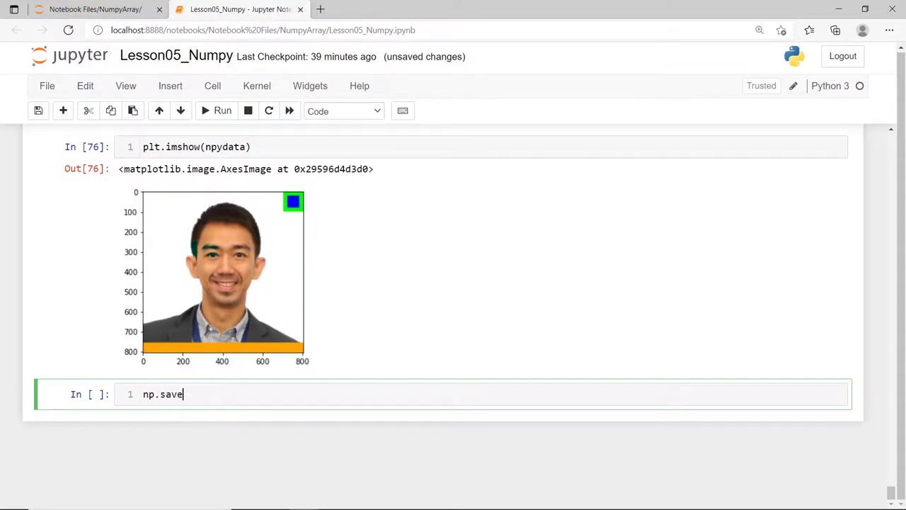
text(("id_edited"))
text(new_data = np.load("i)
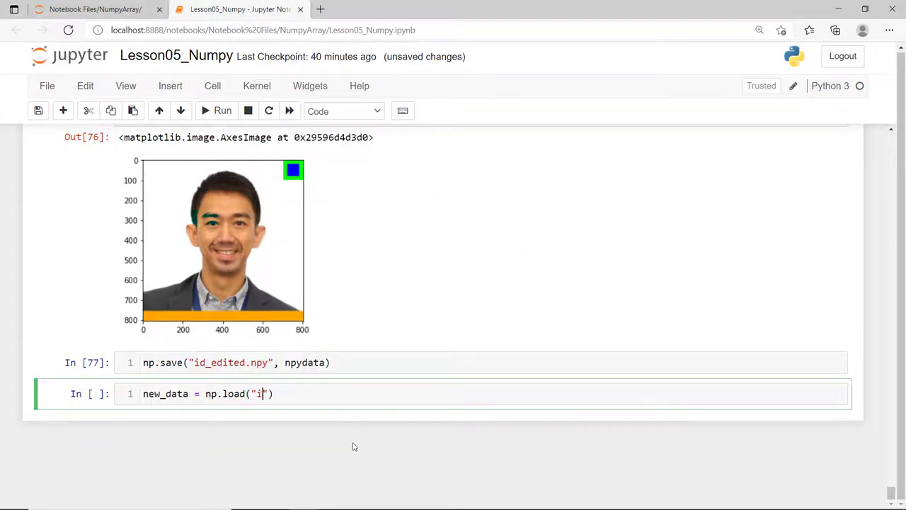
text(d_edited.npy"))
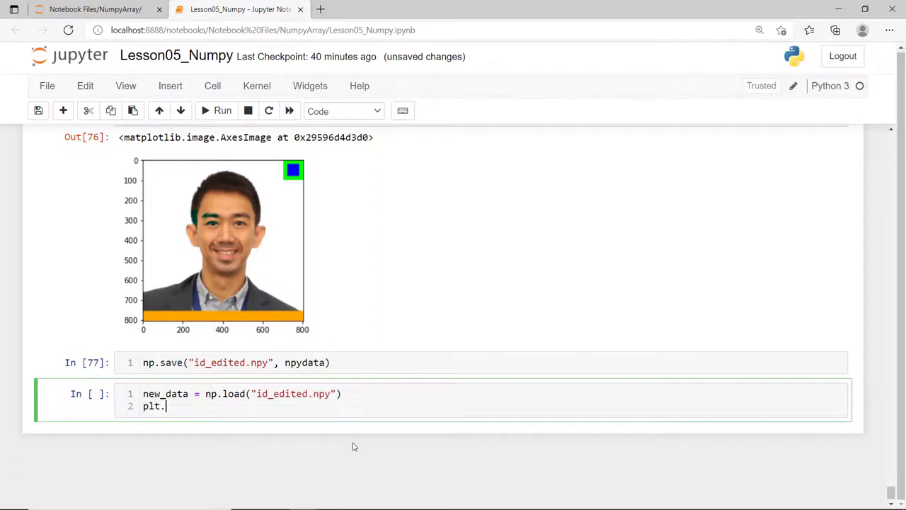
text(imshow(new_data))
text(##)
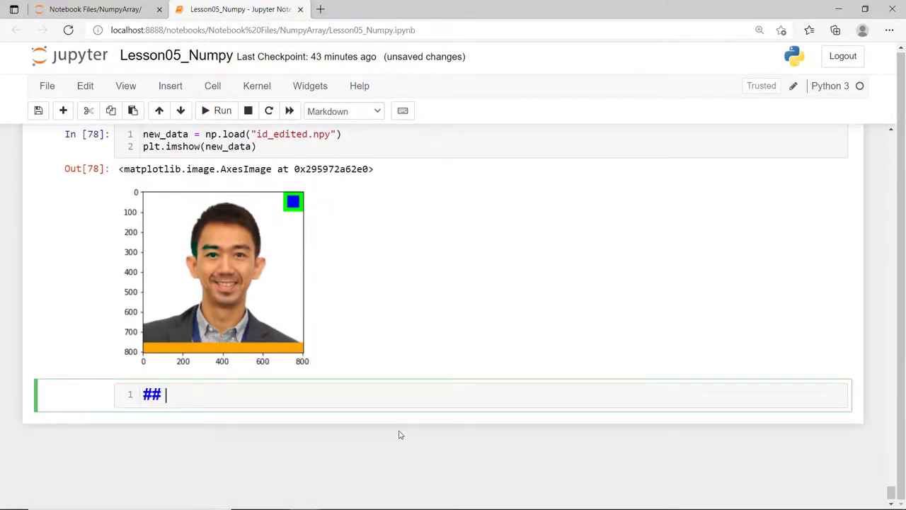
Render a '## Image Library' Markdown heading below the reloaded portrait
text(Image Library)
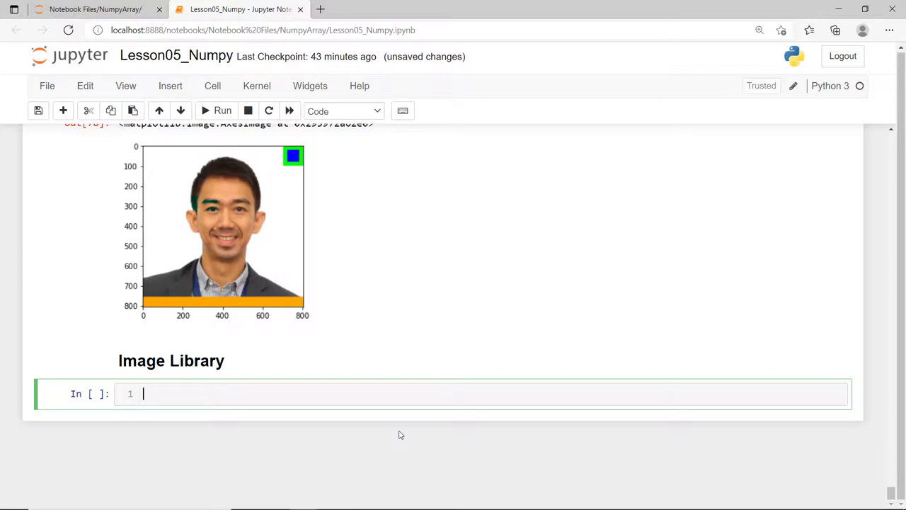
Import PIL.Image as img and open bird.jpg into bird
text(i)
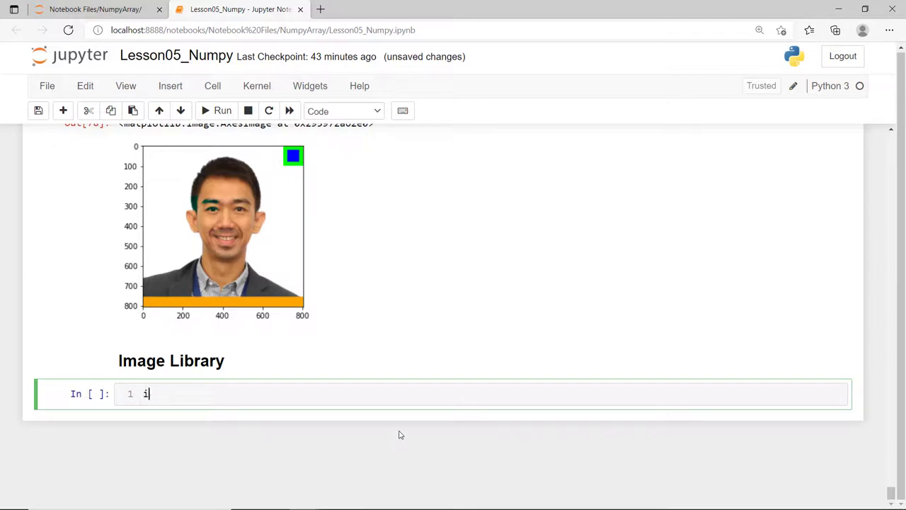
text(mport)
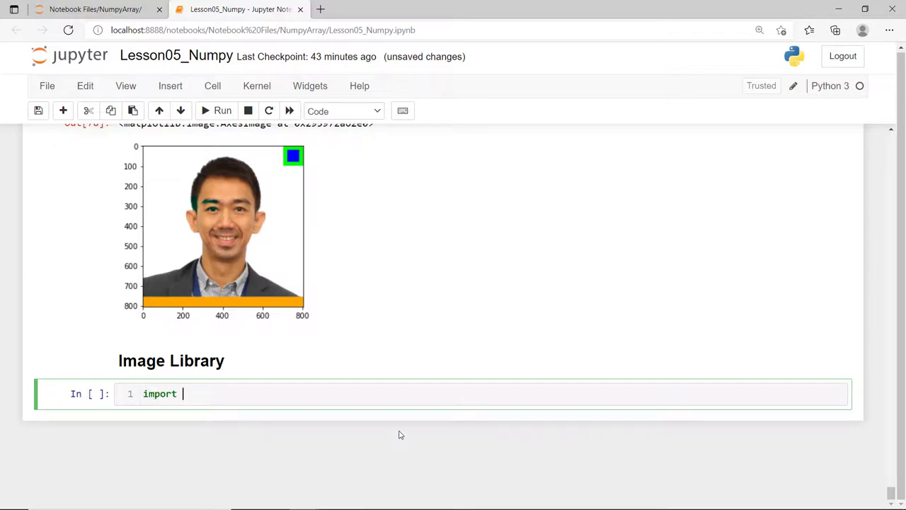
text(PIL.)
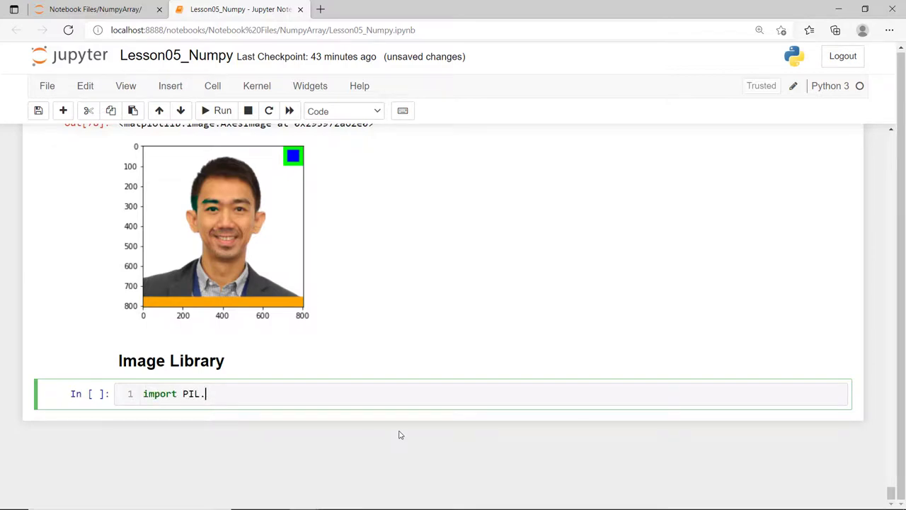
text(Image as img)
text(bird)
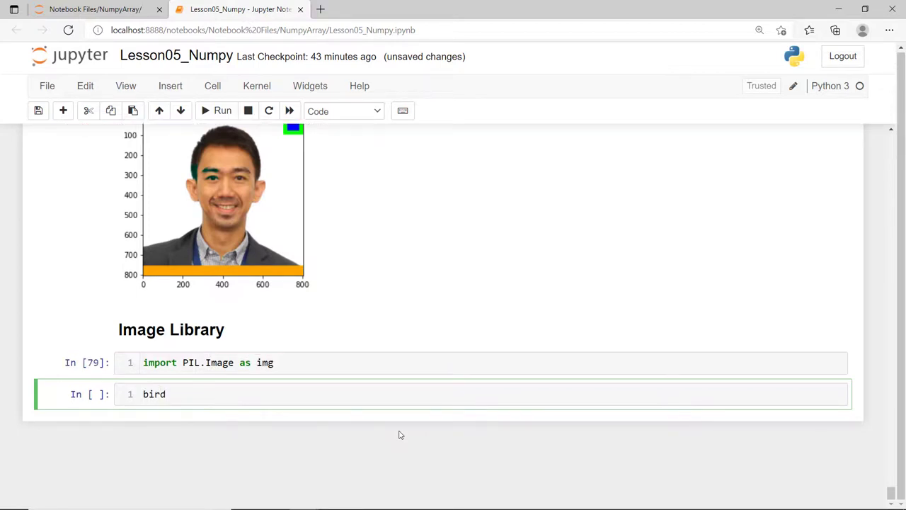
text(= img.open()
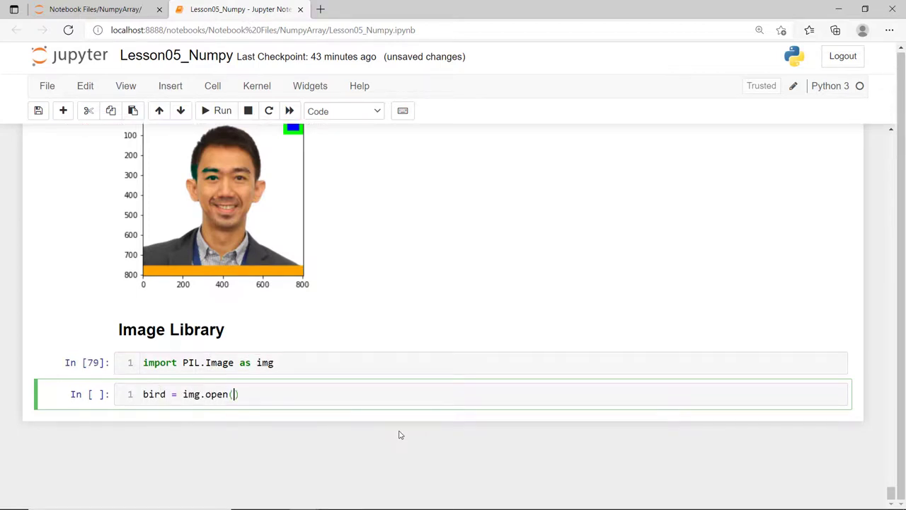
text("bird.jpg")
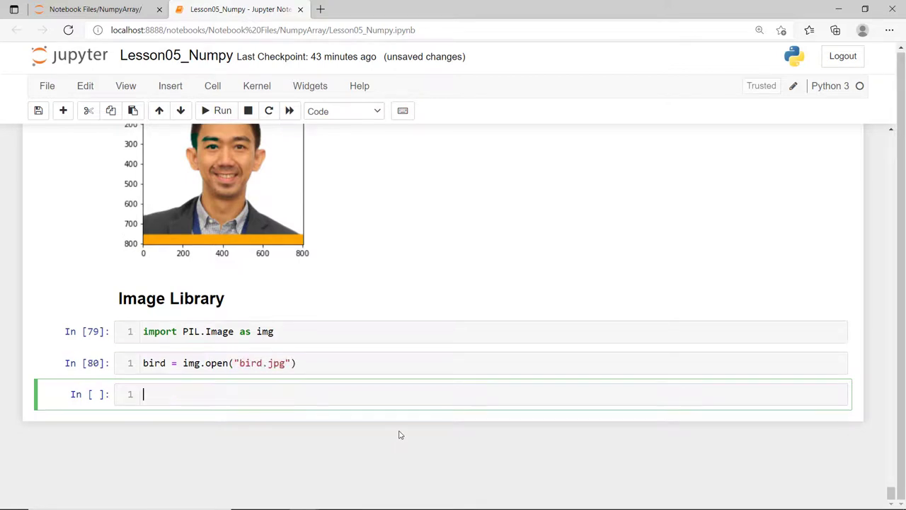
Convert bird to bird_array and display it in a figsize (4,6) figure
text(bird_array = np.)
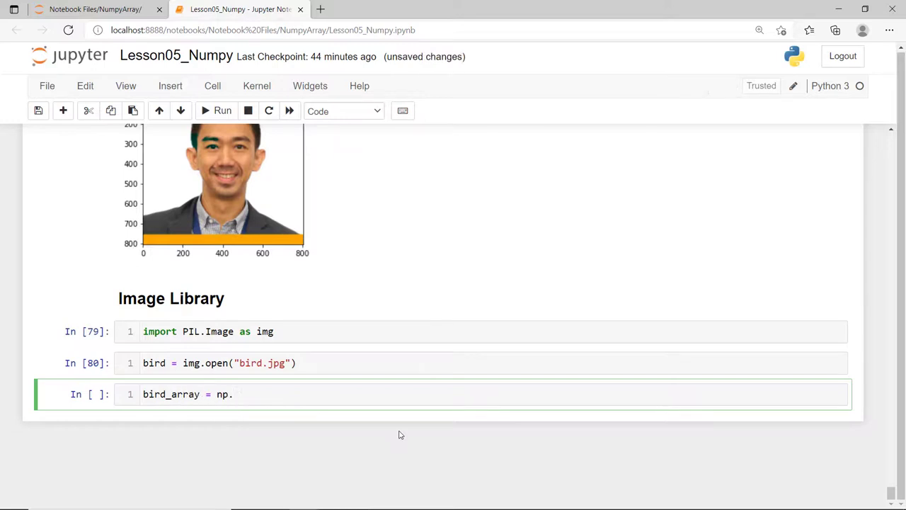
text(array(bird))
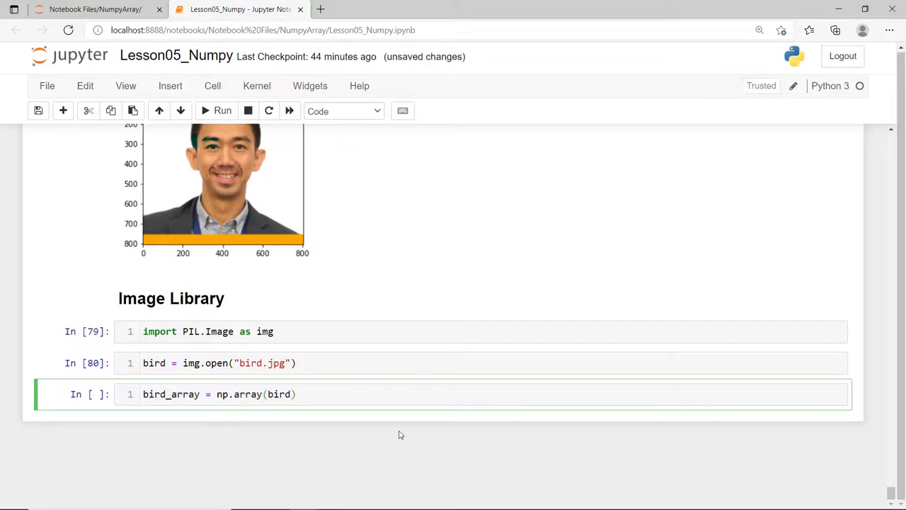
text(plt.figure())
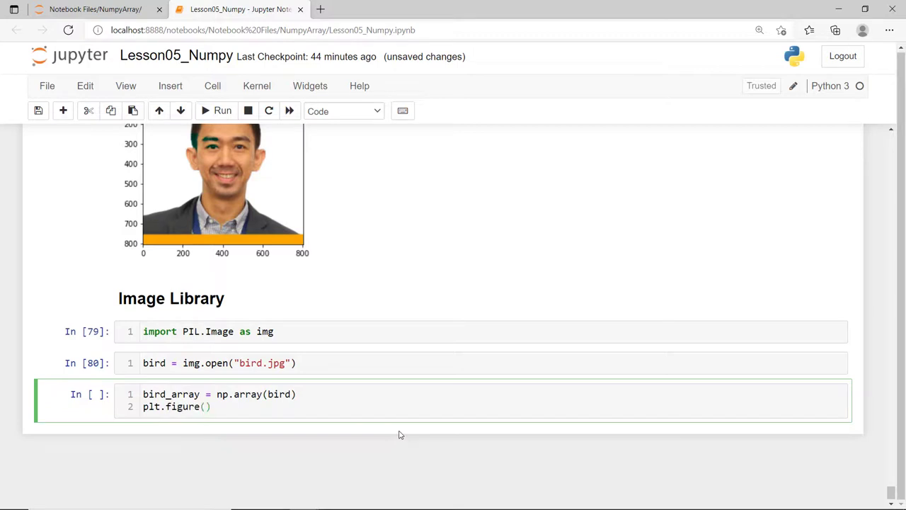
text(figsize=)
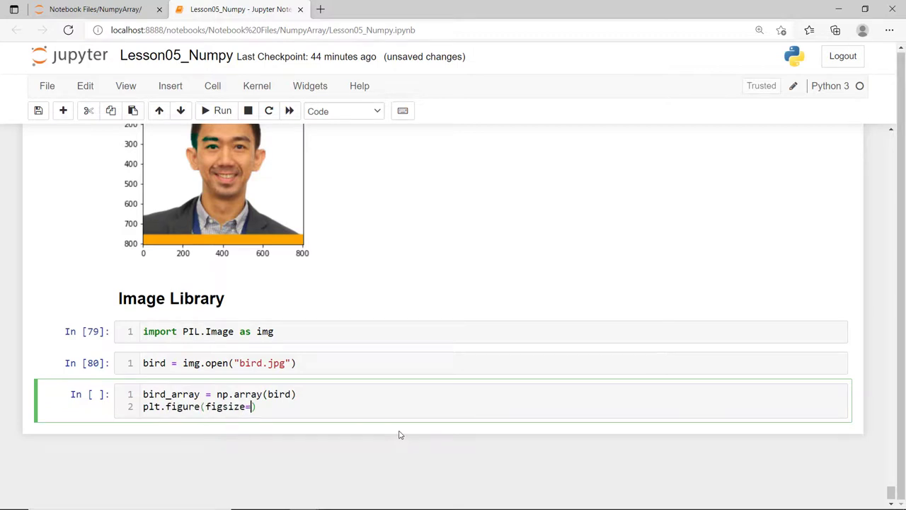
text(4,6)))
text(plt.imshow(bird_array))
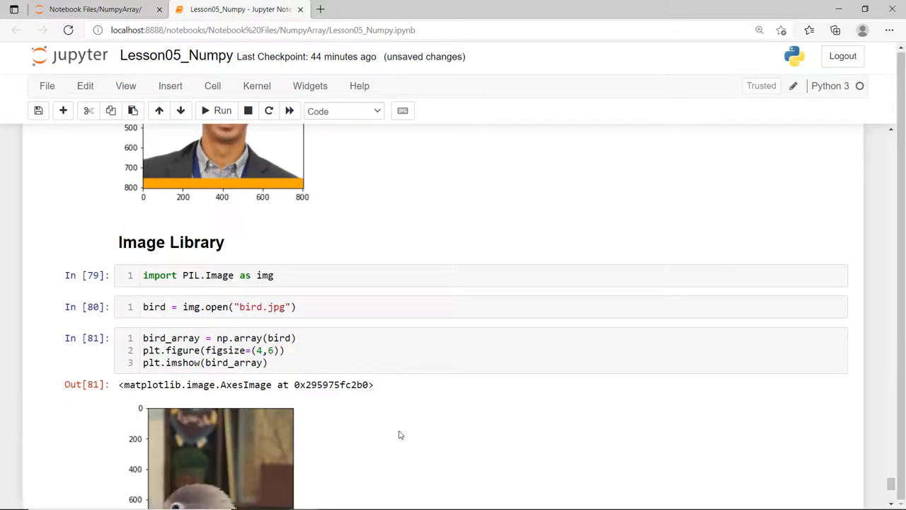
scroll(down, 3)
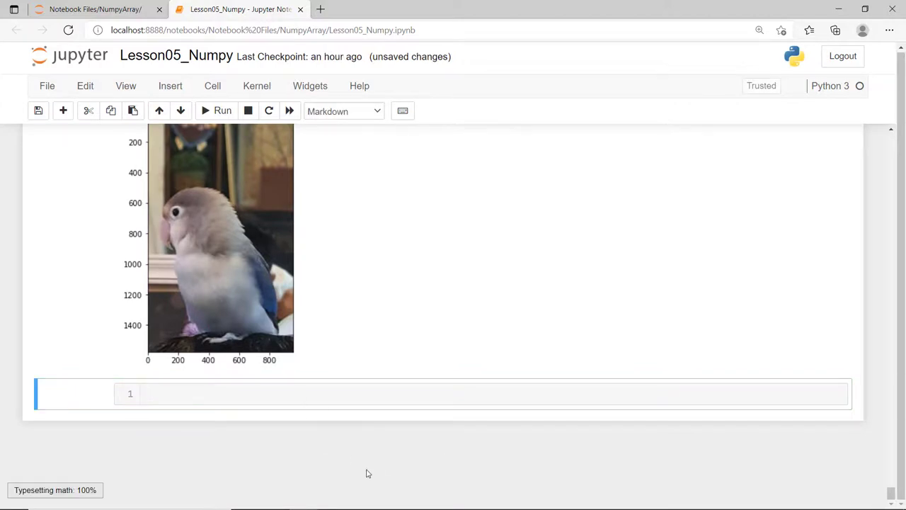
Render the '### Math and Statistics' Markdown heading
text(###)
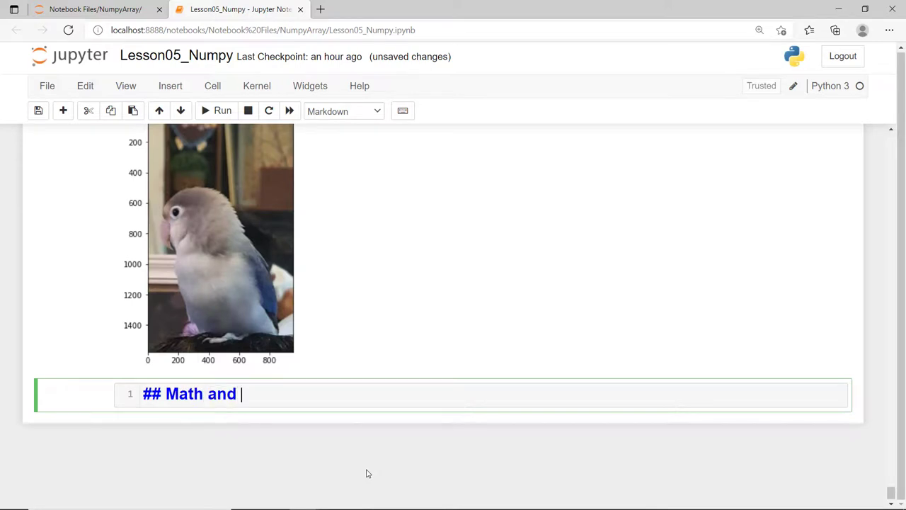
text(Stati)
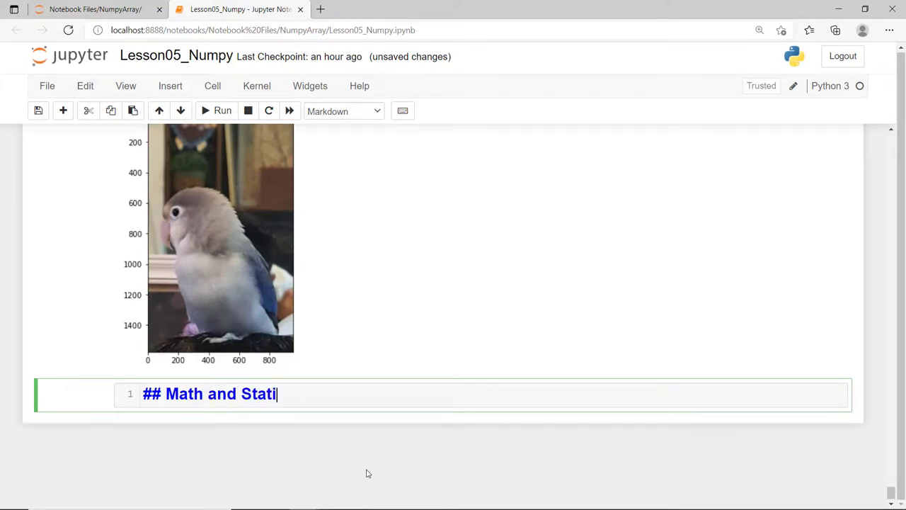
text(stics)
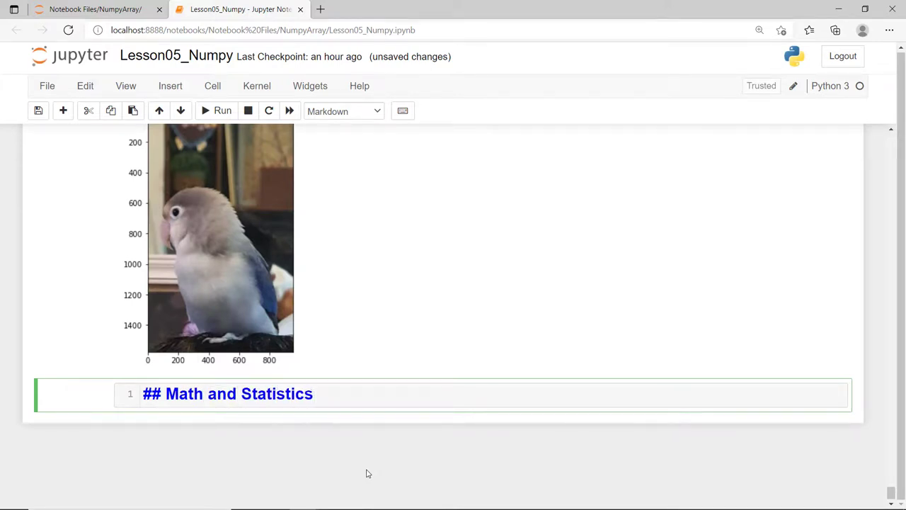
key(shift+enter)
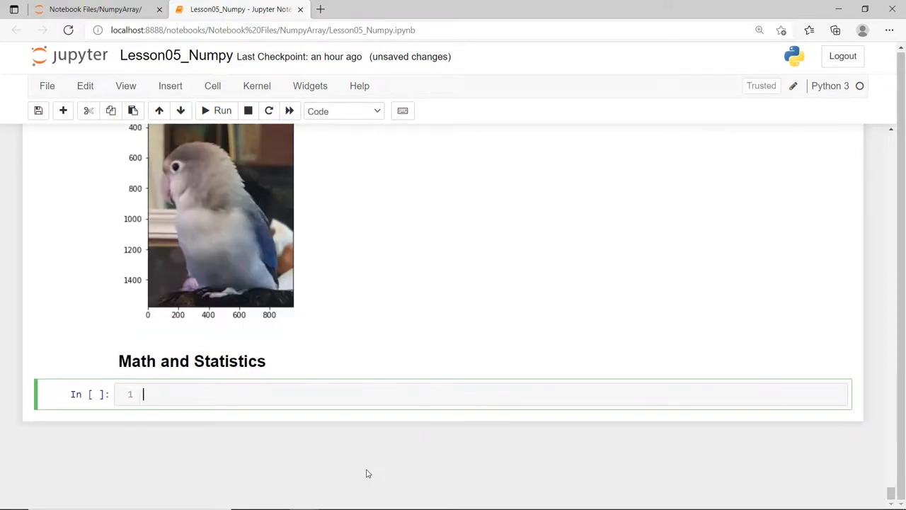
Compute and show x = np.linspace(0, 5*np.pi, 64)
text(x)
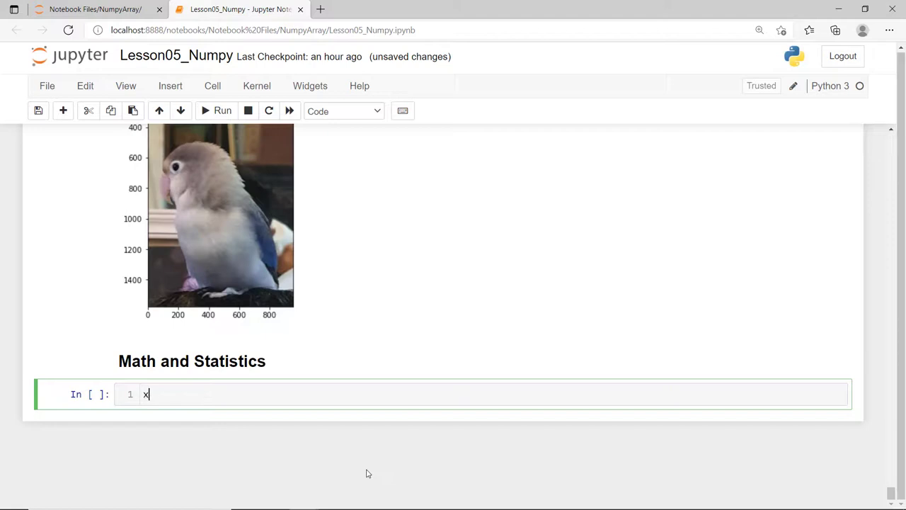
text(= np.)
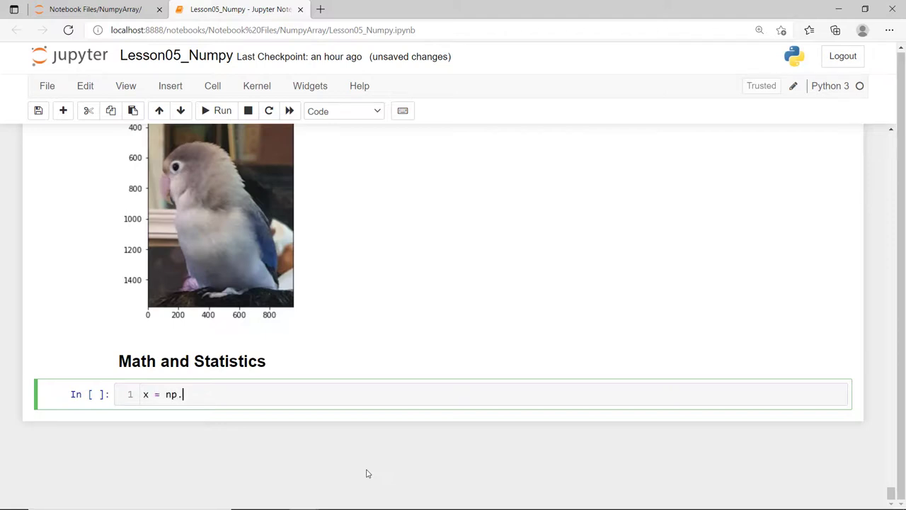
text(linspace(0))
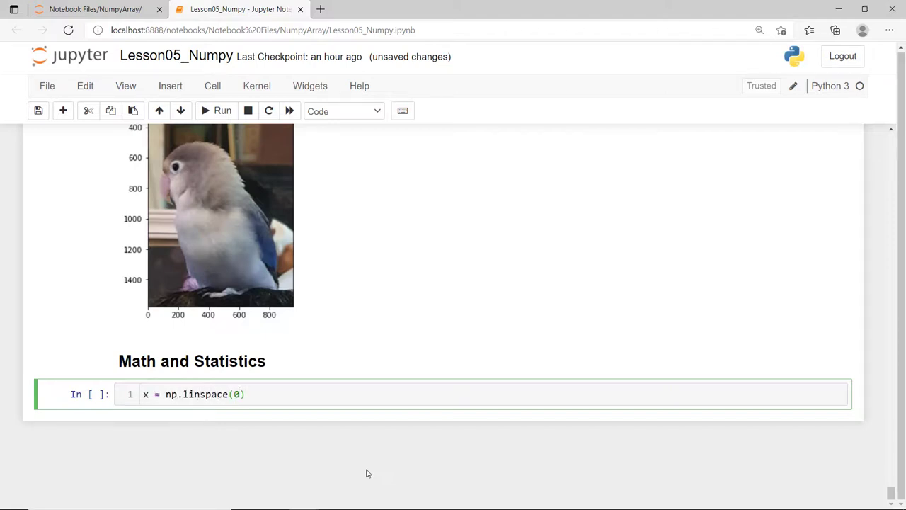
text(, 5 * np)
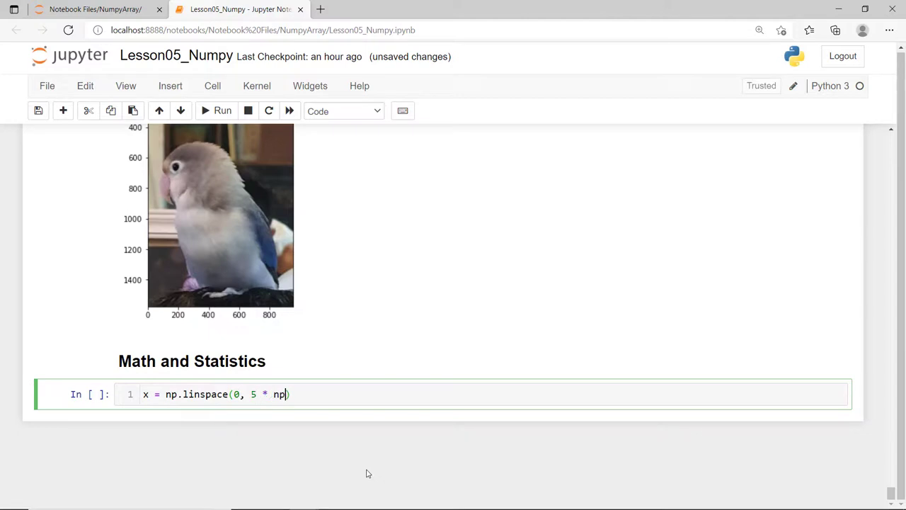
text(.pi, 64)
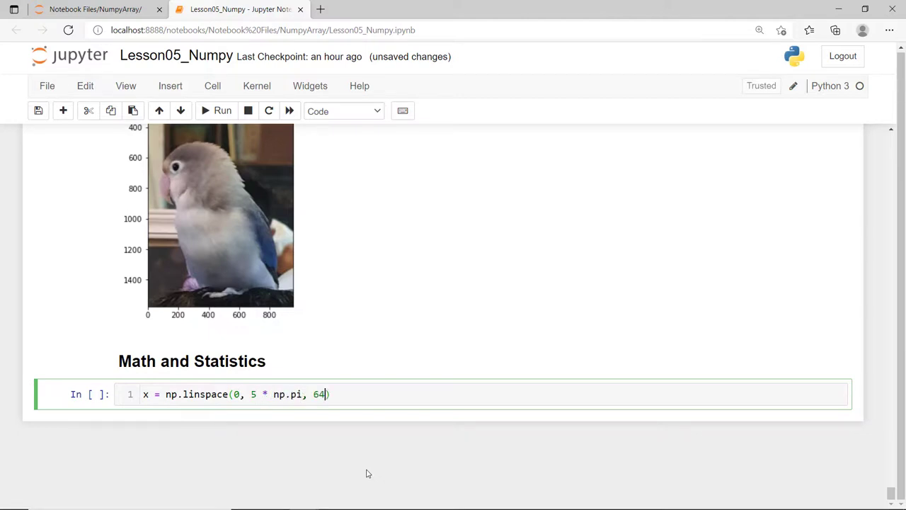
text(x)
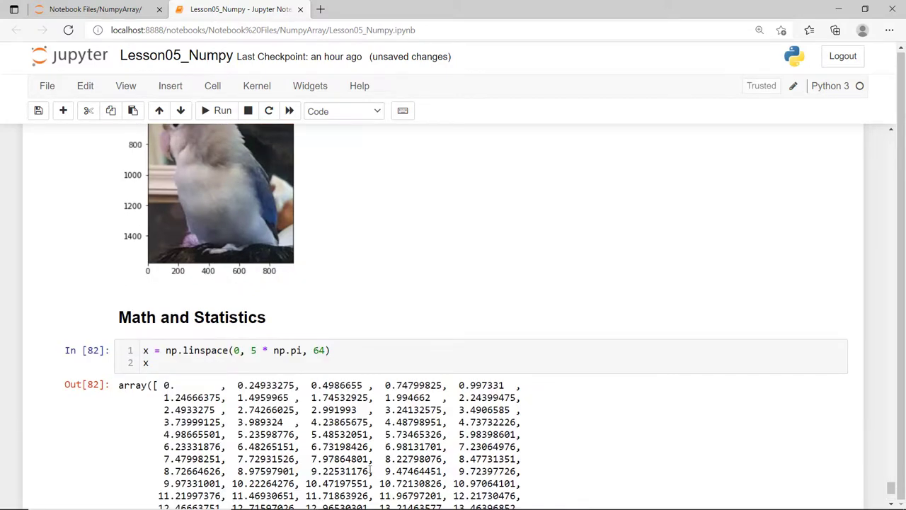
scroll(down, 3)
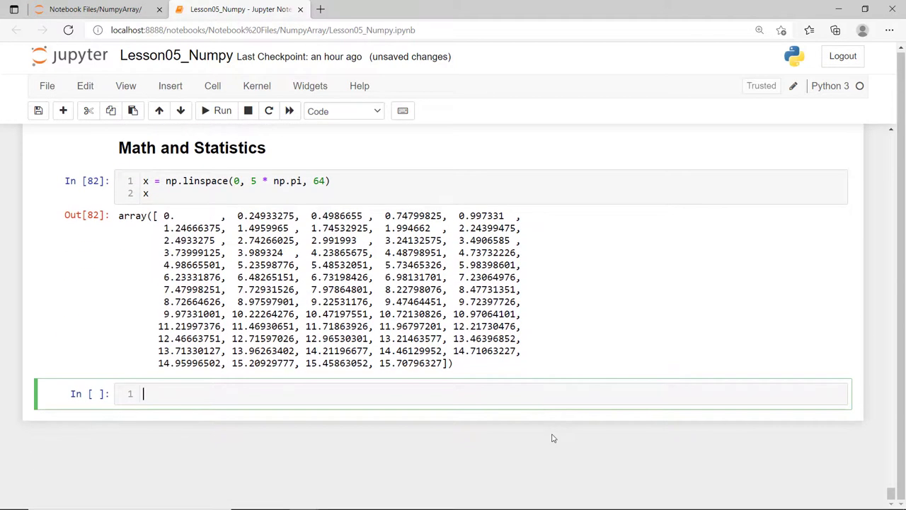
Compute y = np.sin(x) and display the sine values
text(y =)
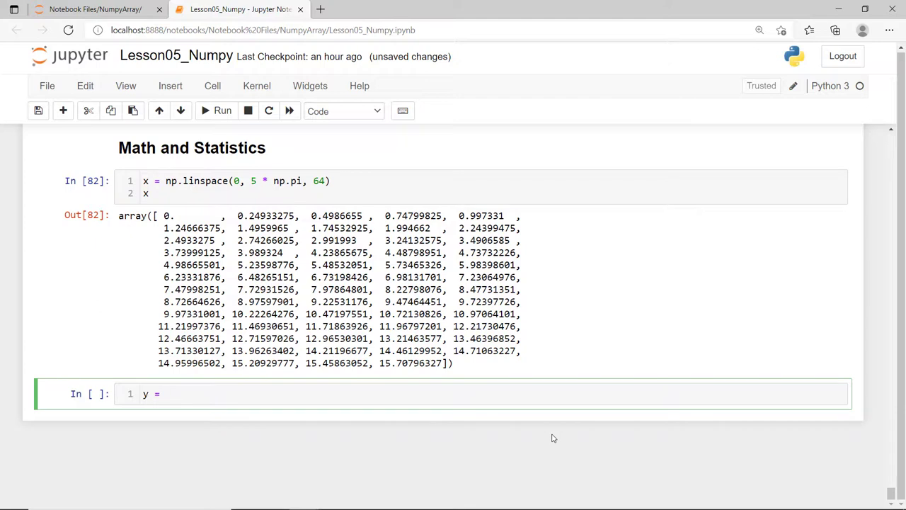
text(np.sin)
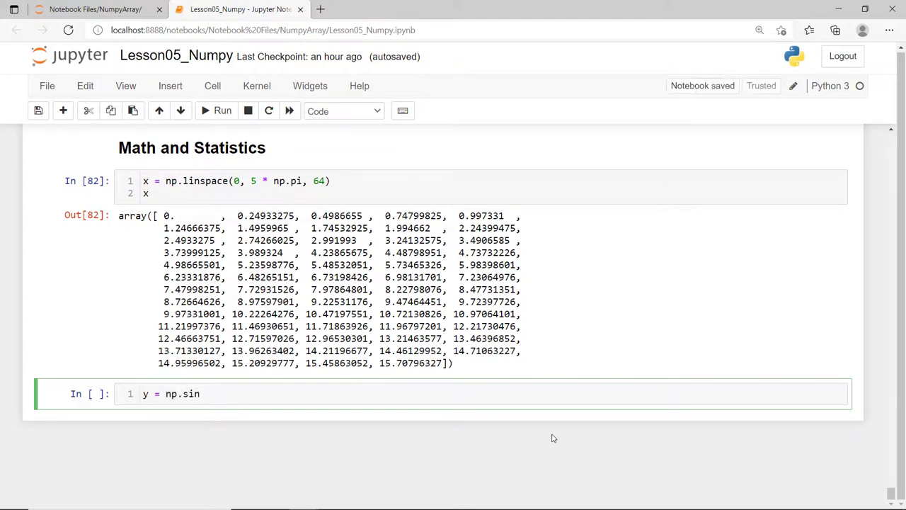
text((x))
text(y)
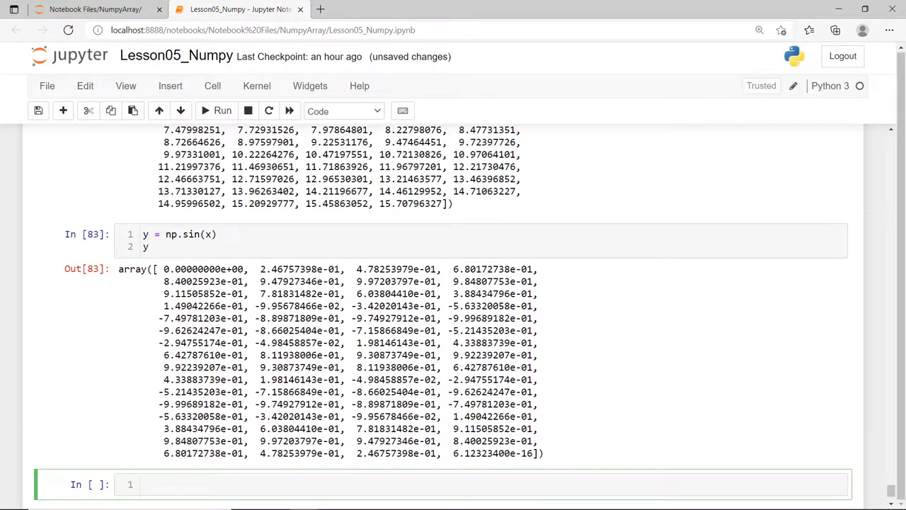
scroll(down, 3)
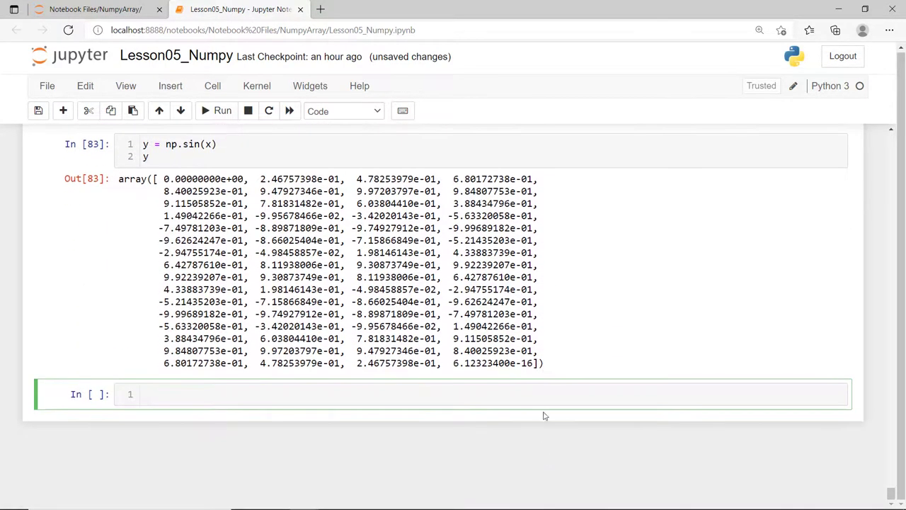
Plot plt.plot(x, y), then np.cos(x) and np.log(1 + x) together in one cell
text(plt.plot(x))
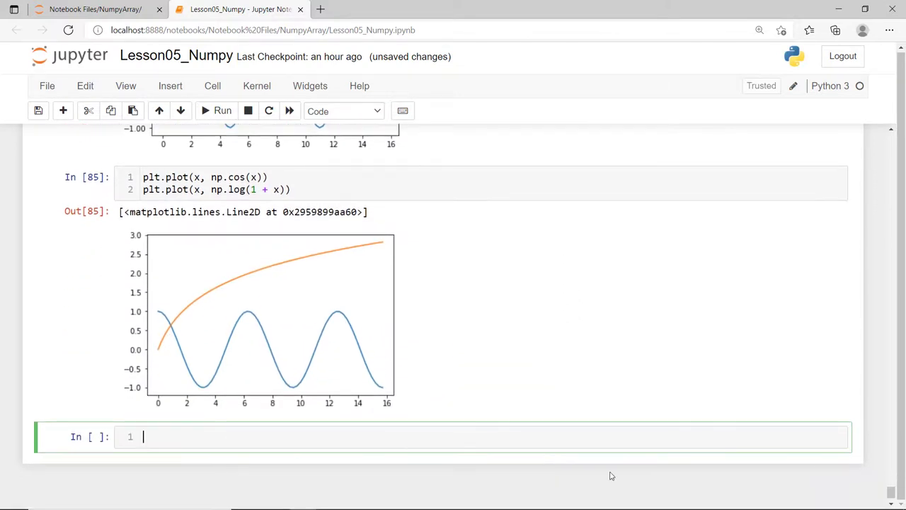
scroll(down, 3)
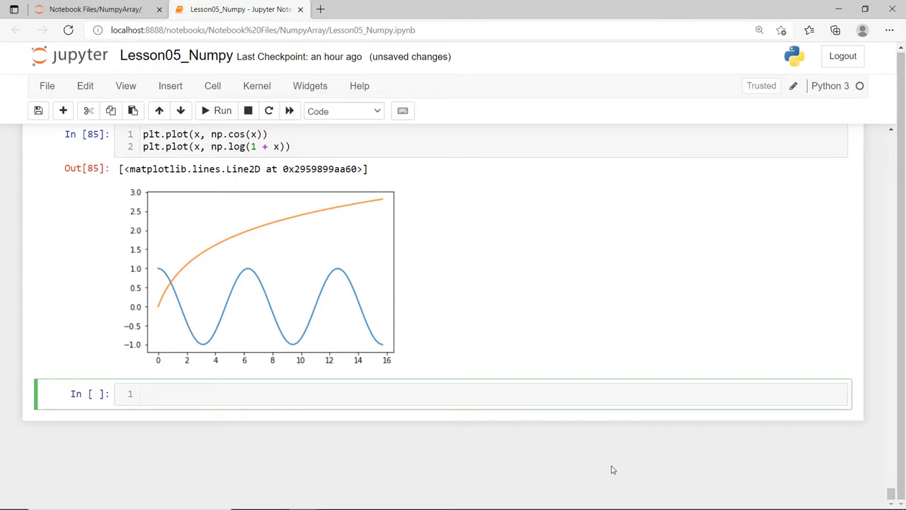
Generate 25 scores with np.random.randint(0, 101, 25), dot-plot them, and get mean 48.76
text(scores =)
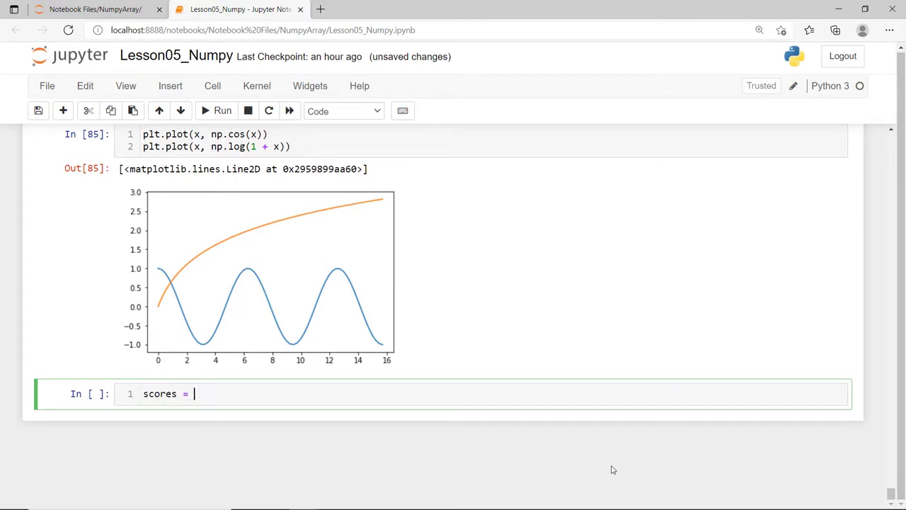
text(np.random.randint(0, 101, 25)
text(scores)
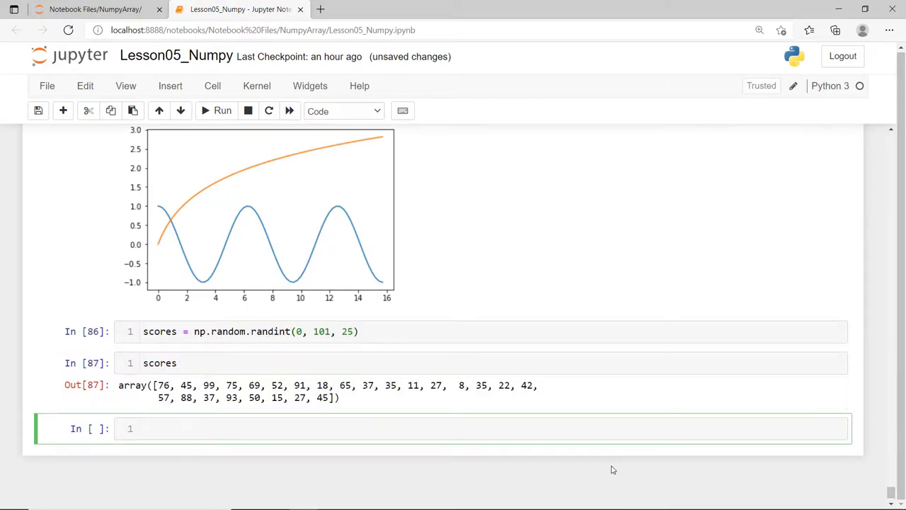
text(plt.plot(scores, ""))
text(np.)
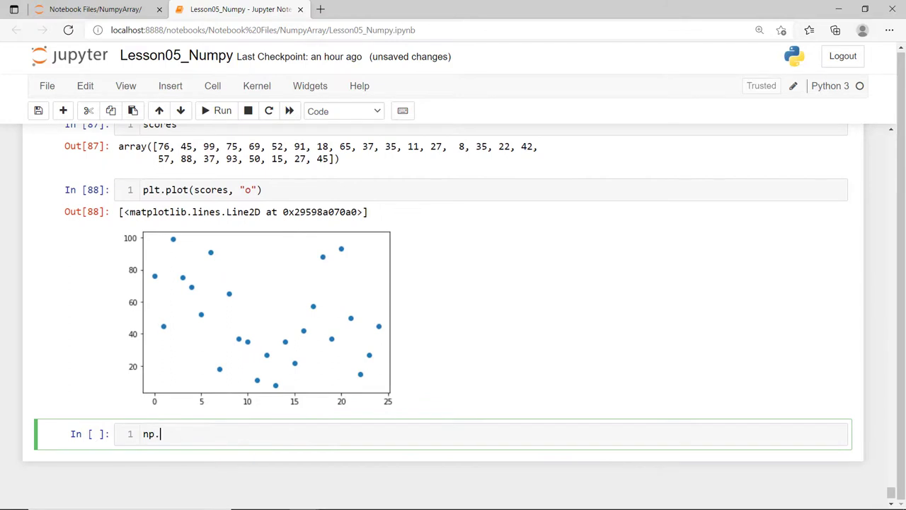
text(mean)
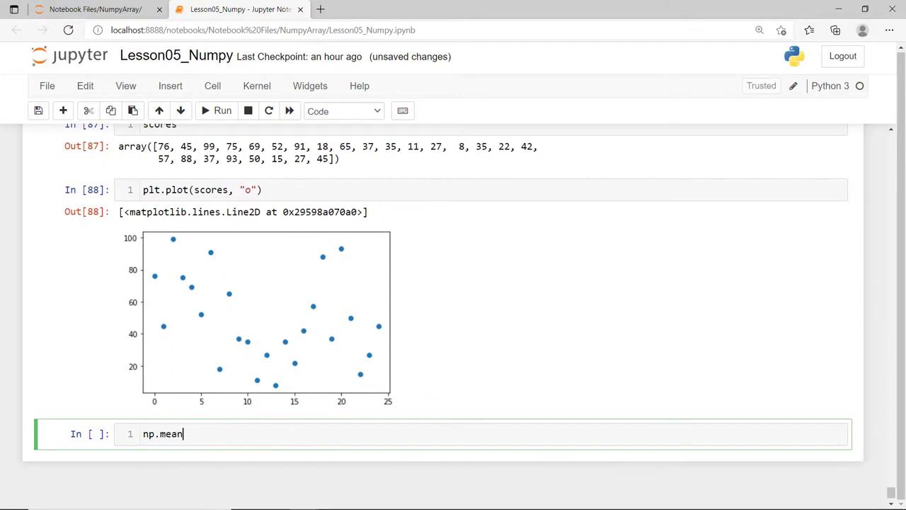
text((scores))
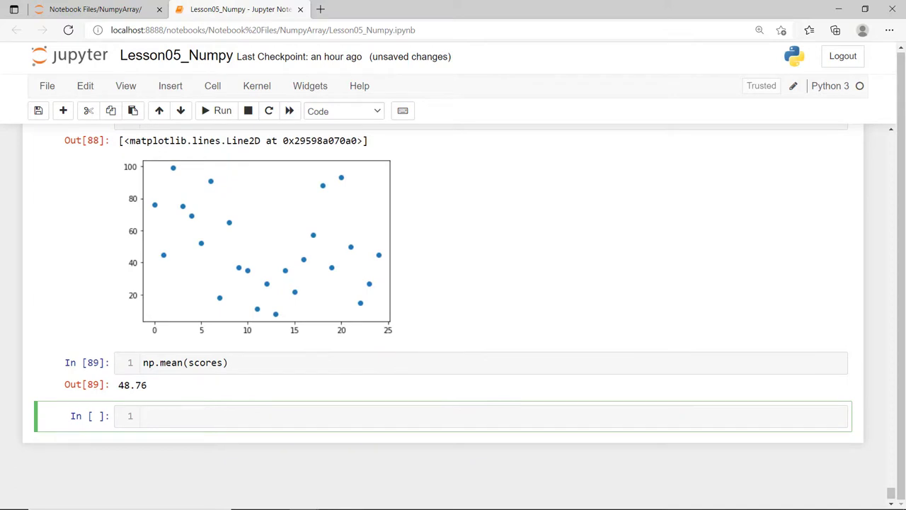
Get scores' median 45.0, std 26.4987, min 8, max 99, argmin 13, and begin argmax
text(np)
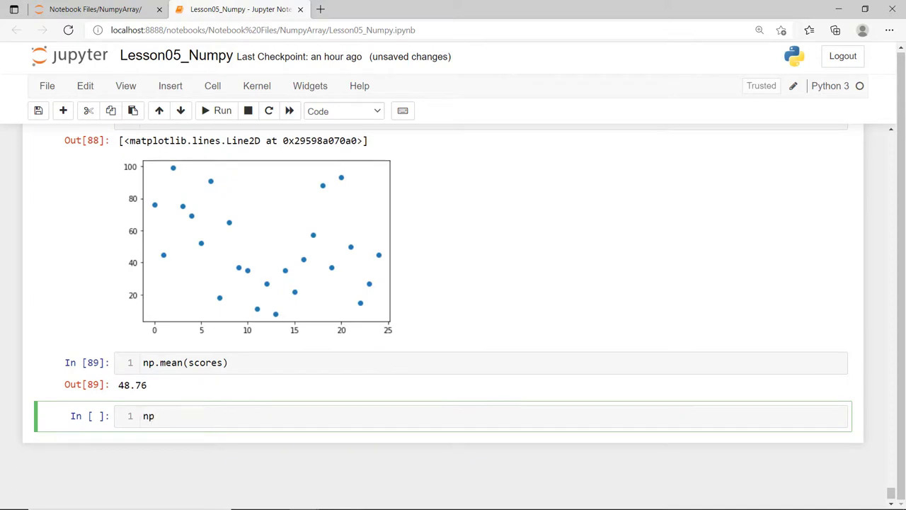
text(.median())
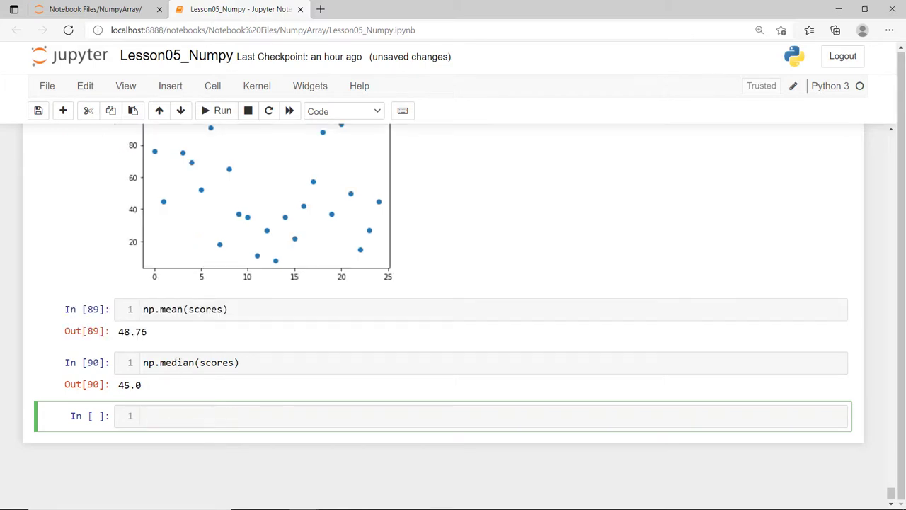
text(n)
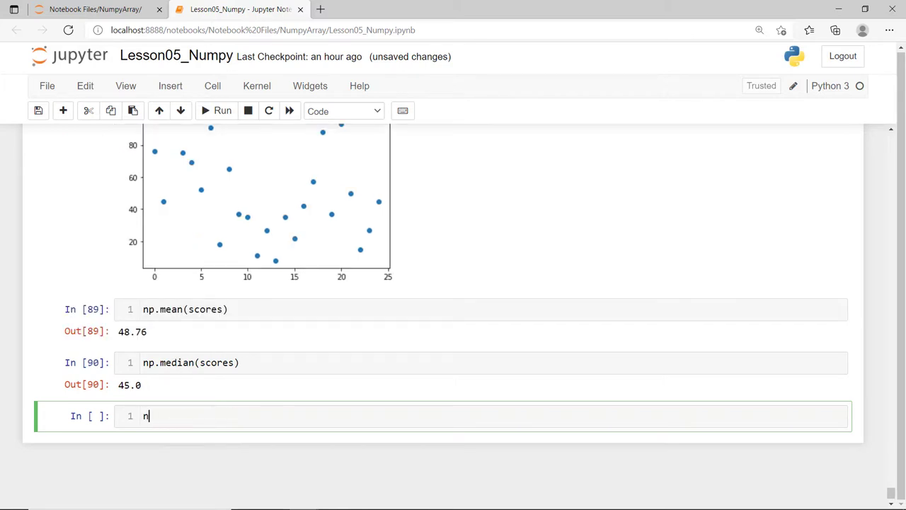
text(p.std())
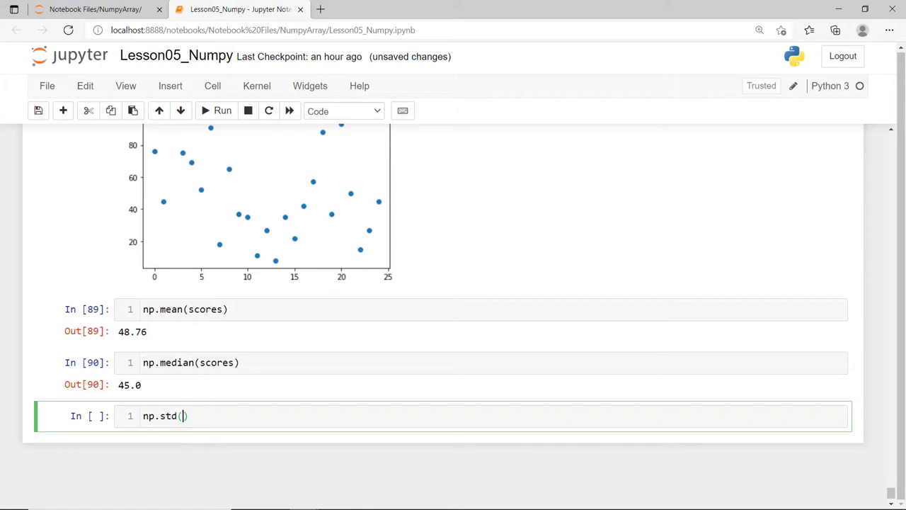
text(scores)
text(n)
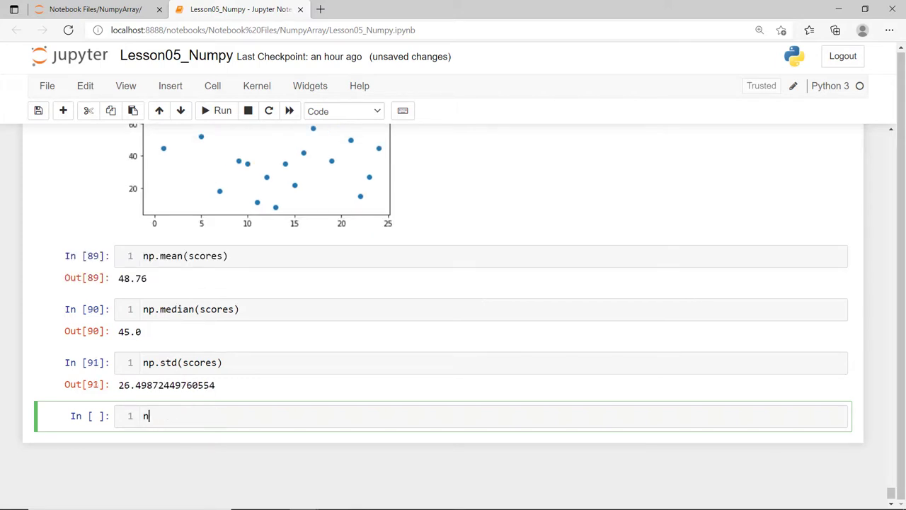
text(p.min(scores))
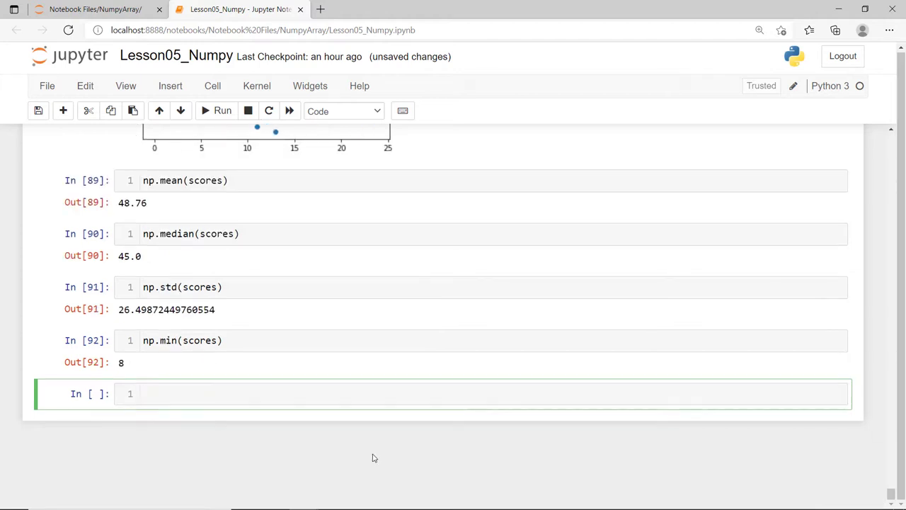
text(np.max(scores))
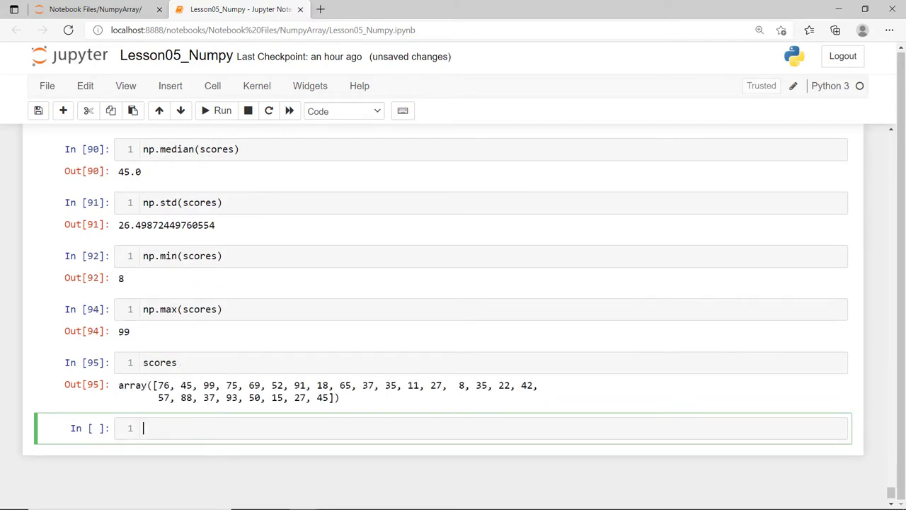
text(scores.argmin()
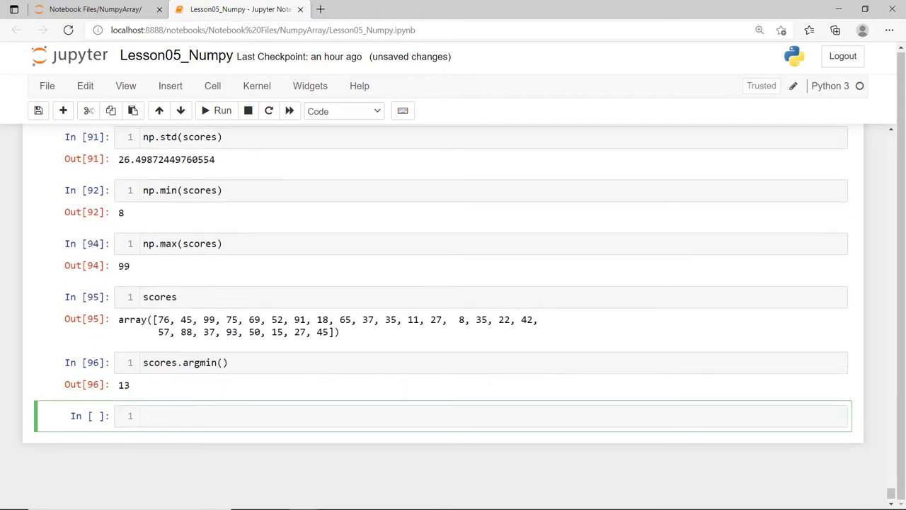
text(scores.argmax)
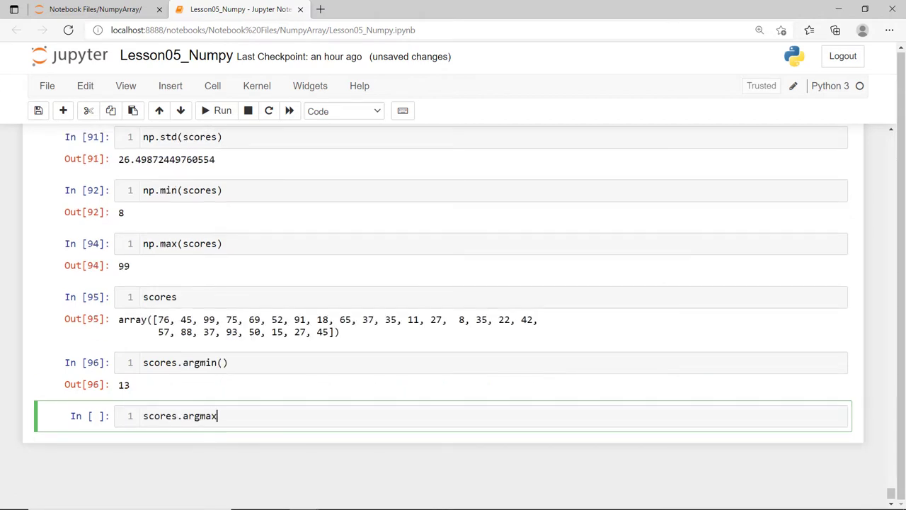